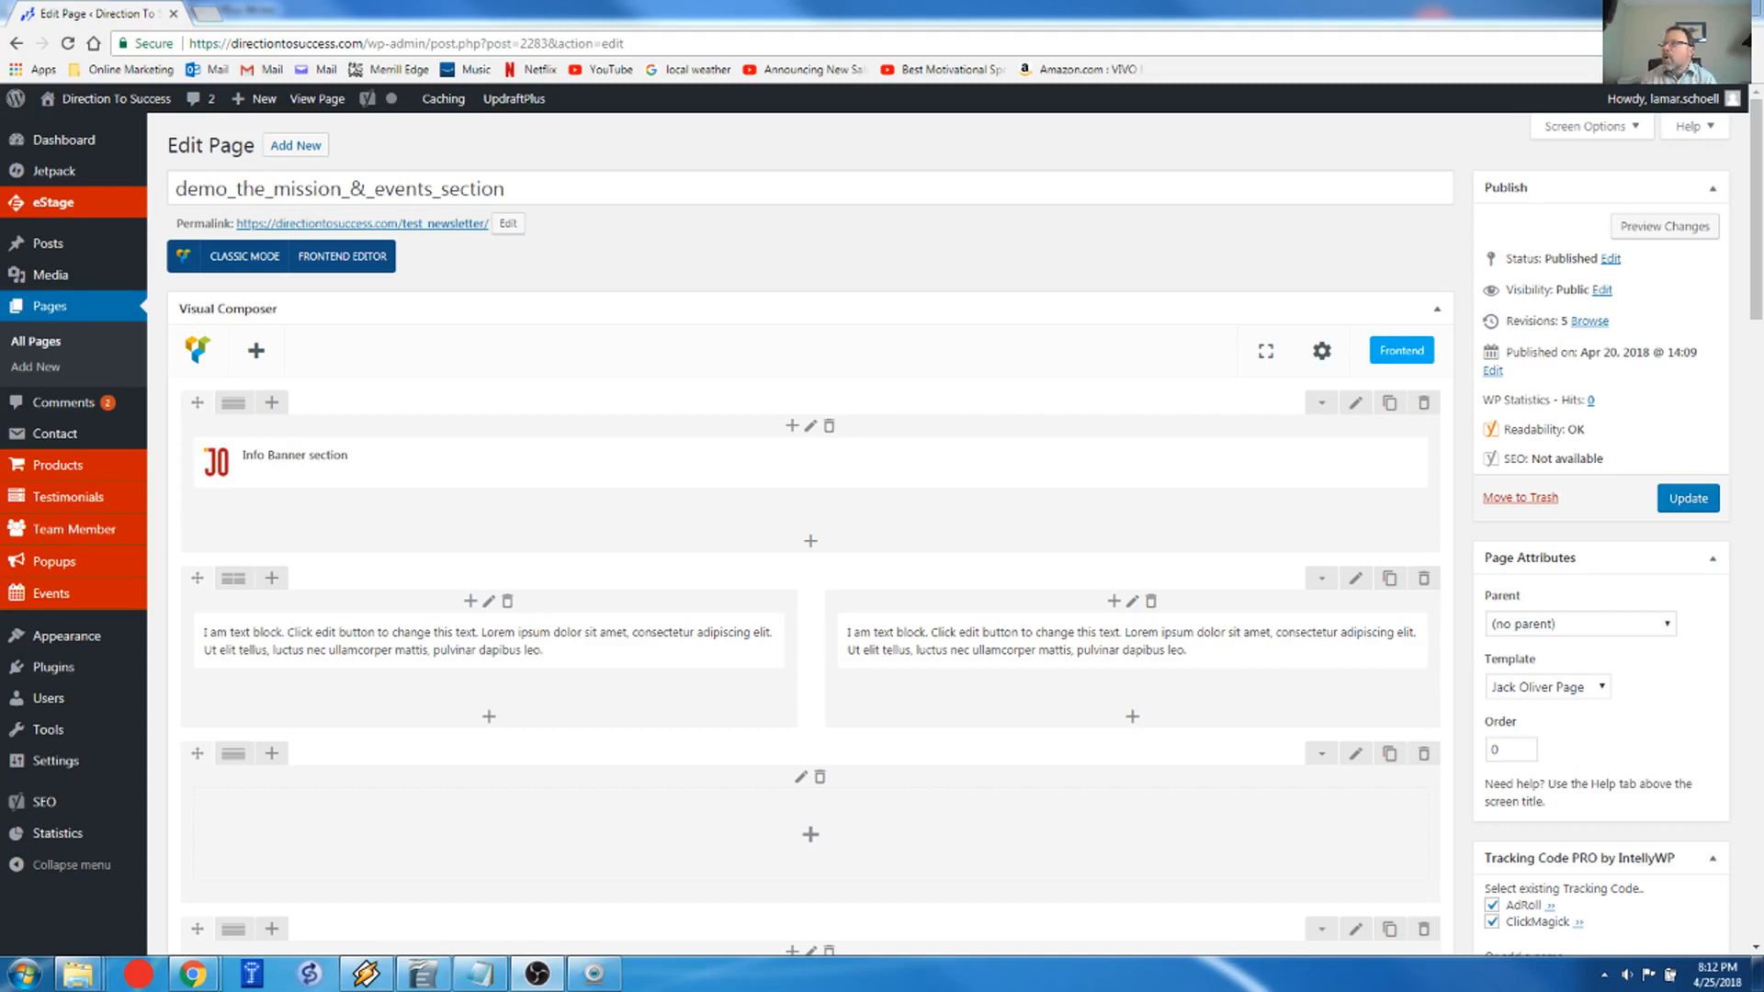
mouse_move(788, 710)
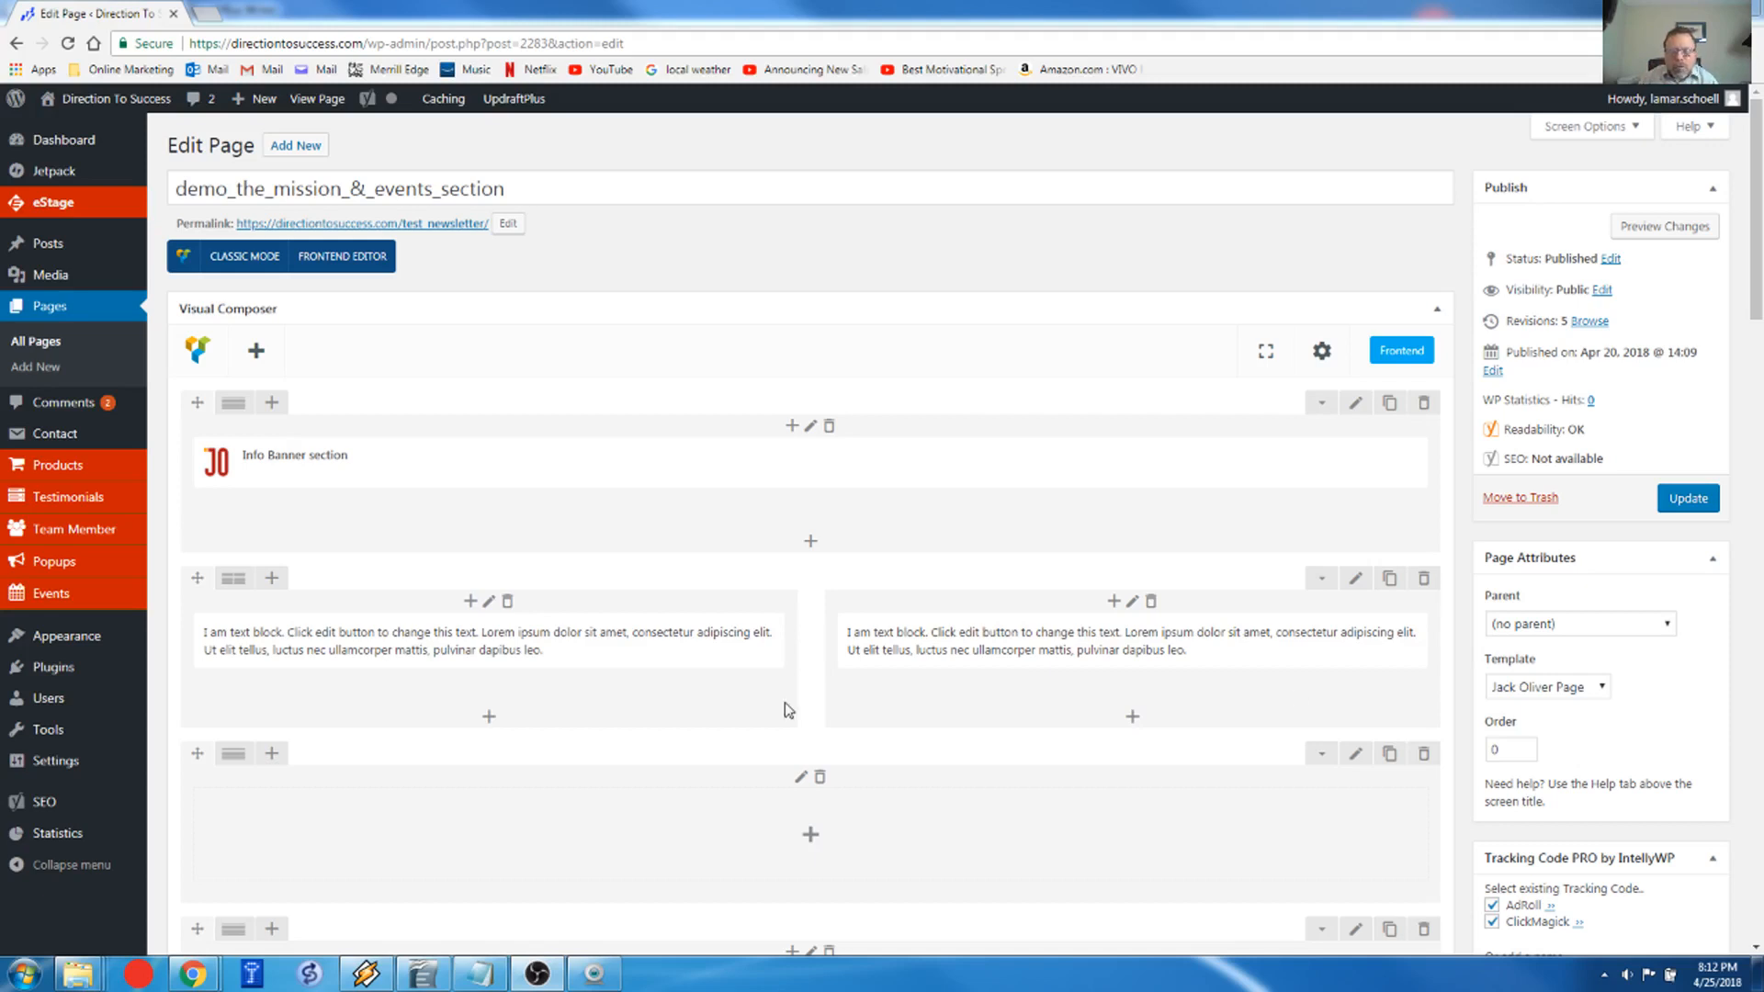
mouse_move(809, 541)
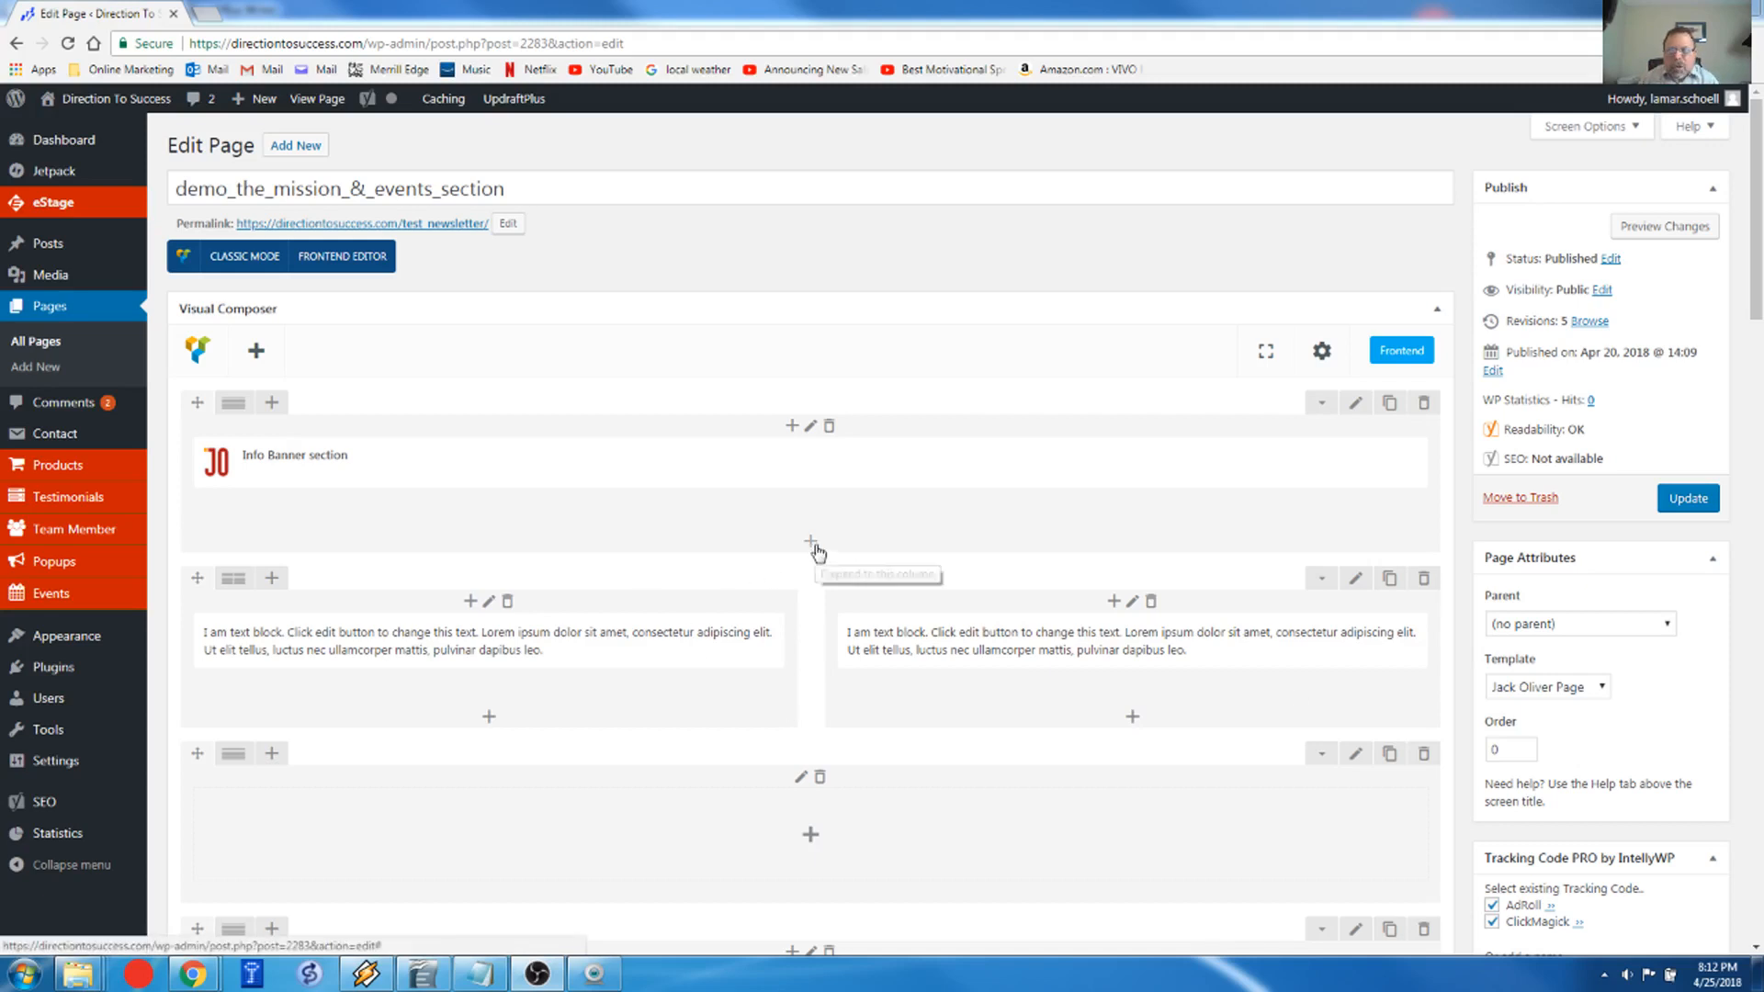
Step: Open the element library to add an element below the Info Banner section
click(810, 541)
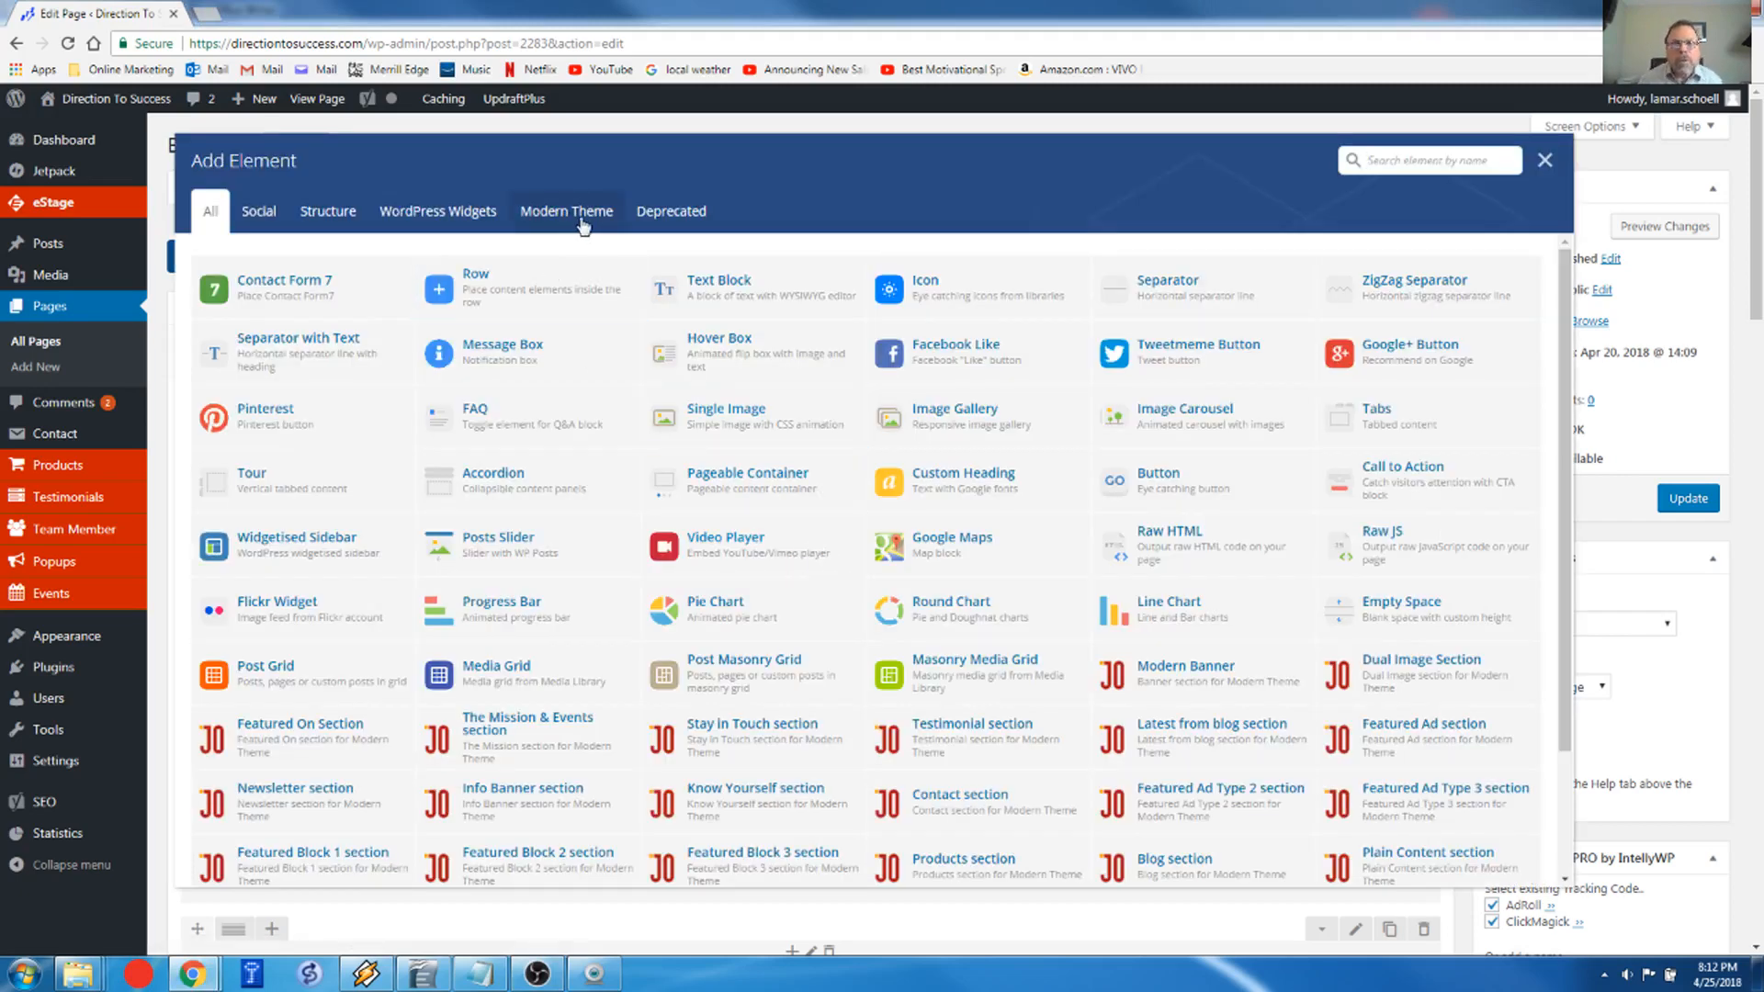
Step: Insert The Mission & Events section beneath the Info Banner
click(567, 211)
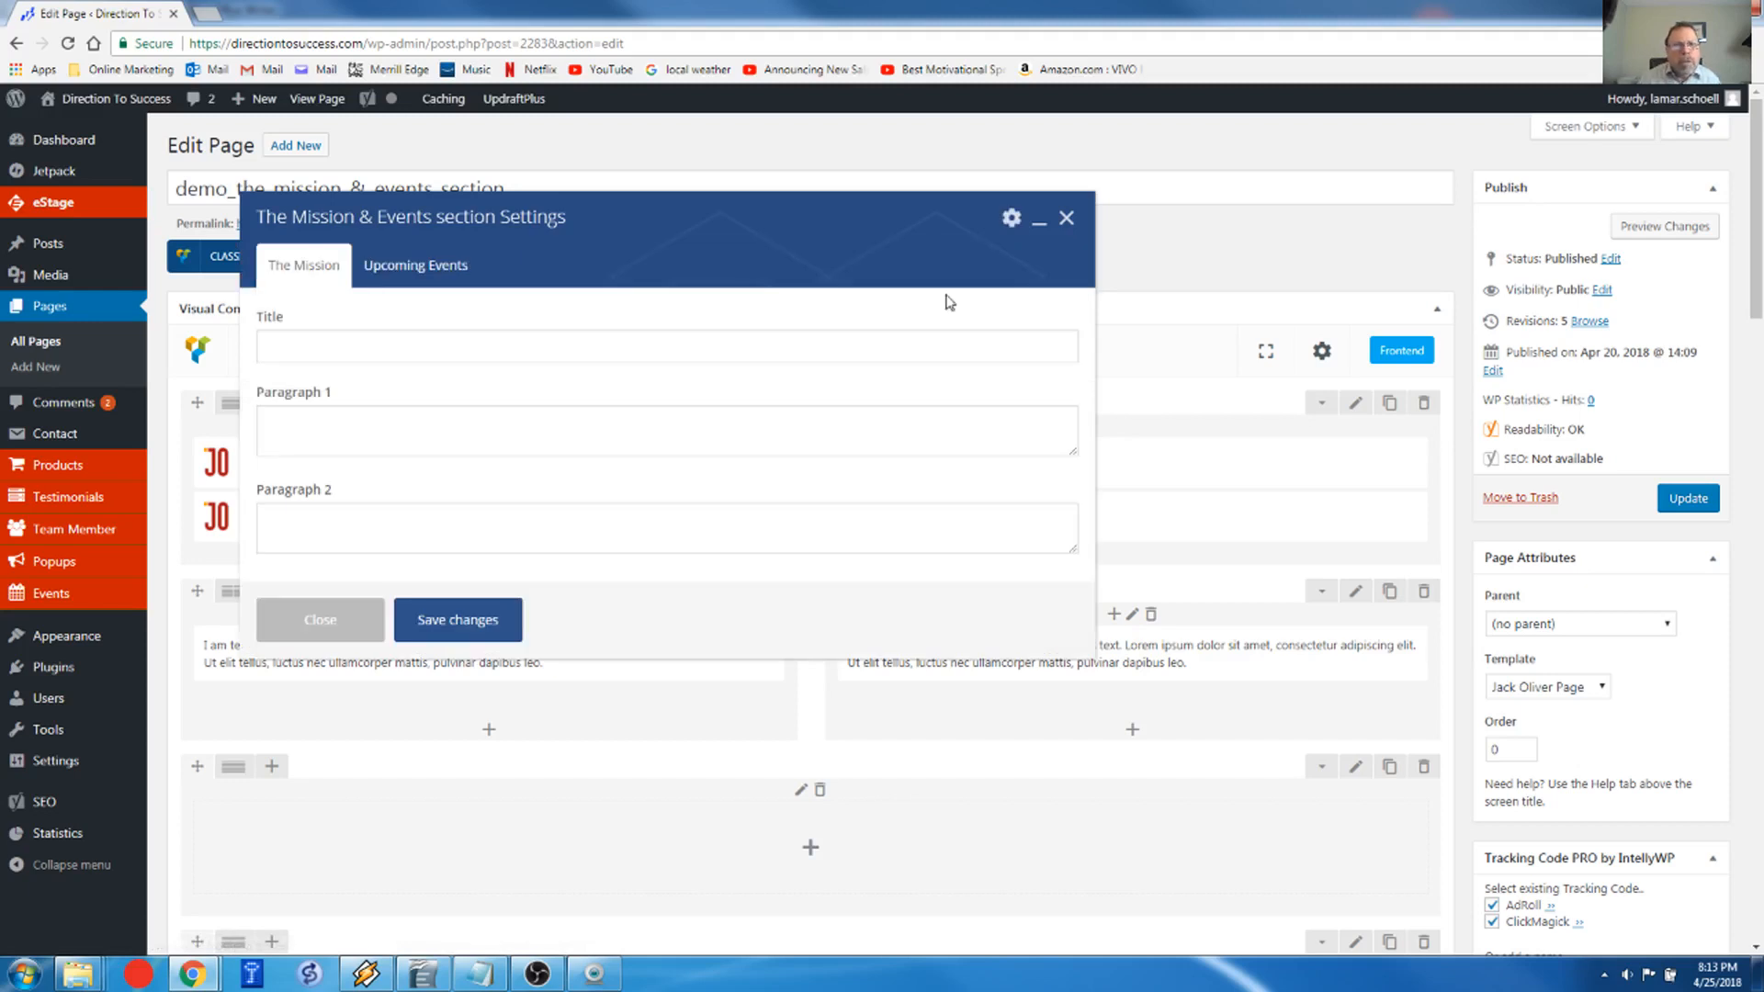
mouse_move(487, 312)
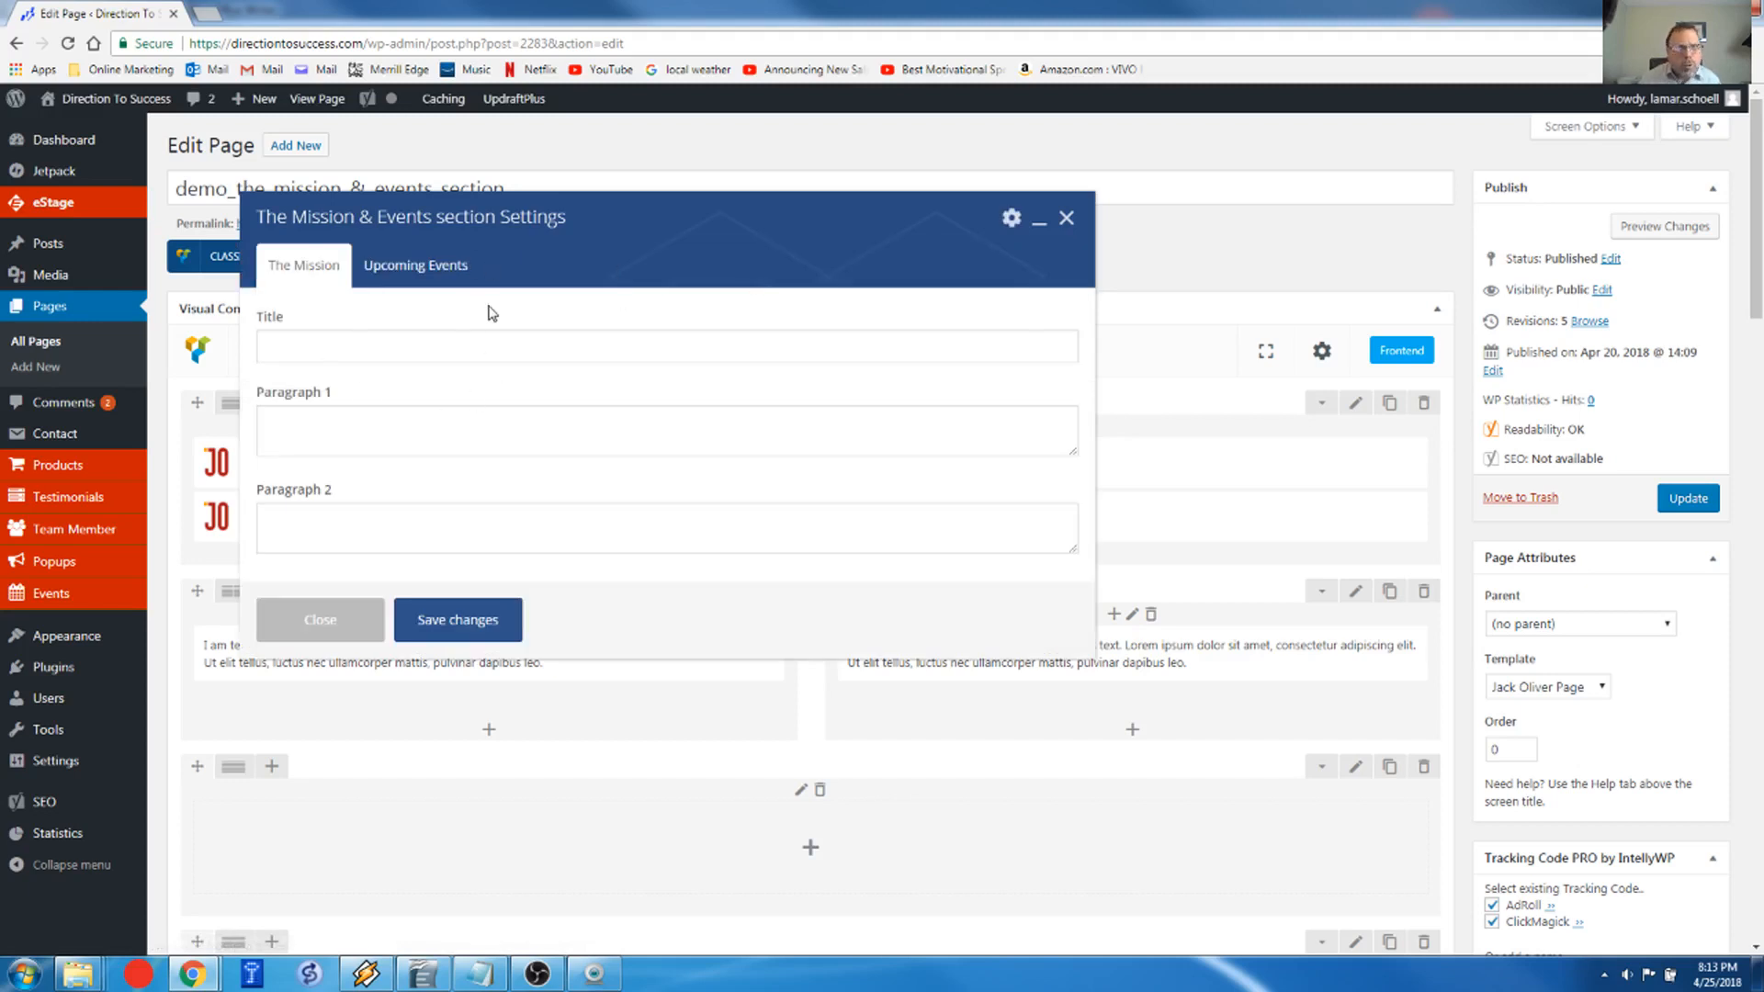
mouse_move(399, 302)
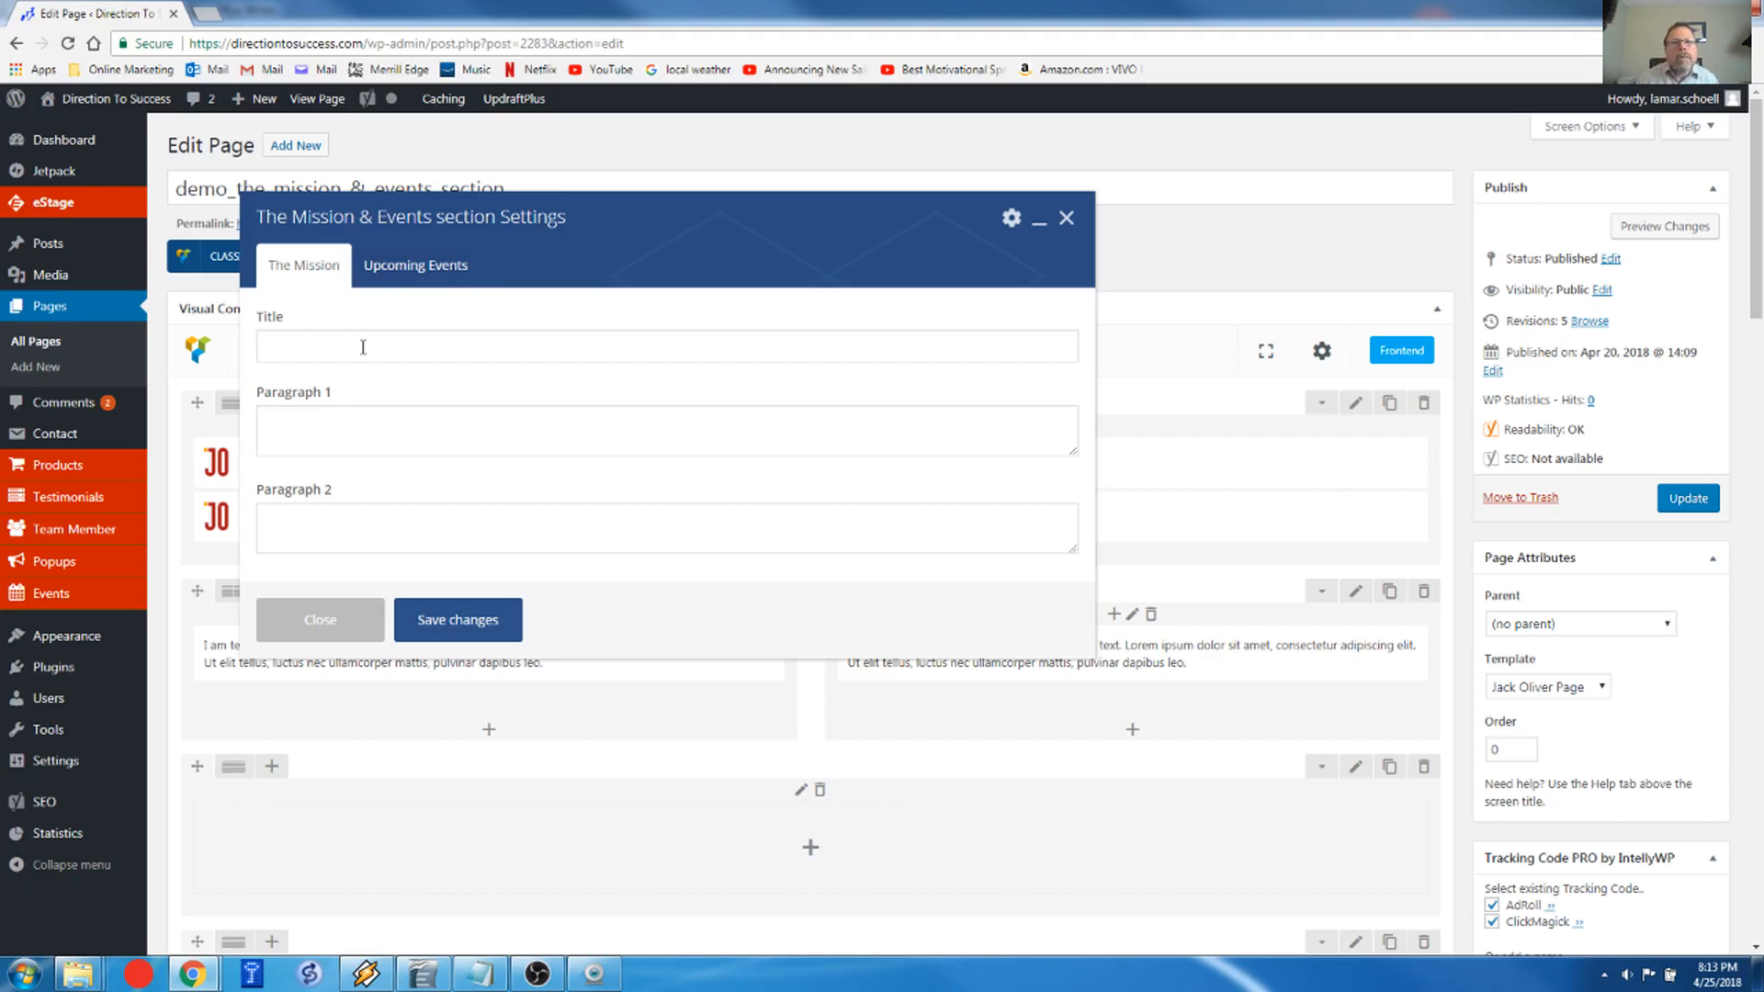
Step: Enter the mission title 'This is what I do....'
click(664, 346)
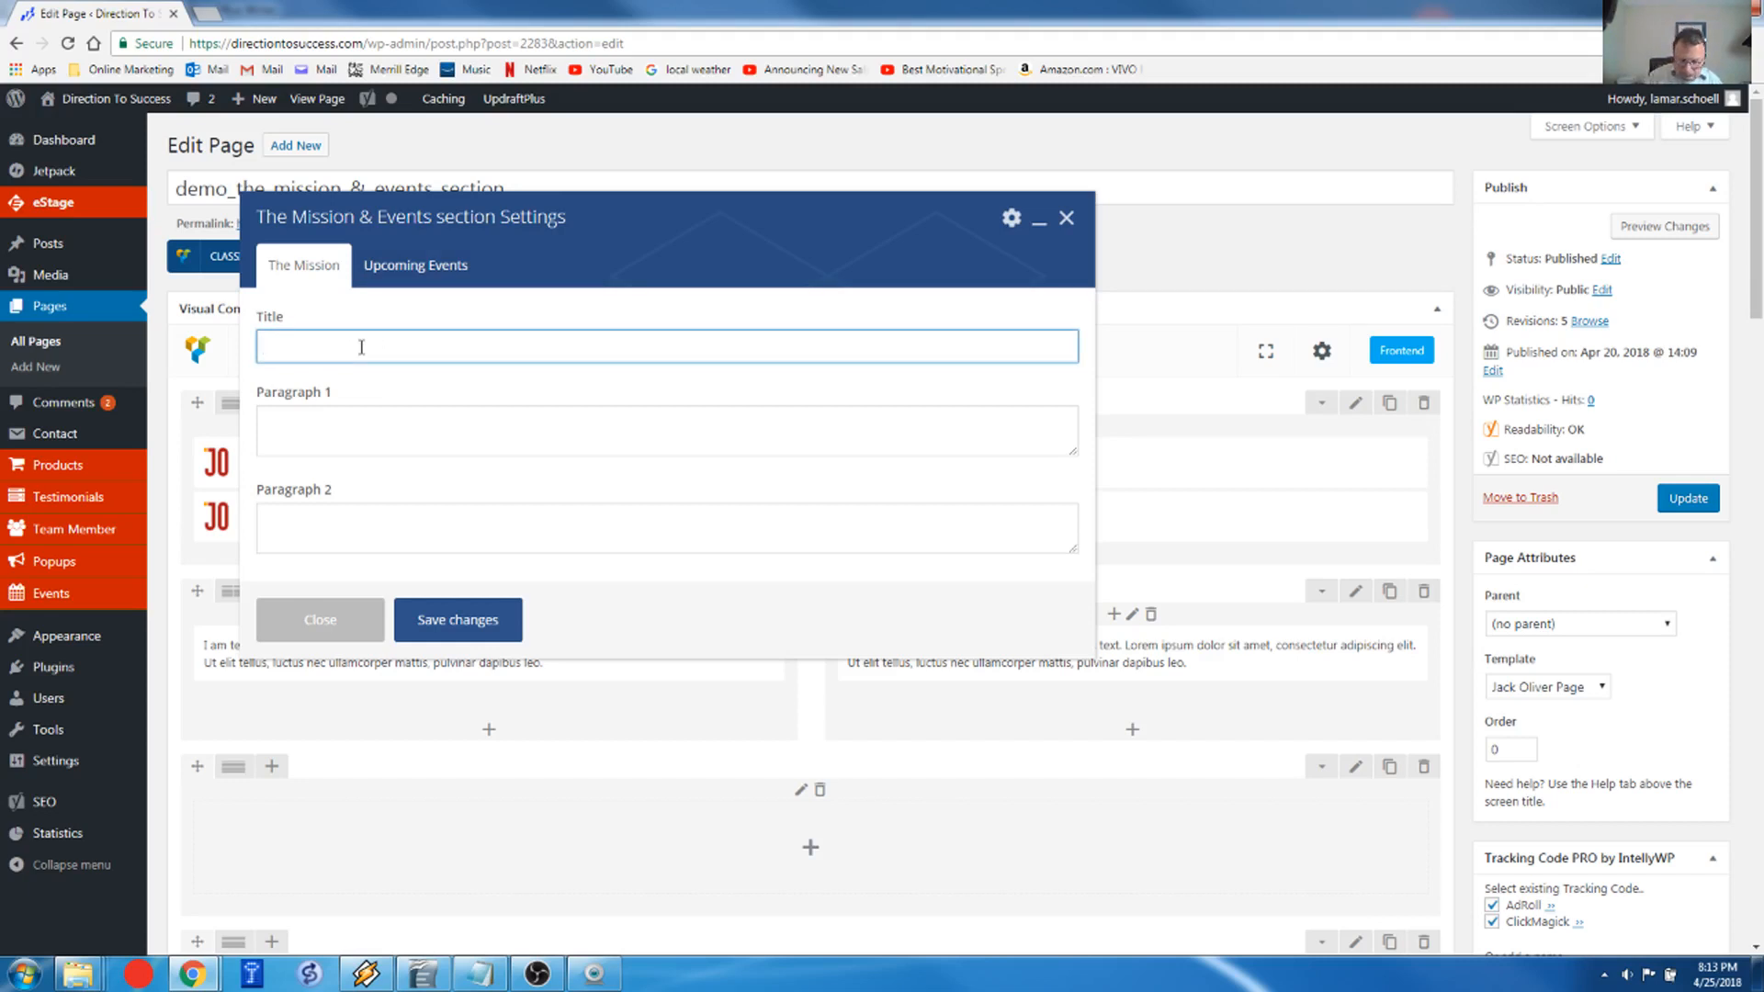
text(This is)
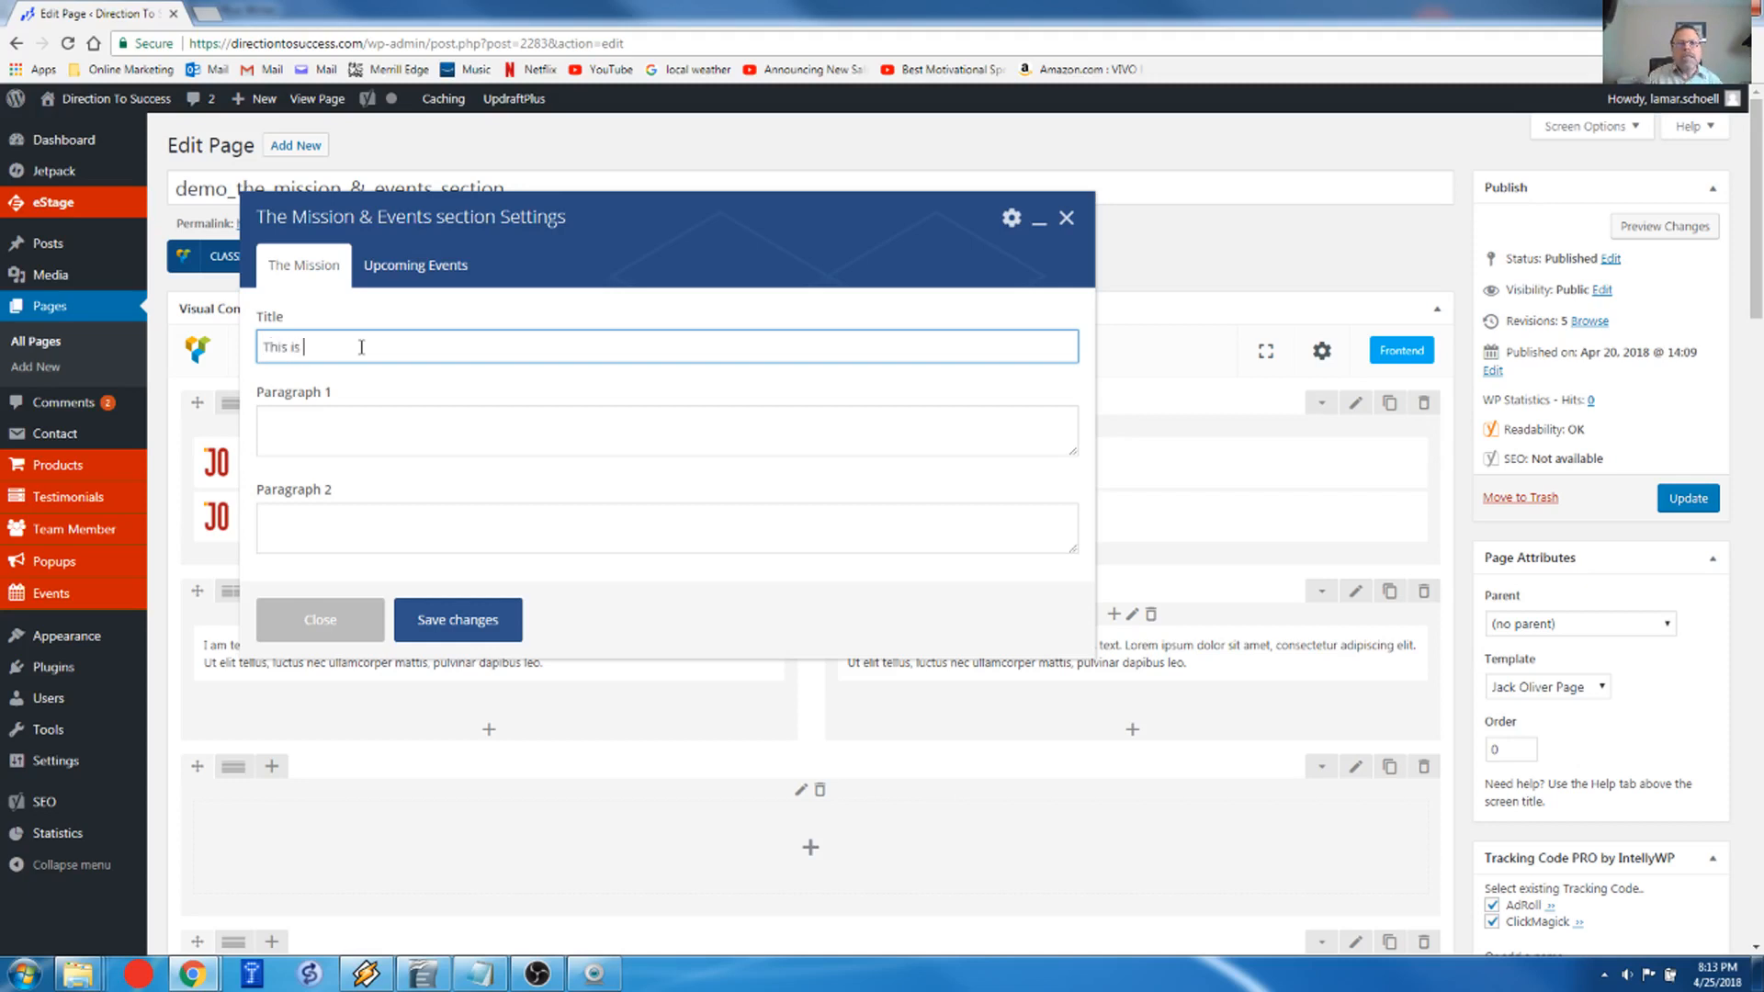
text(what I)
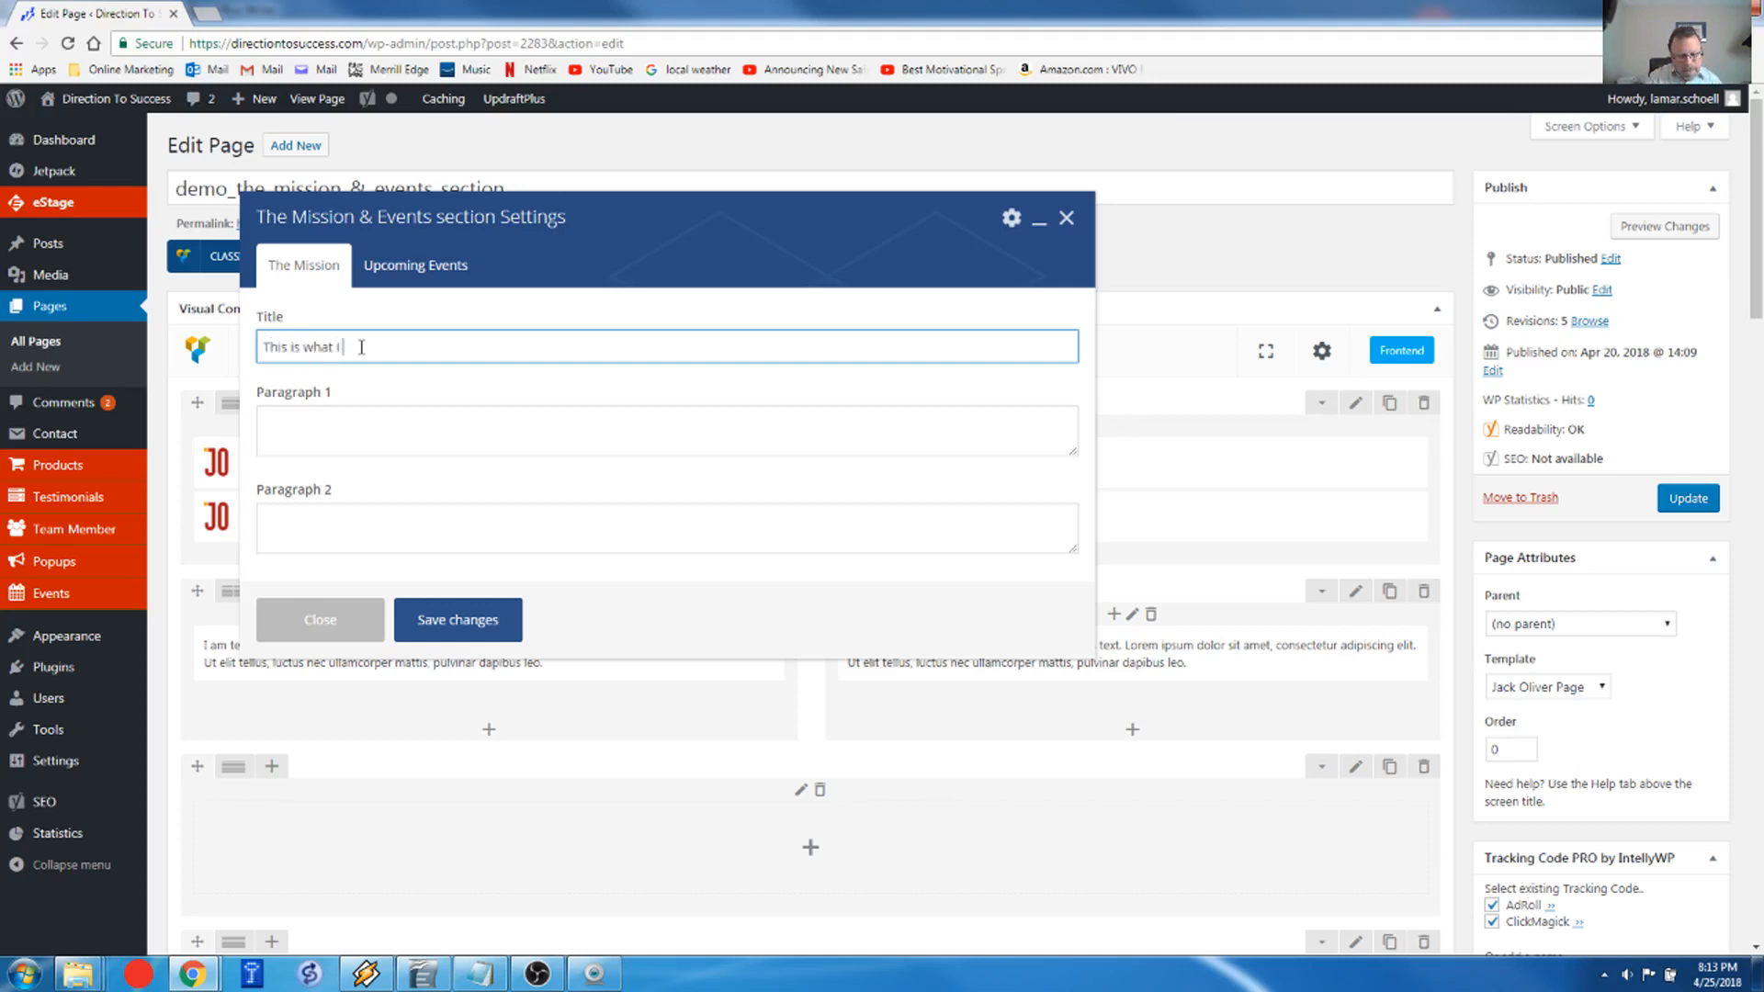
text(do...)
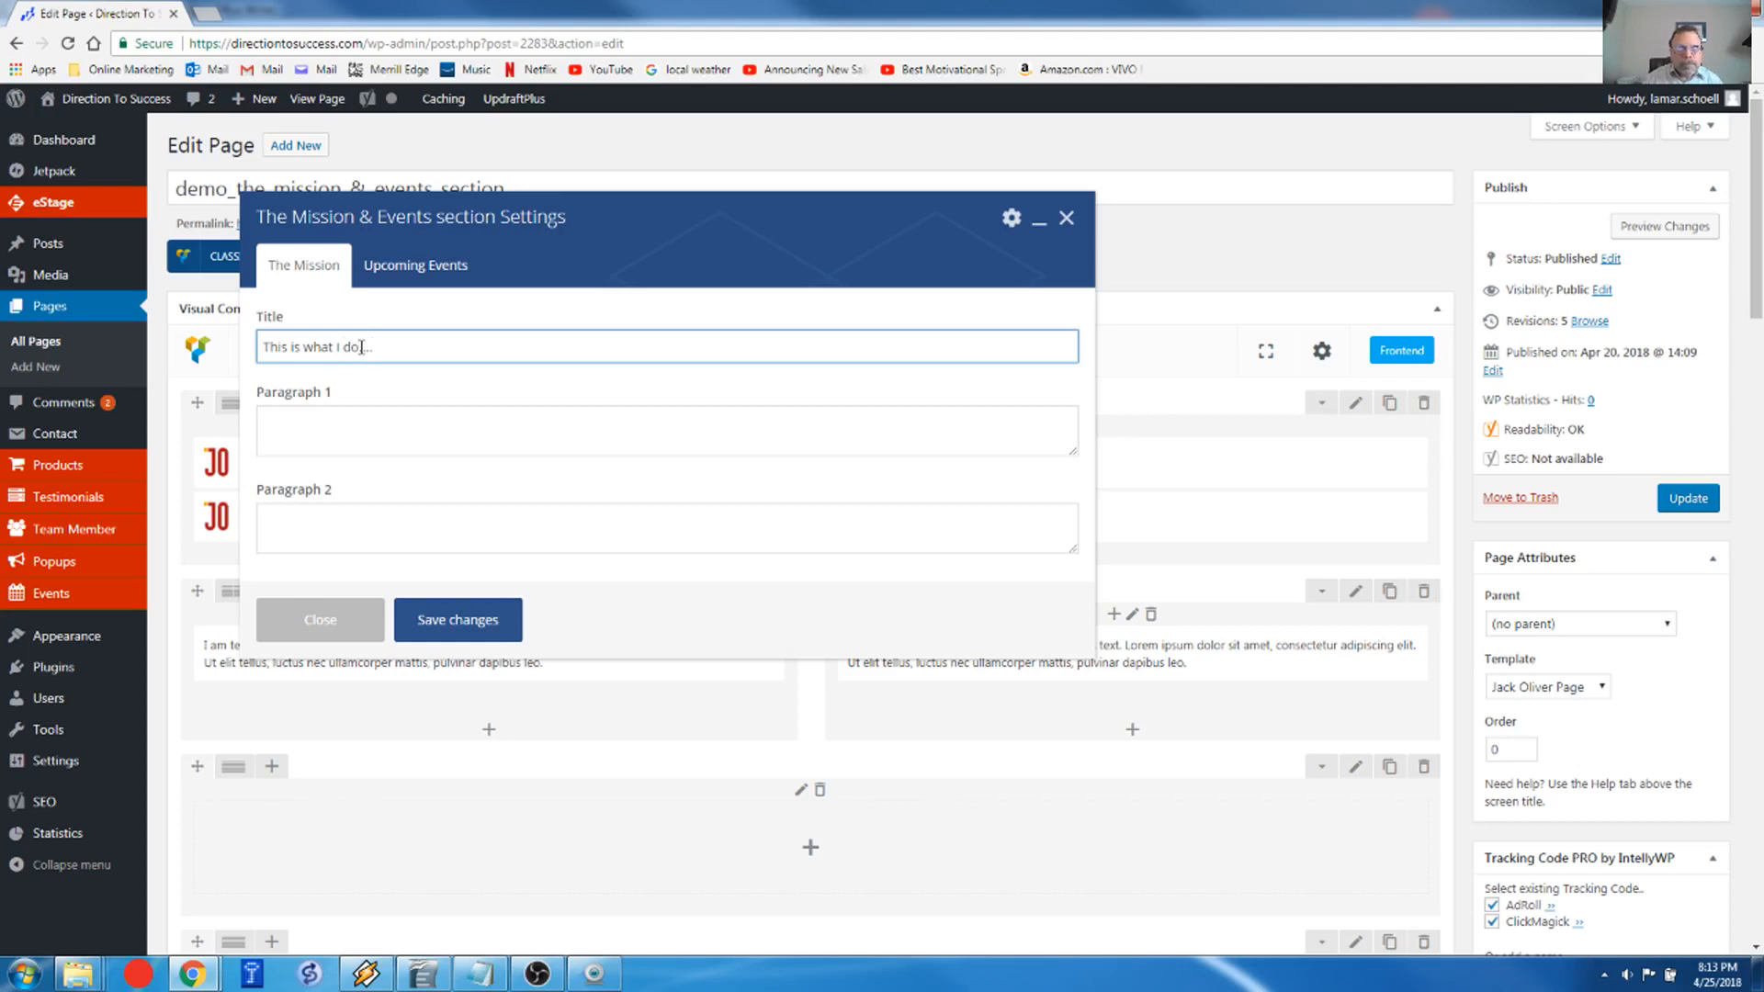
Step: Write both mission paragraphs about showing you the direction to success
click(666, 429)
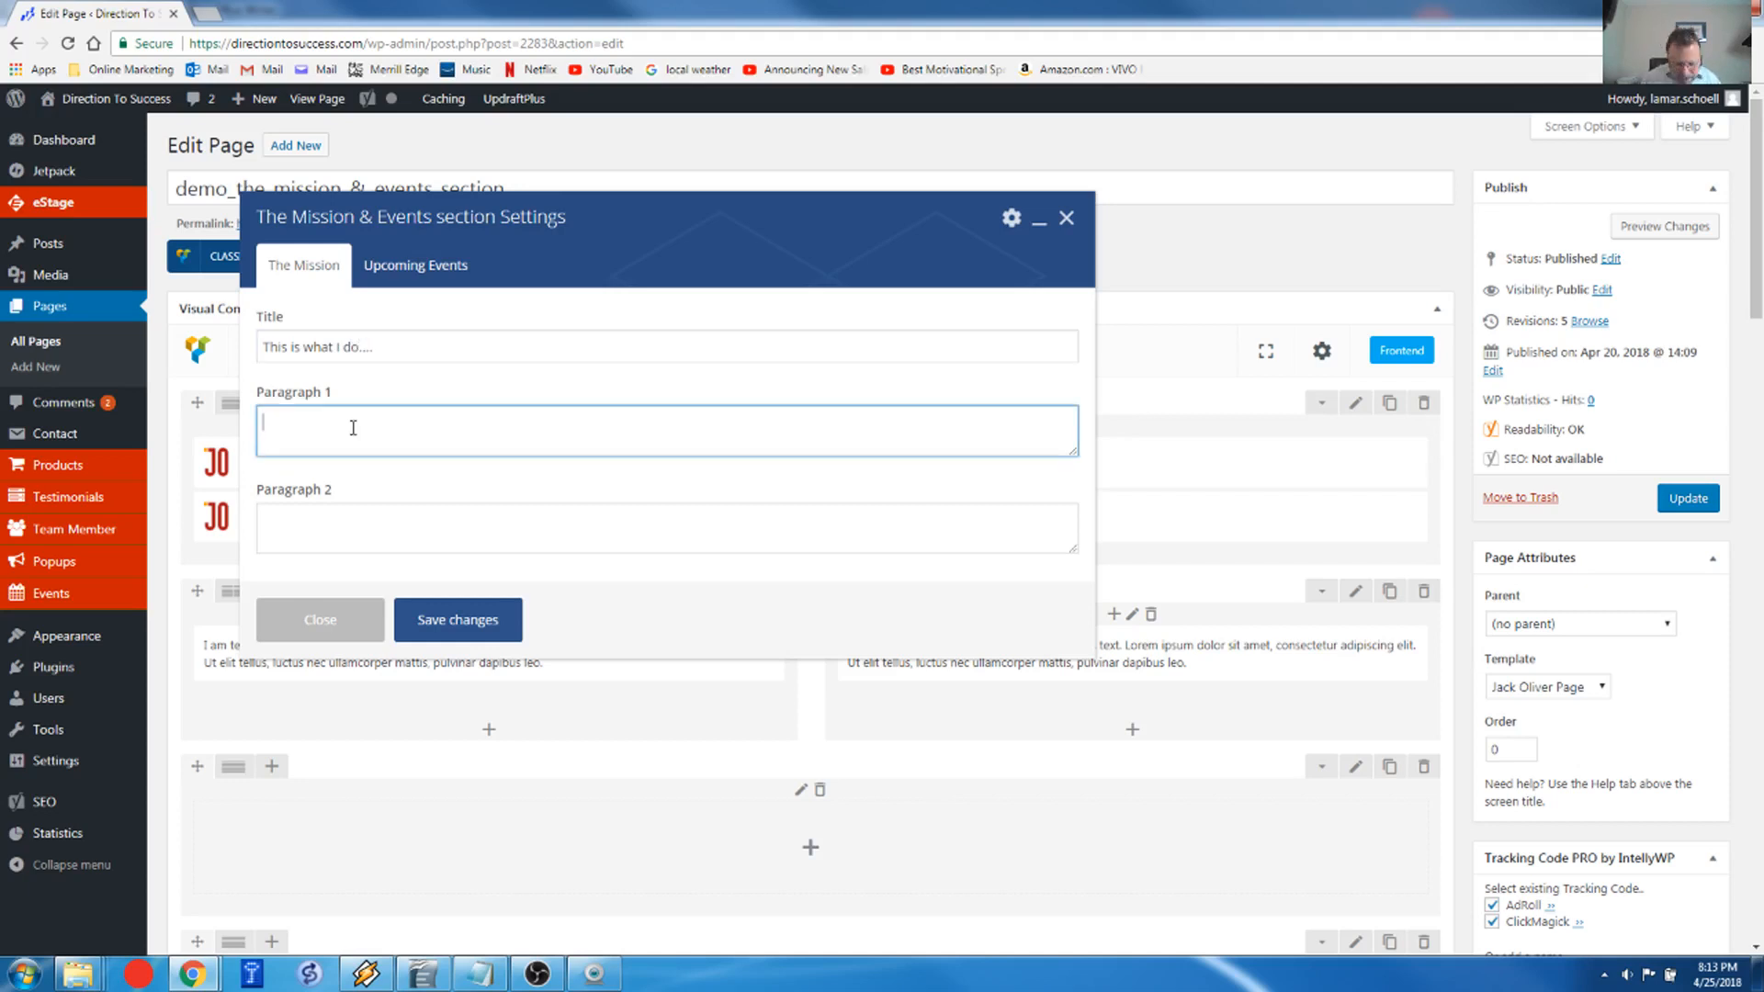
text(M)
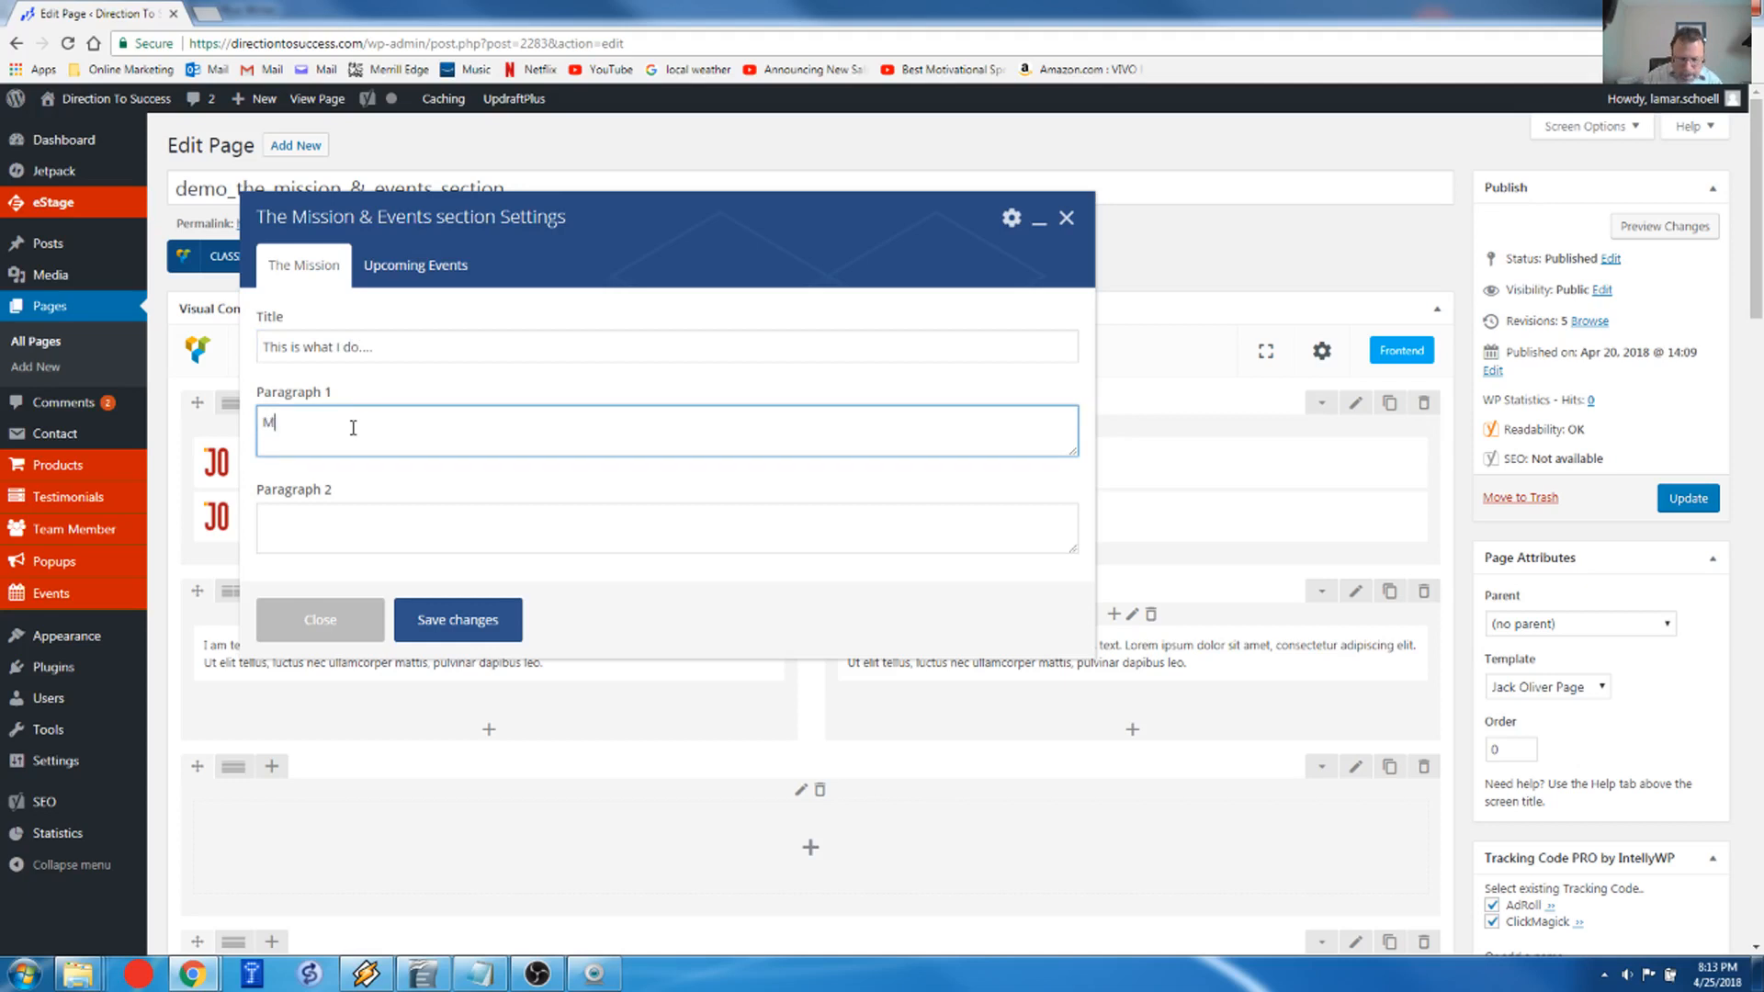
text(y mission)
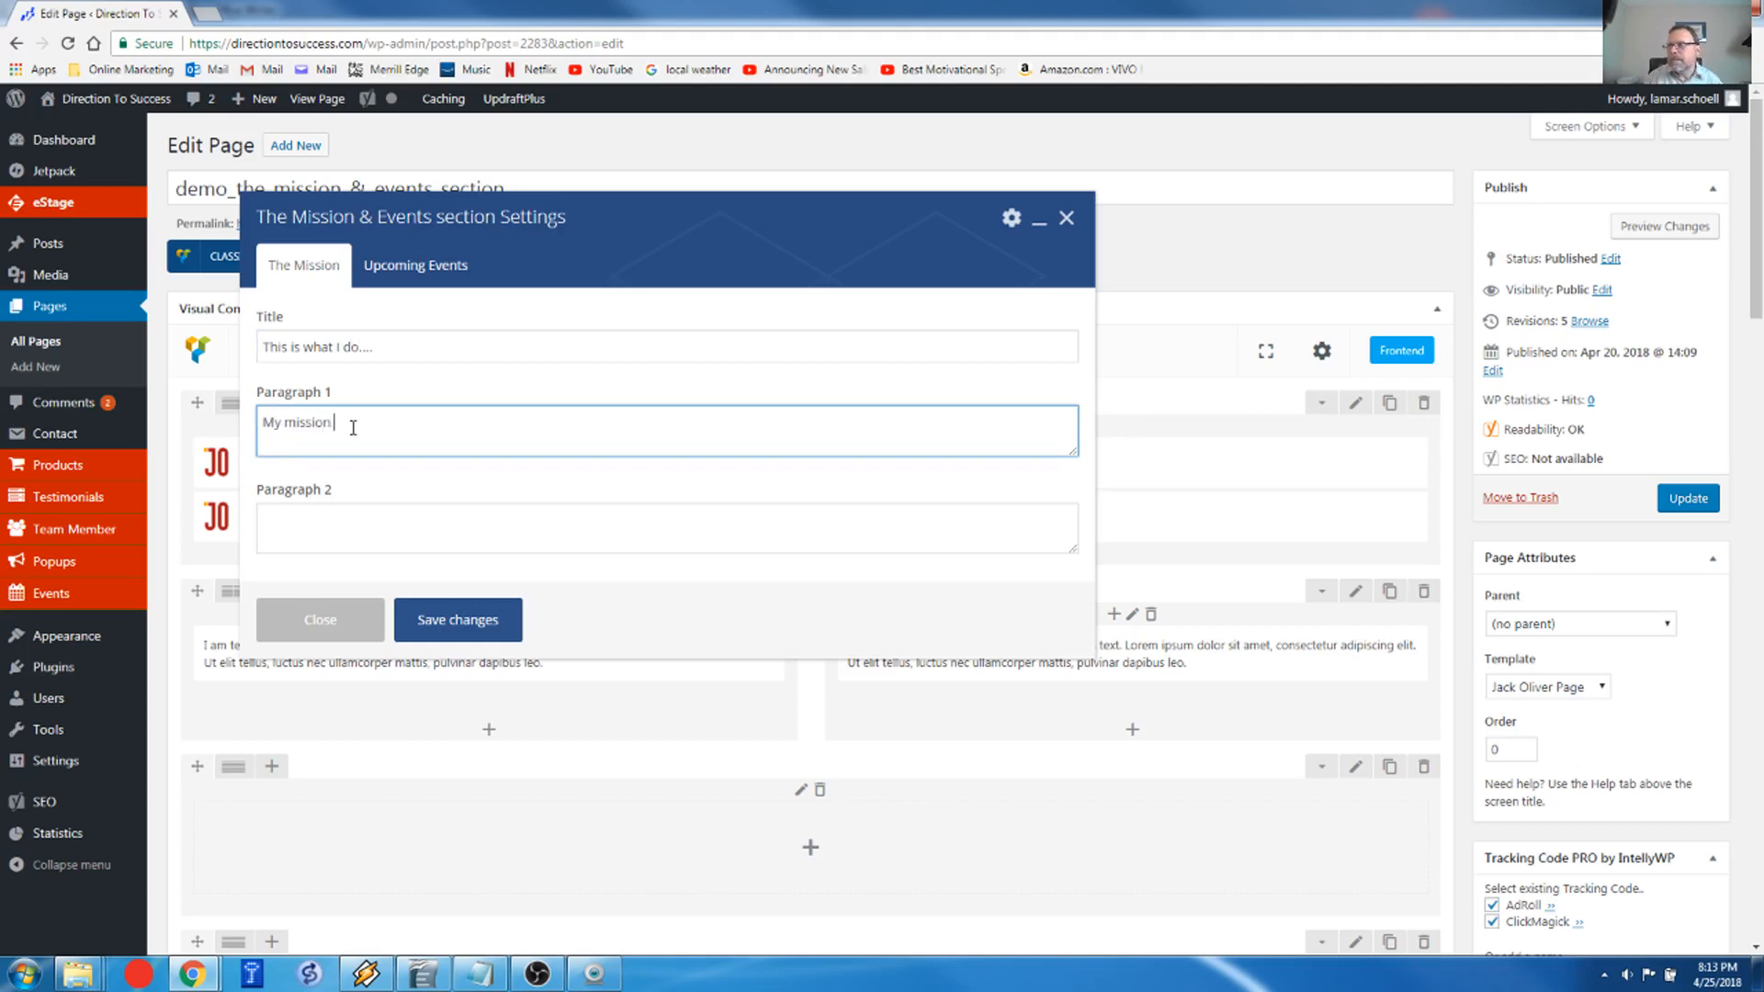
text(is to)
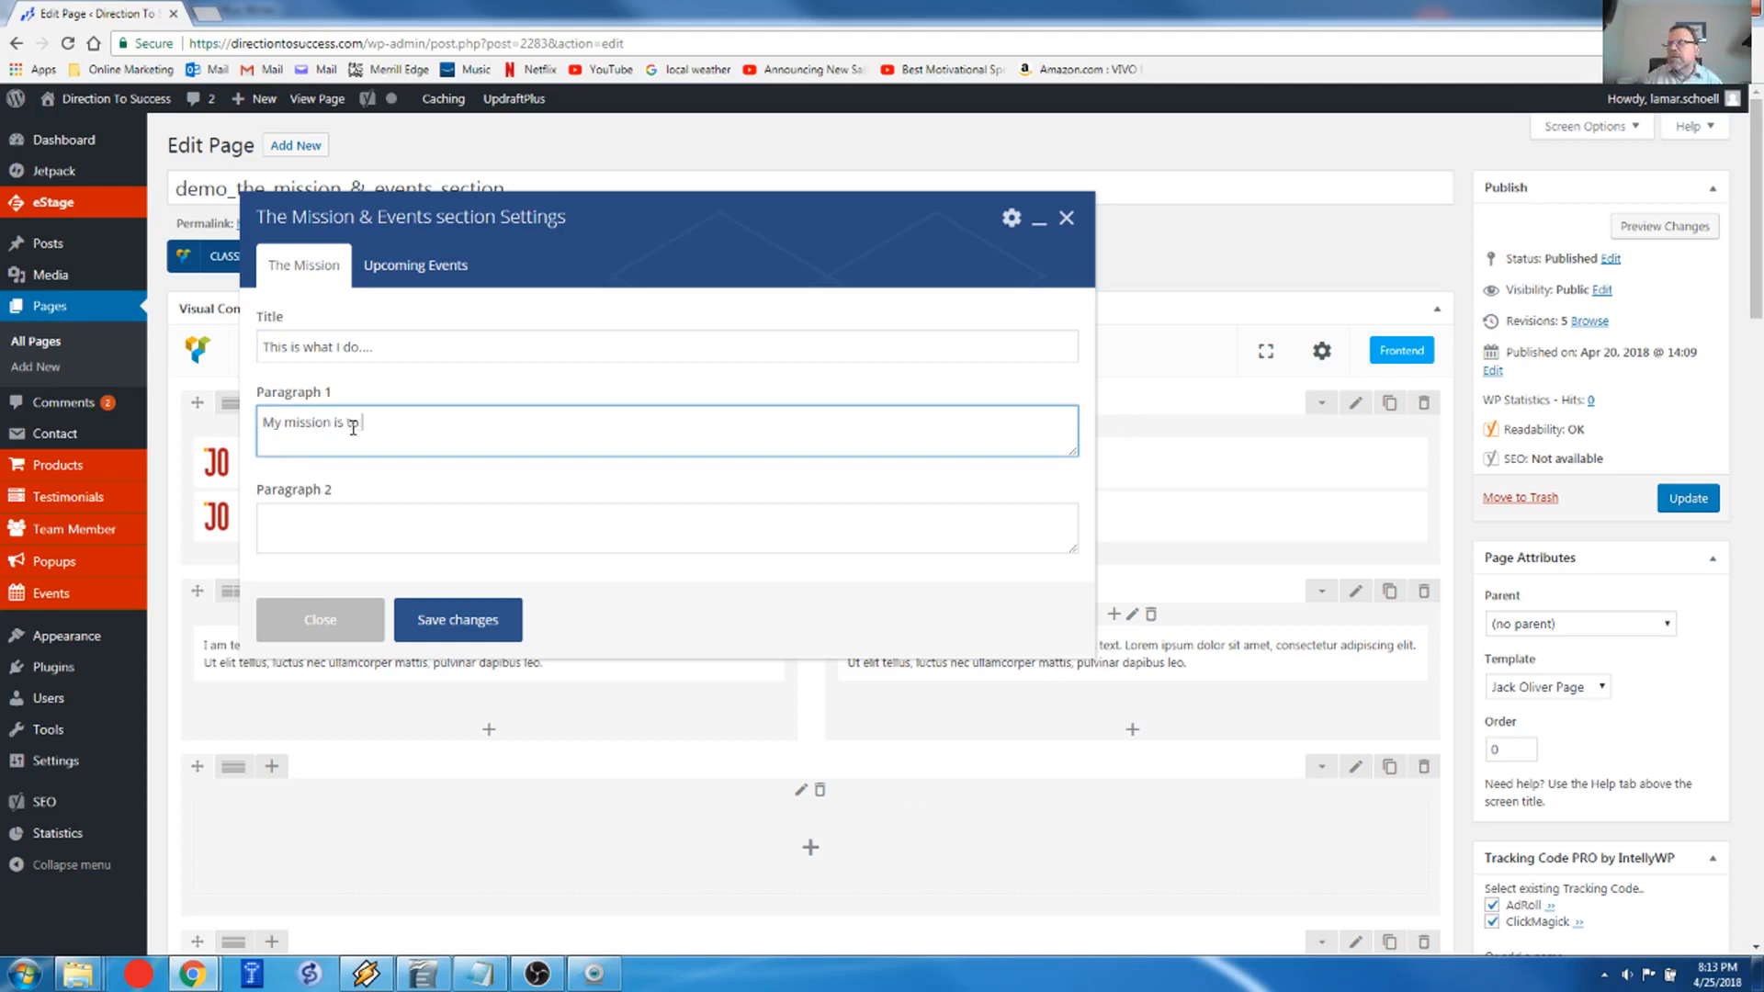
text(help)
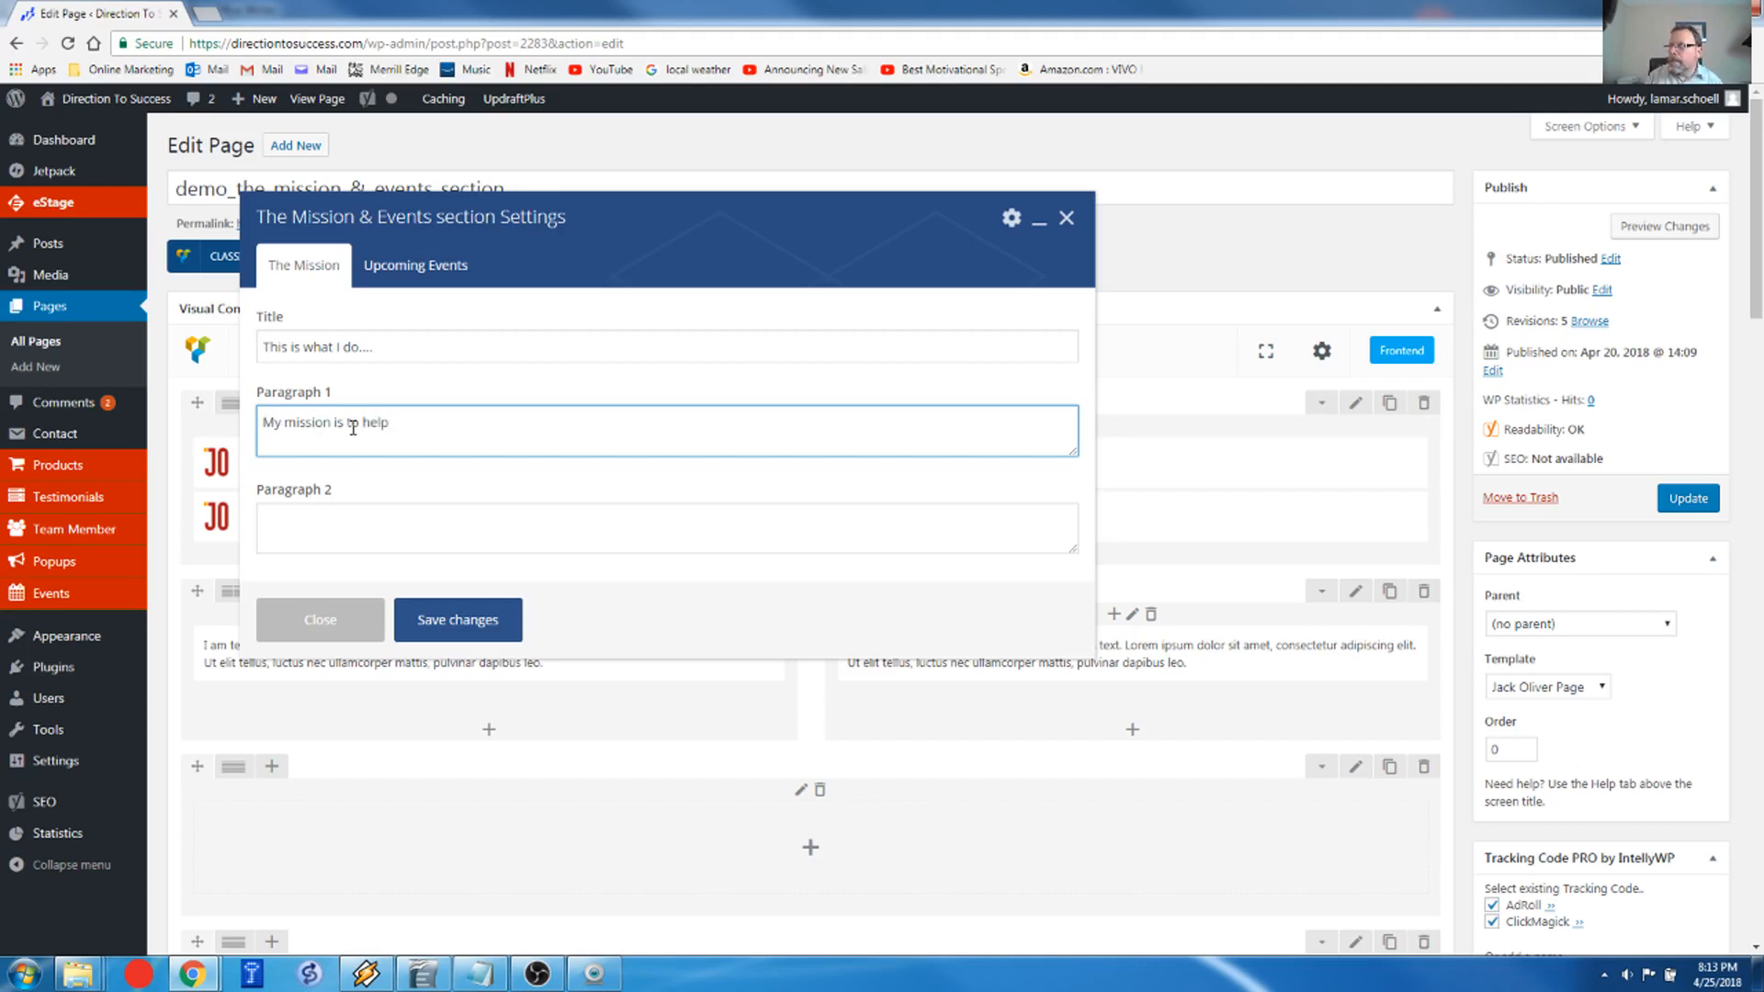
text(show)
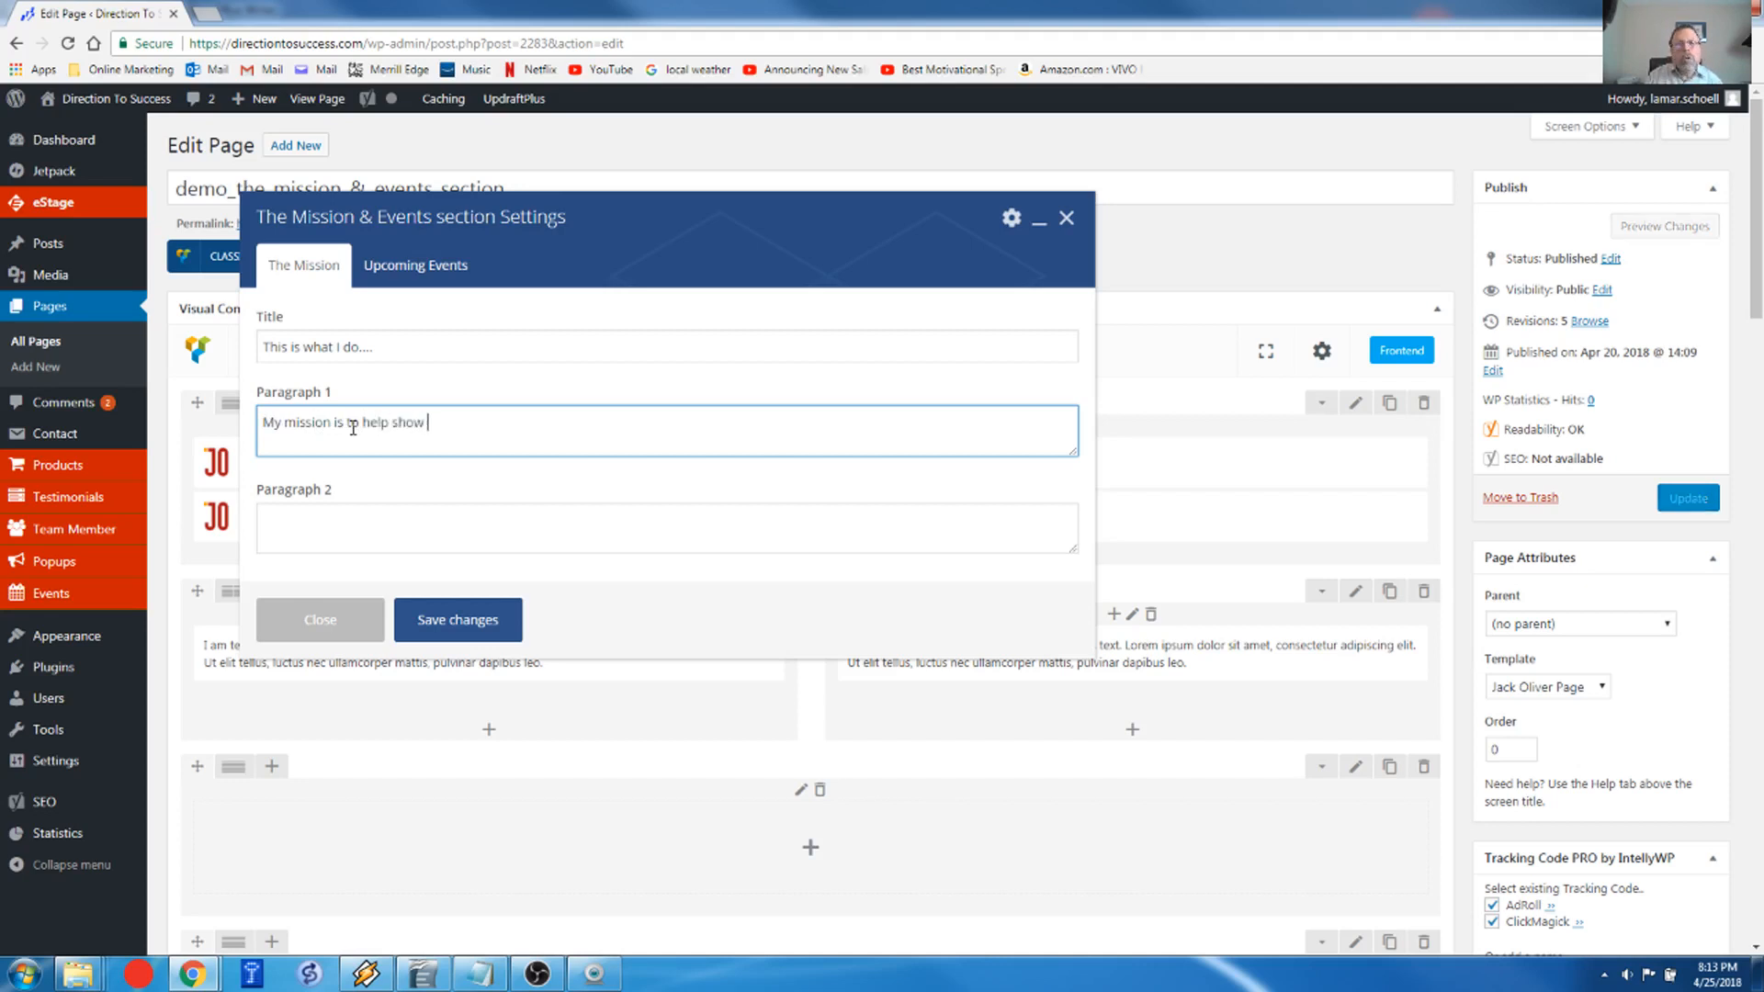
text(you the)
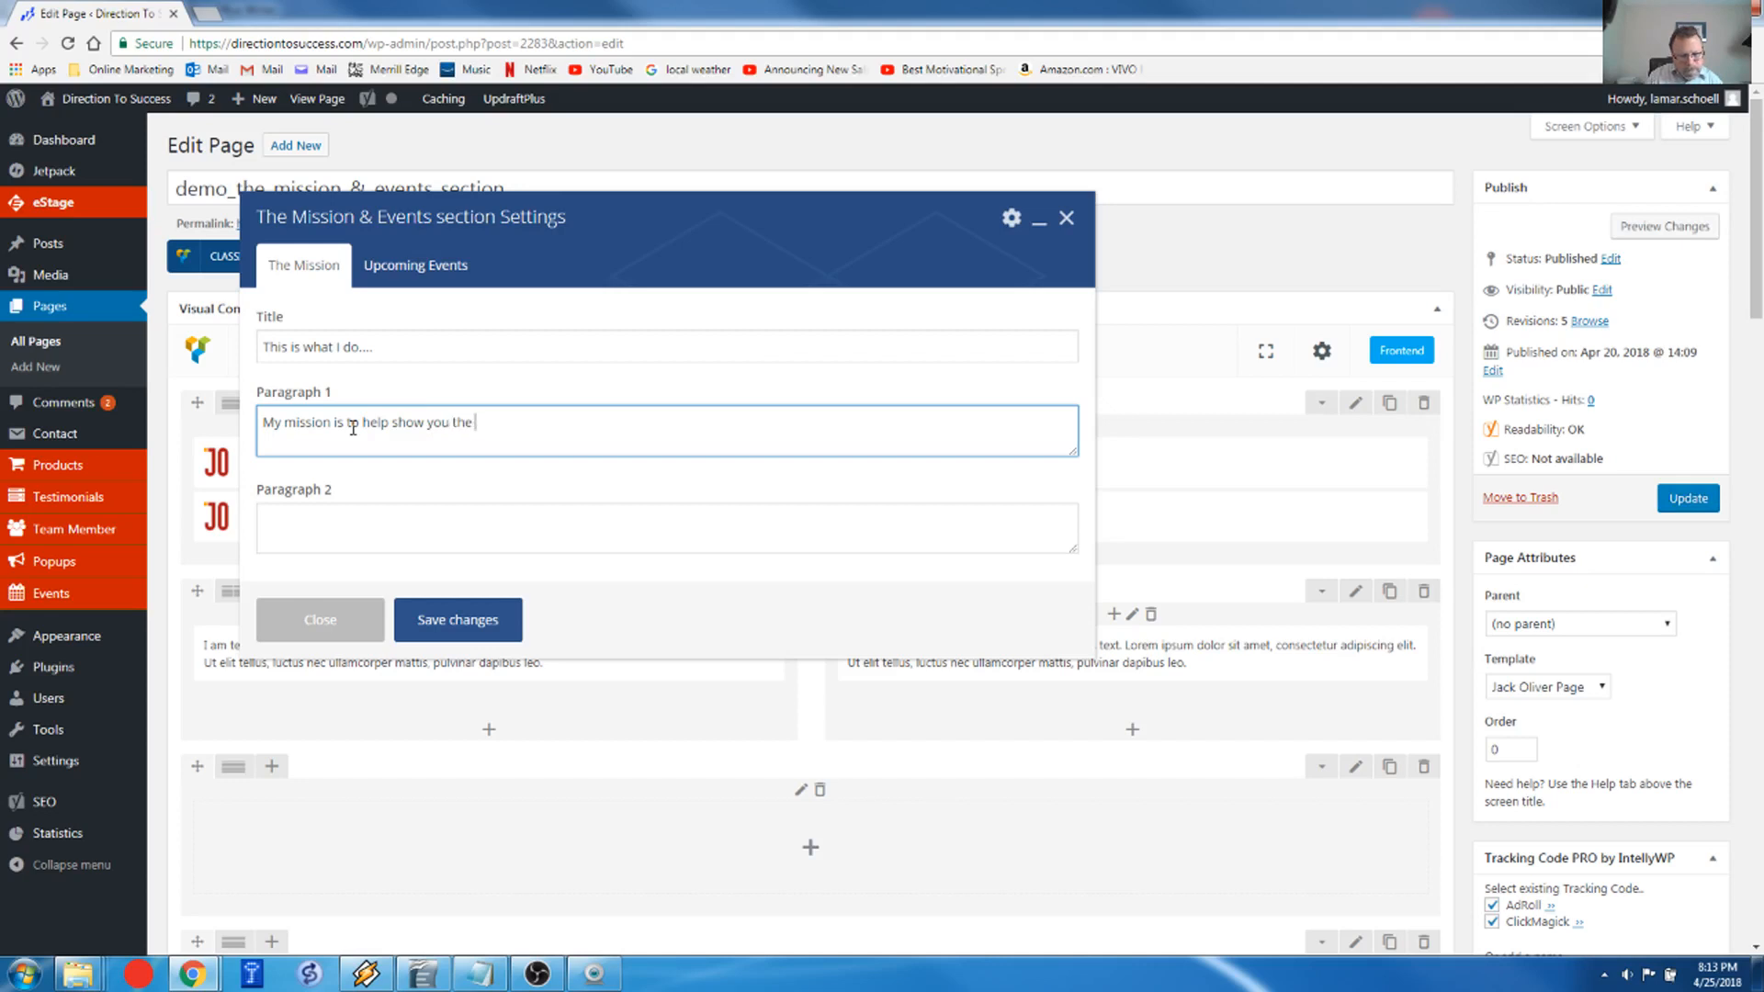
text(direction to)
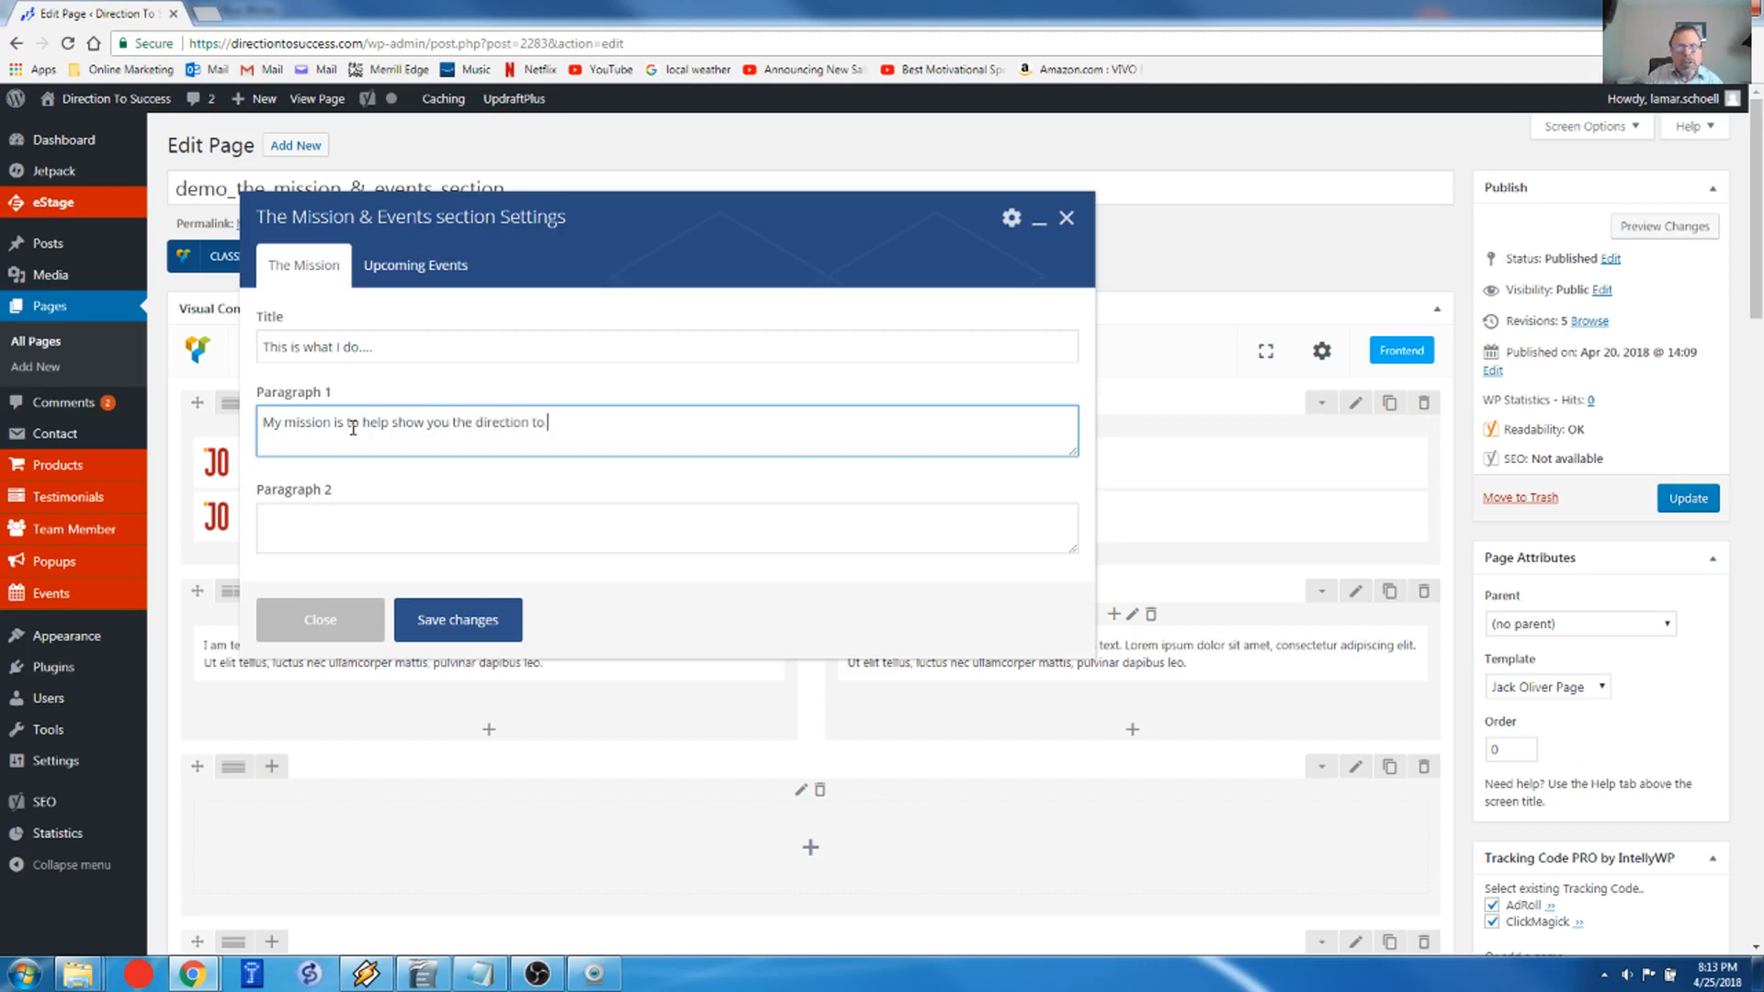
text(success)
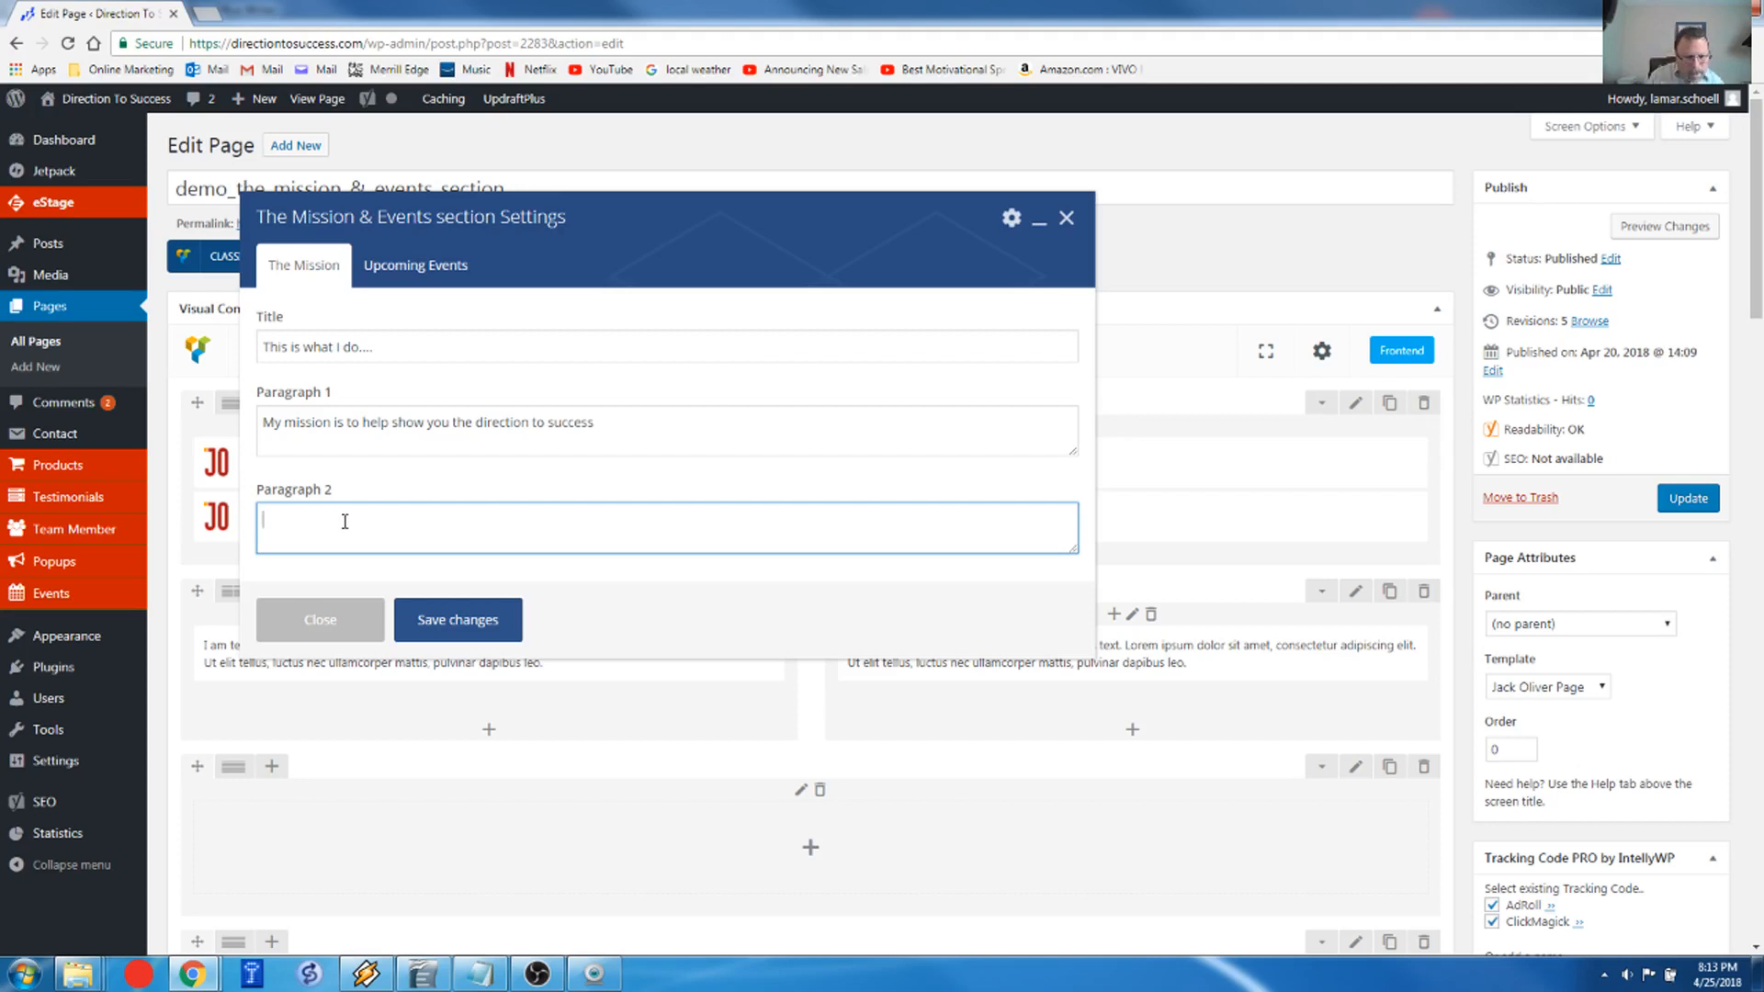
text(I'm going to)
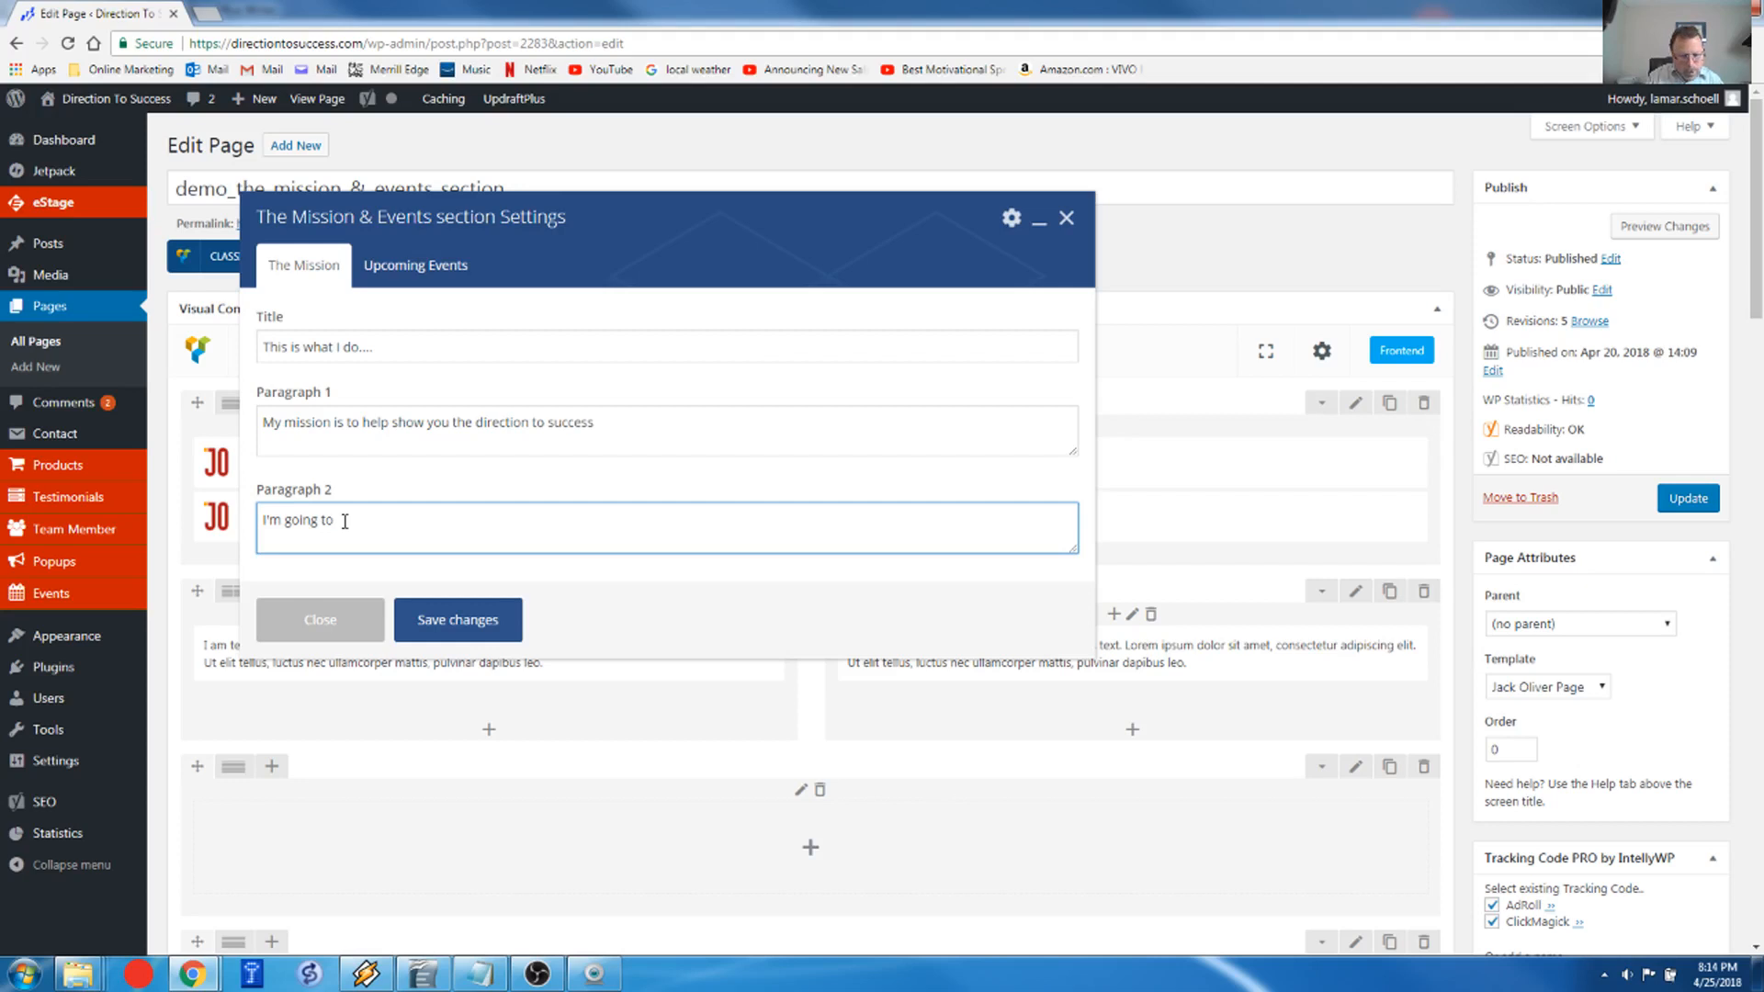
text(do this any way I kn)
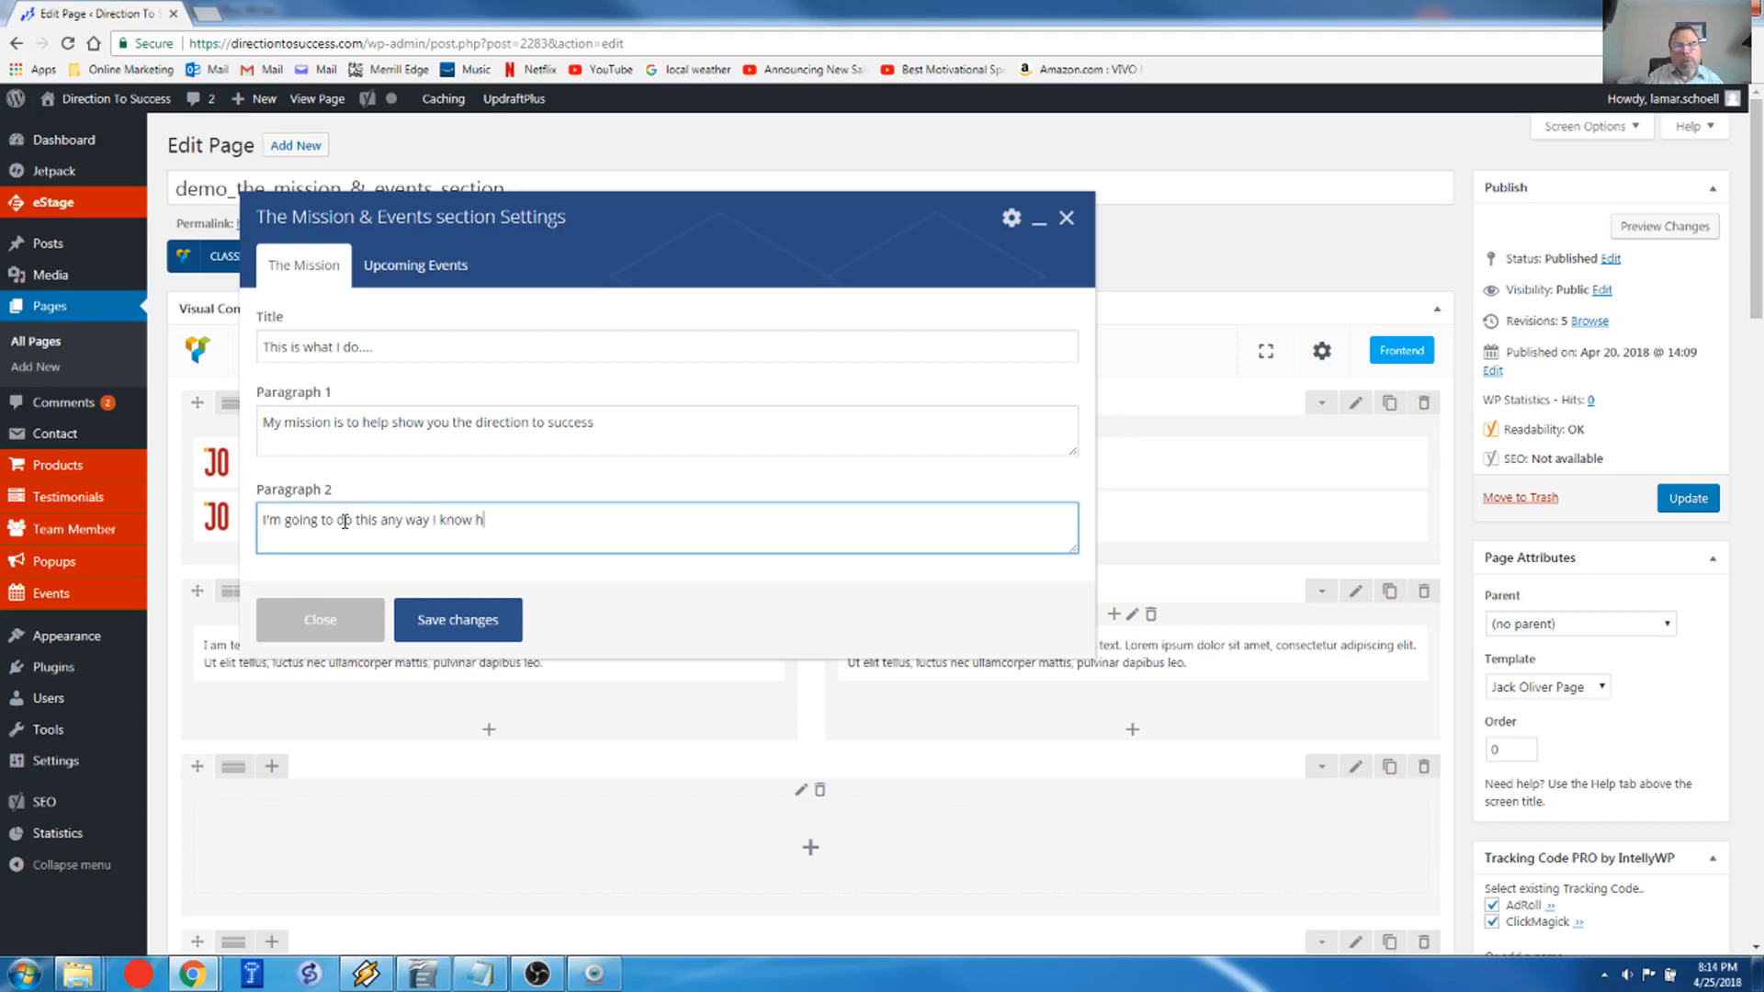
text(ow)
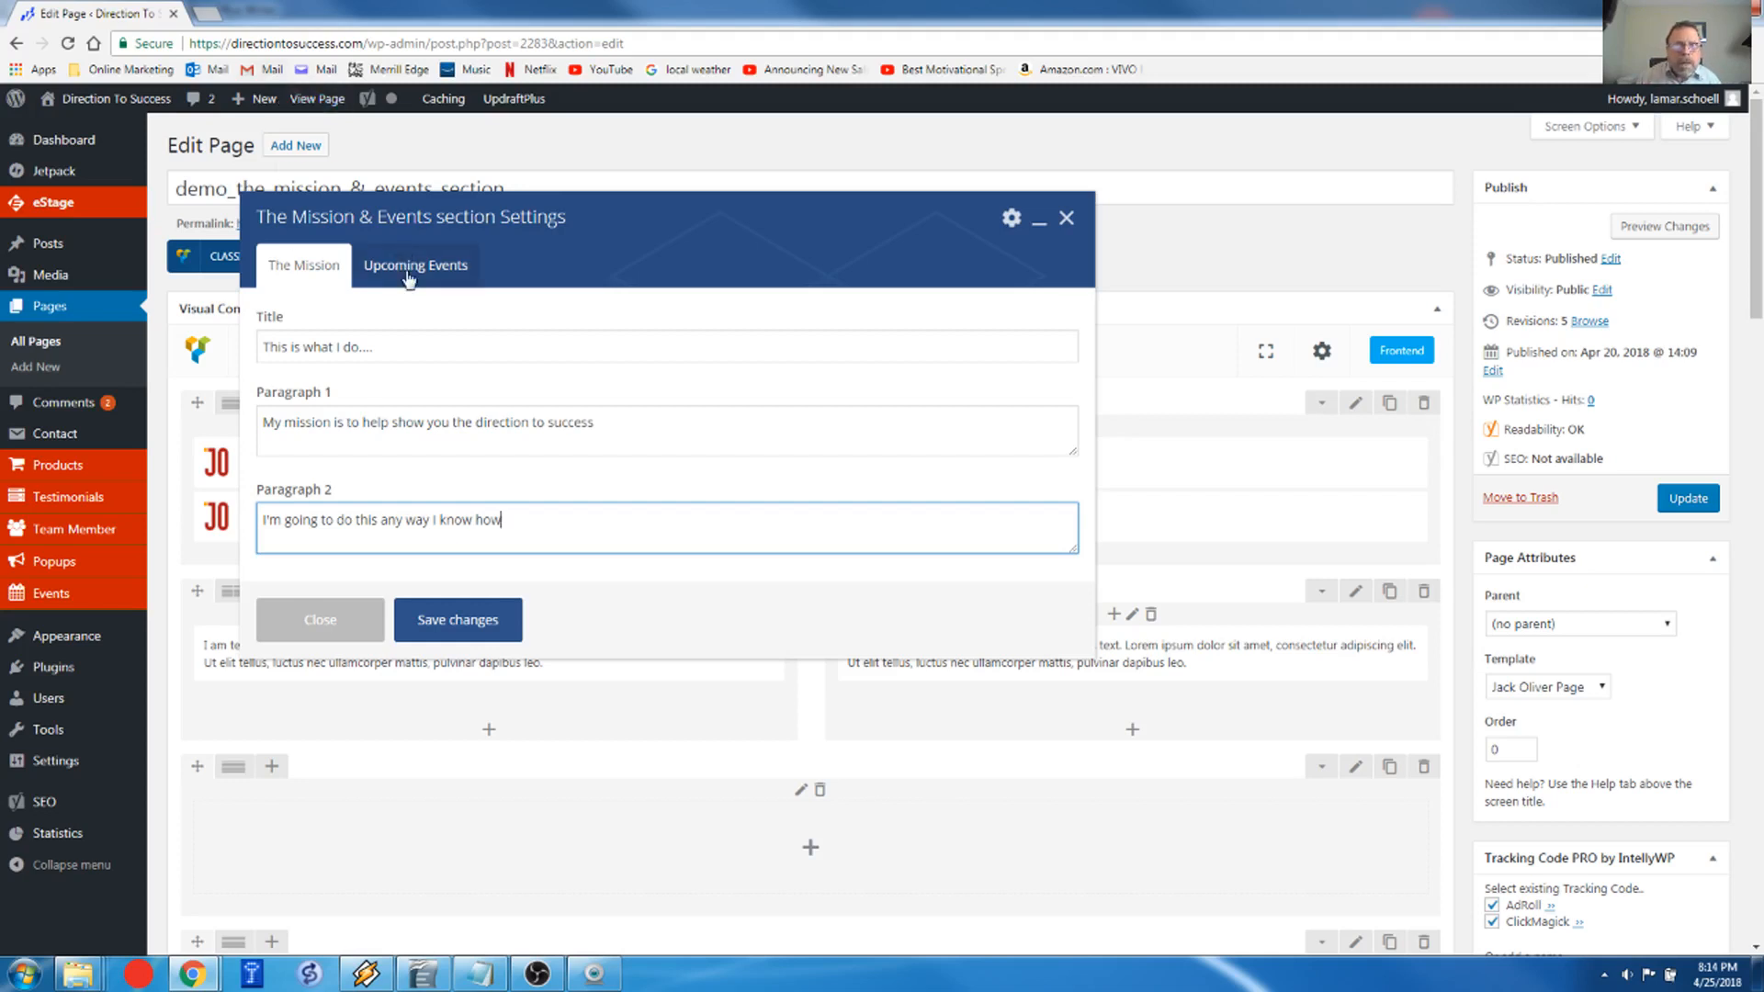
Step: Set Show Upcoming Events to Yes and title the events block 'Up Coming Events'
click(415, 264)
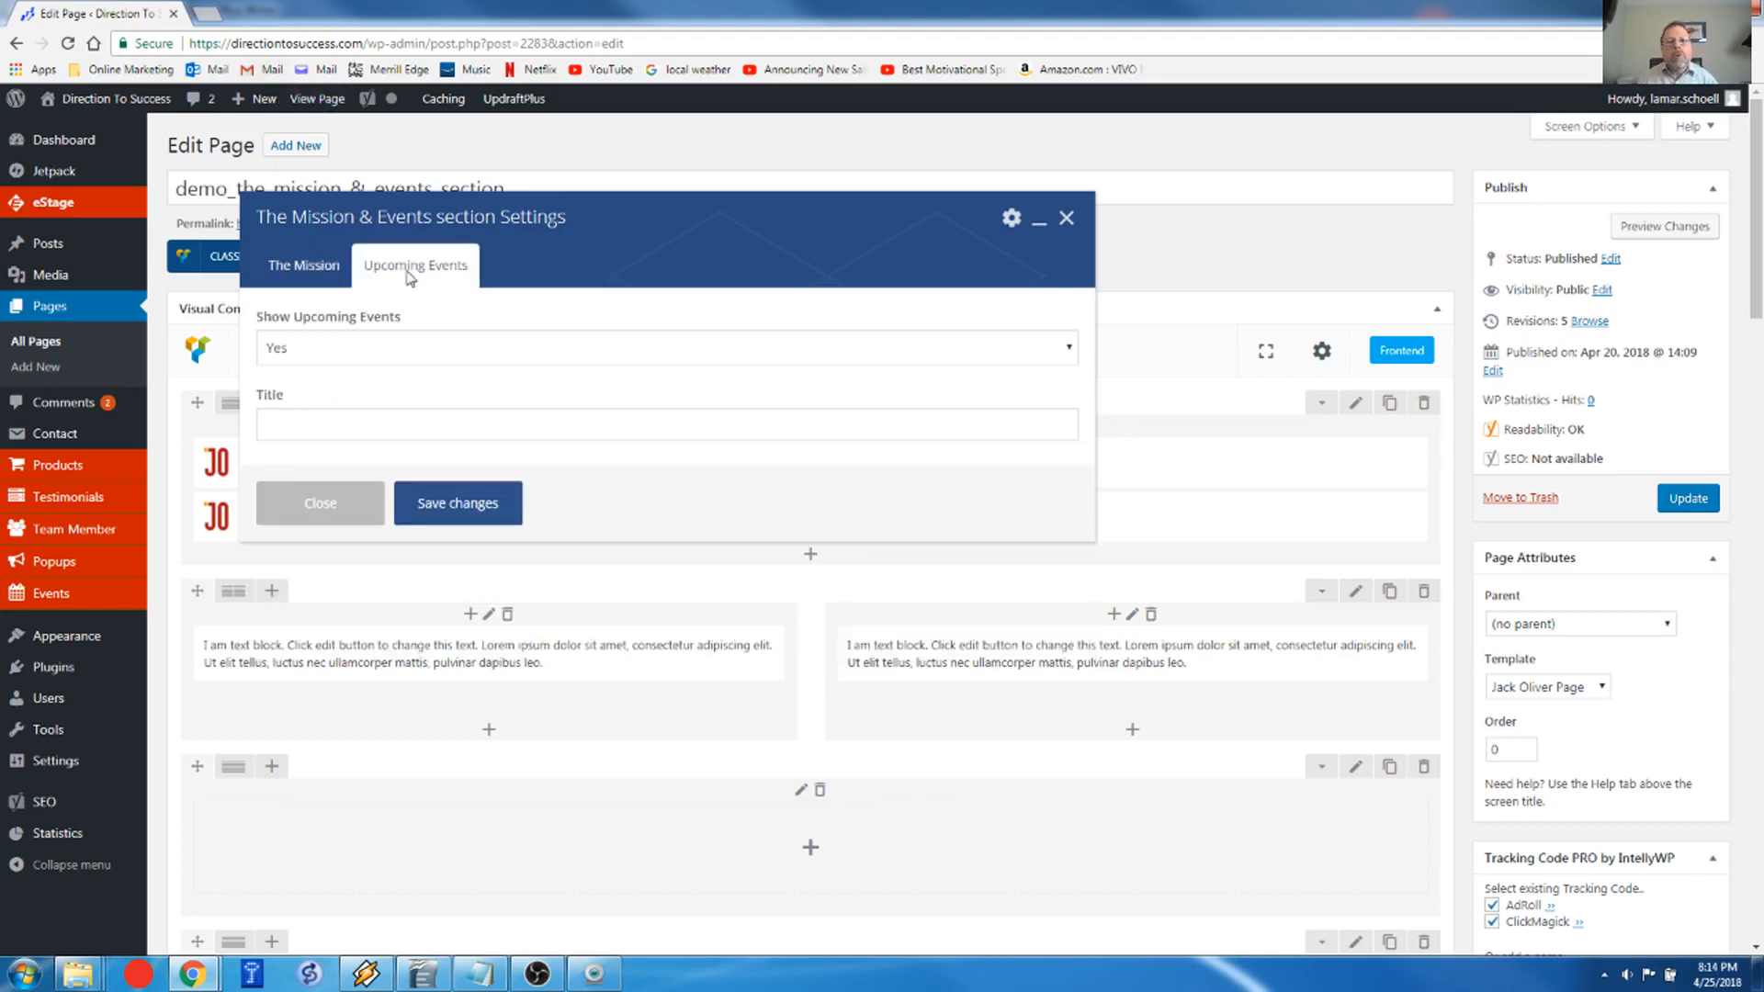
mouse_move(412, 330)
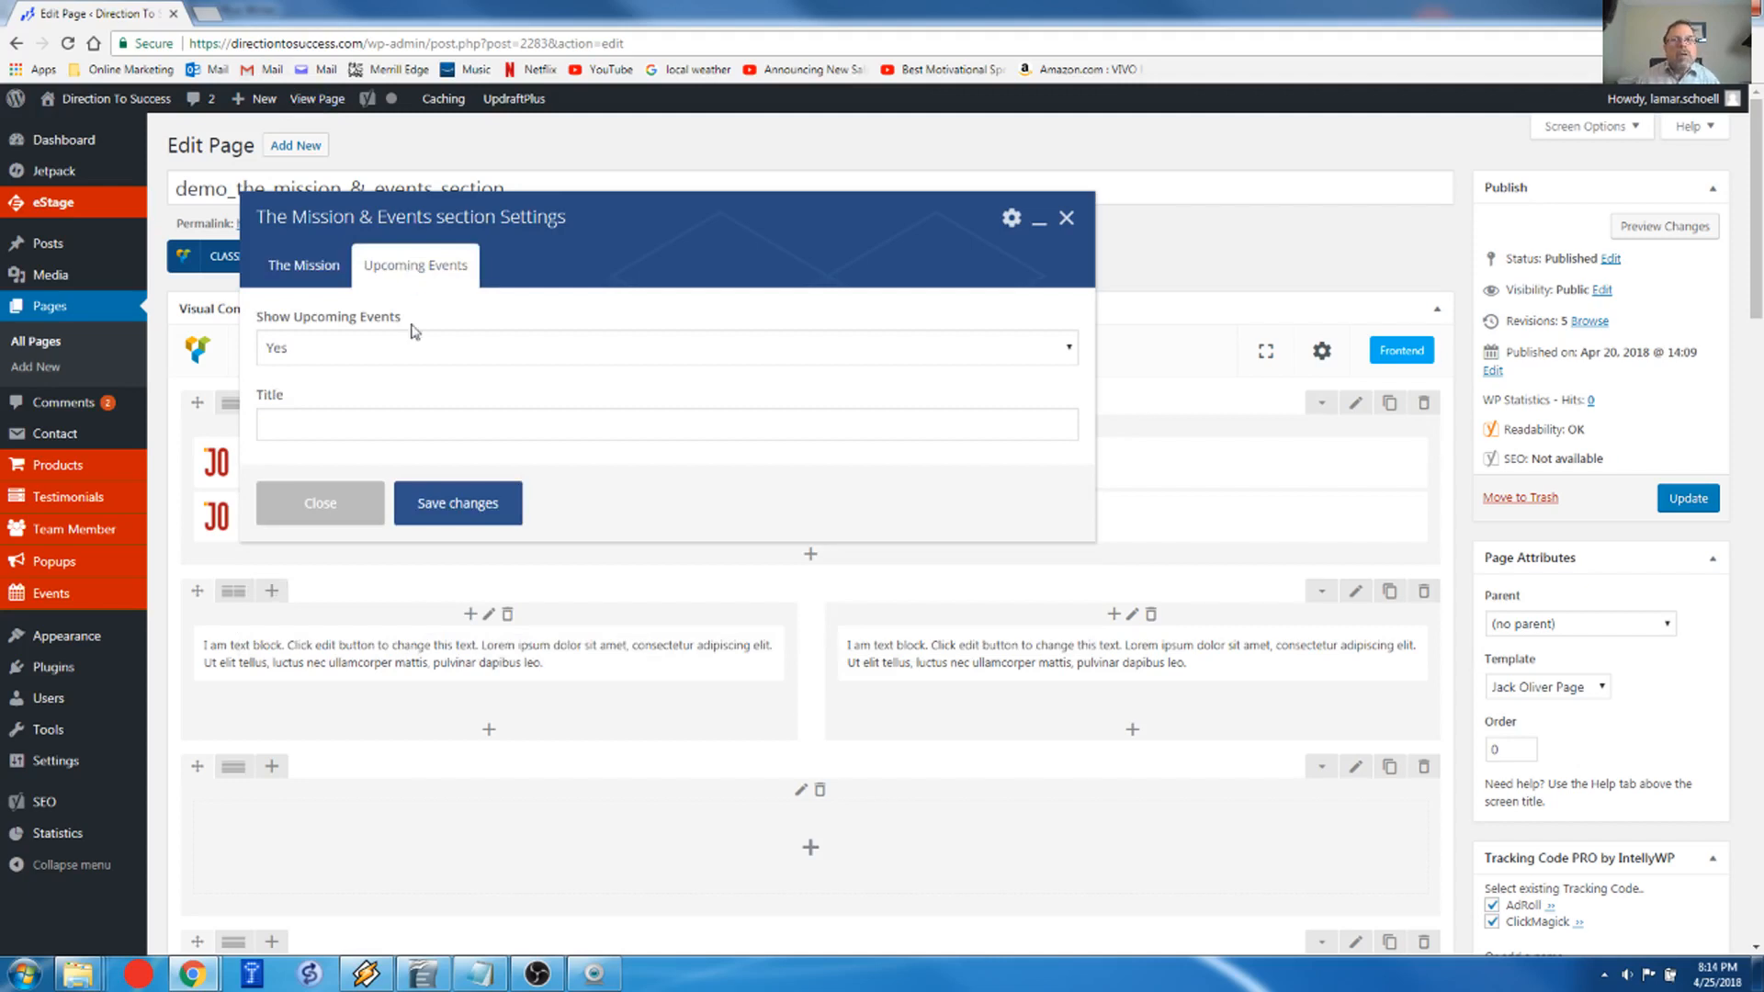
mouse_move(393, 313)
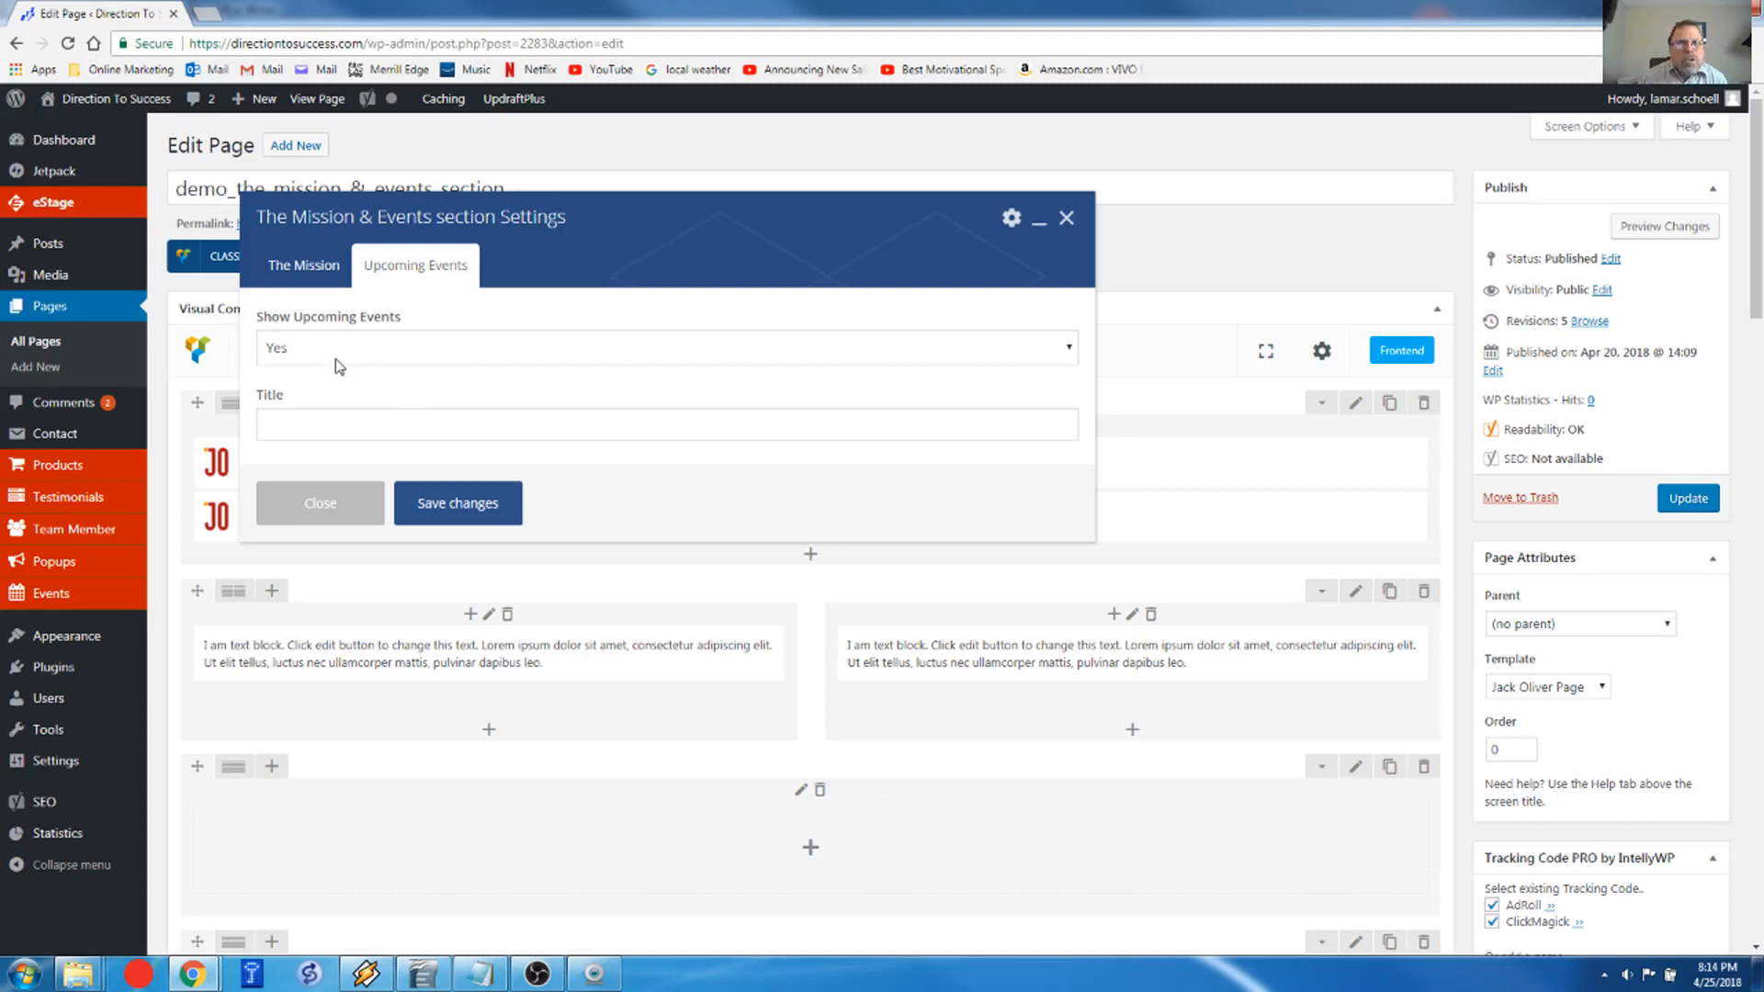
click(665, 346)
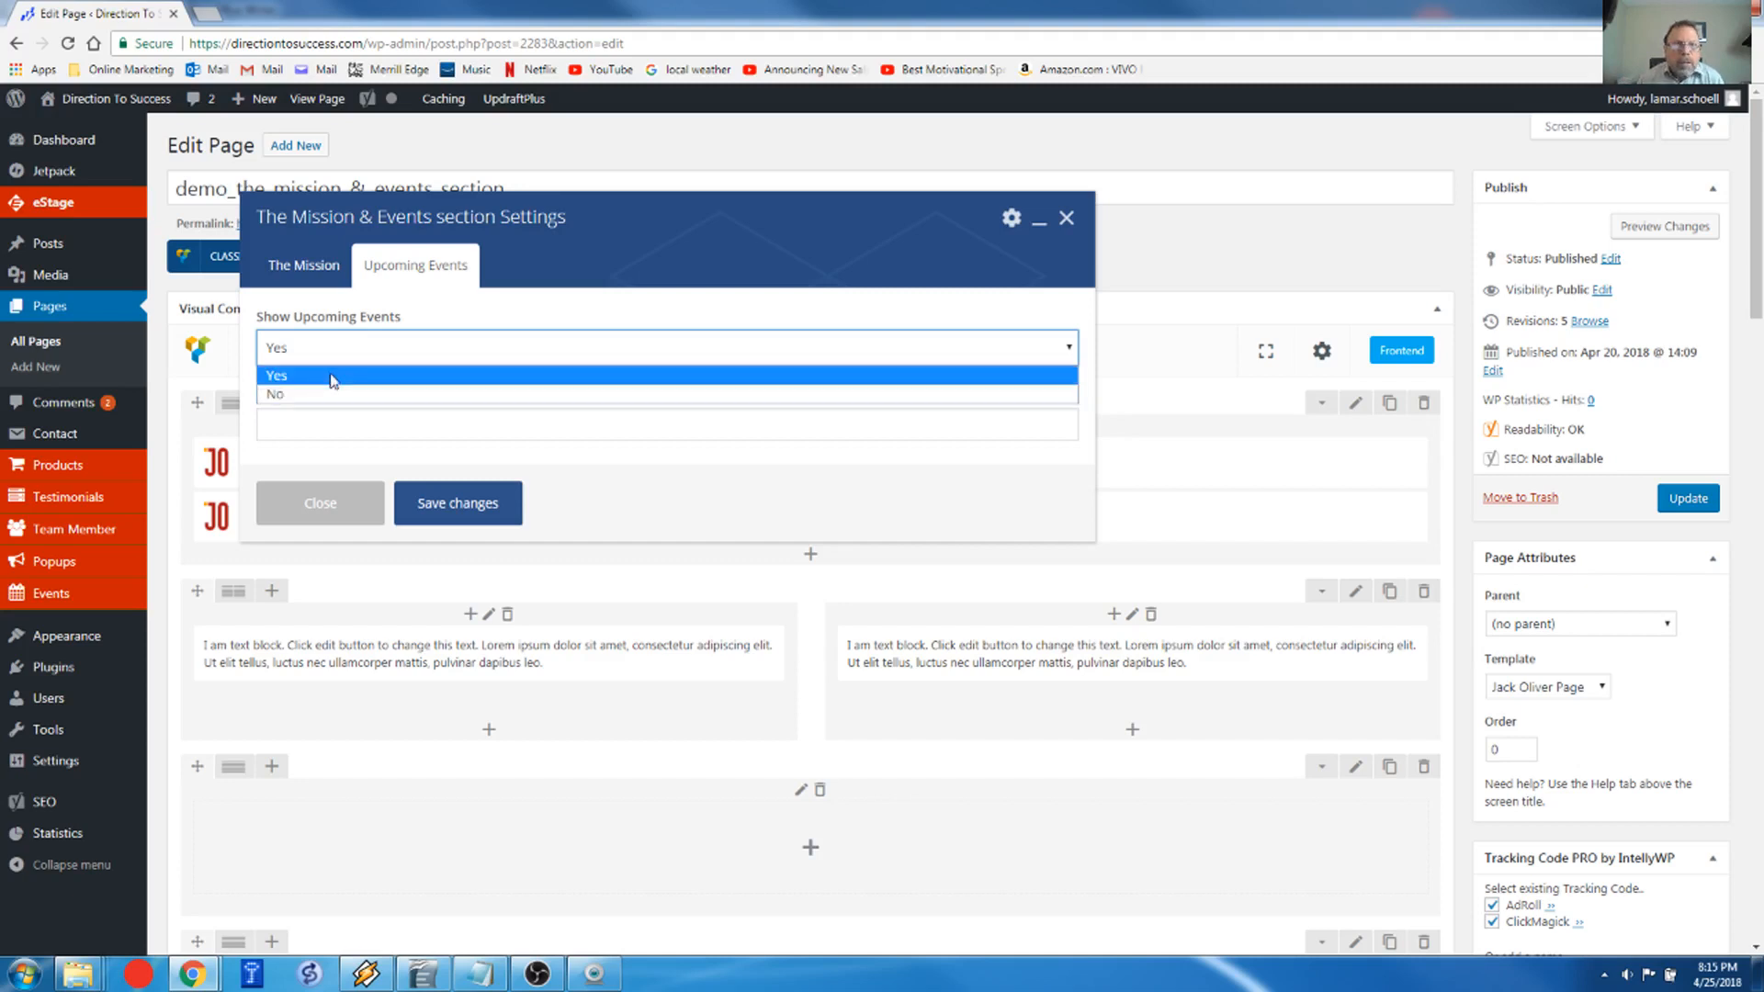
click(276, 375)
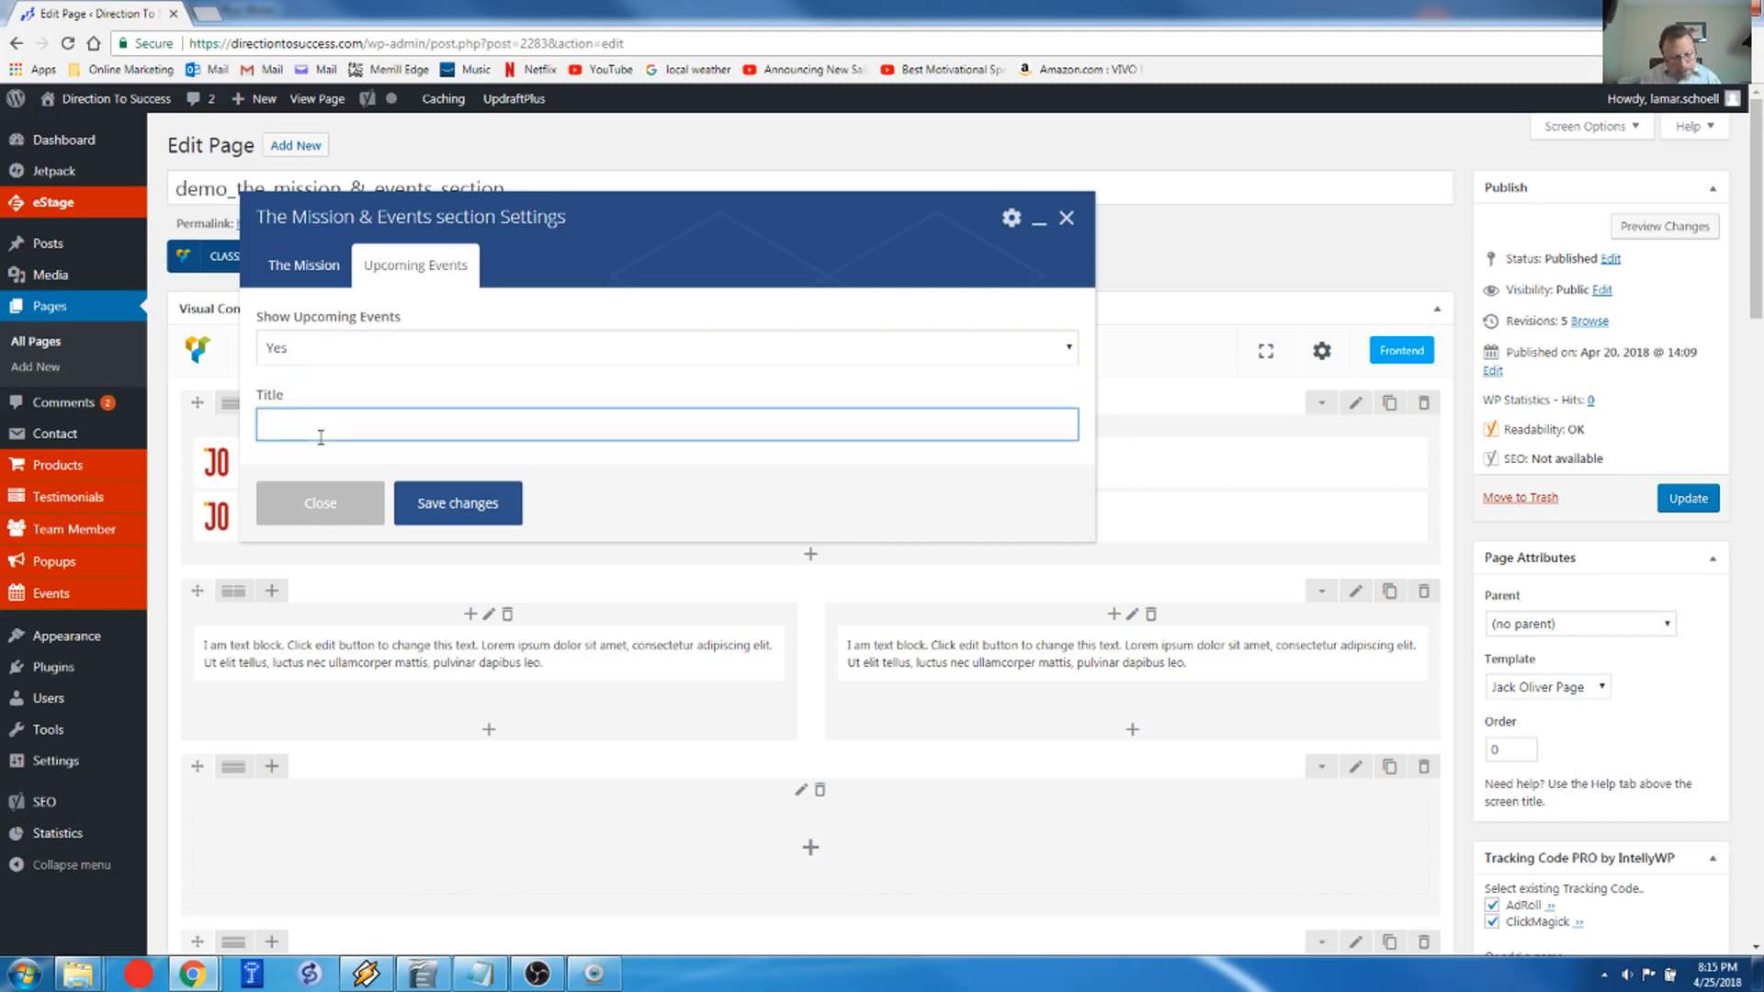
text(U)
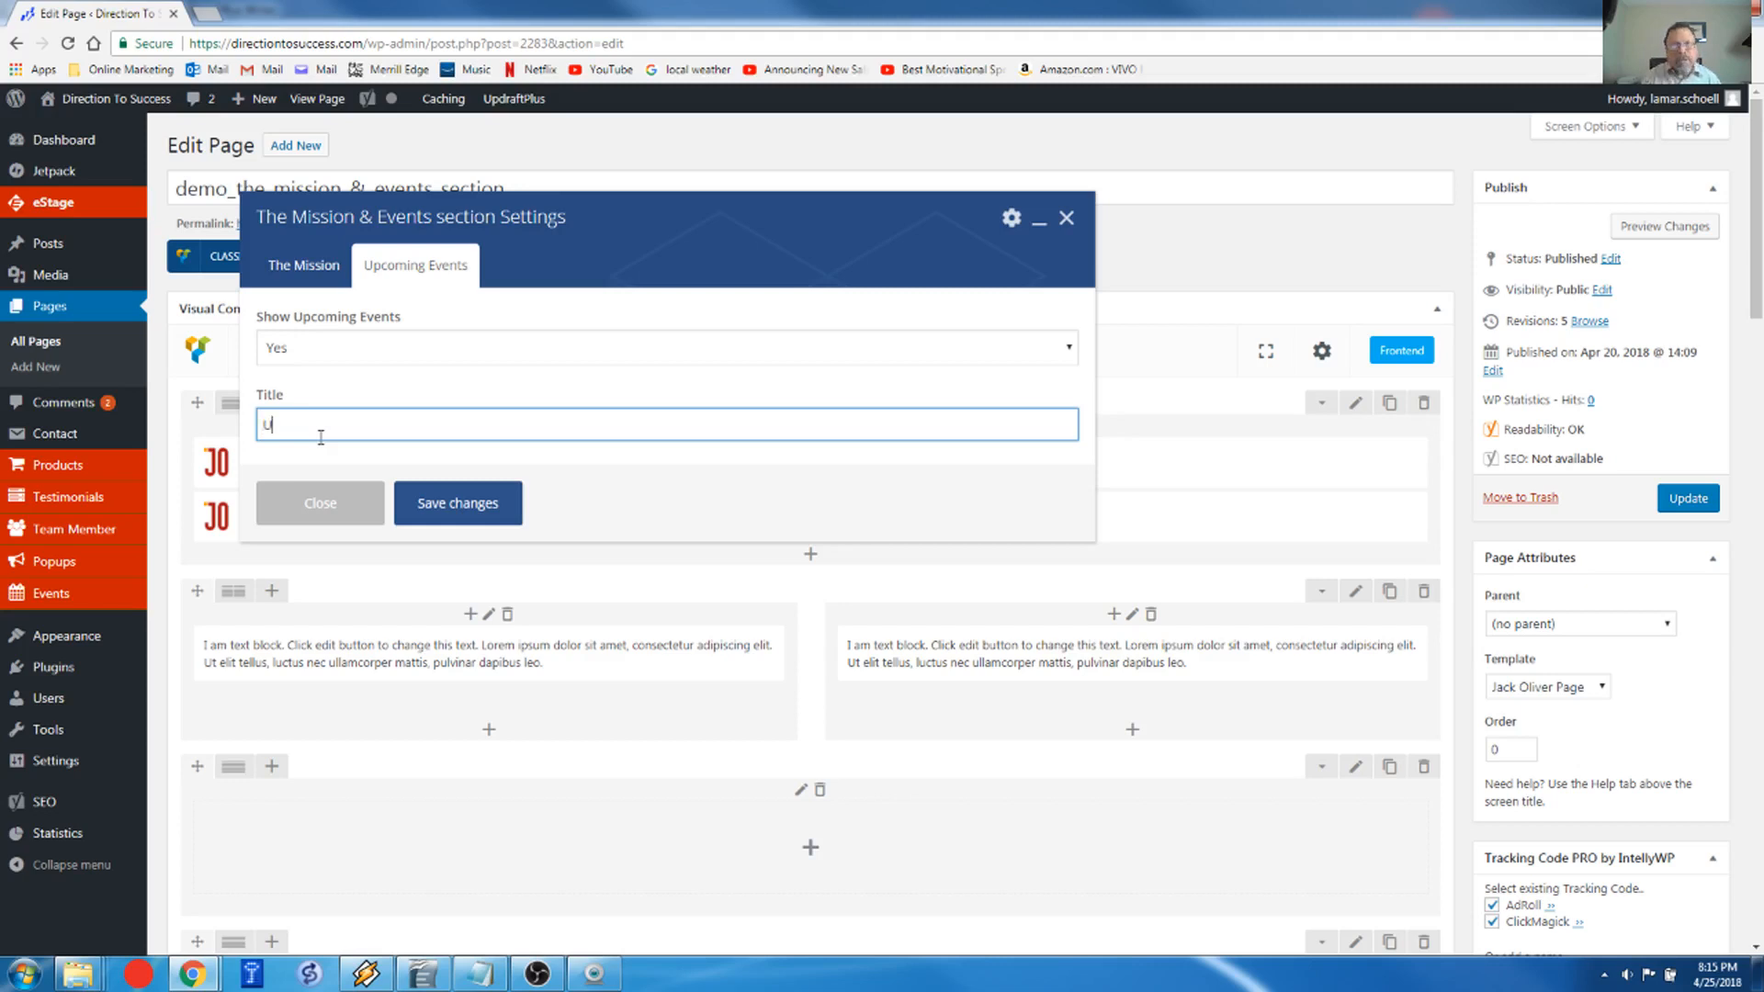
text(p Coming Even)
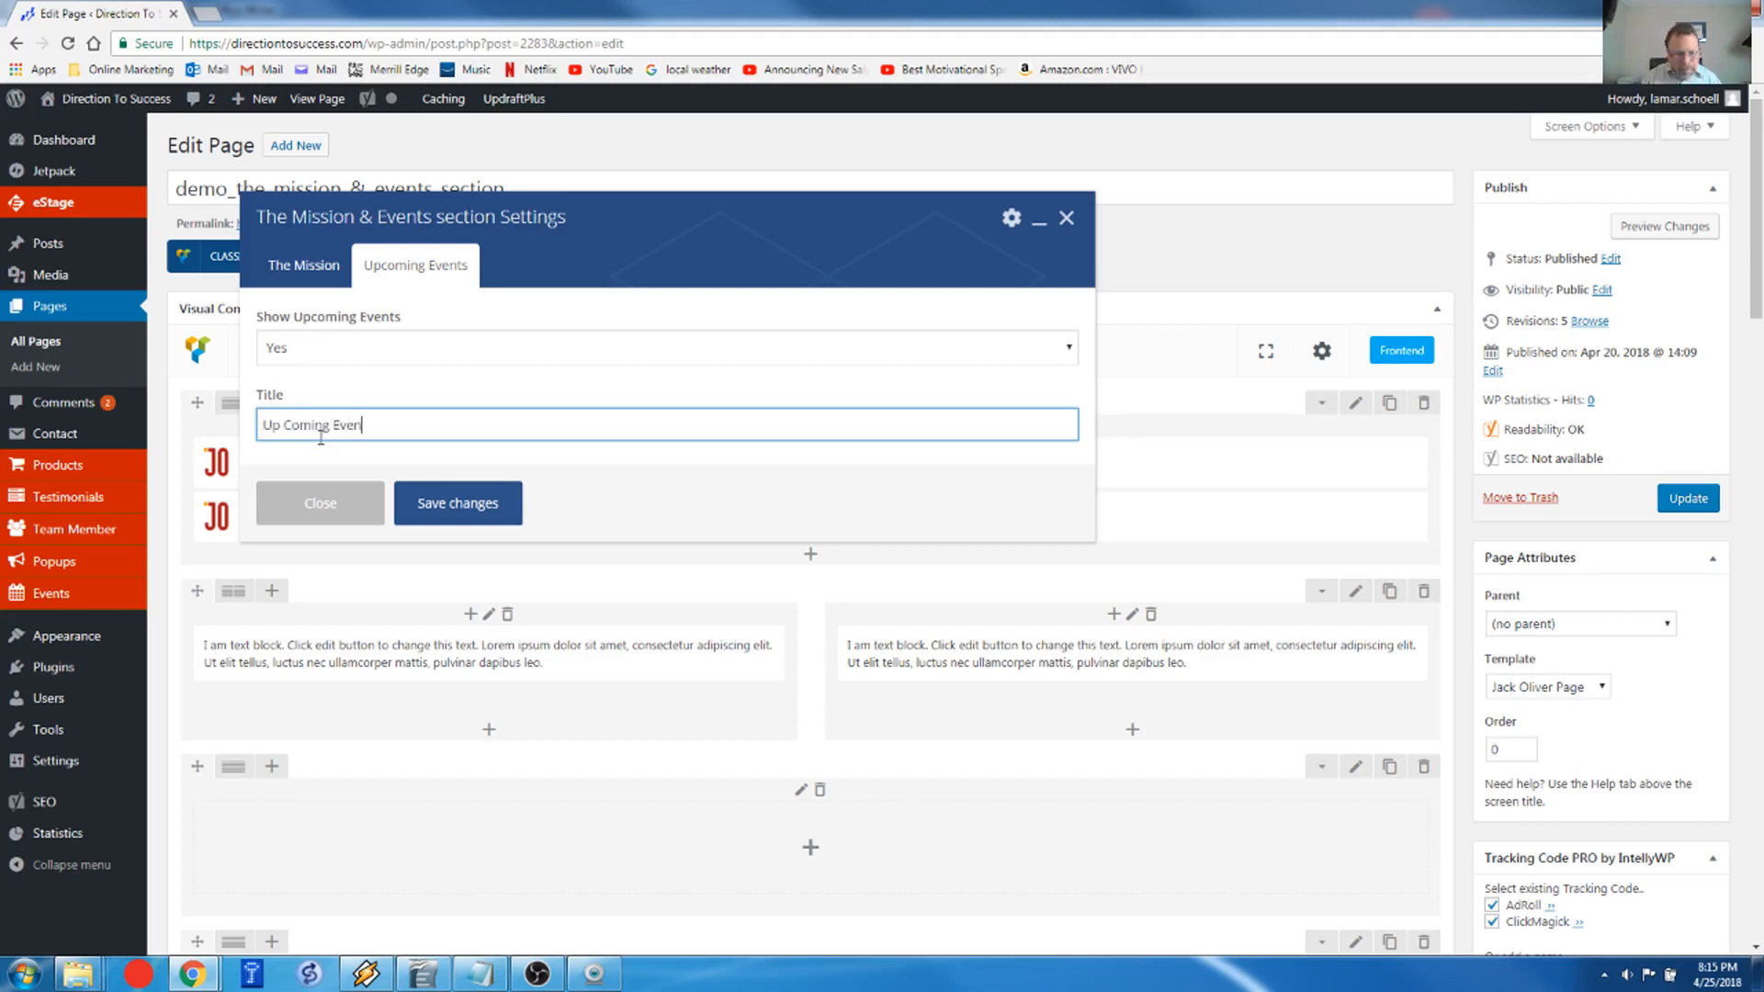
text(ts)
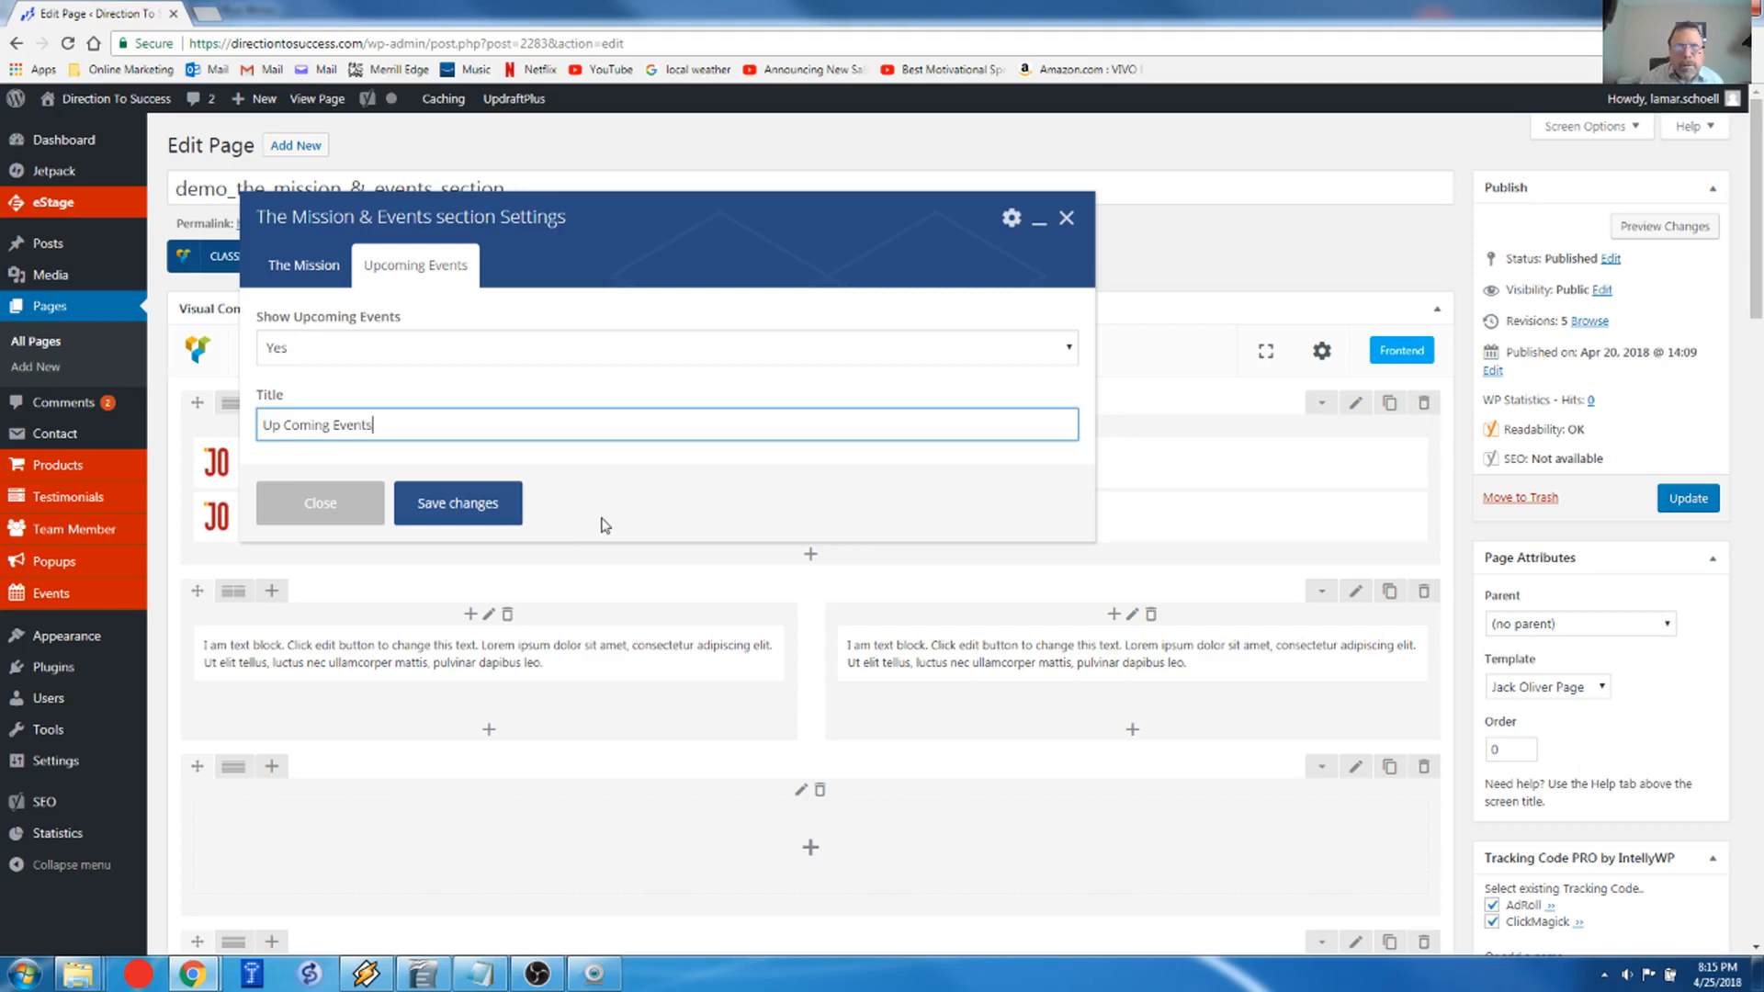
mouse_move(436, 481)
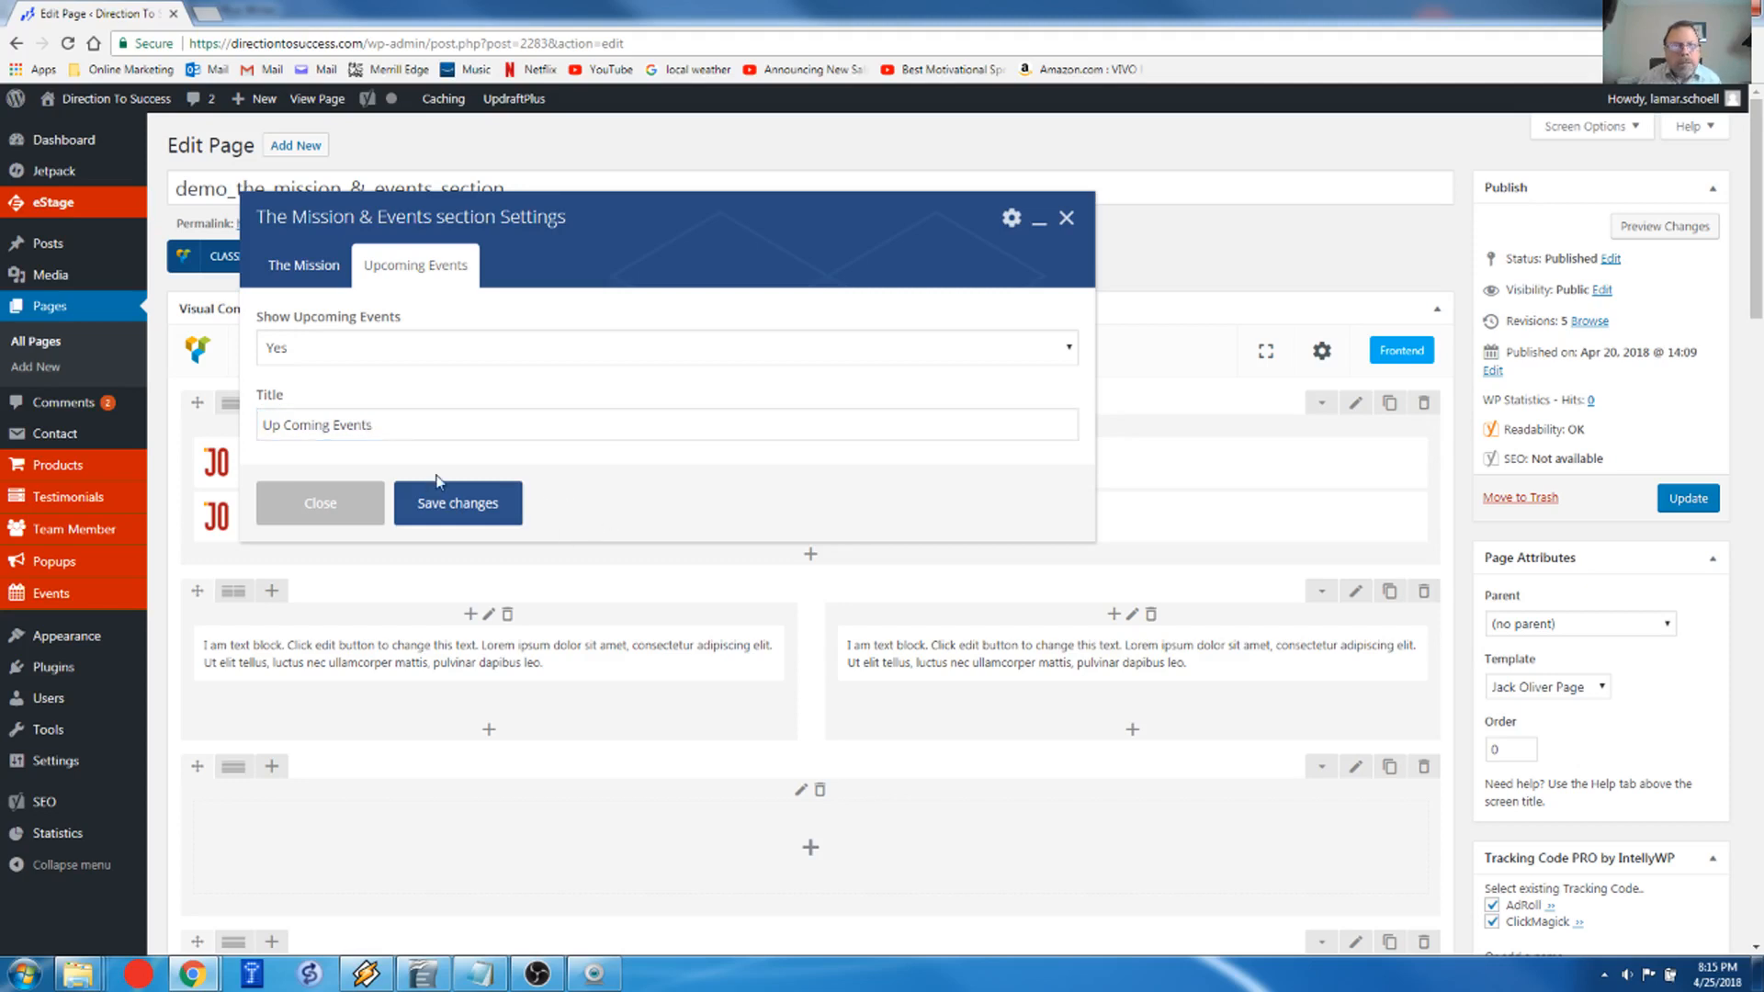
mouse_move(458, 517)
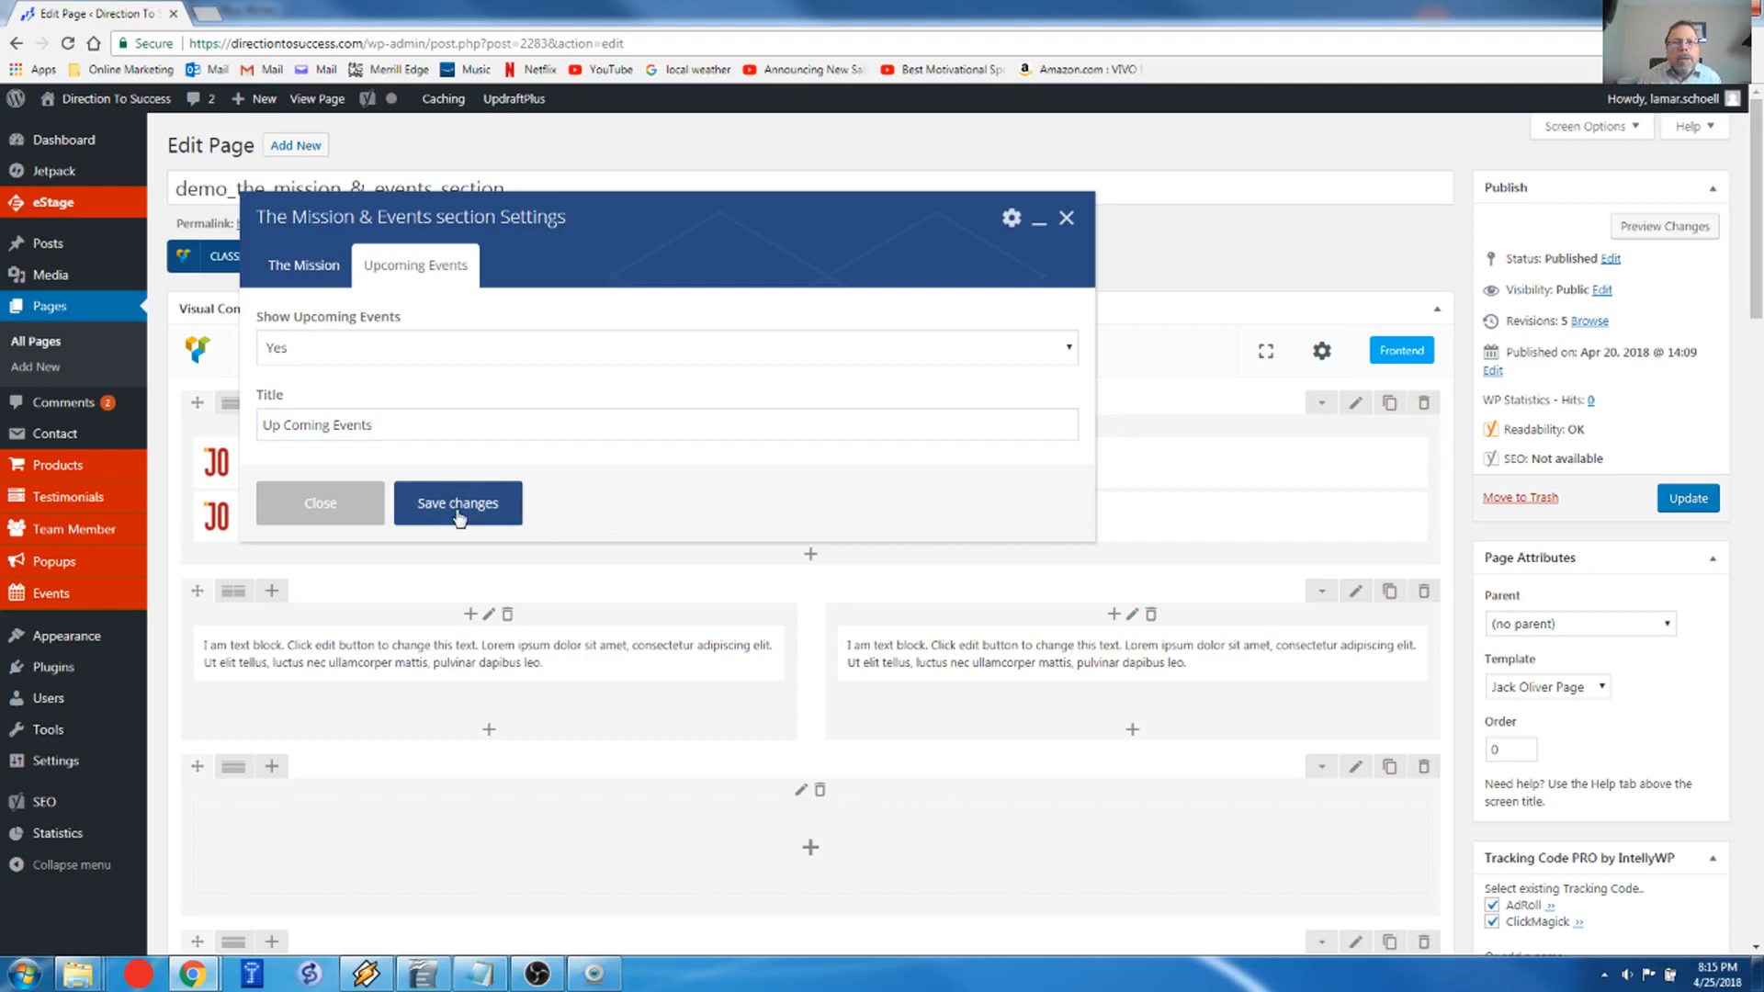
Step: Save the section settings, dismiss the leave-site prompt, and update the demo page
click(456, 502)
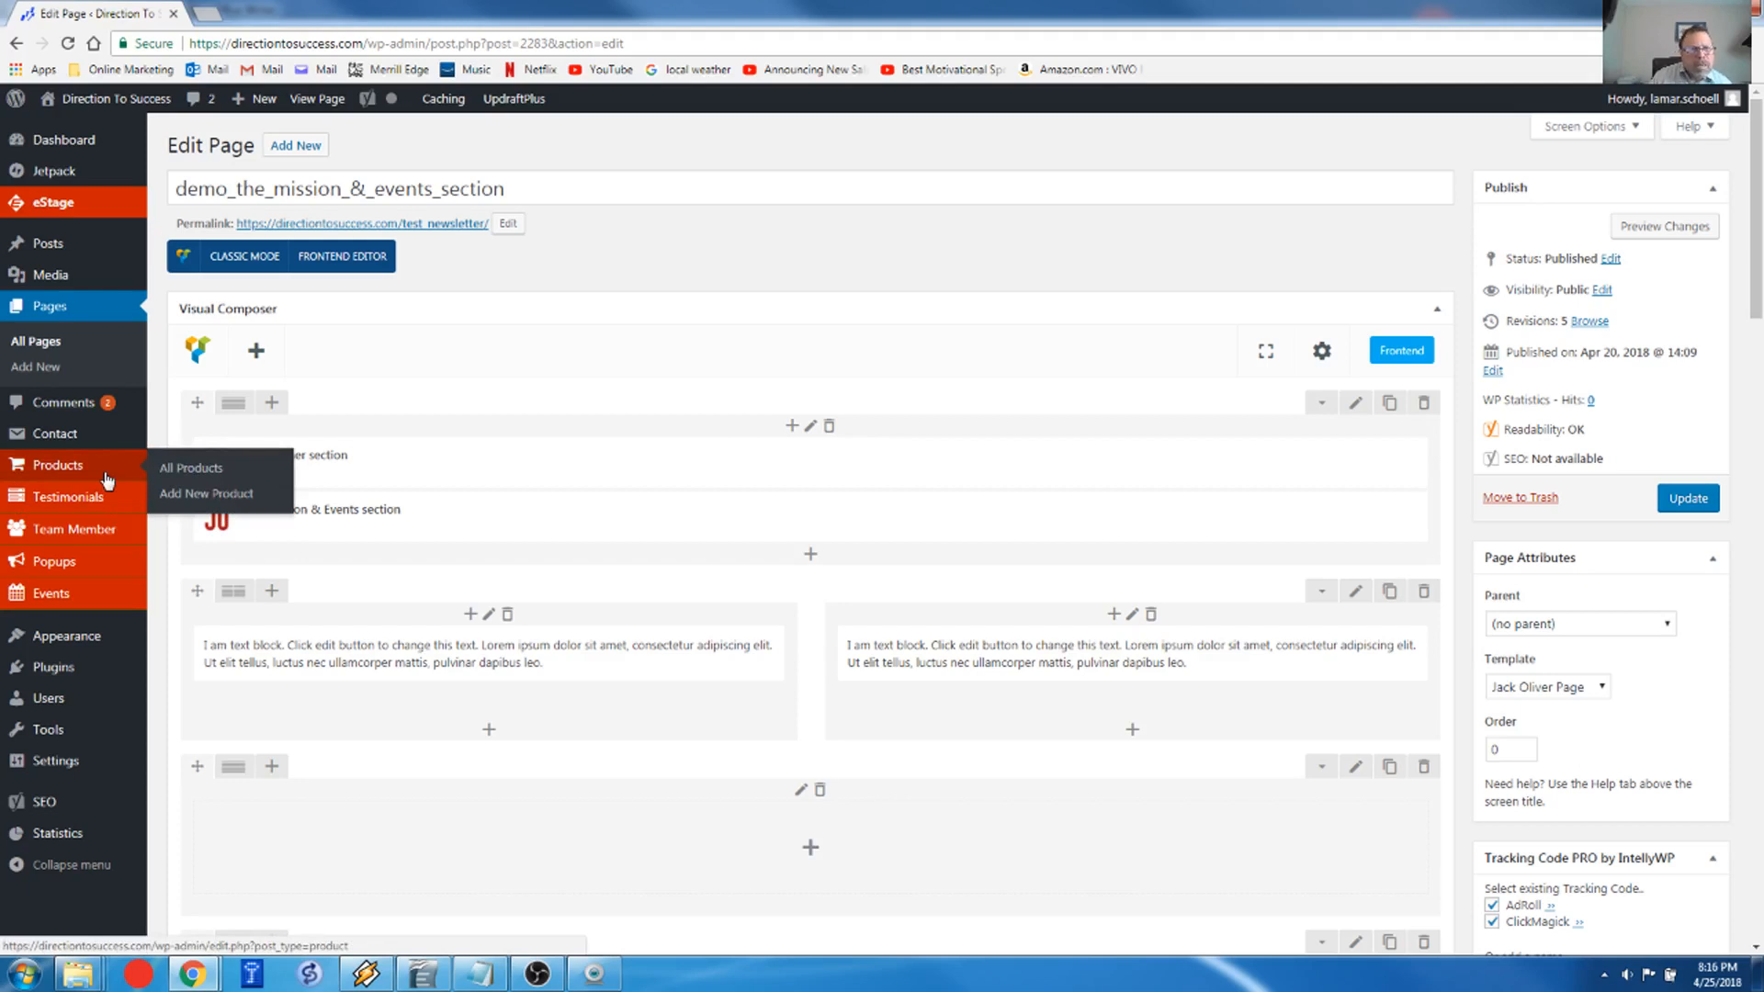
mouse_move(50, 592)
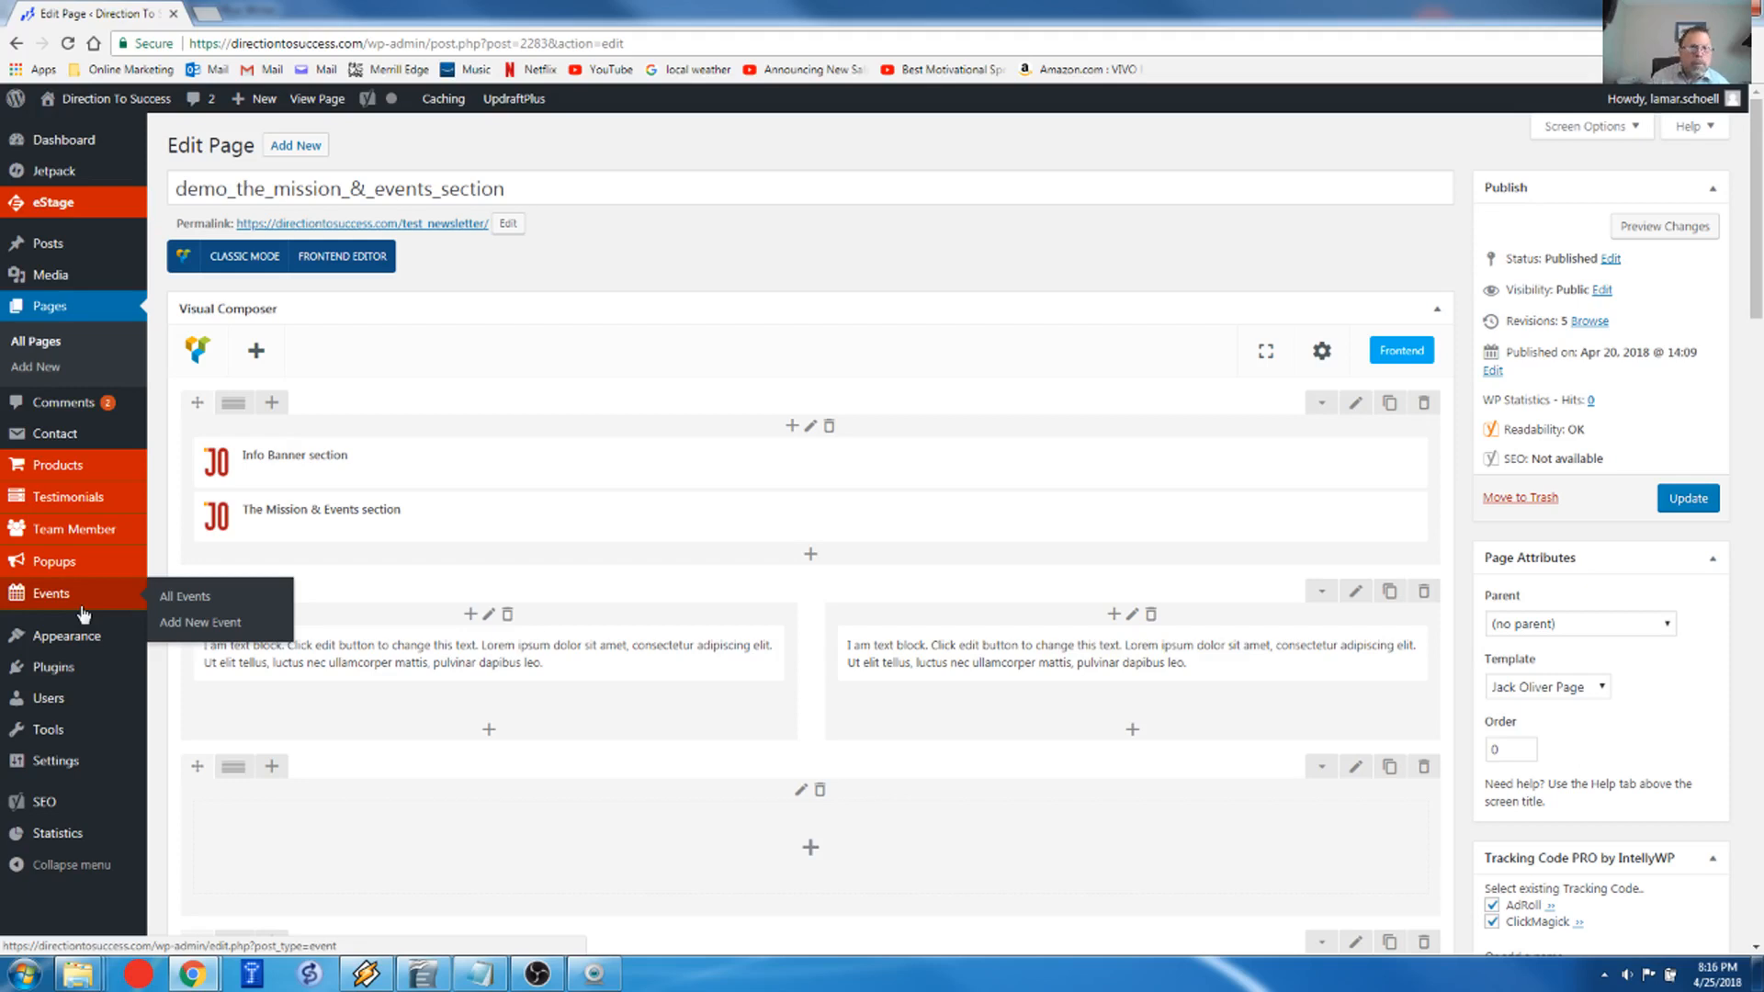
mouse_move(98, 616)
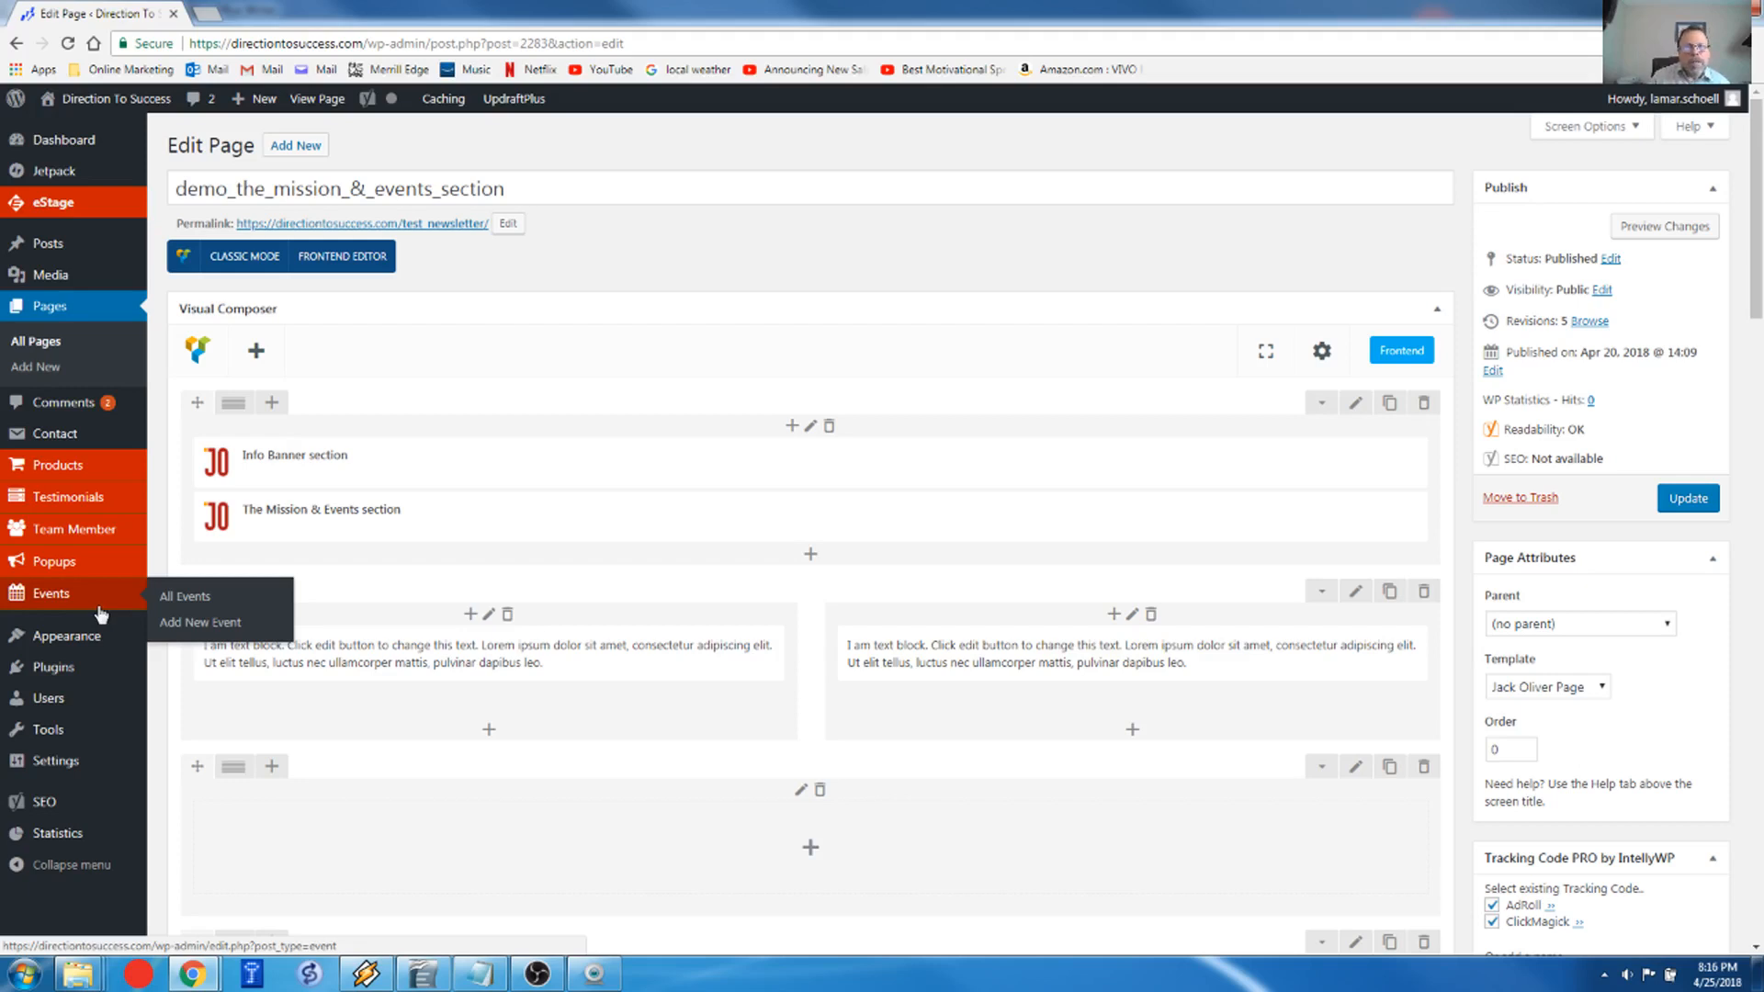
mouse_move(185, 596)
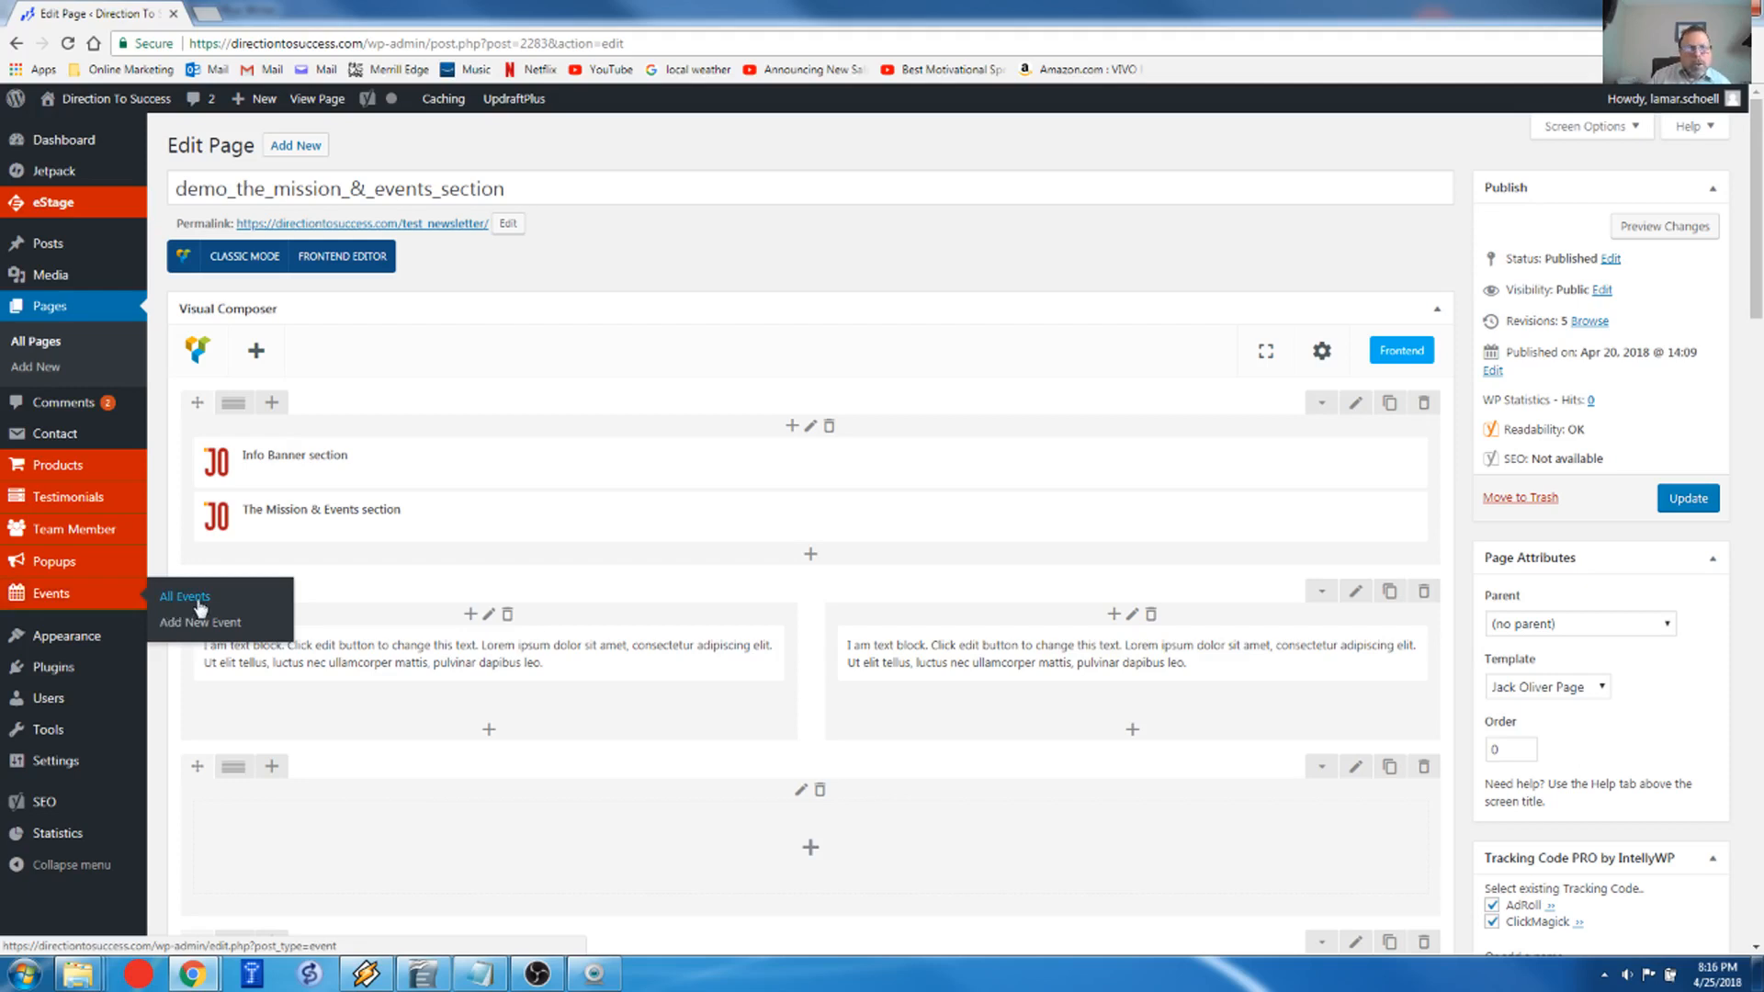
click(185, 596)
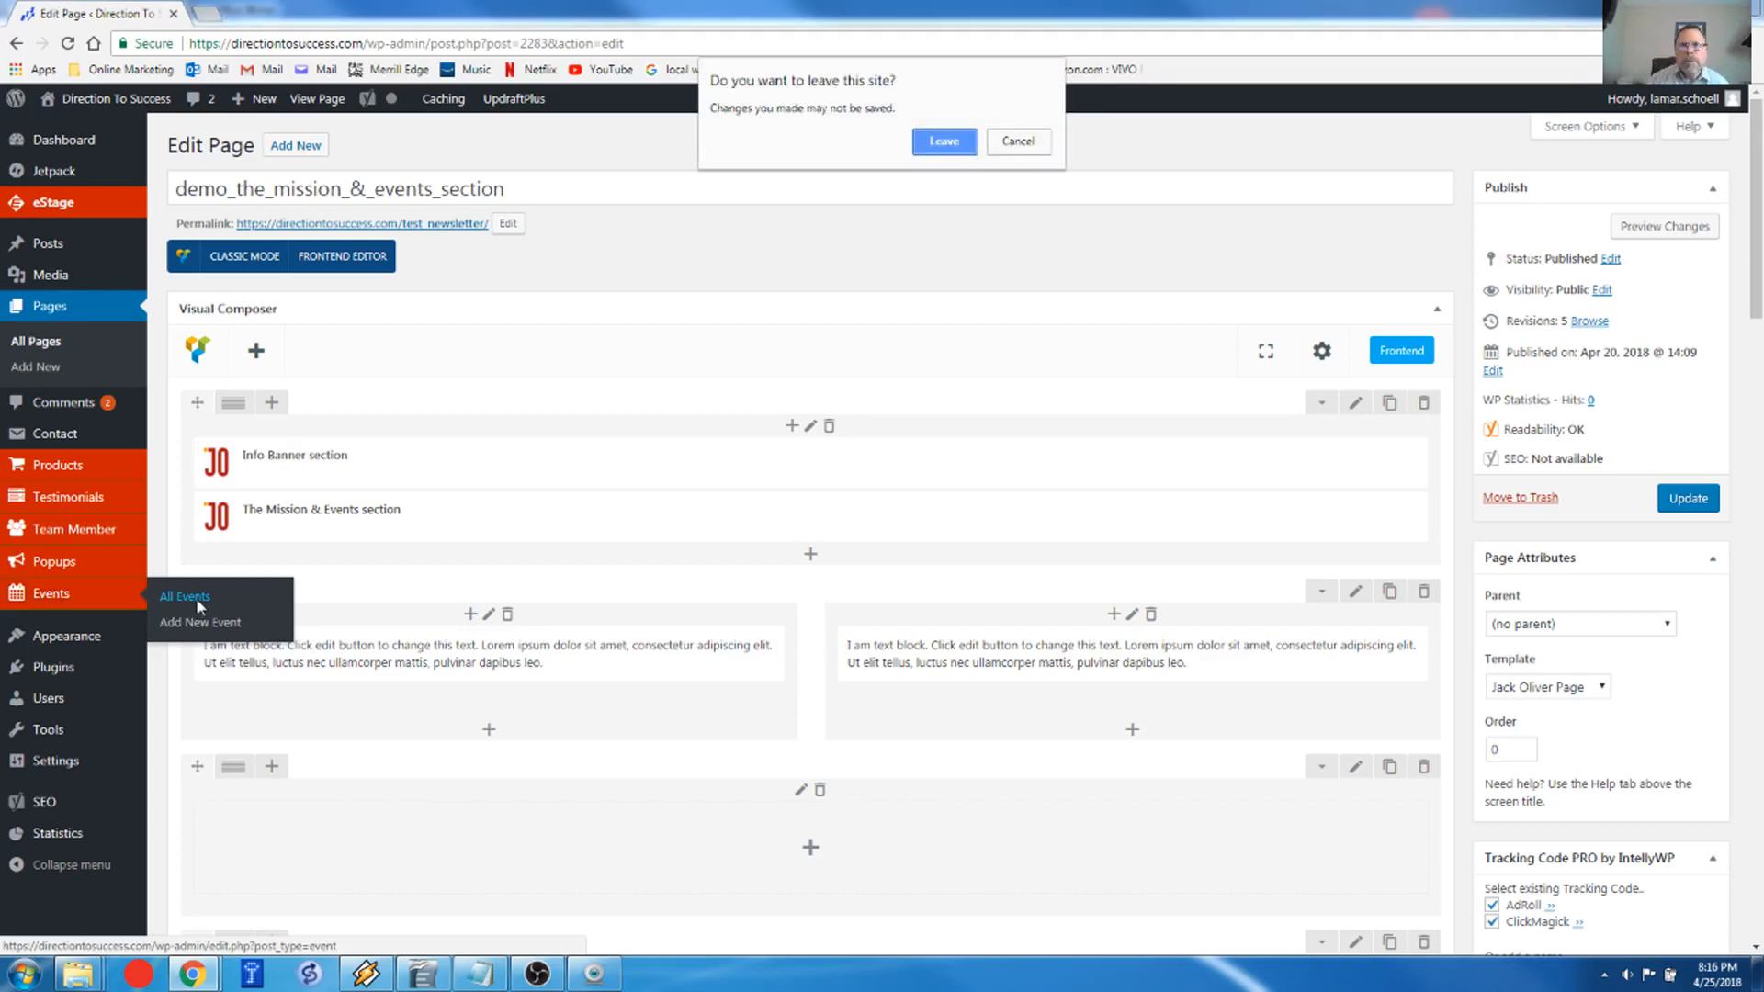
click(1016, 141)
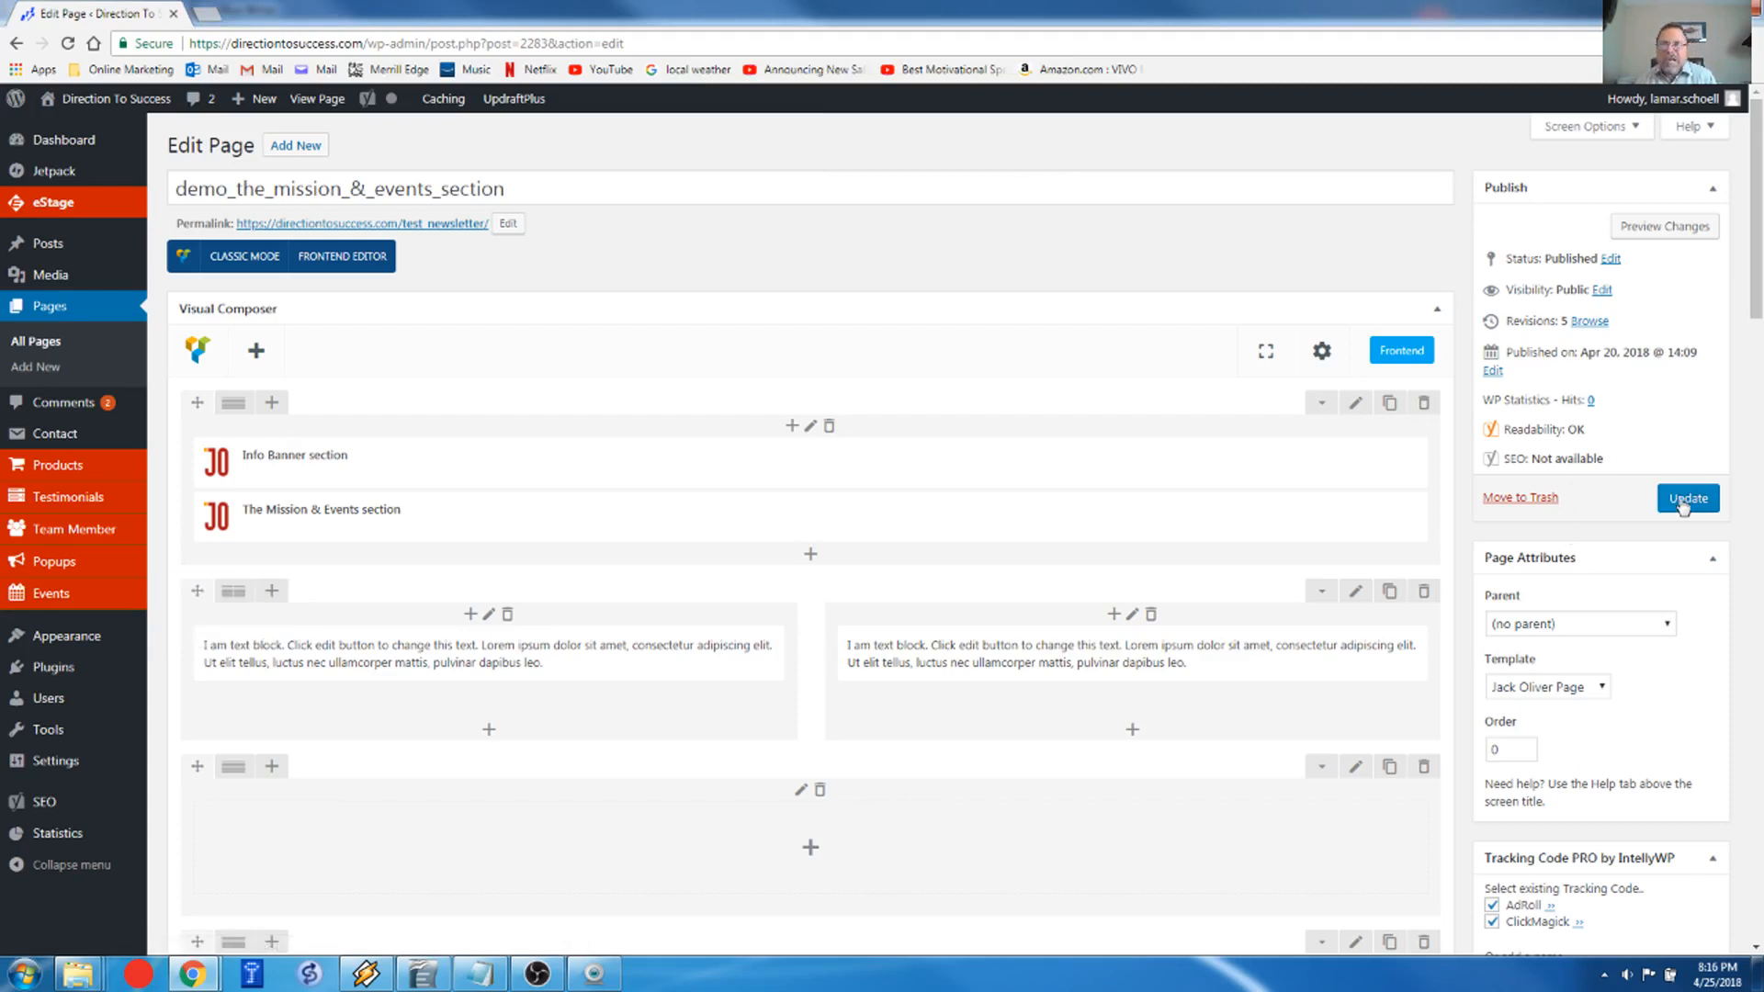
click(1687, 498)
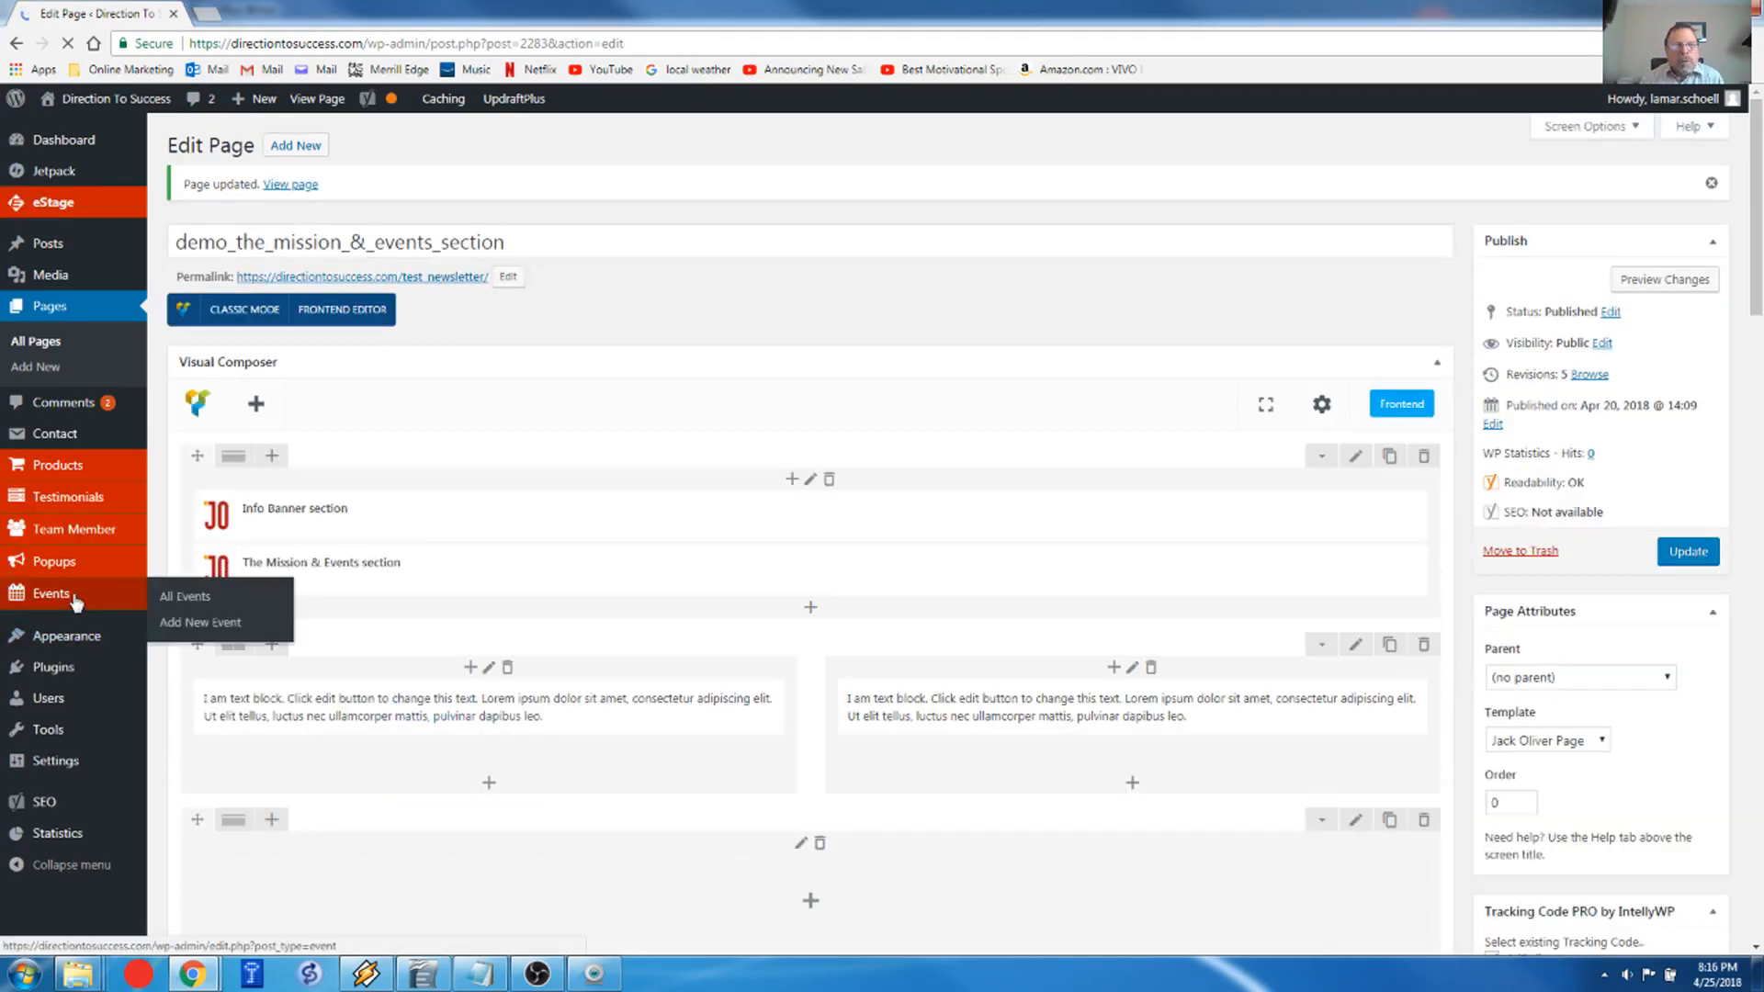
Step: Open All Events from the Events sidebar menu
click(185, 596)
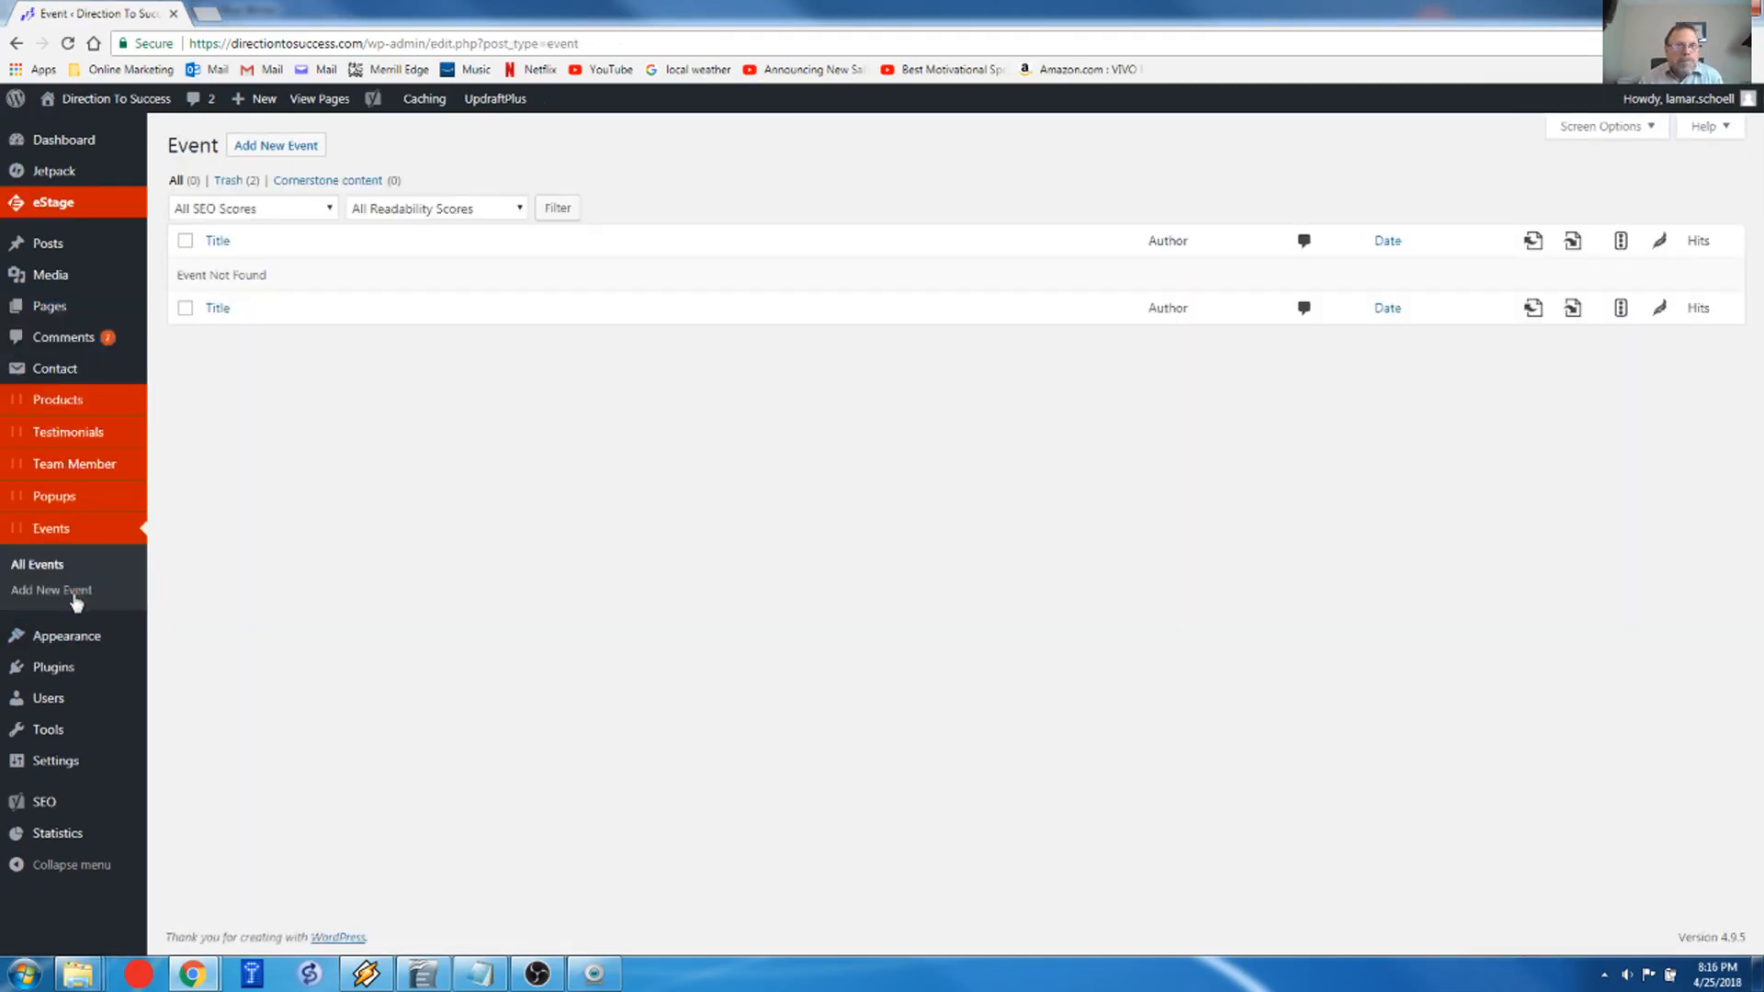
mouse_move(439, 429)
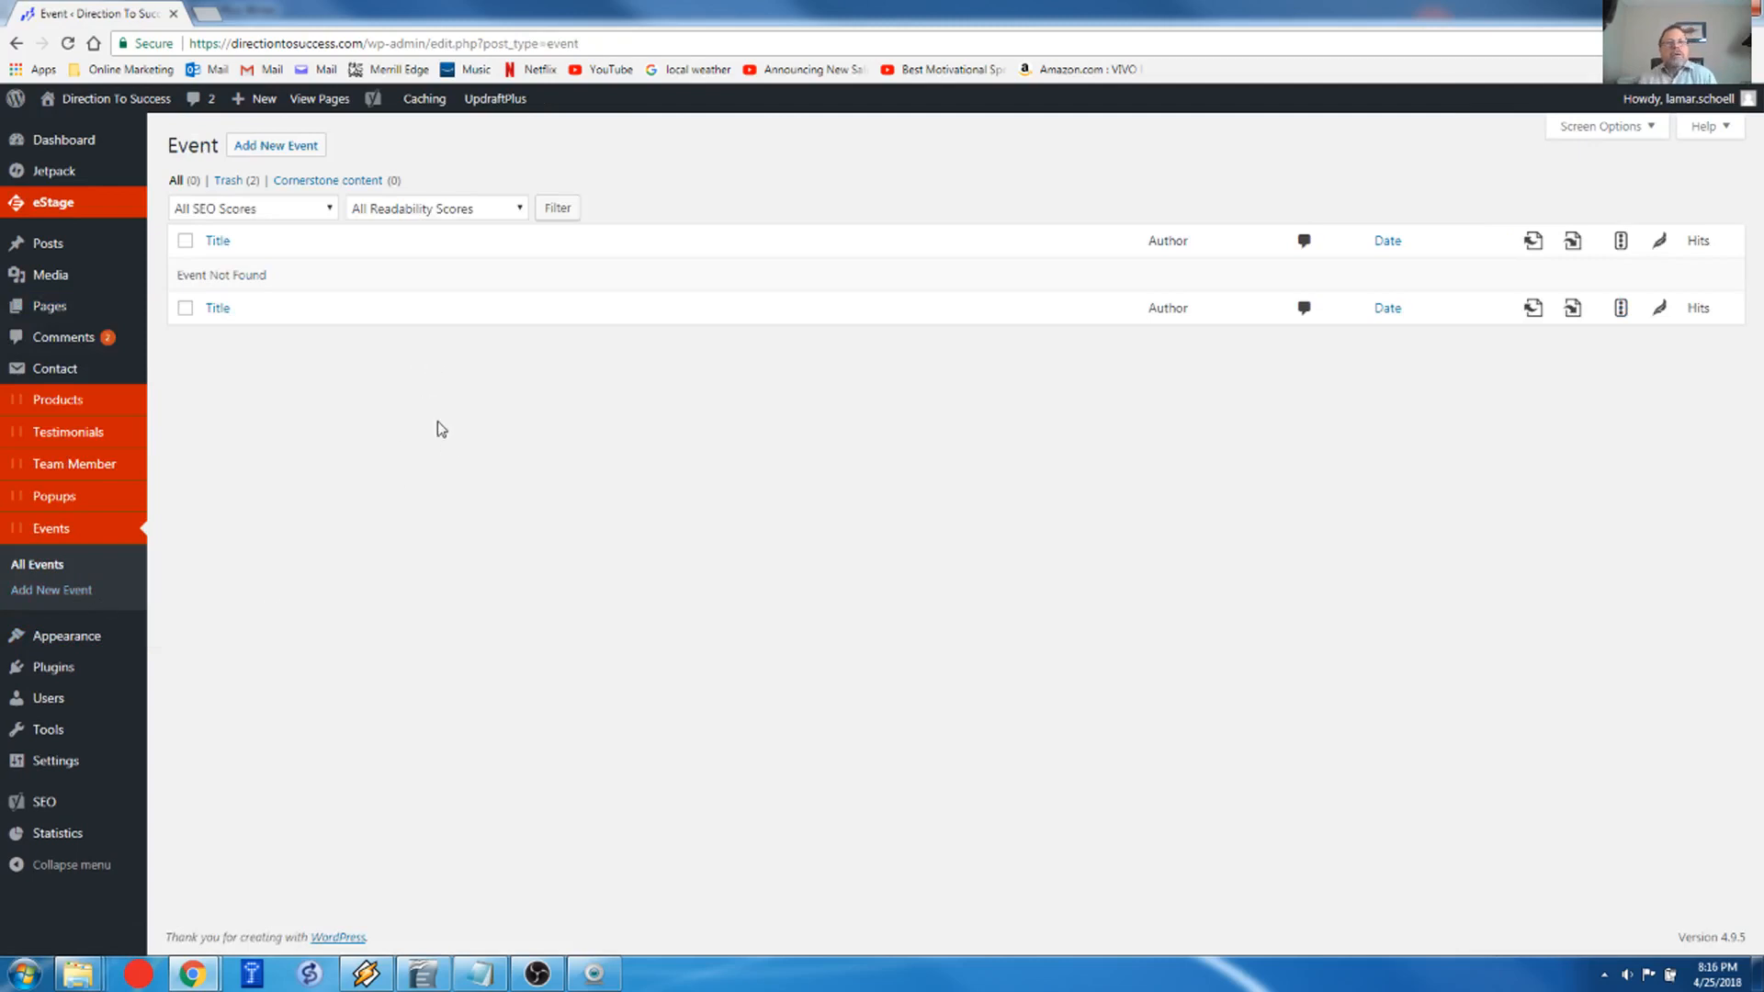
mouse_move(432, 223)
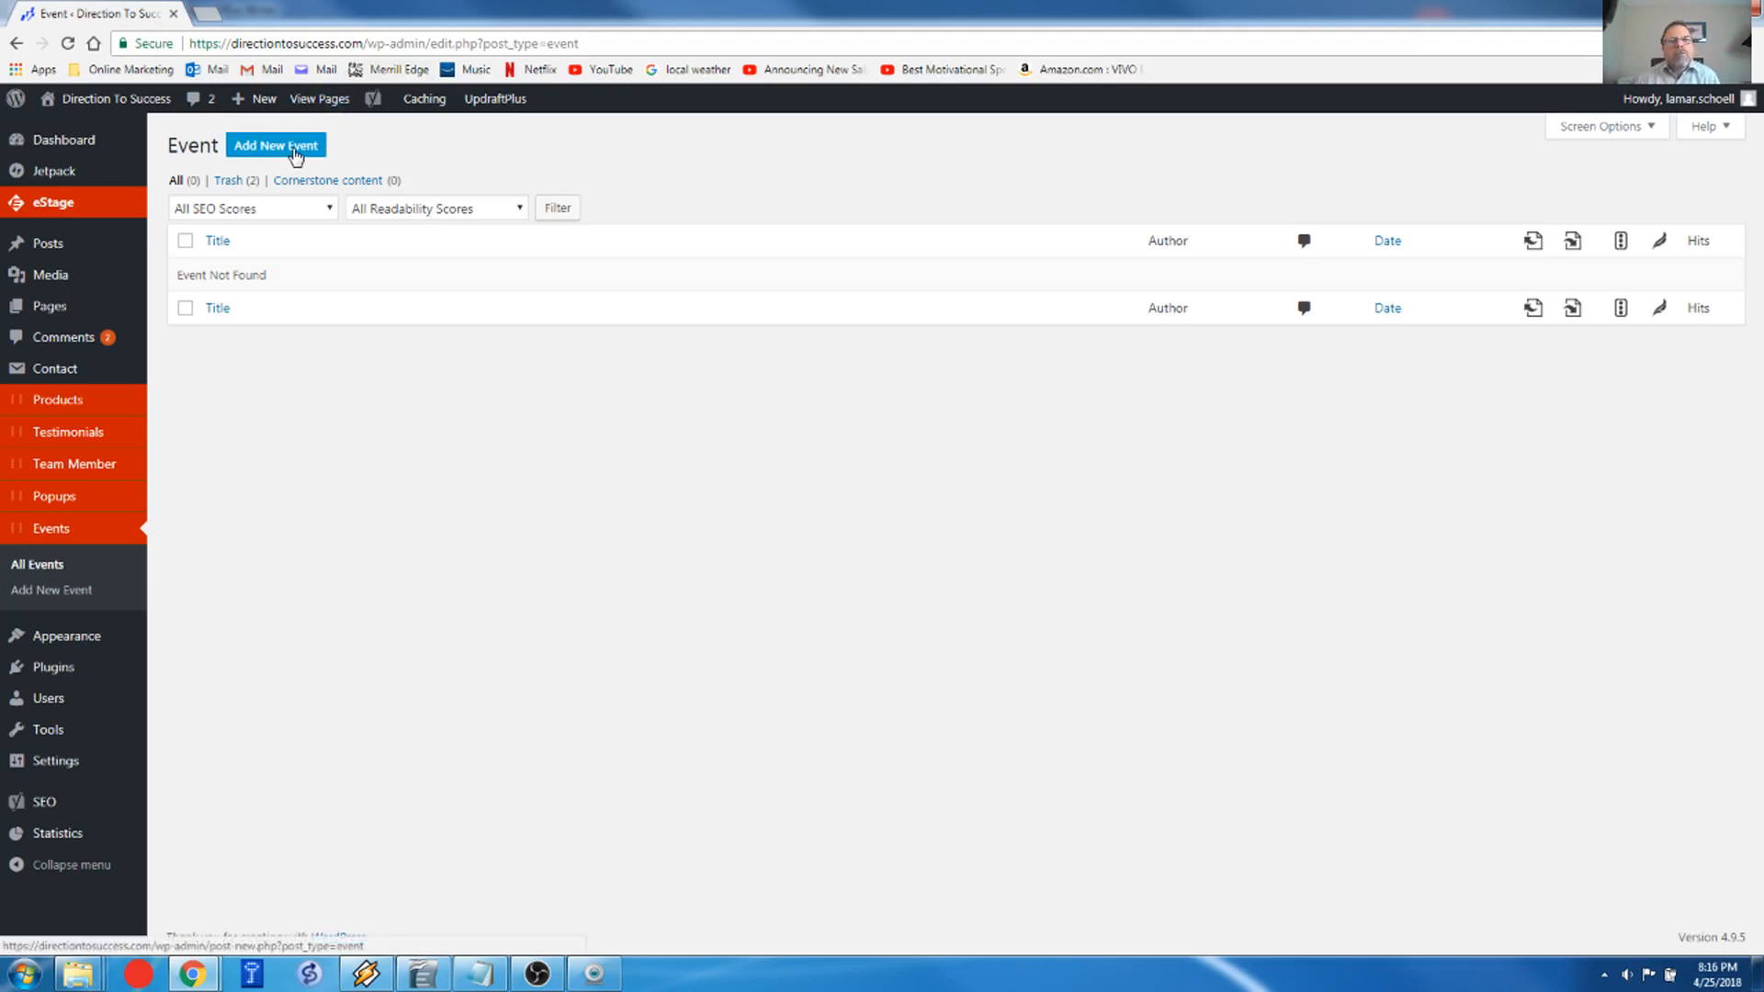
Step: Add a new event titled 'Live webinar on getting traffic'
click(275, 145)
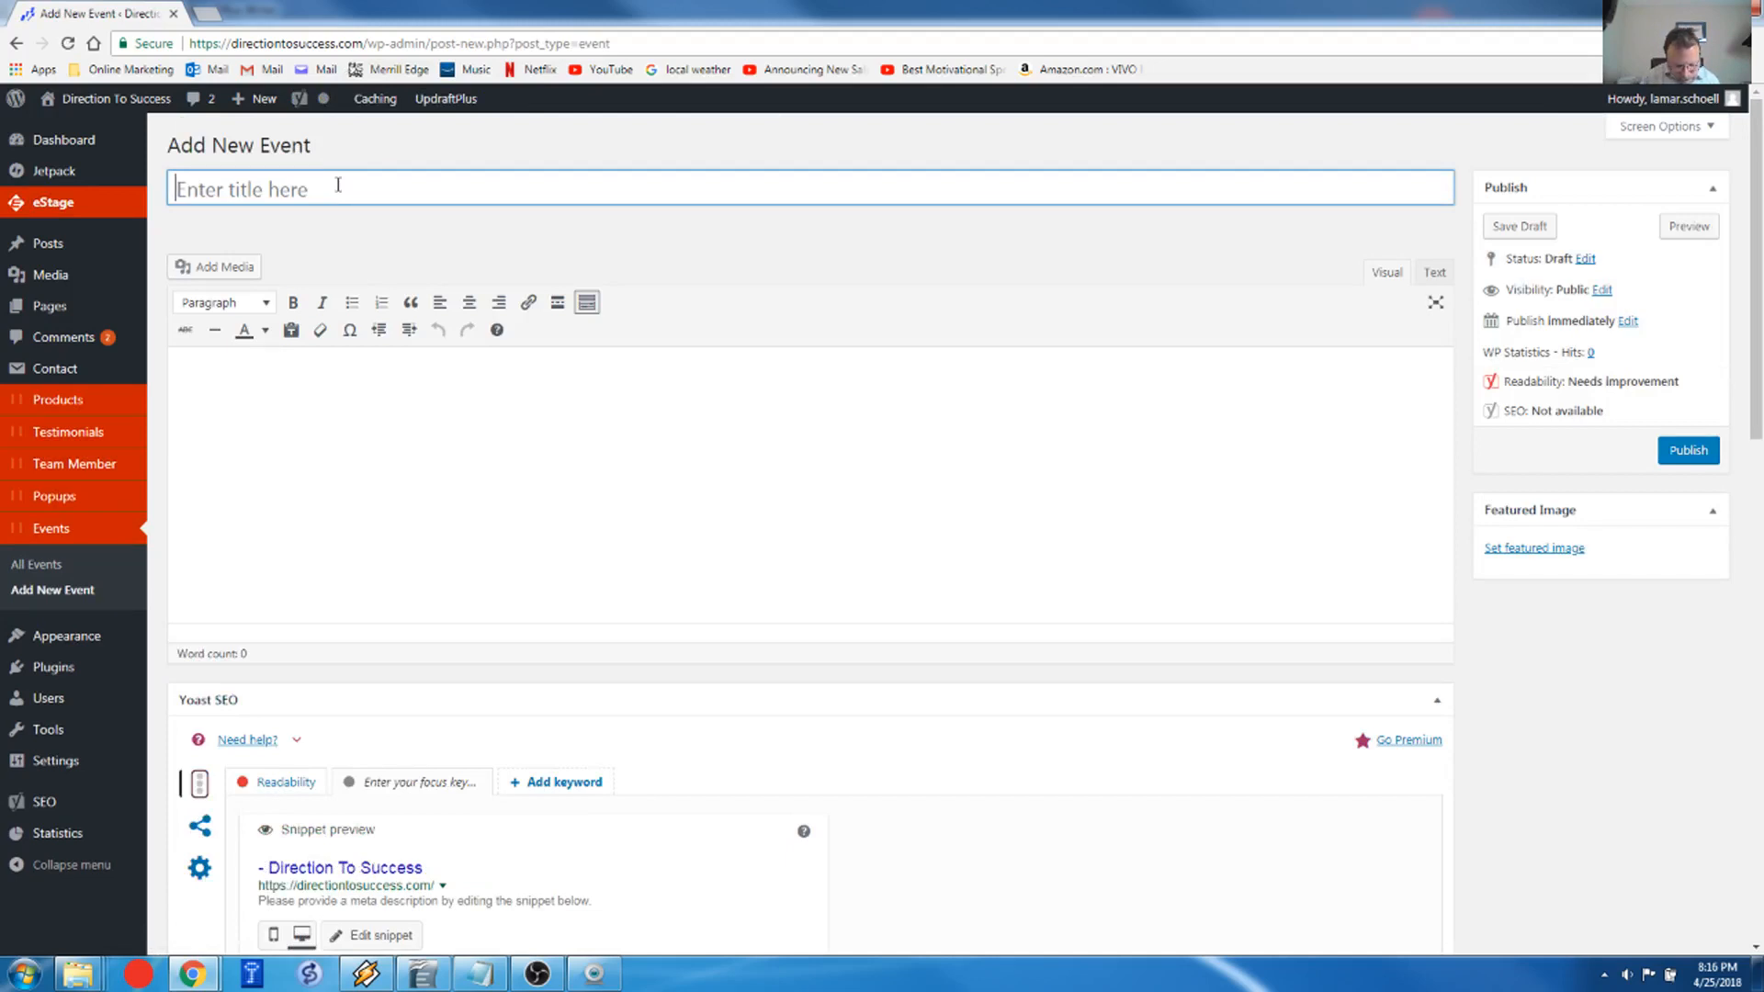
click(337, 188)
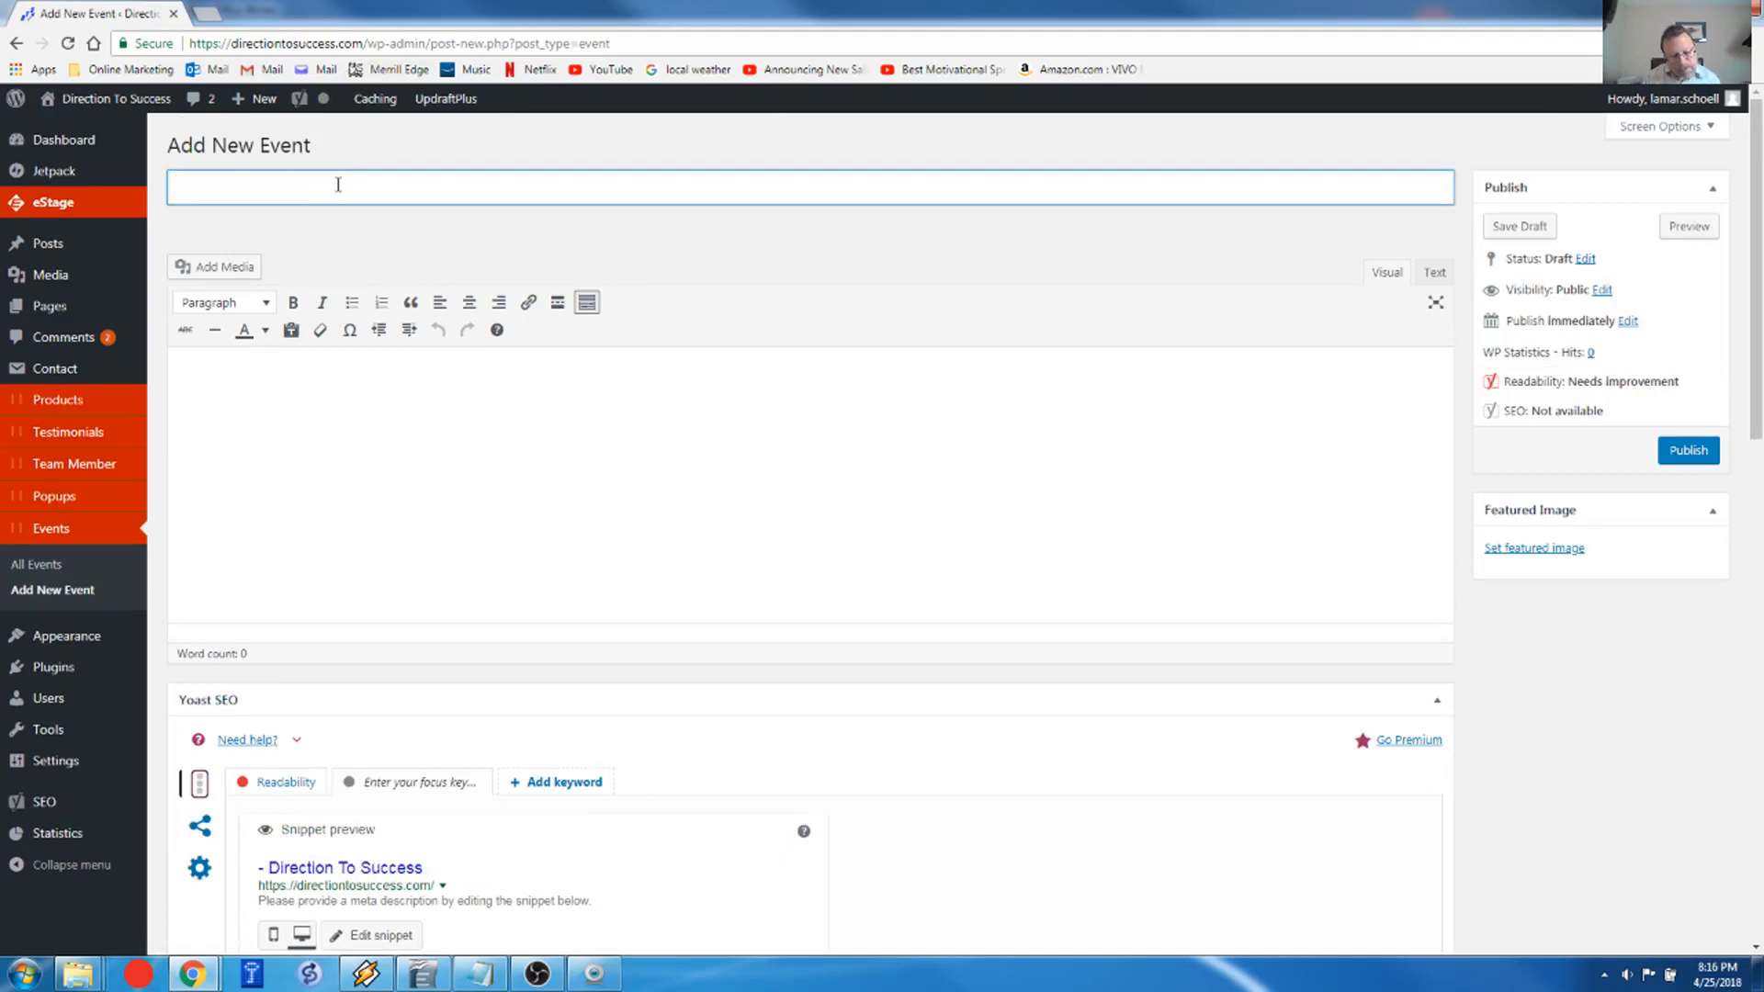
text(Live w)
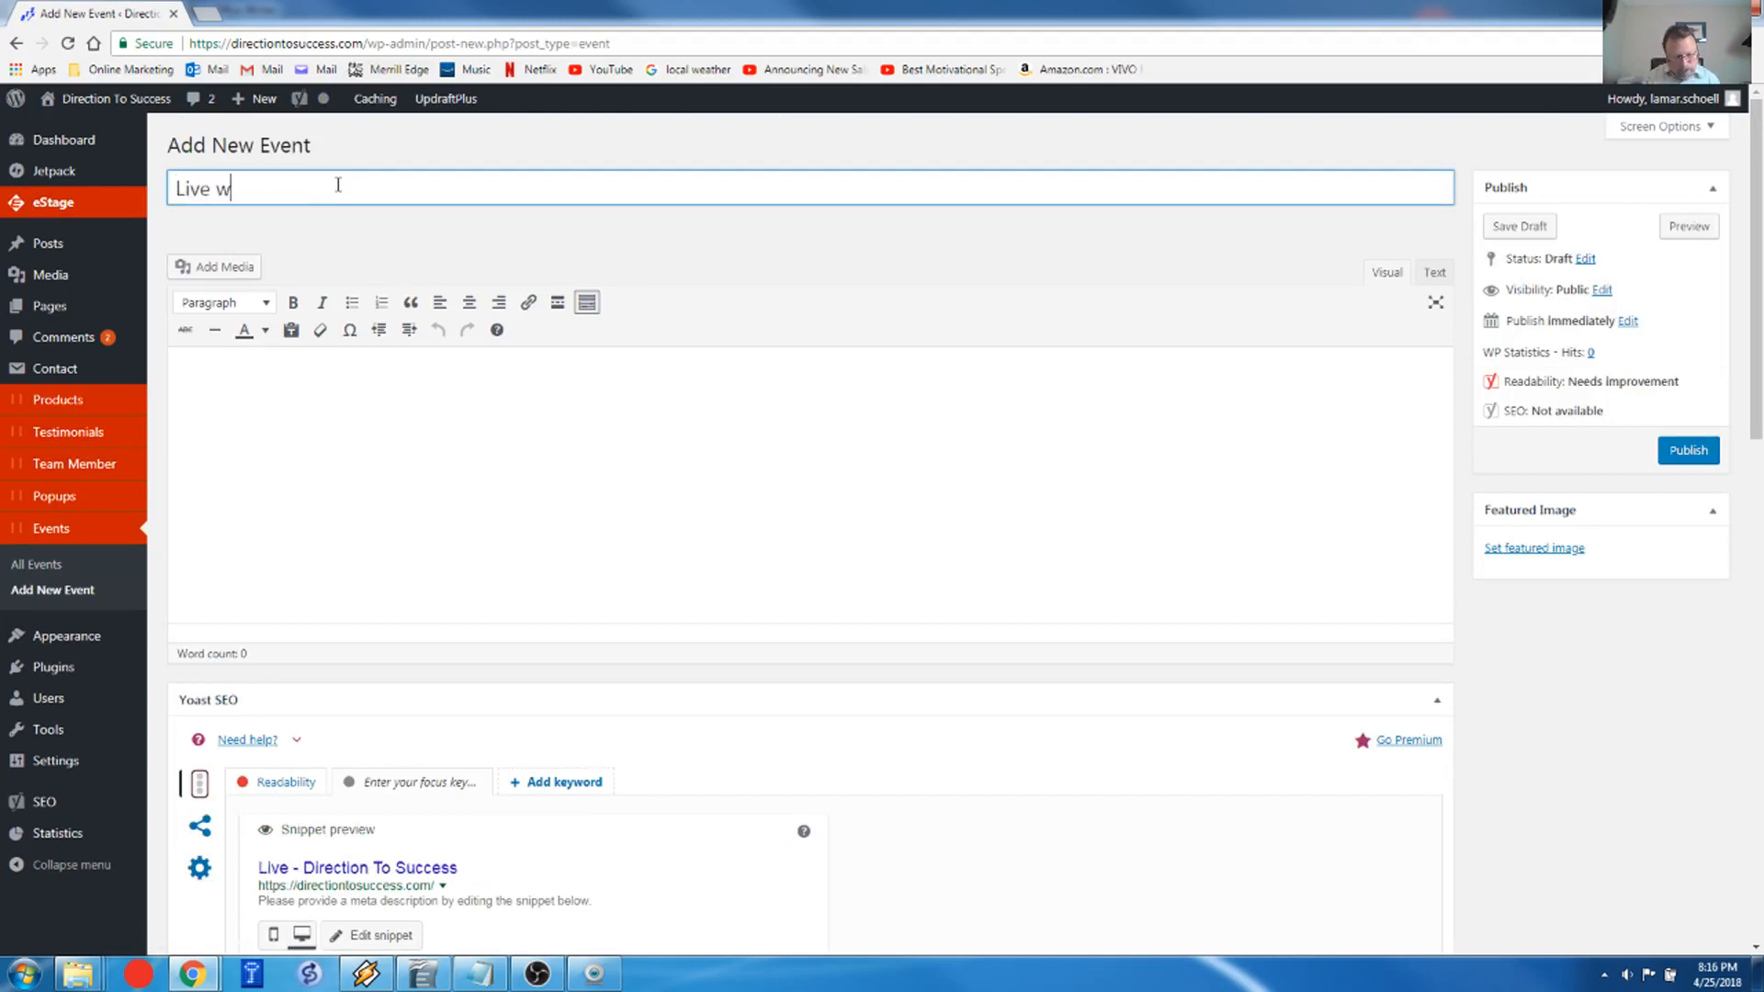
text(ebinar on gett)
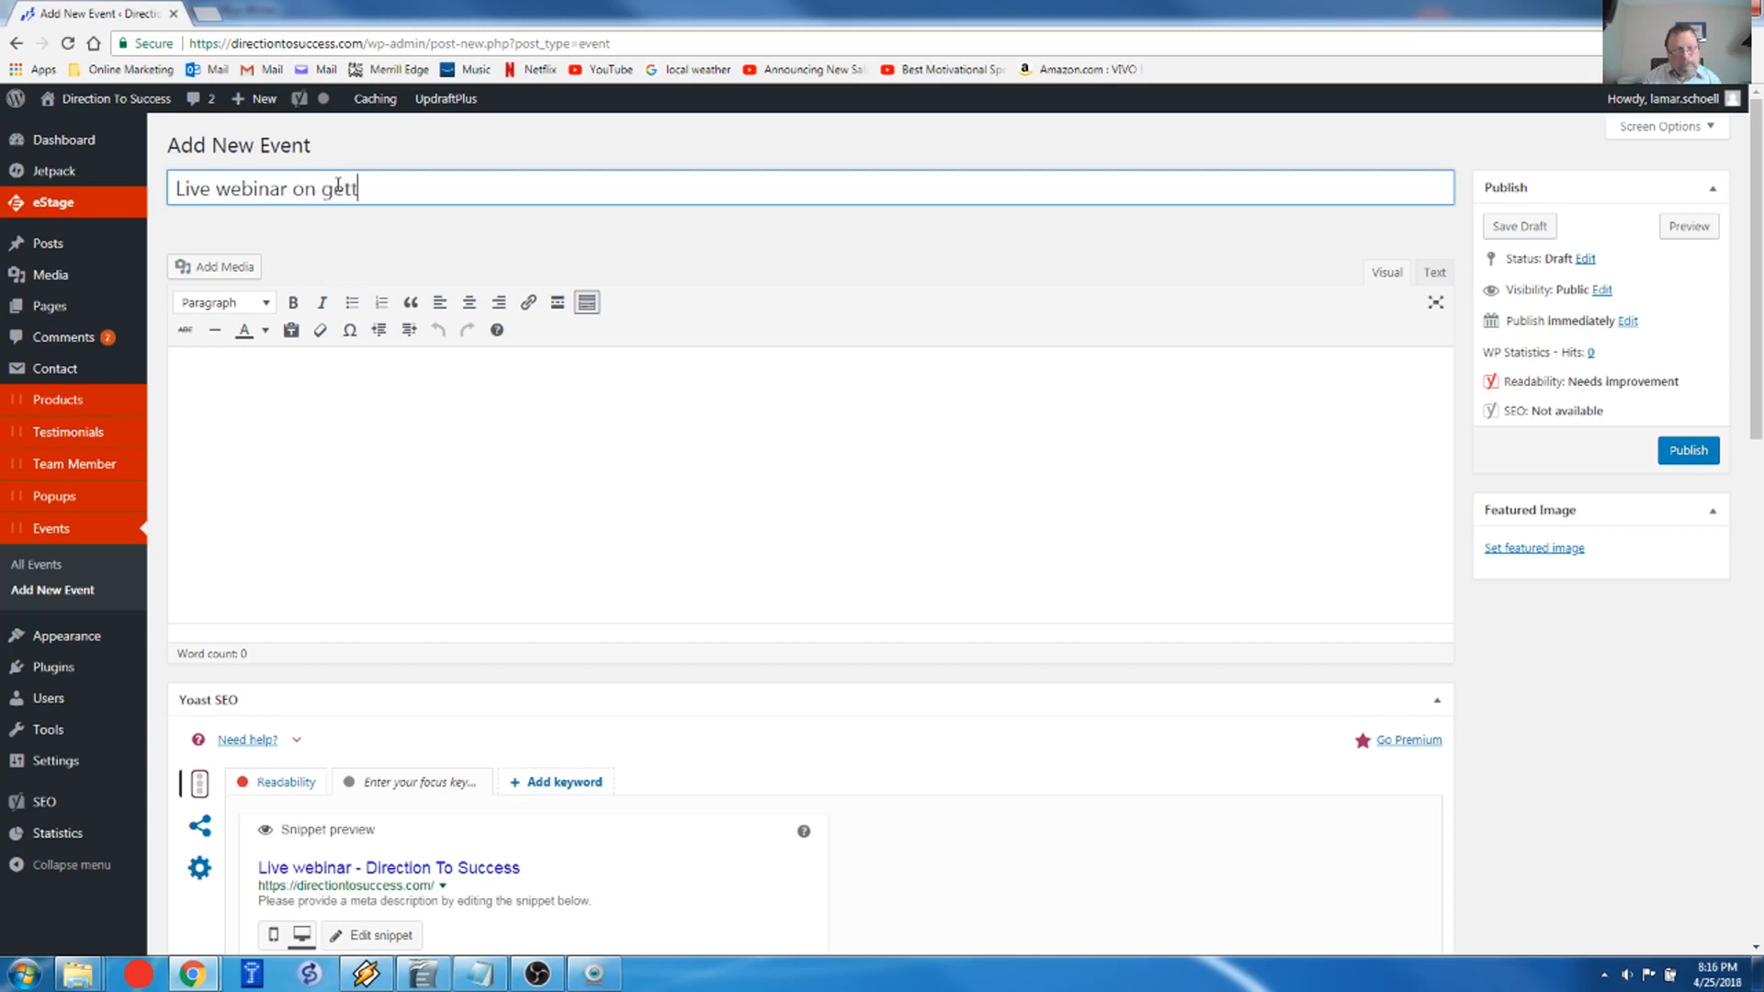
text(ing t)
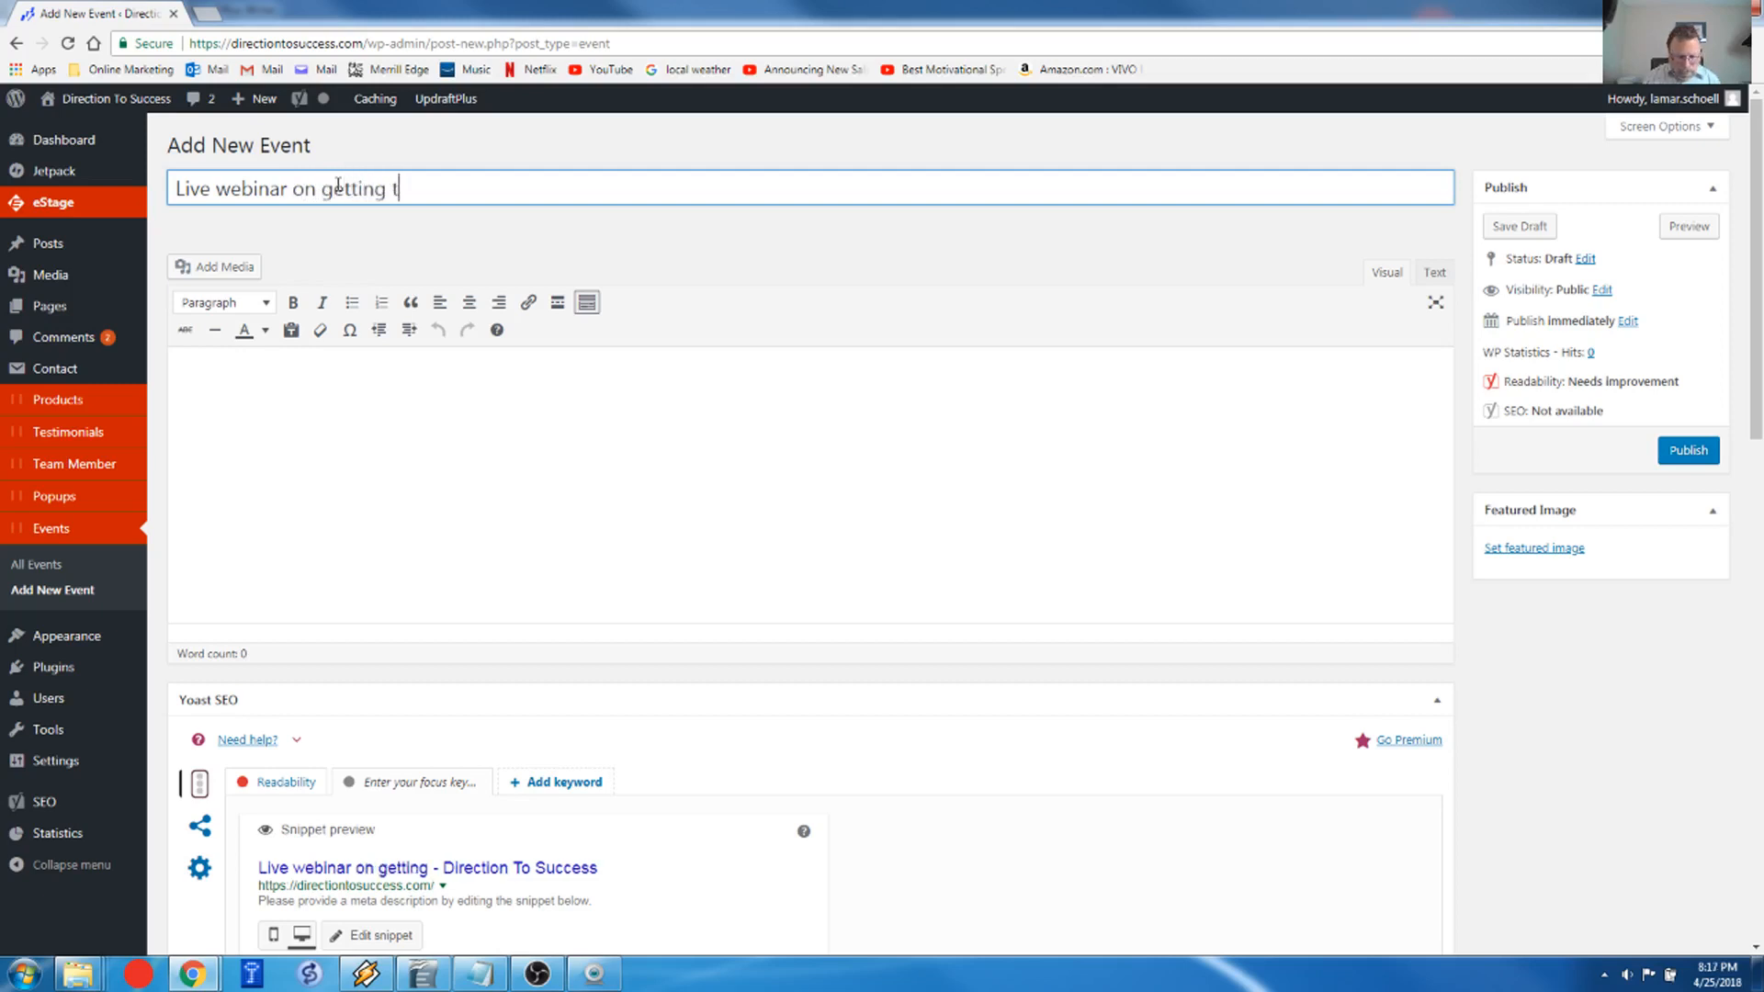
text(raffic)
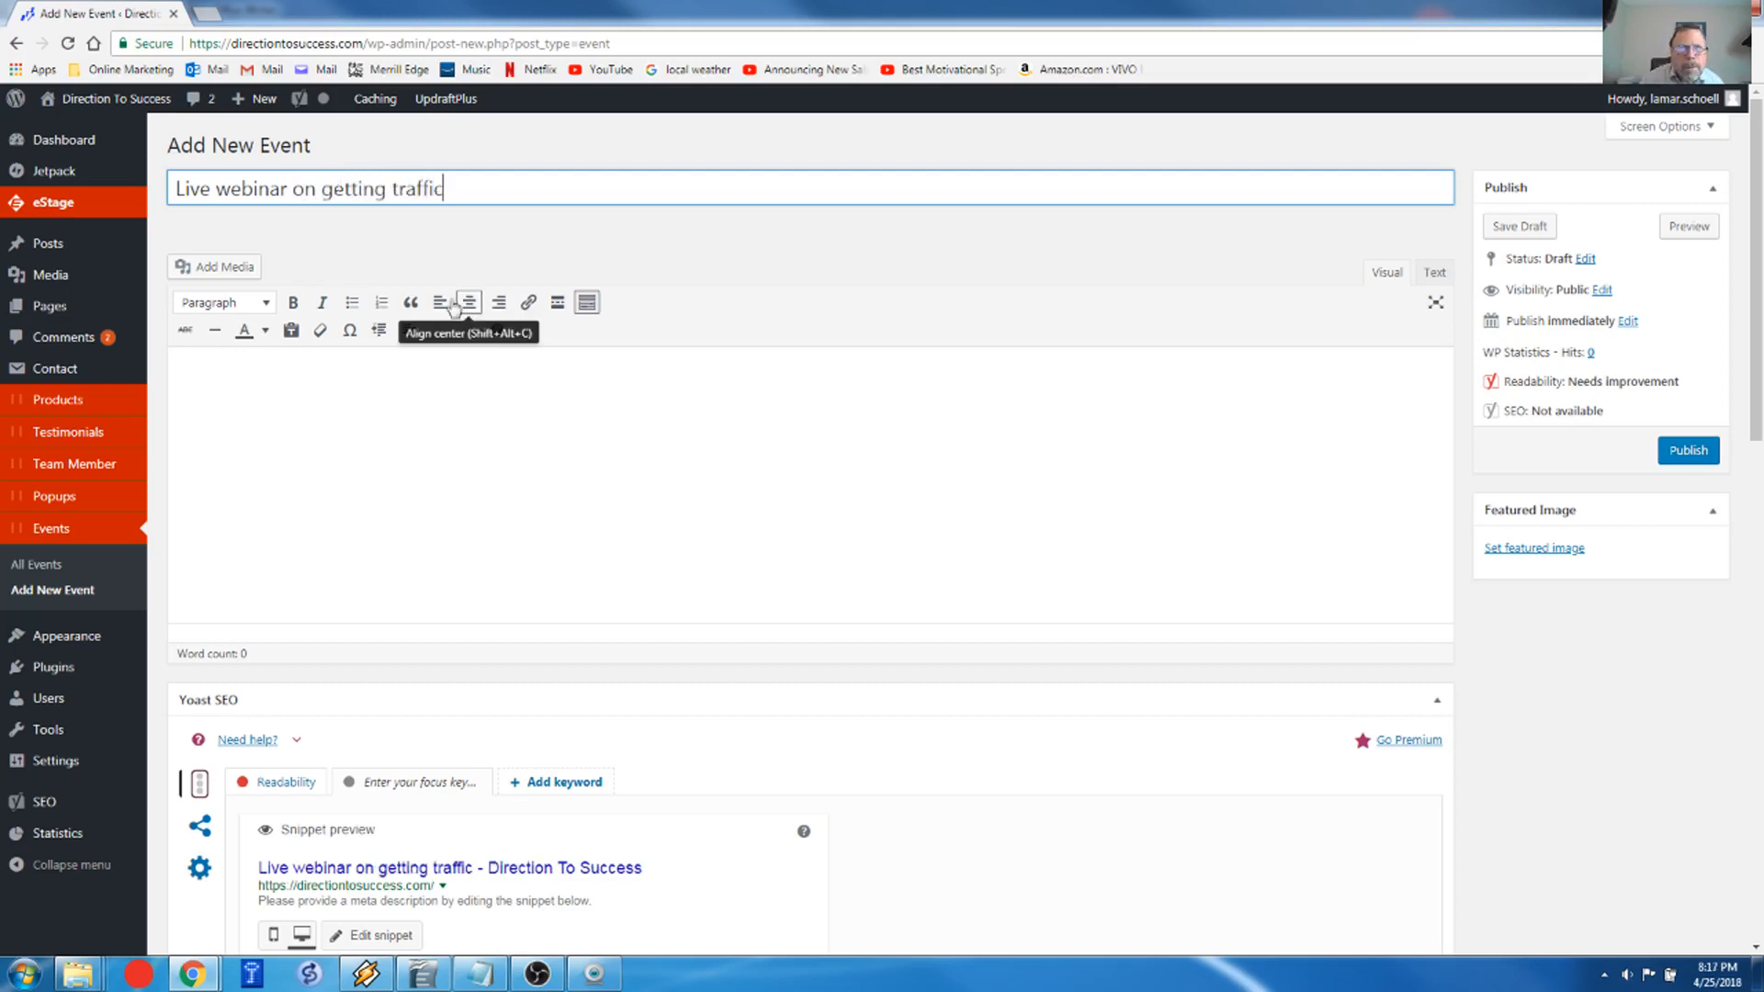
click(355, 386)
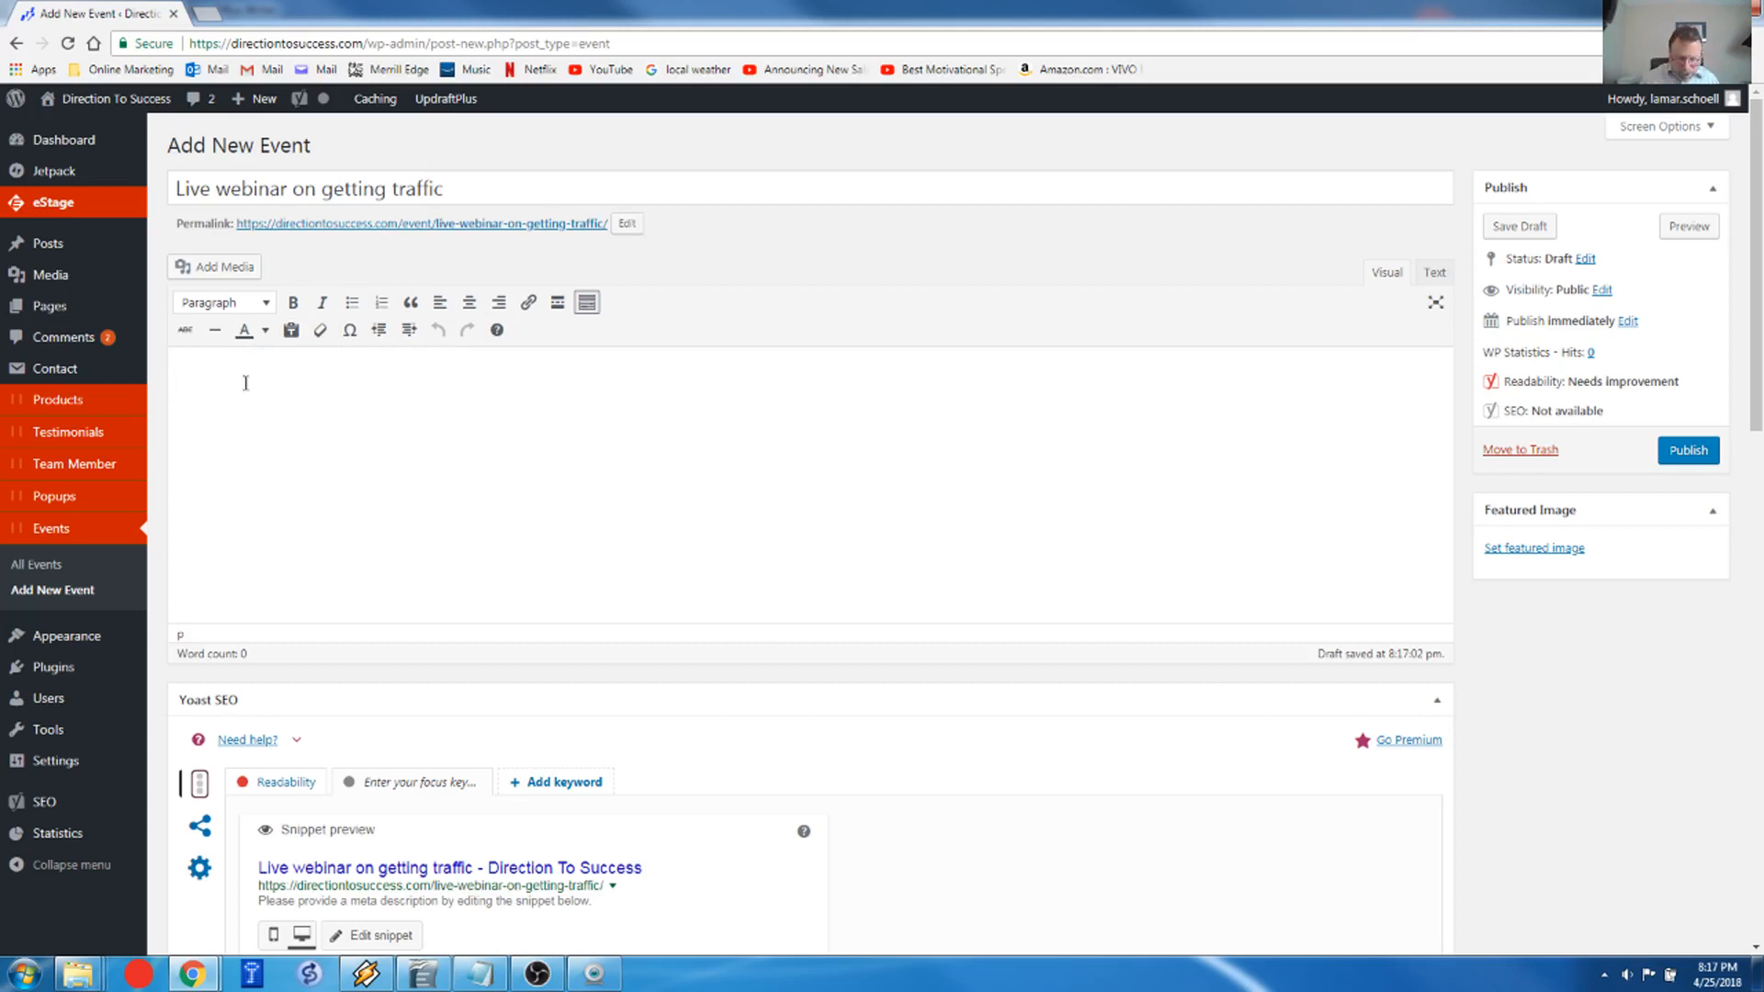
Step: Write the event description about quality traffic and conversion rates as high as 100 percent
text(D)
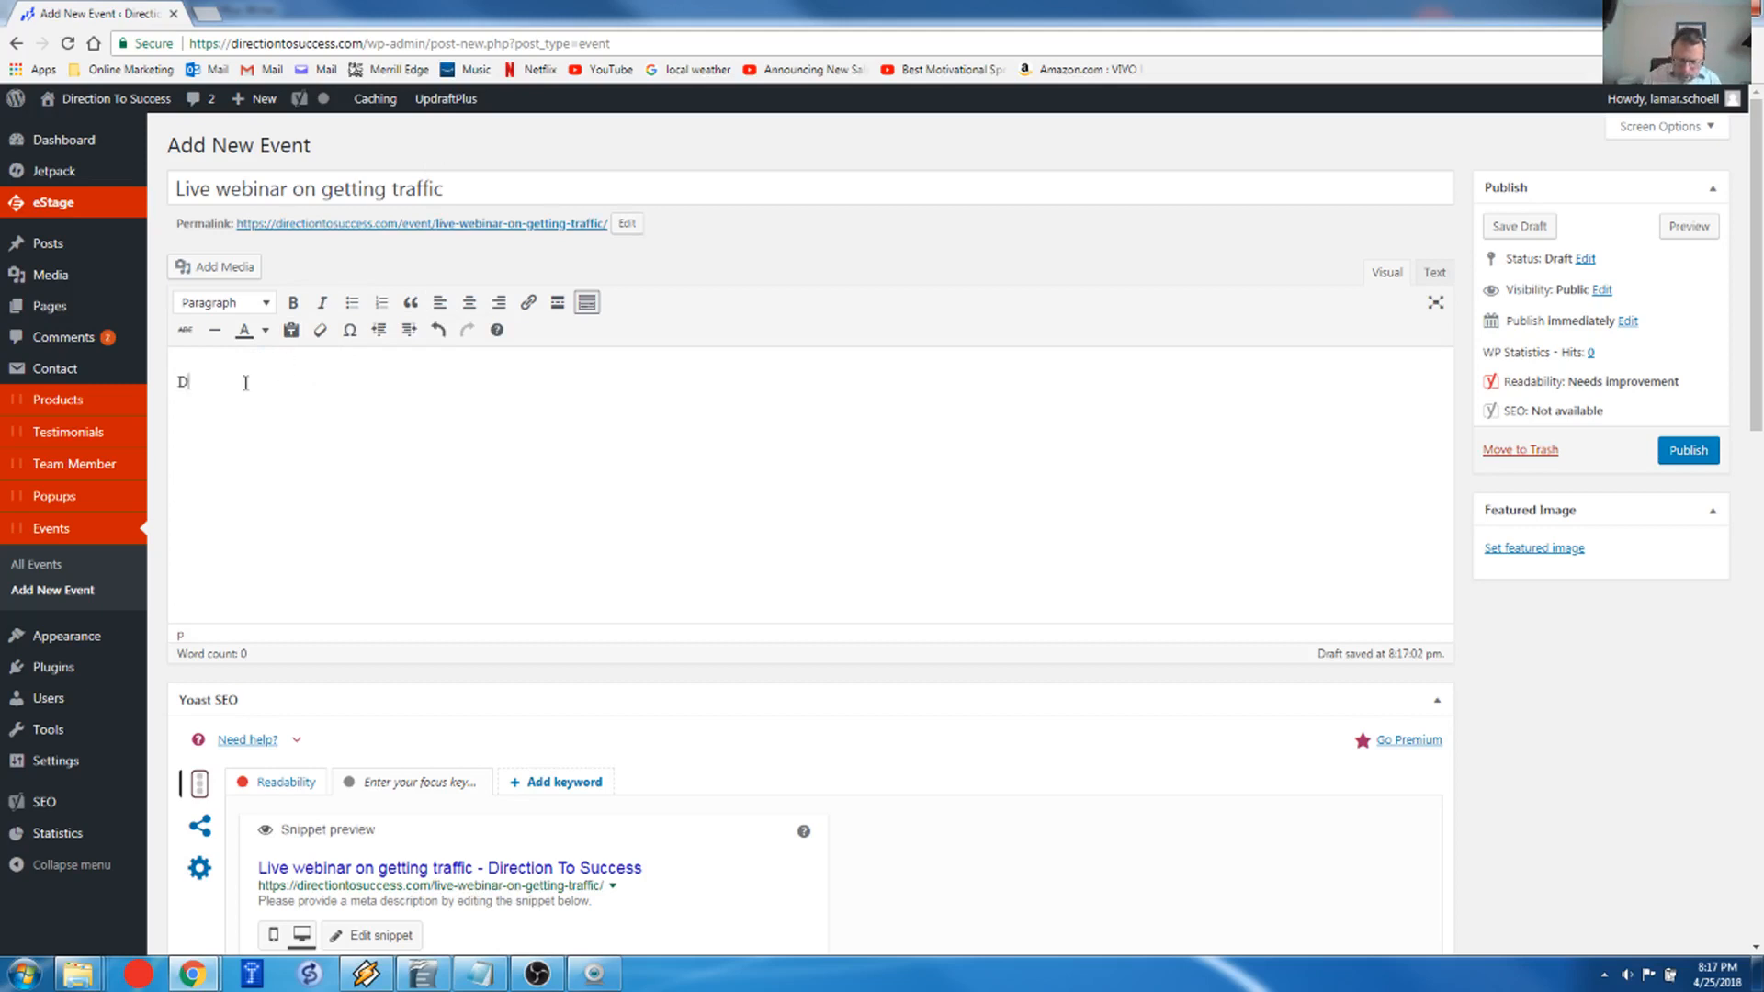
text(o you ever)
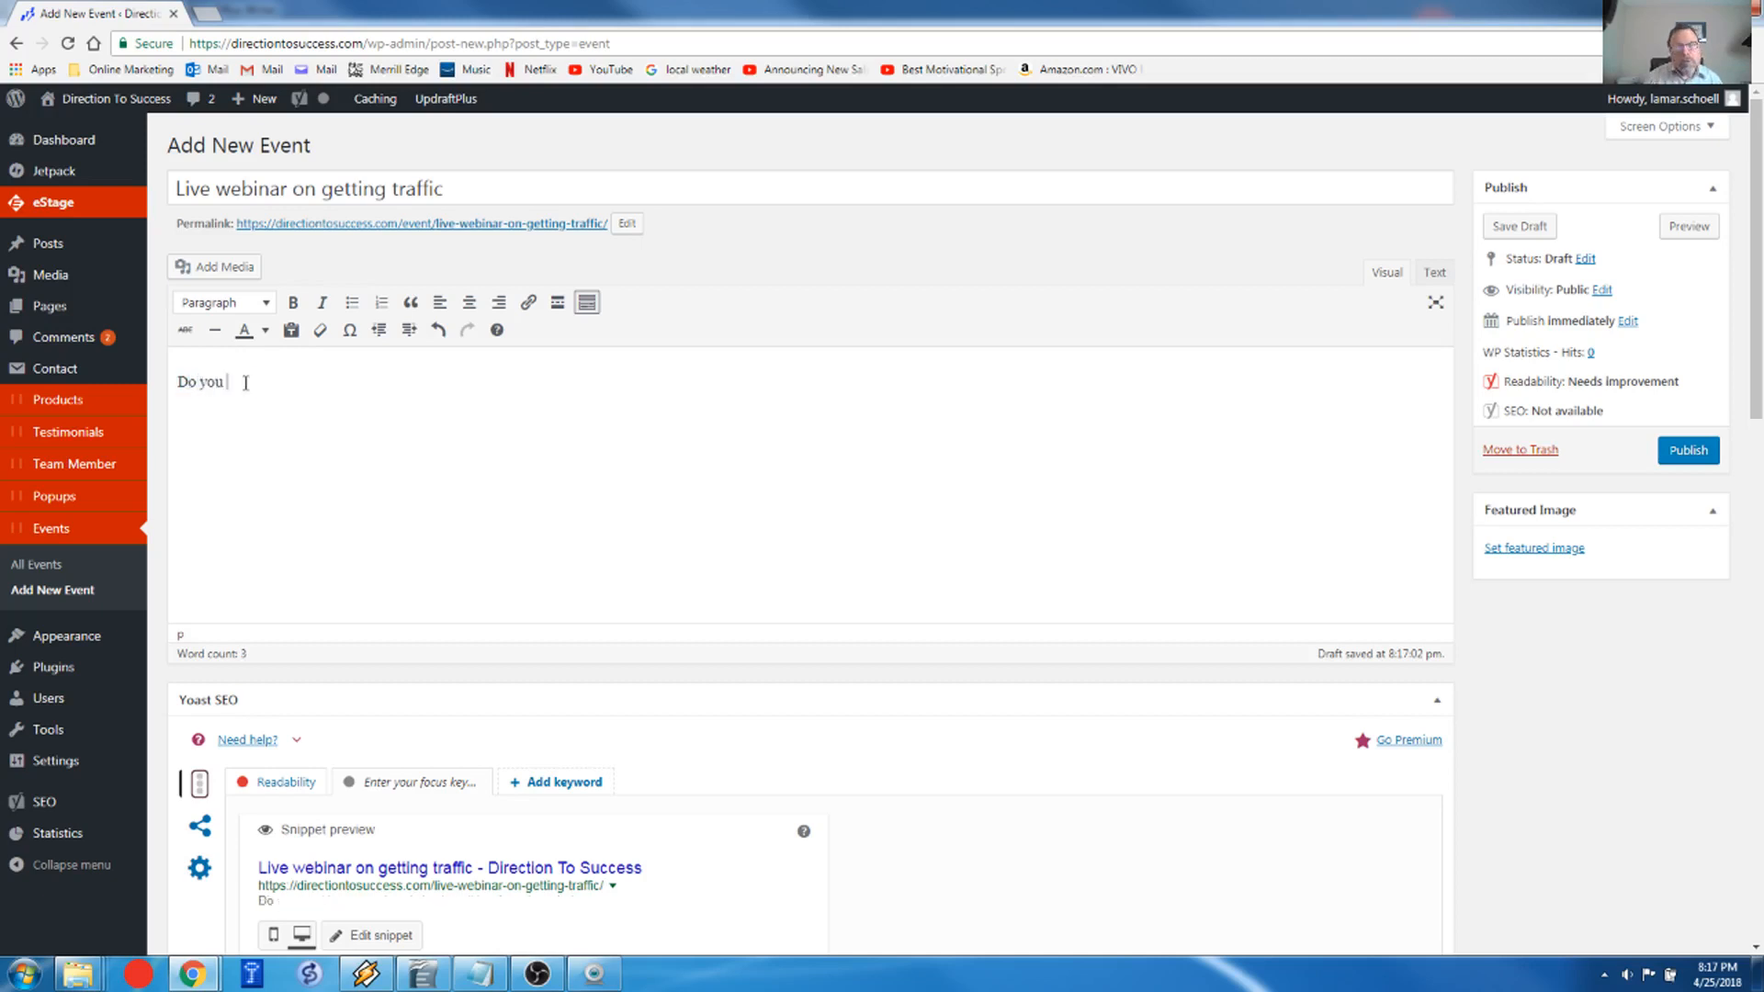
text(want to know were you can find good)
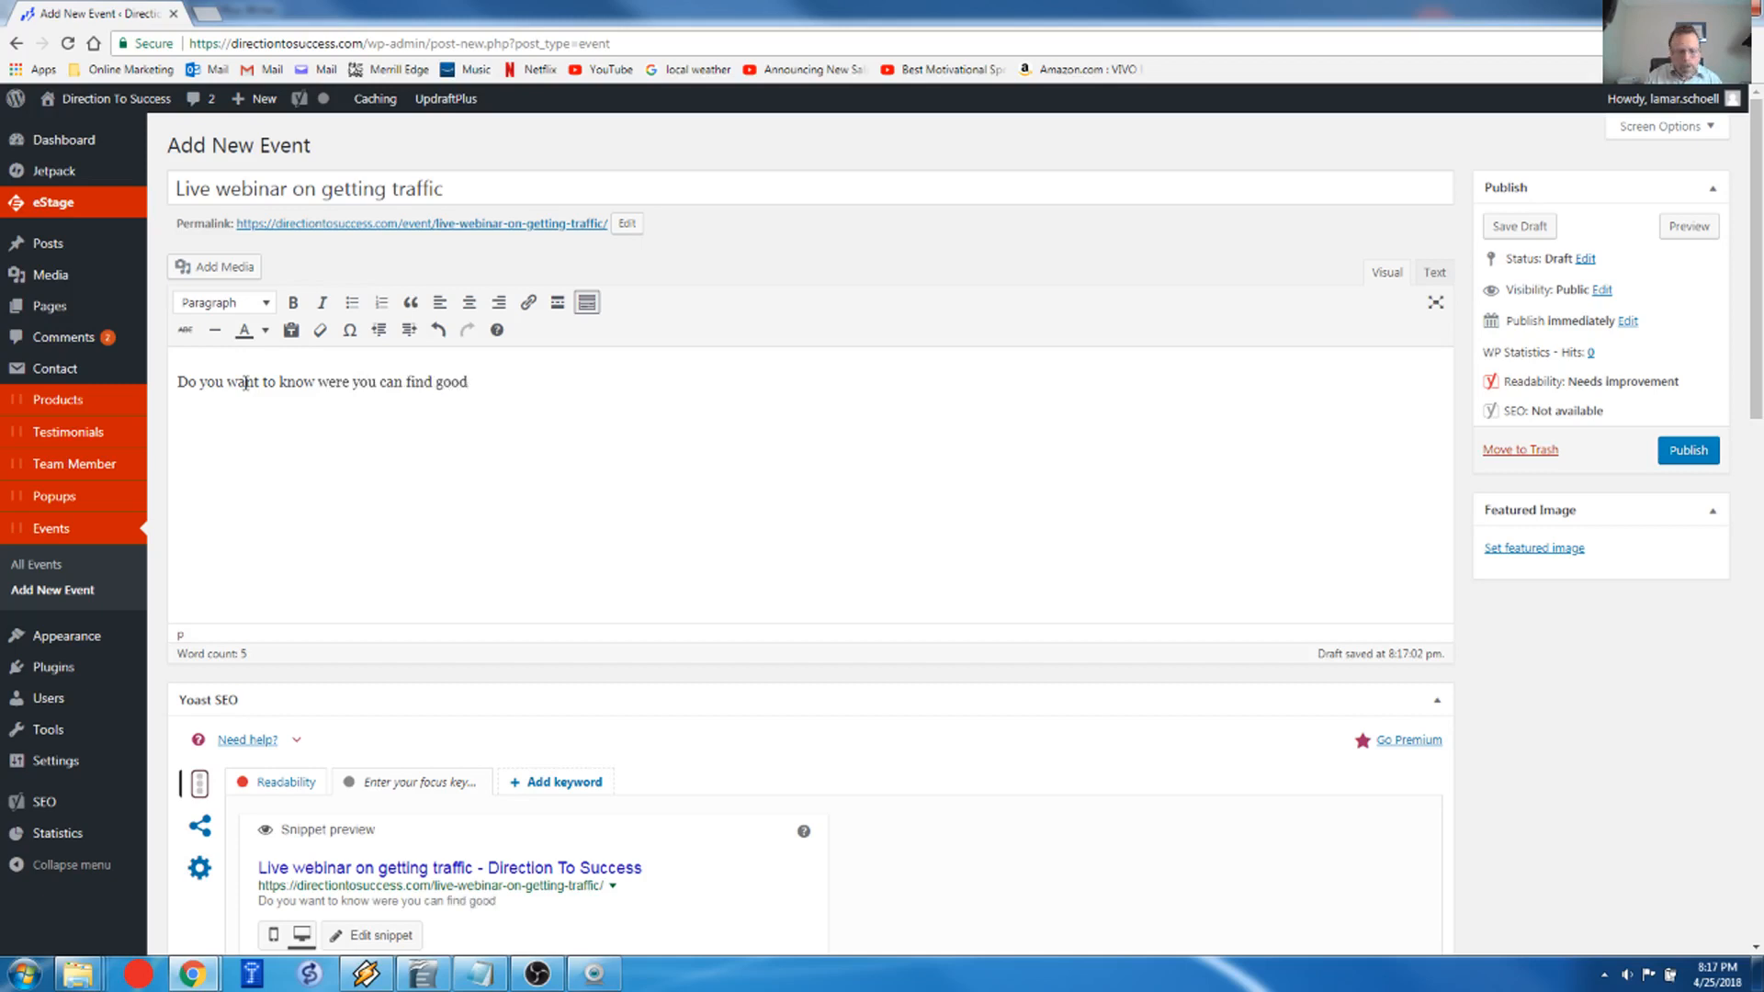
text(quality)
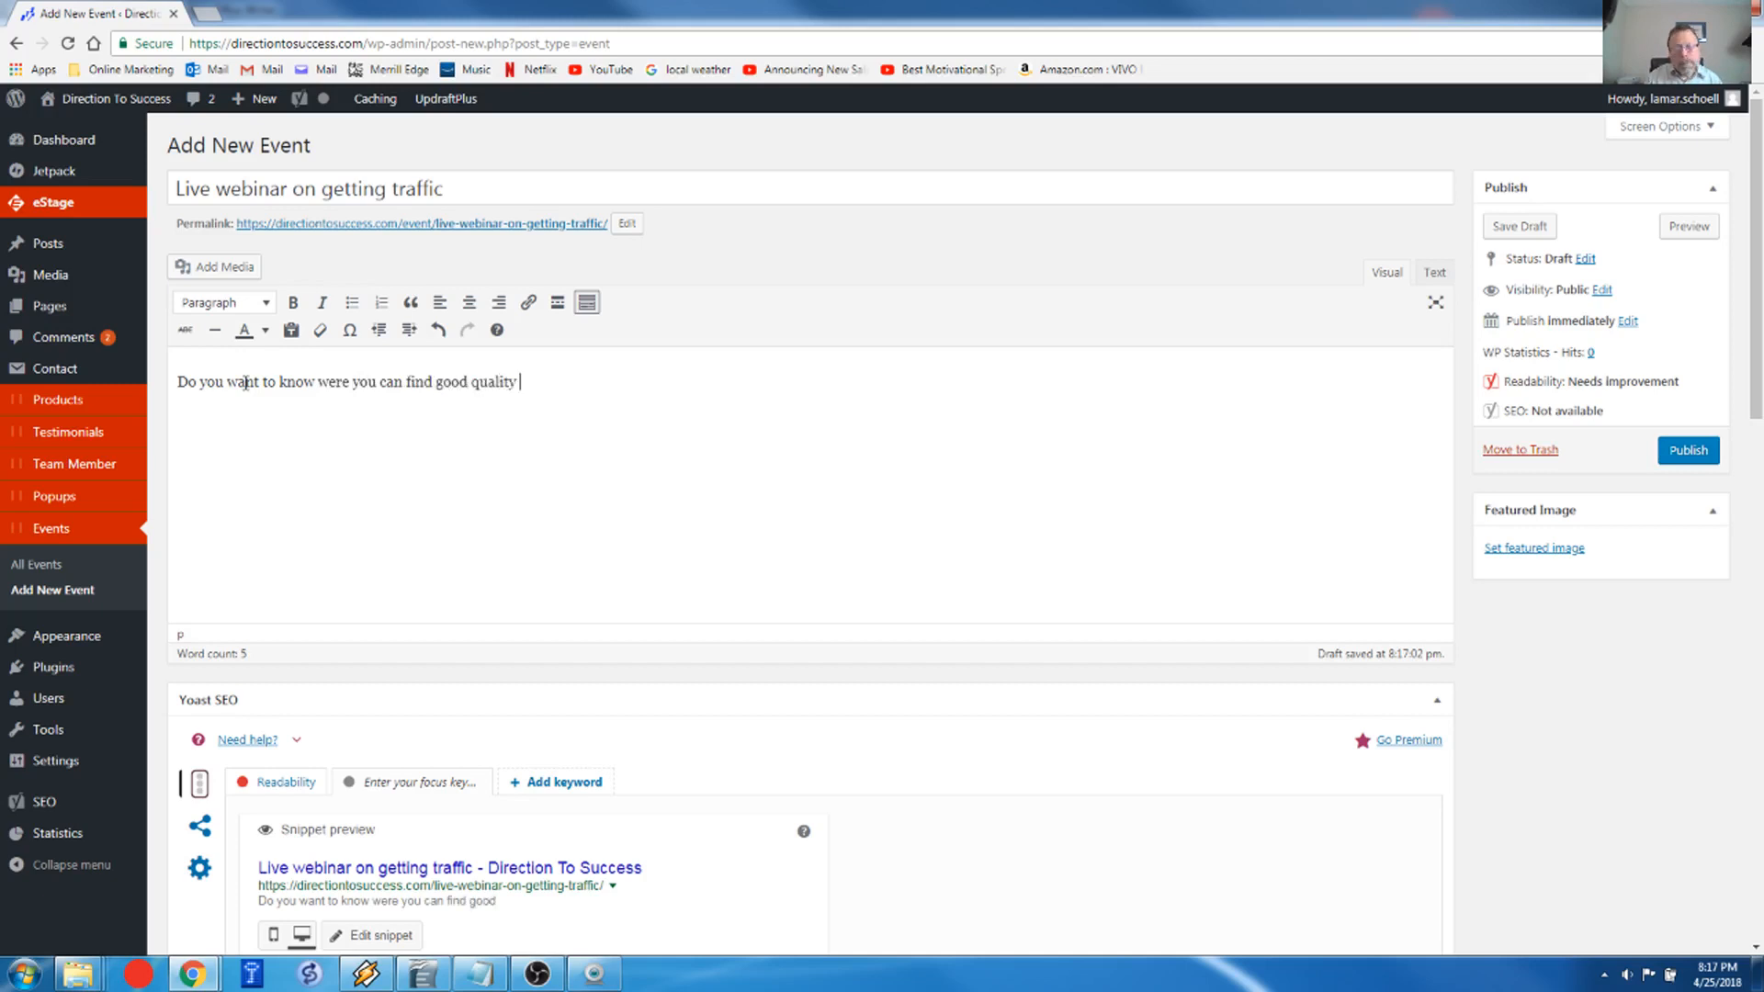
text(traffic)
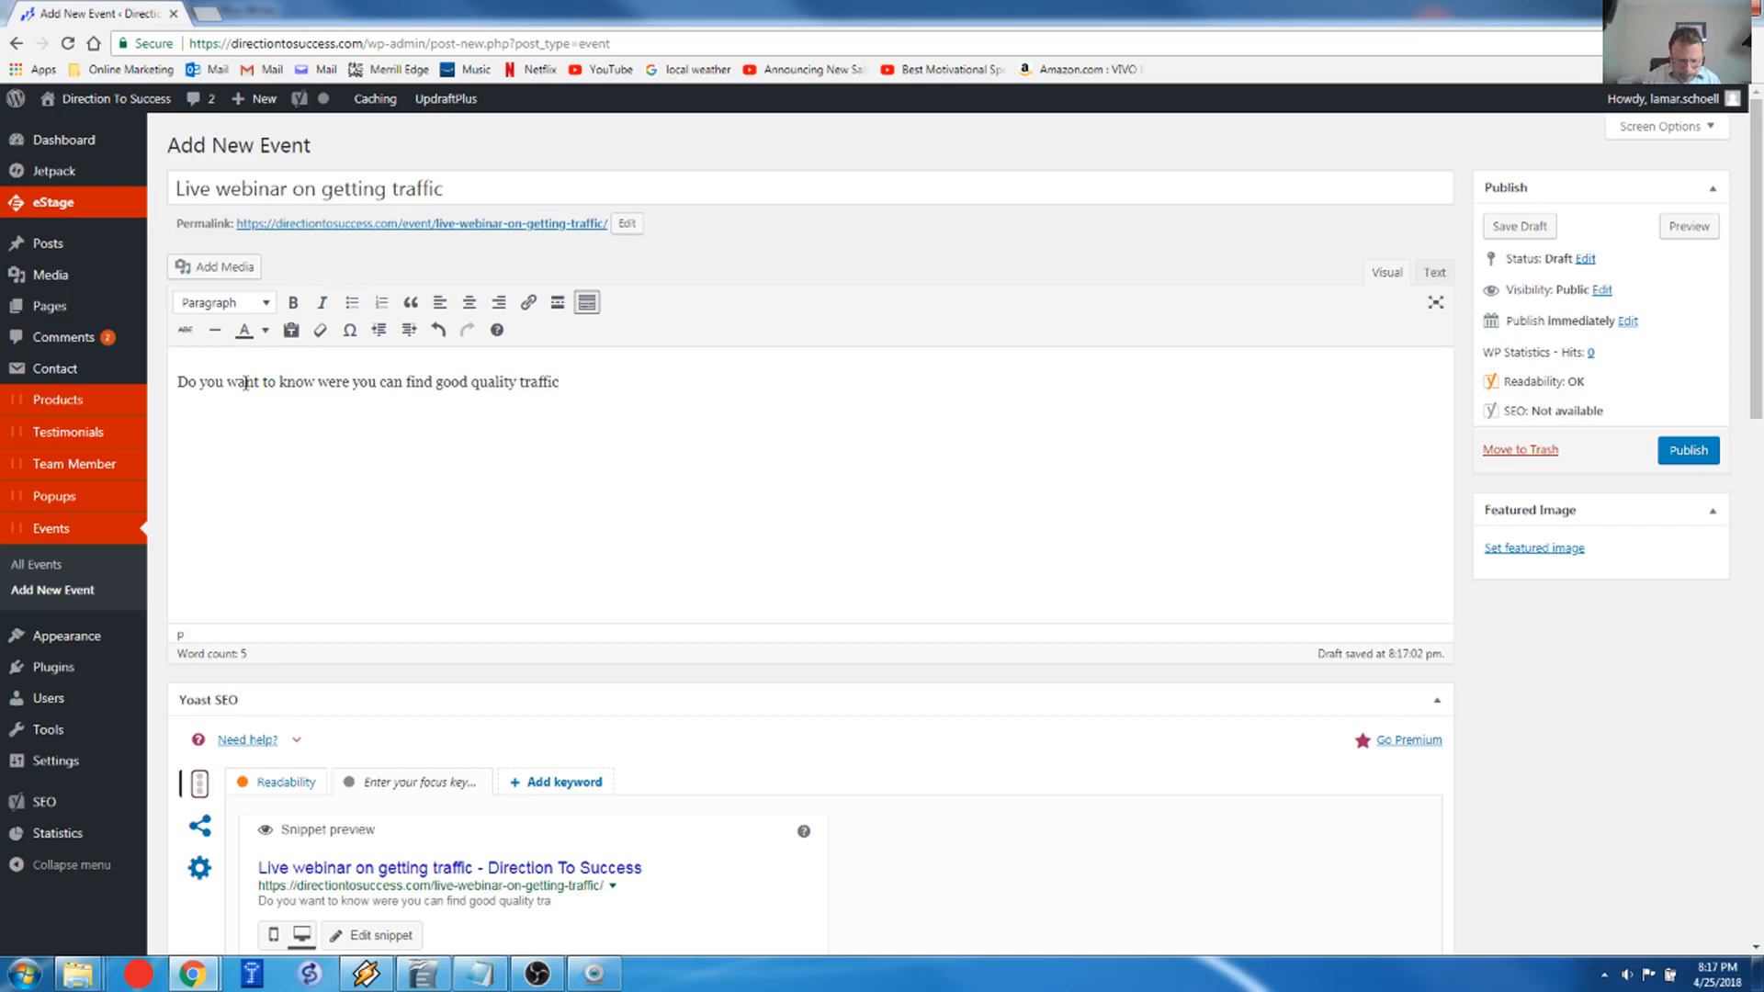
text(.)
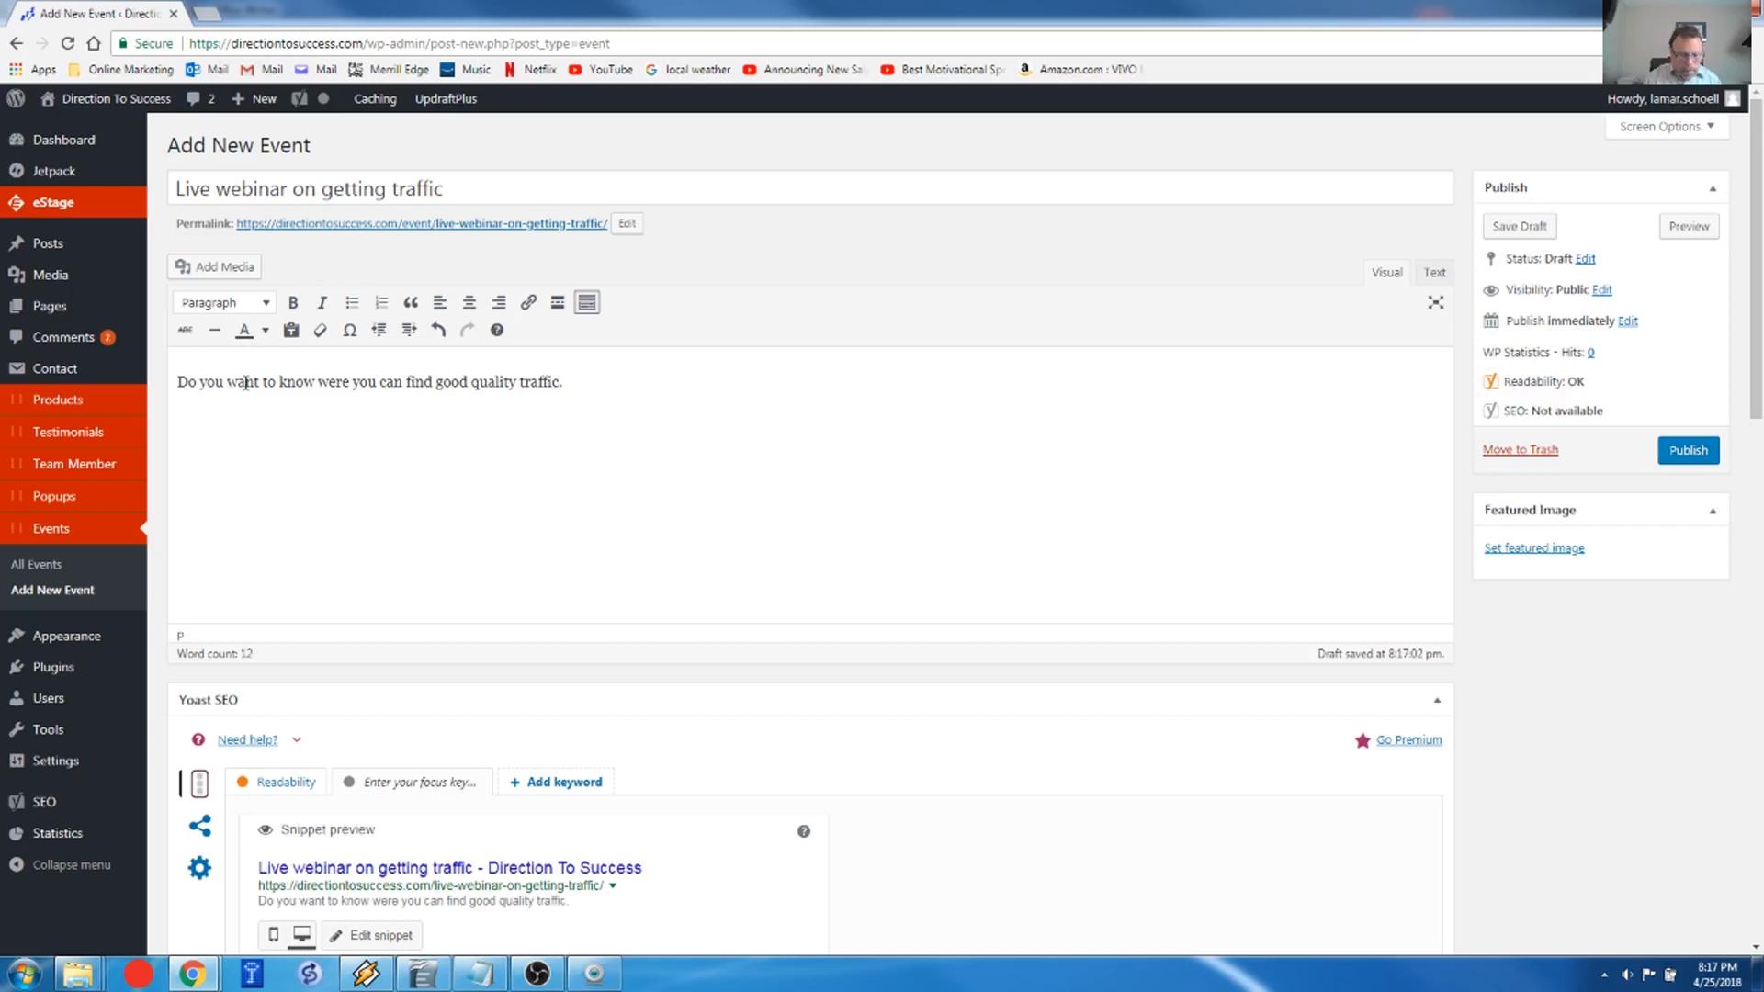
text(Trust me)
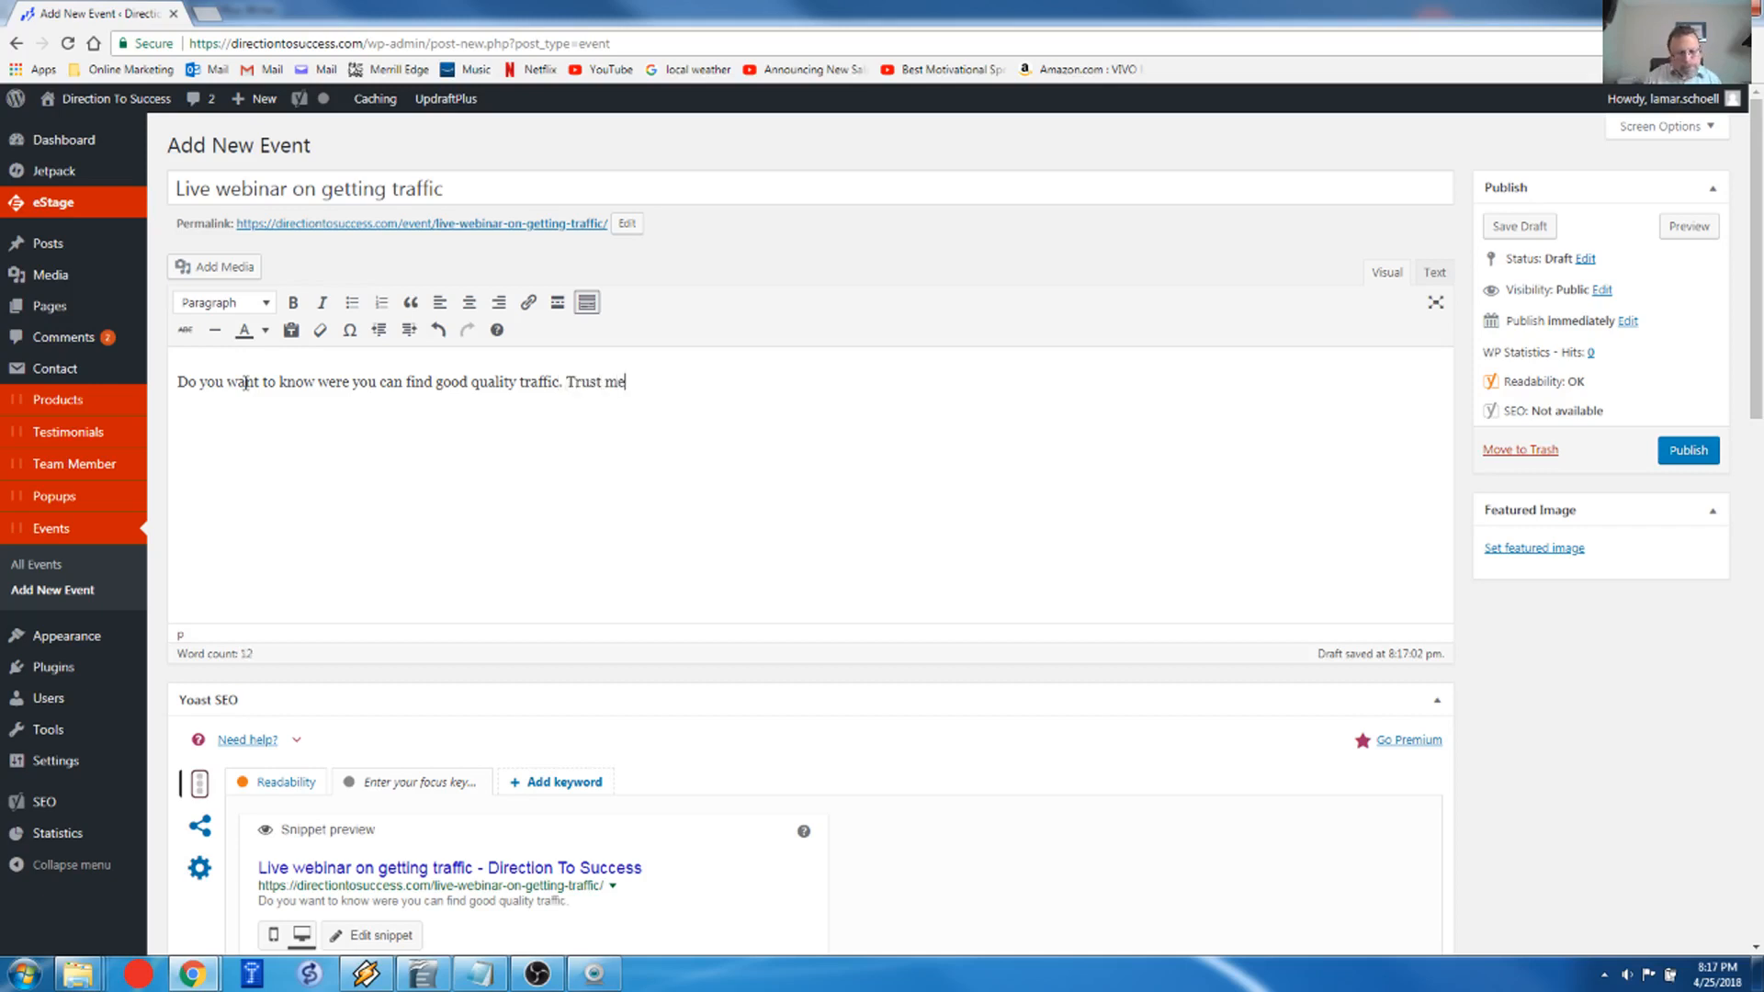
text(you can)
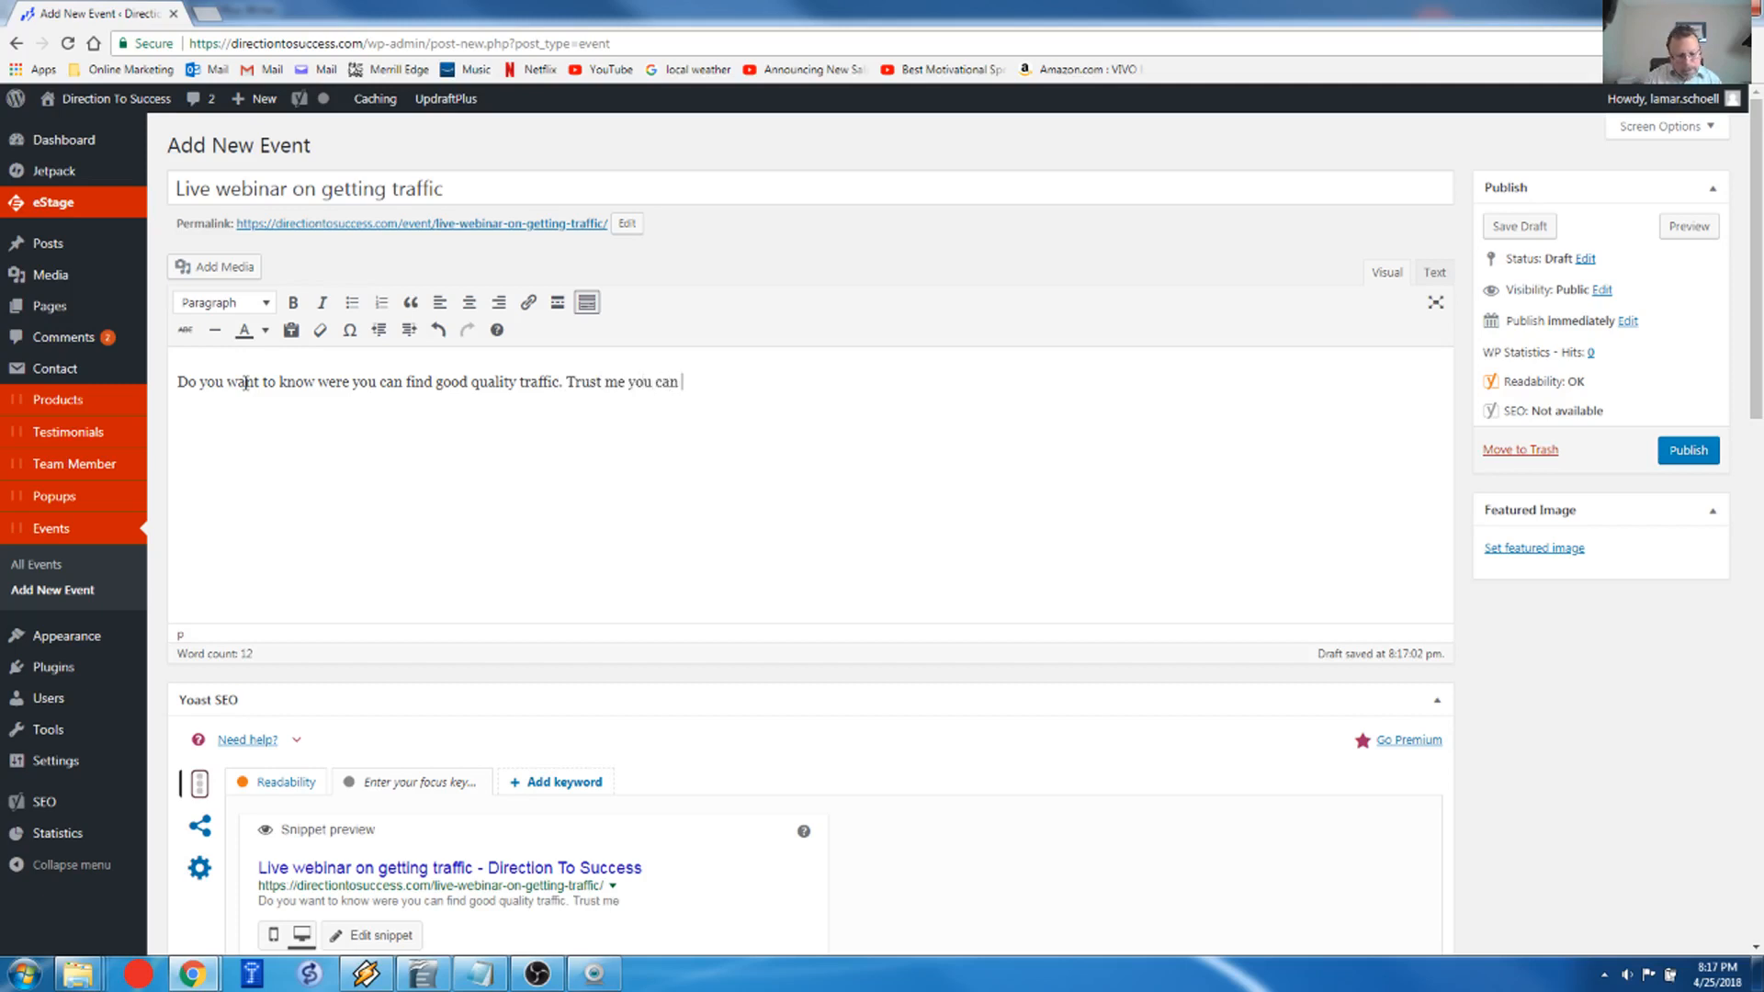
text(g)
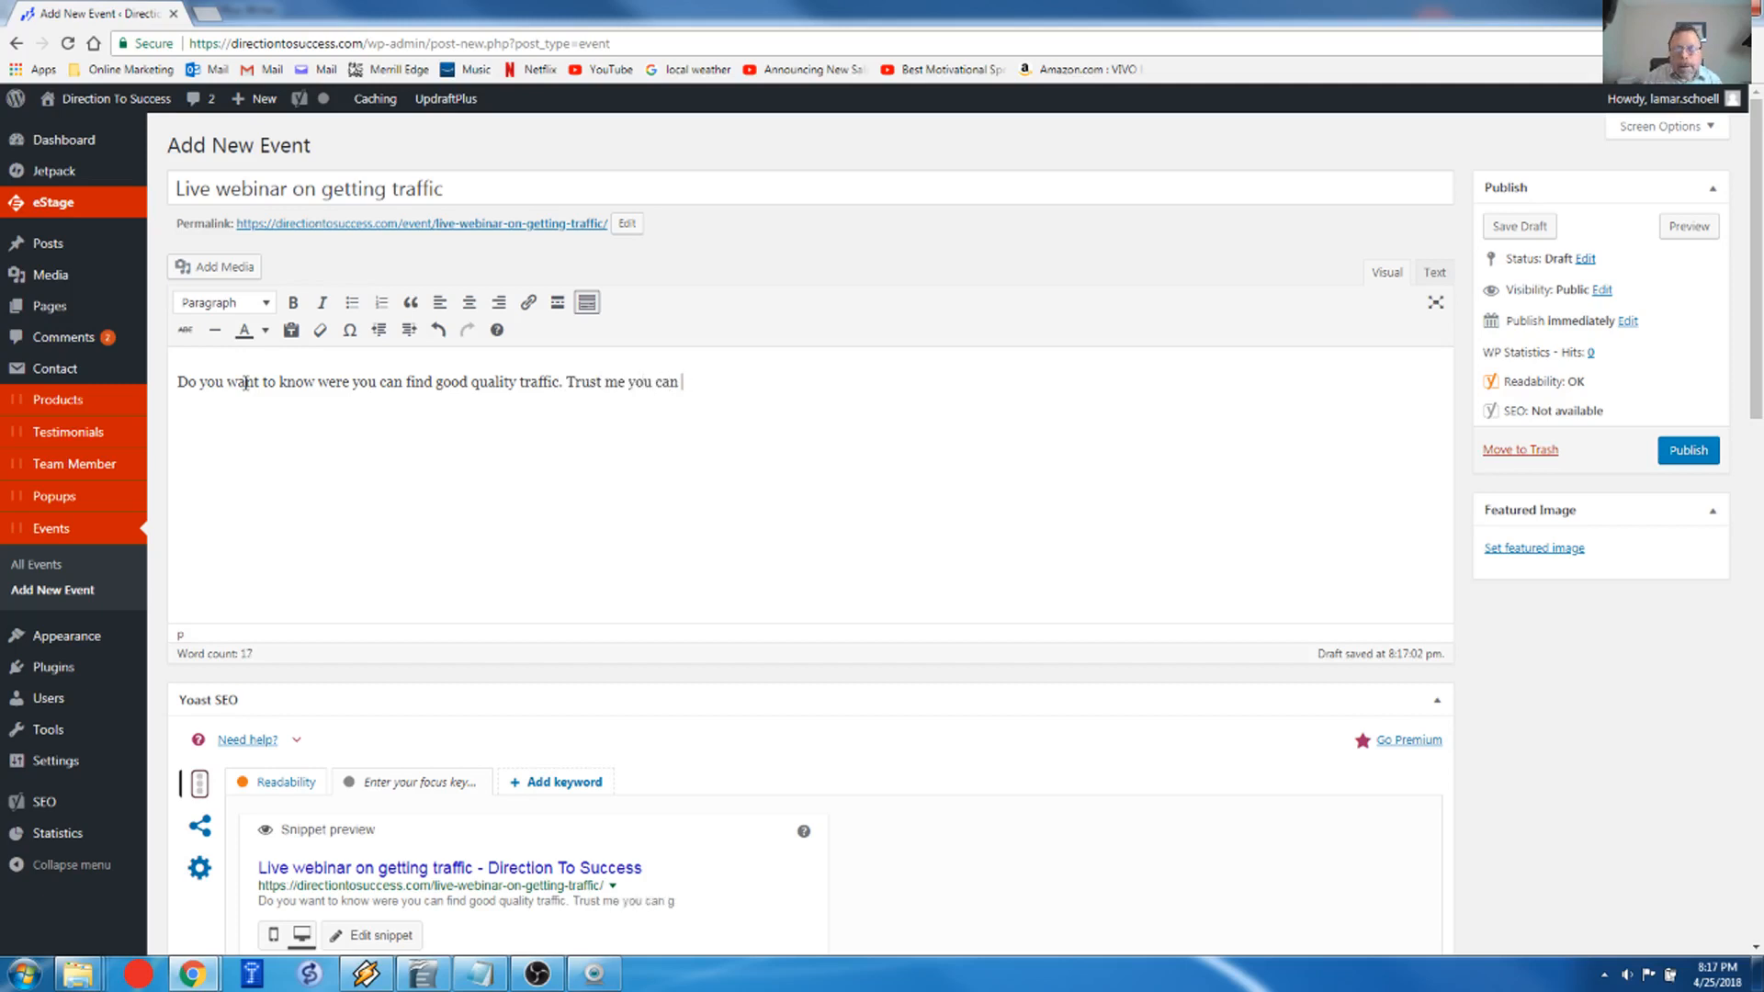
text(be)
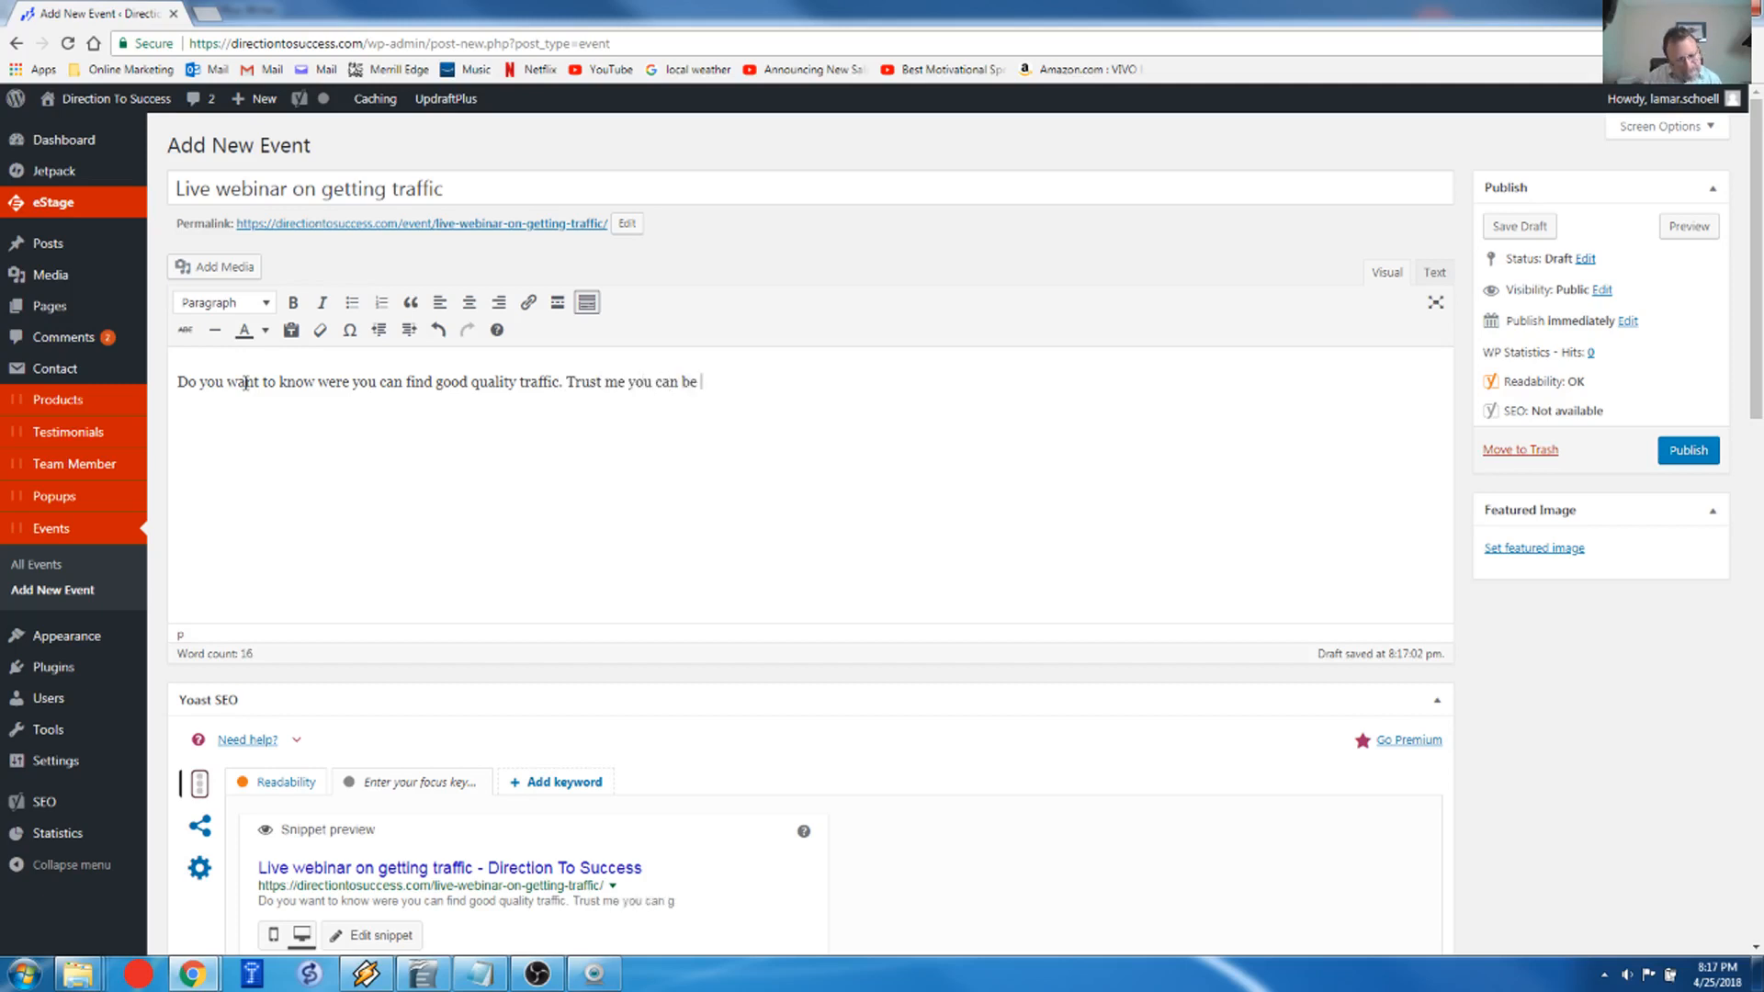
text(getting)
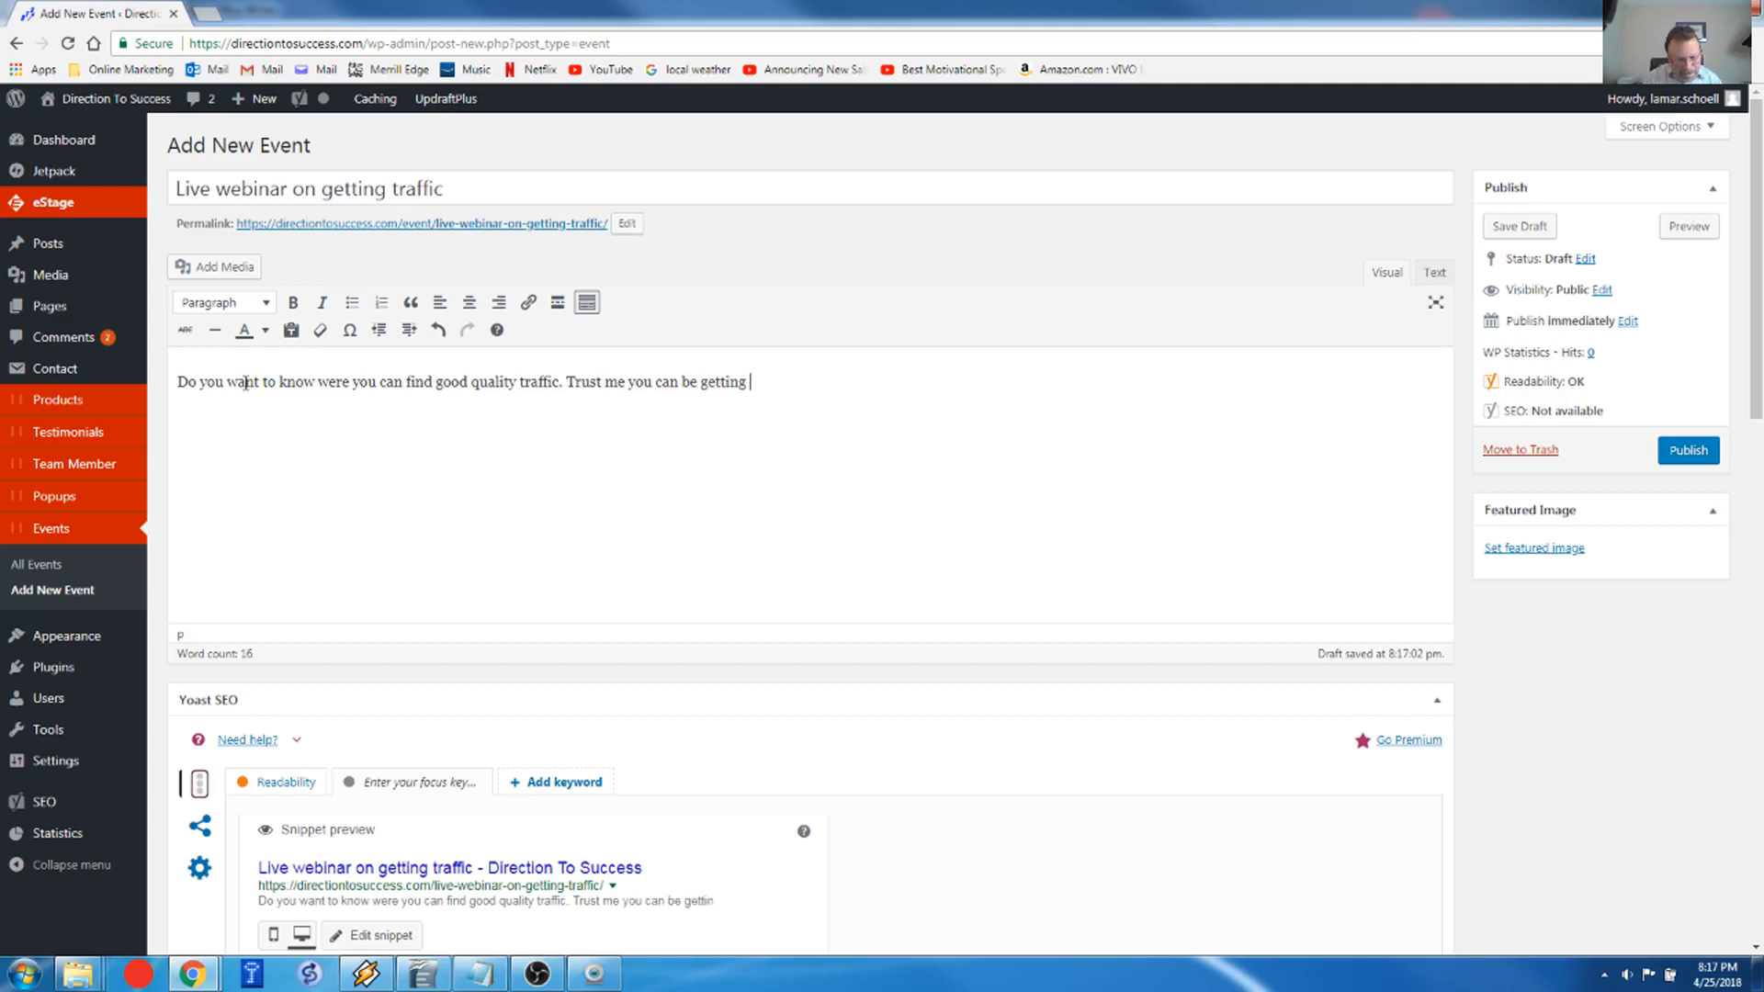
text(conversion)
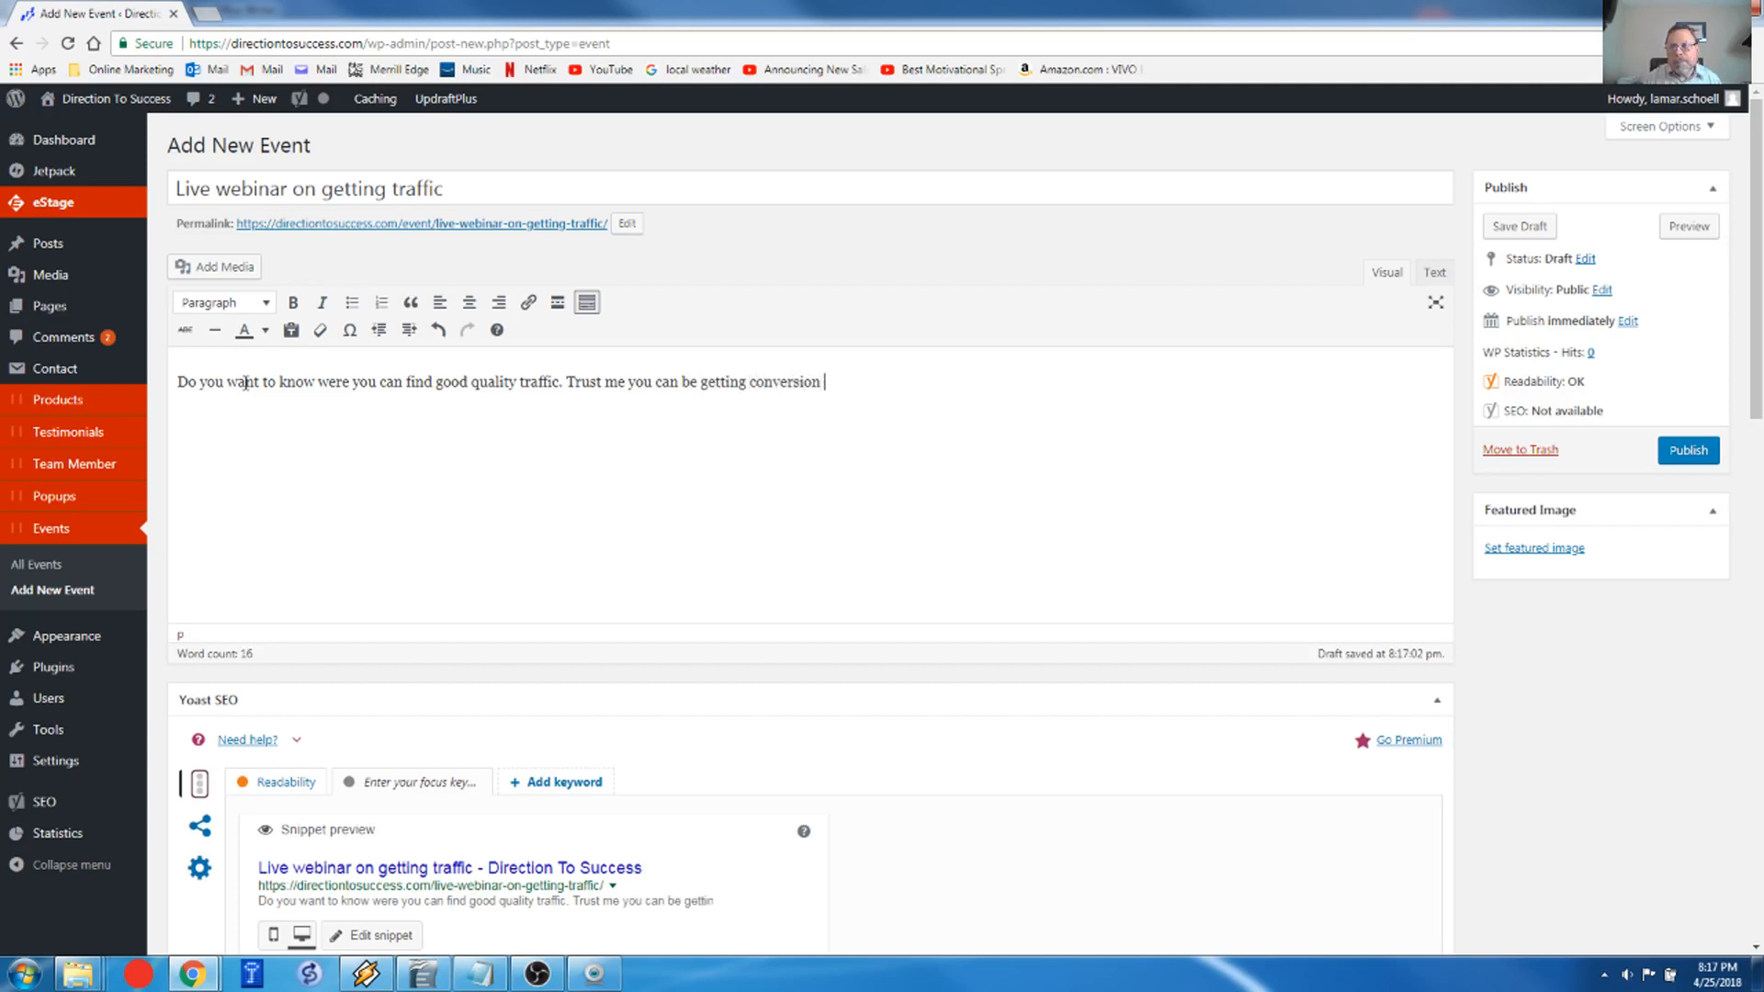
text(rates)
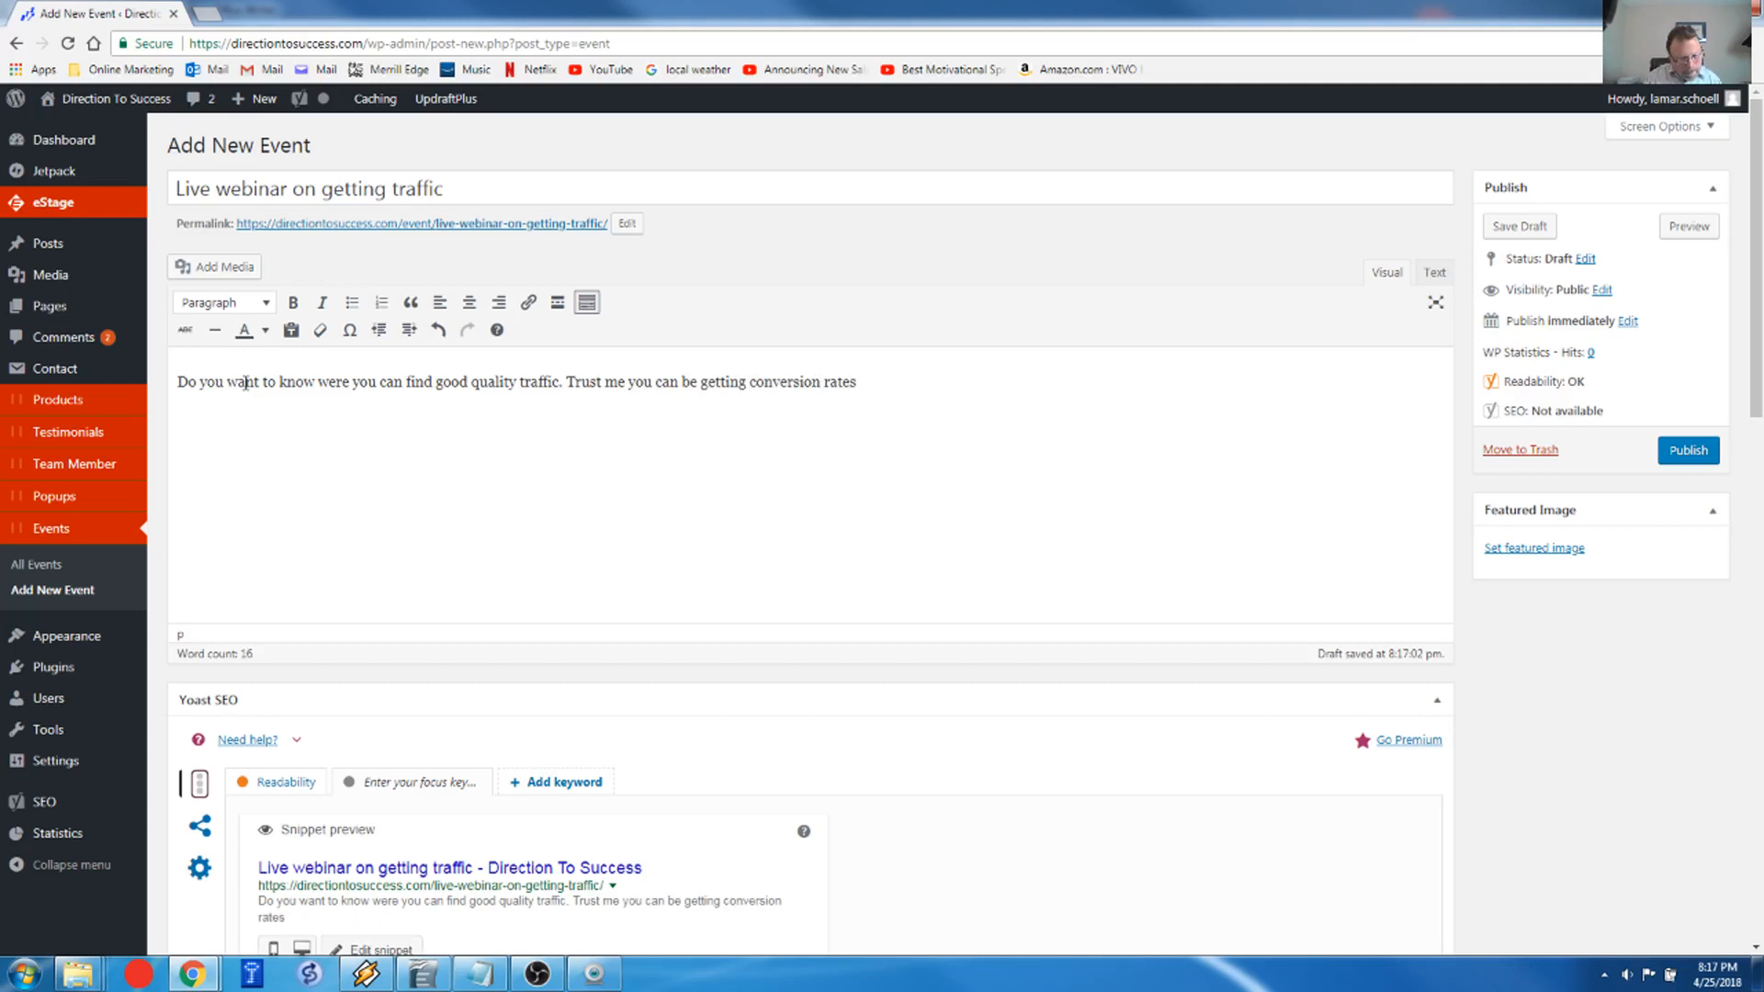
text(as high as)
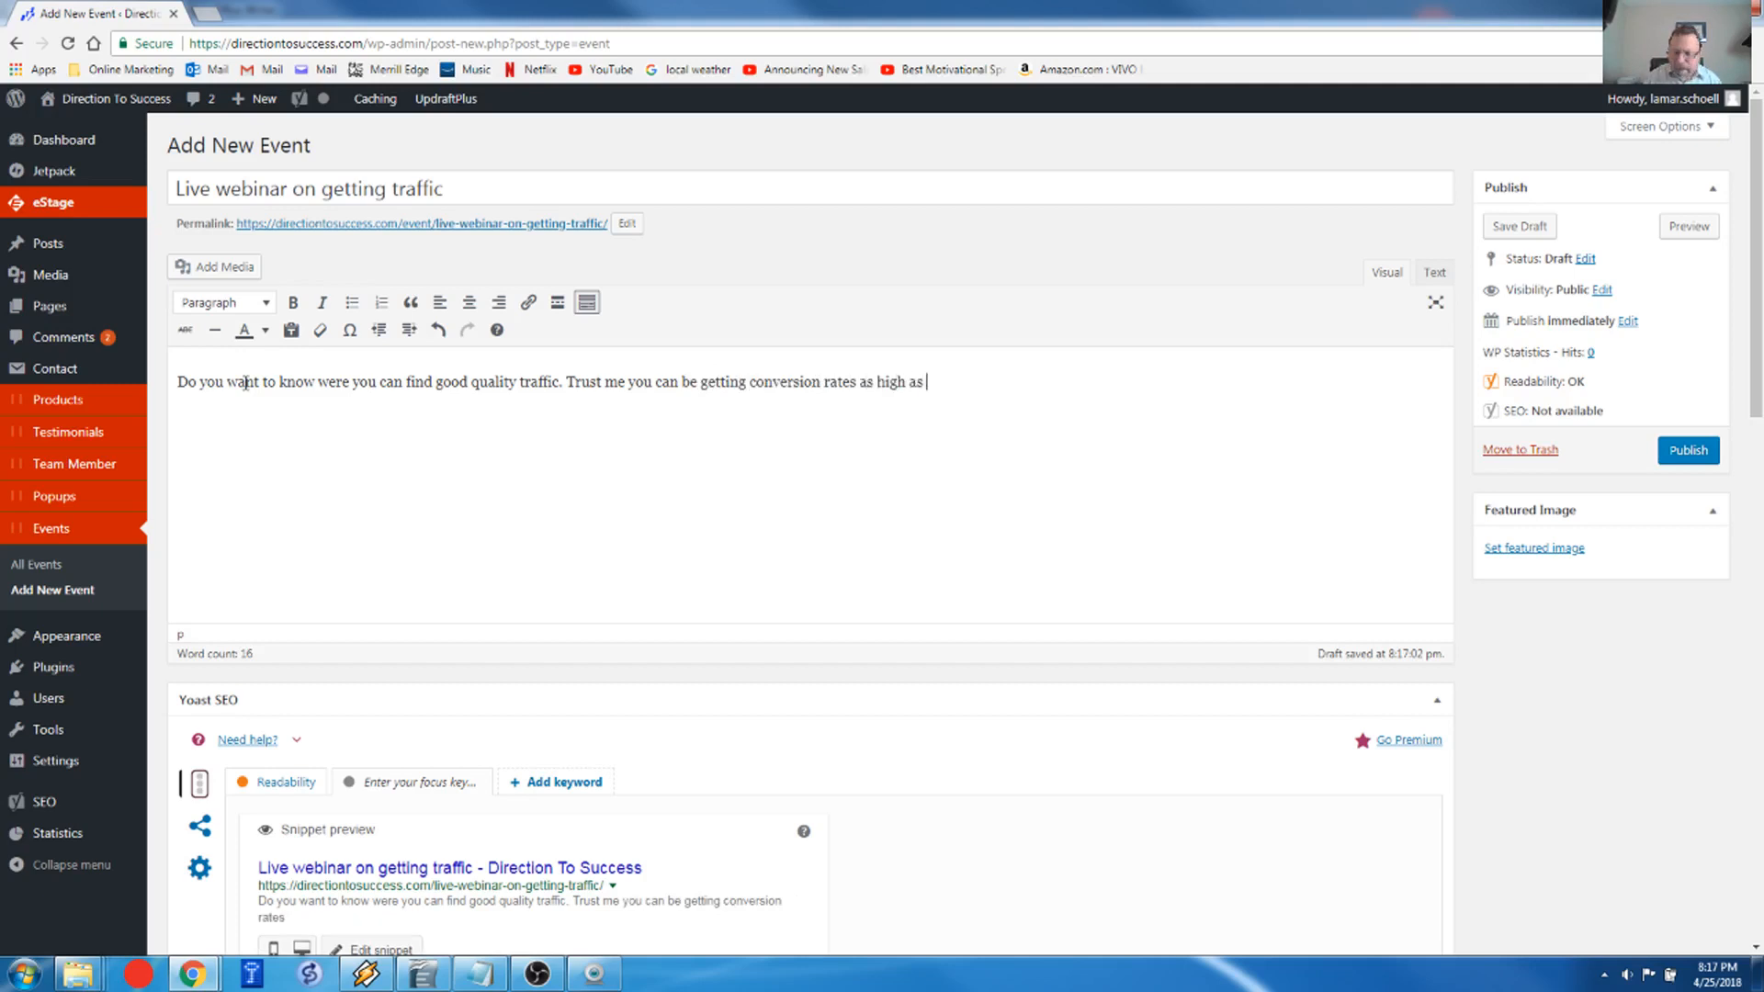
text(100)
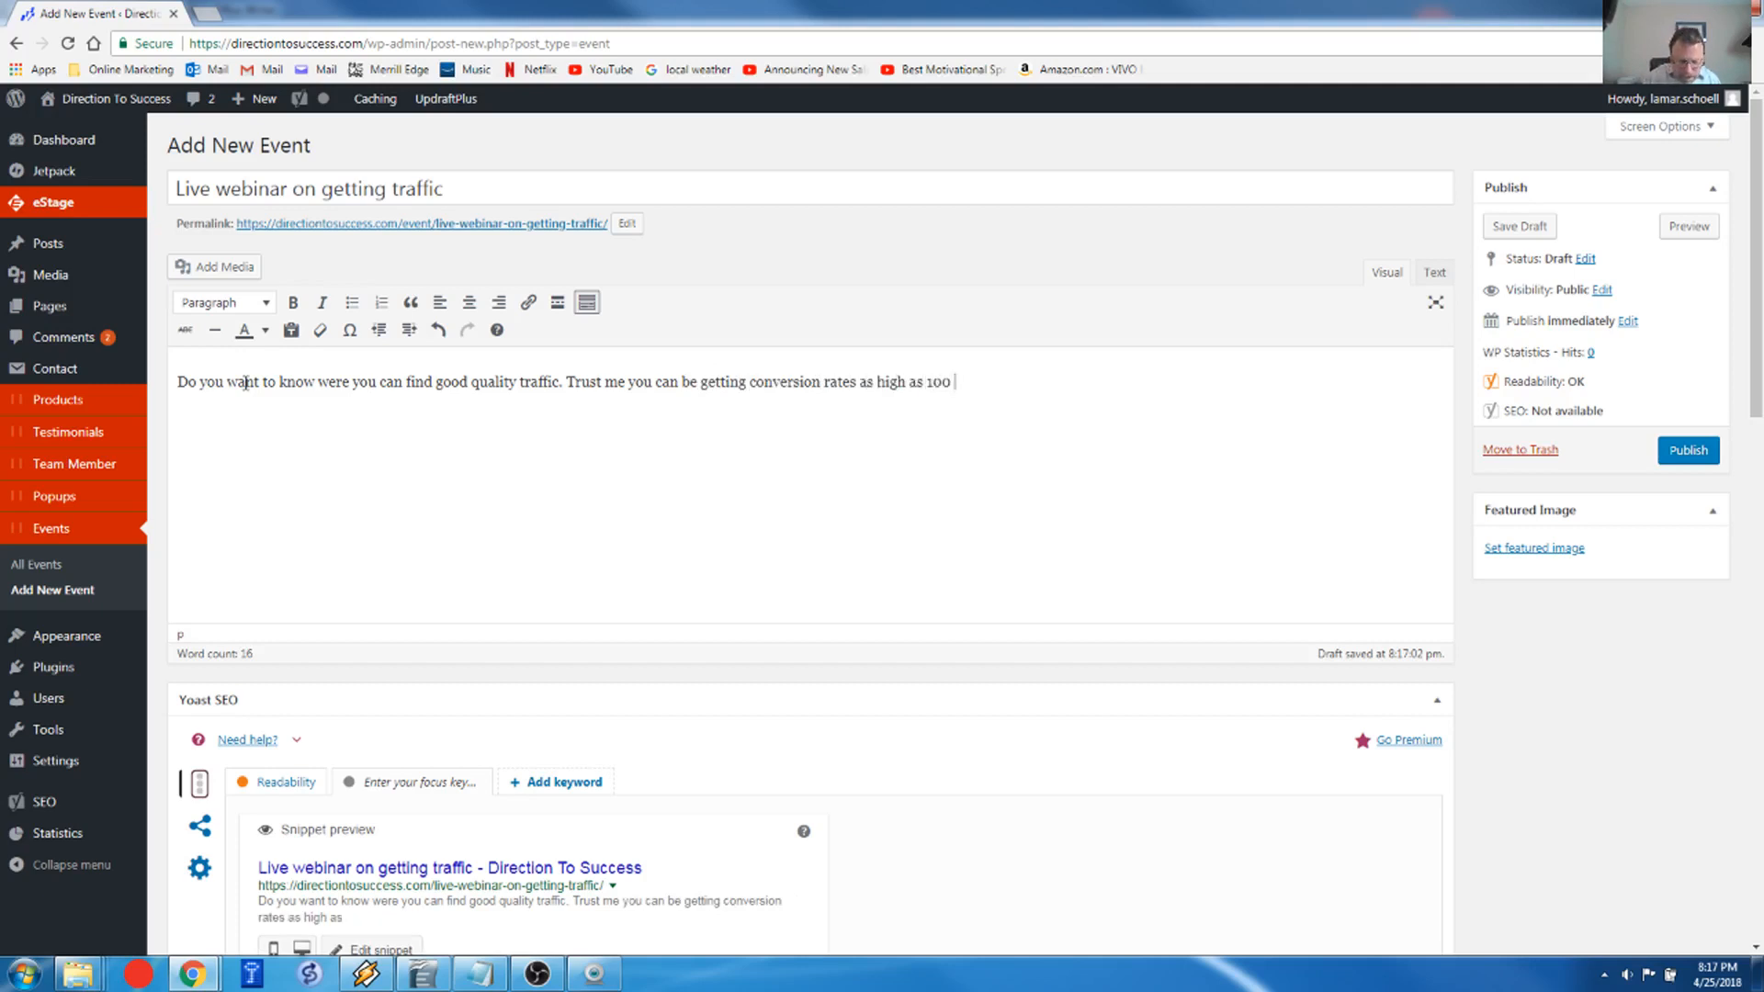
text(percent.)
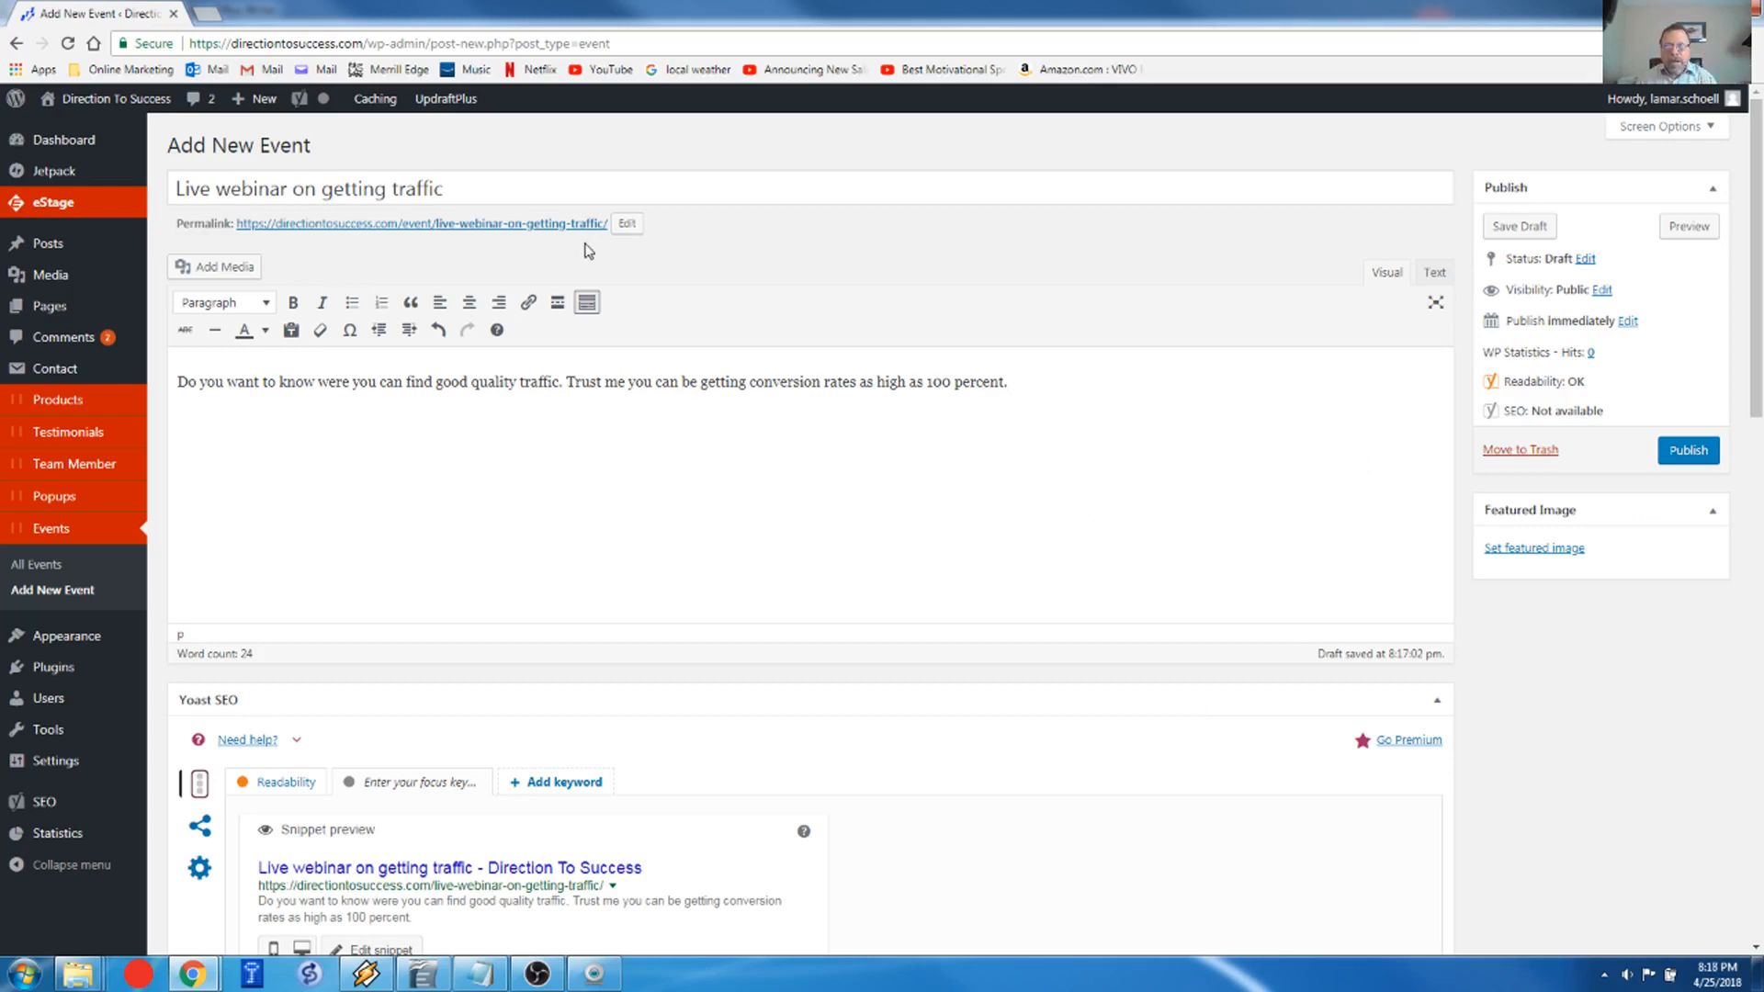
mouse_move(1607, 936)
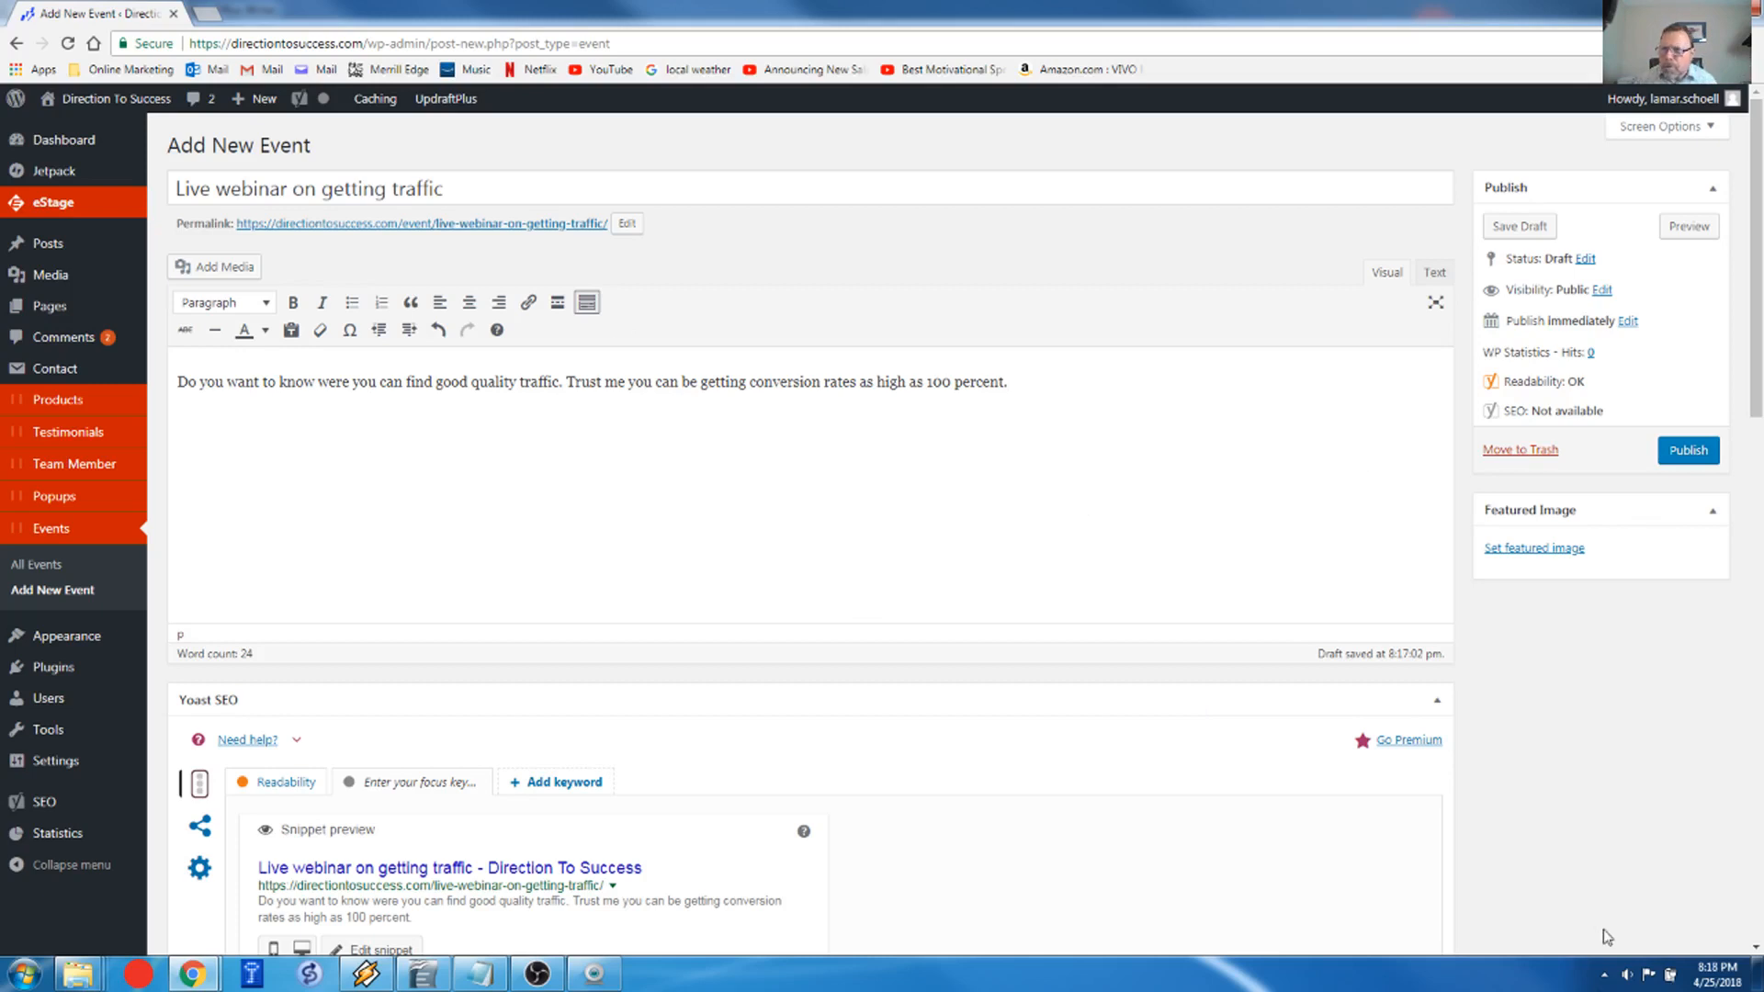
mouse_move(1541, 563)
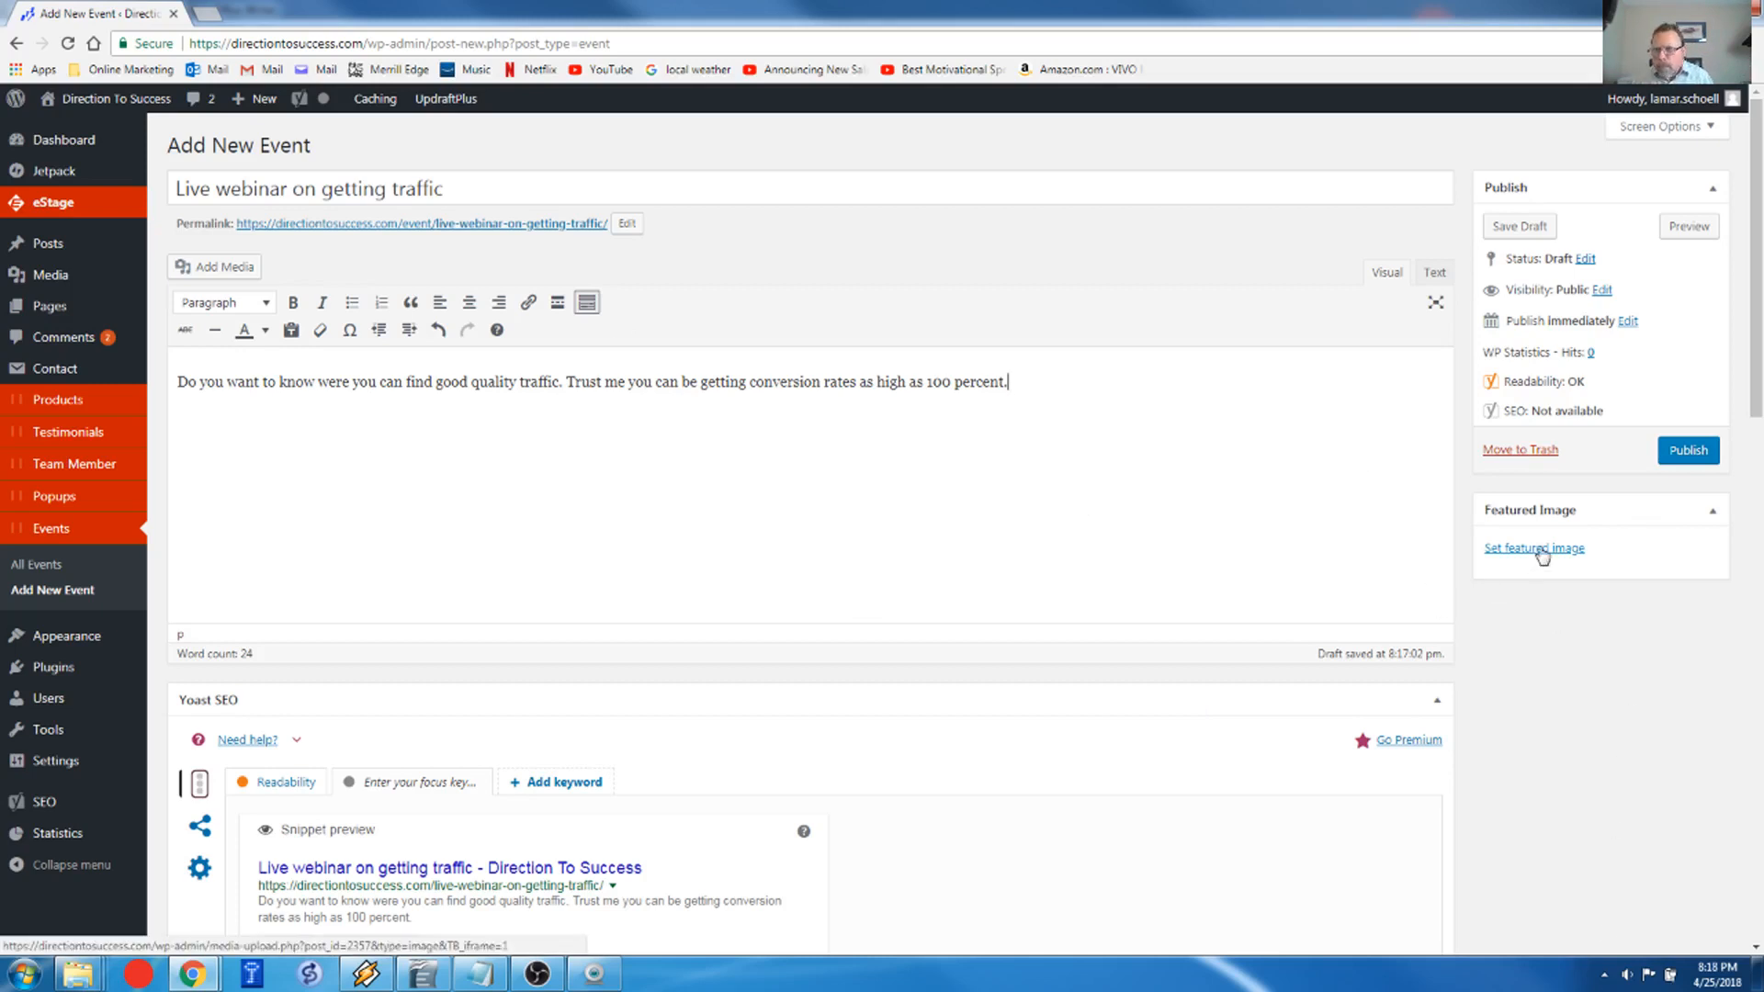
Step: Make the LIVE WEBINAR picture the event's featured image
click(1533, 547)
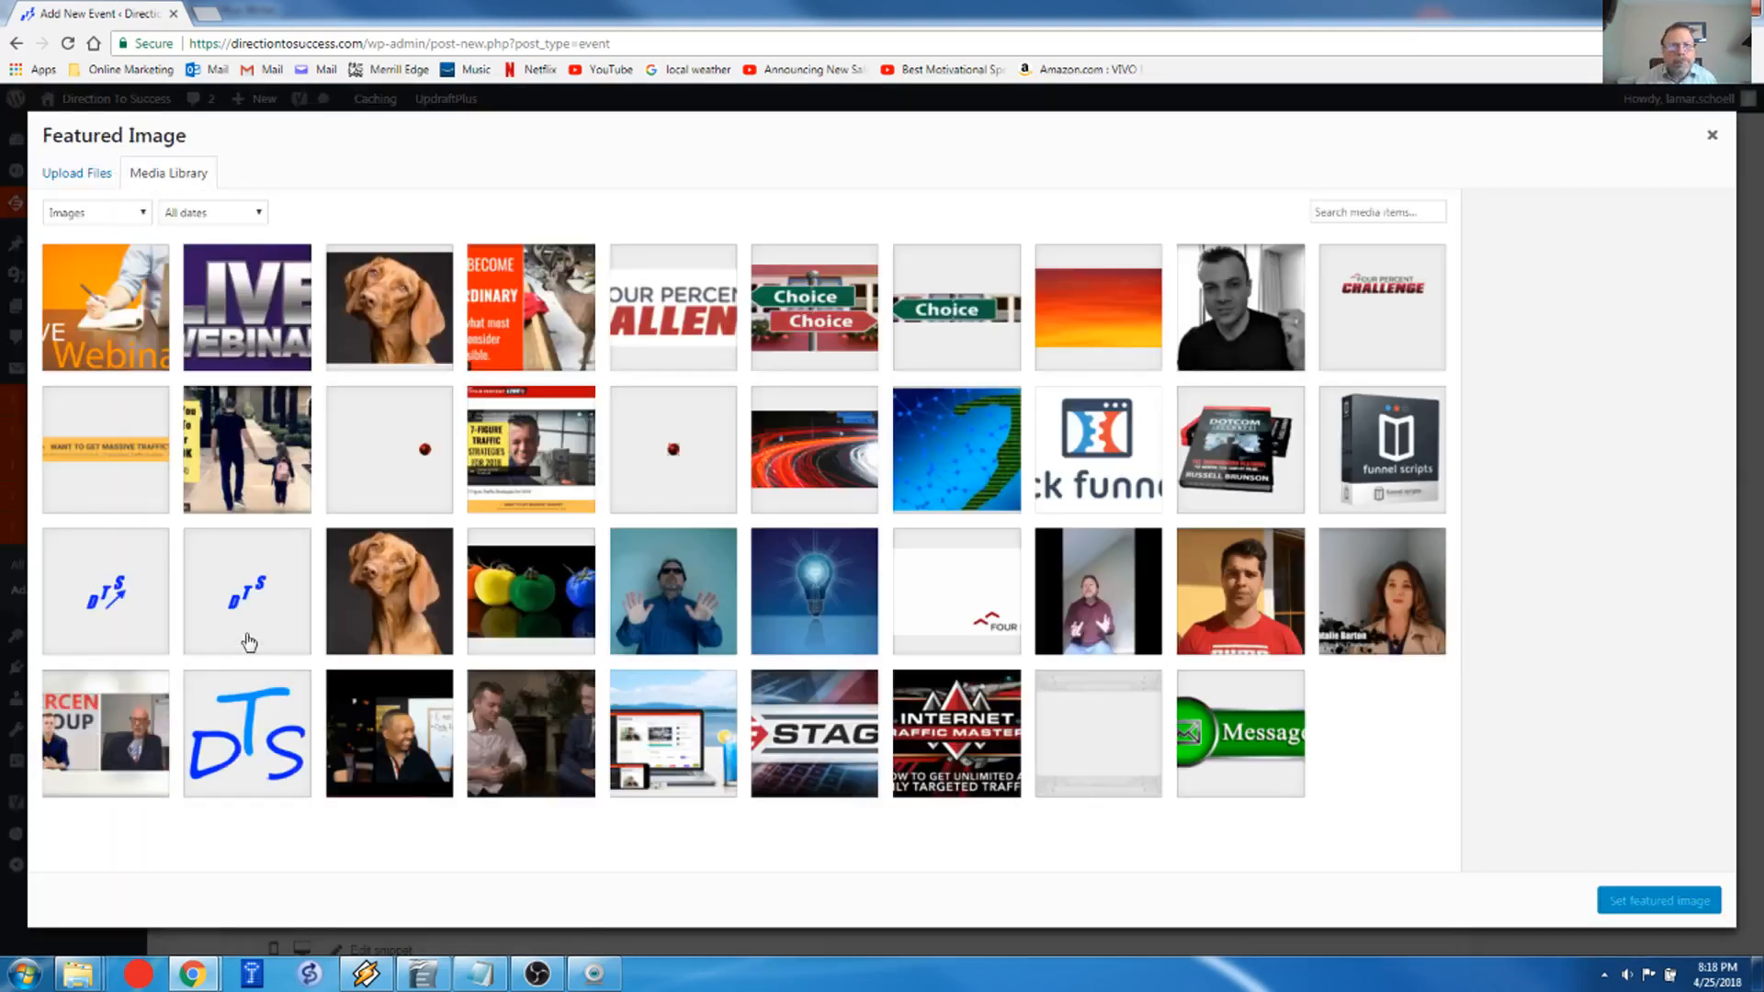
scroll(down, 3)
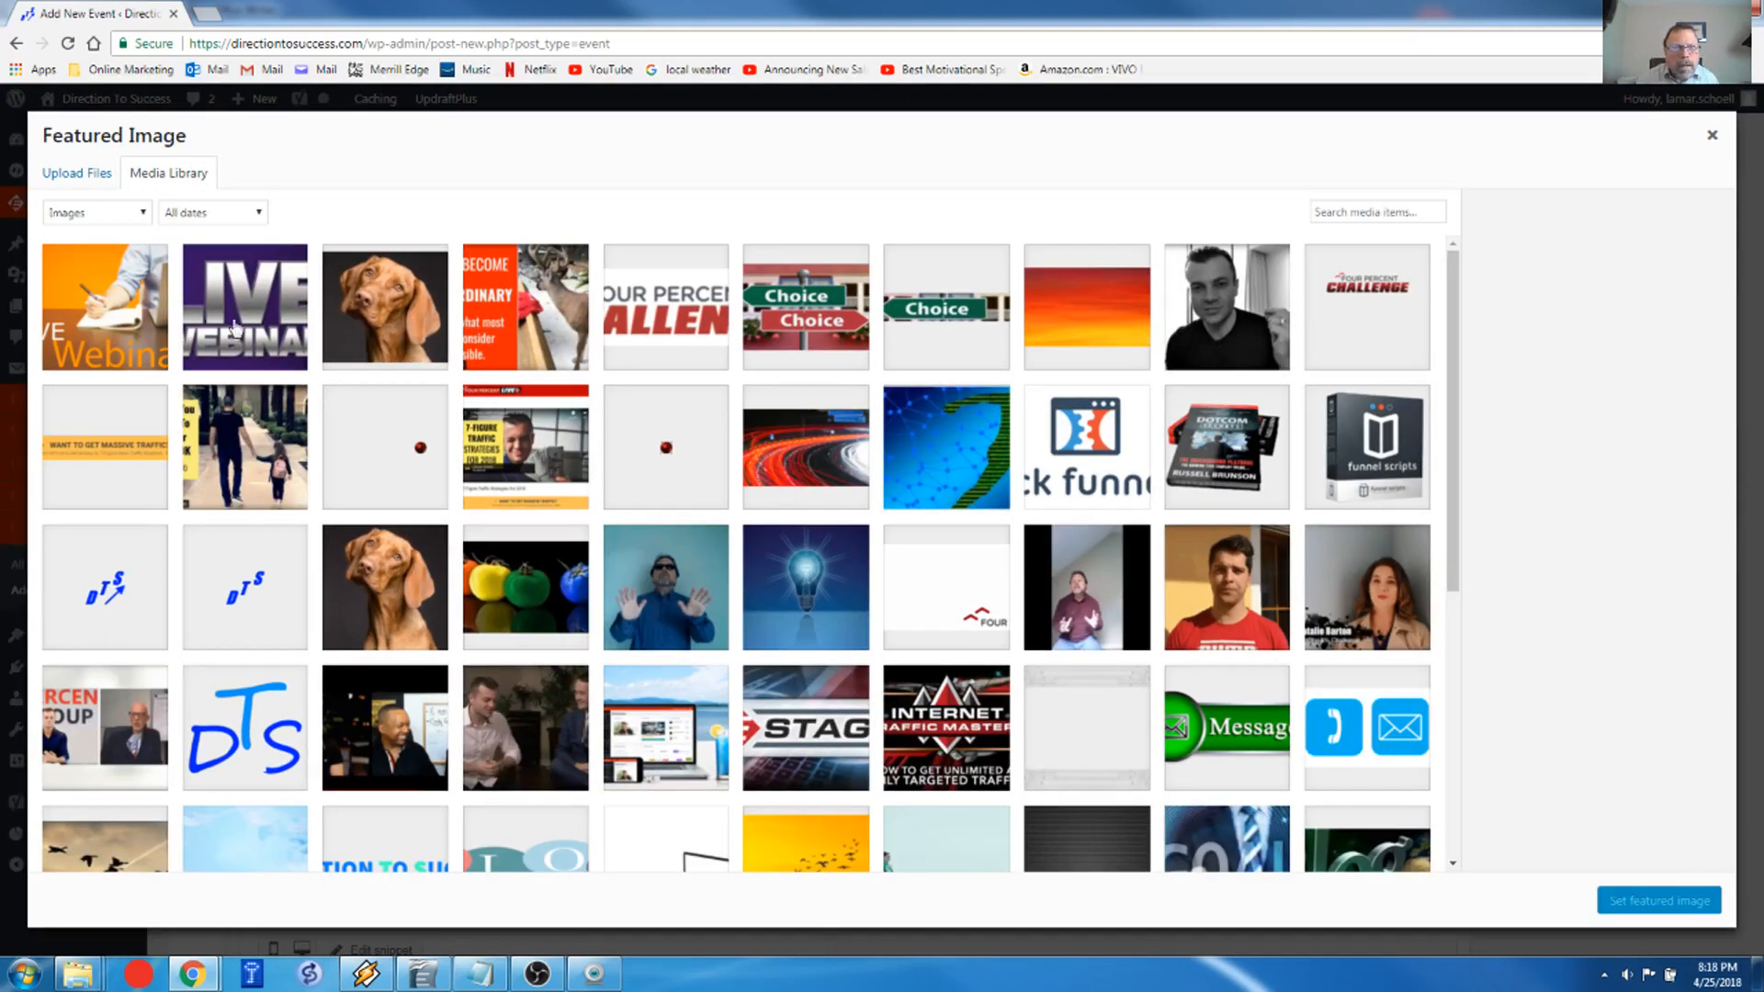
click(243, 306)
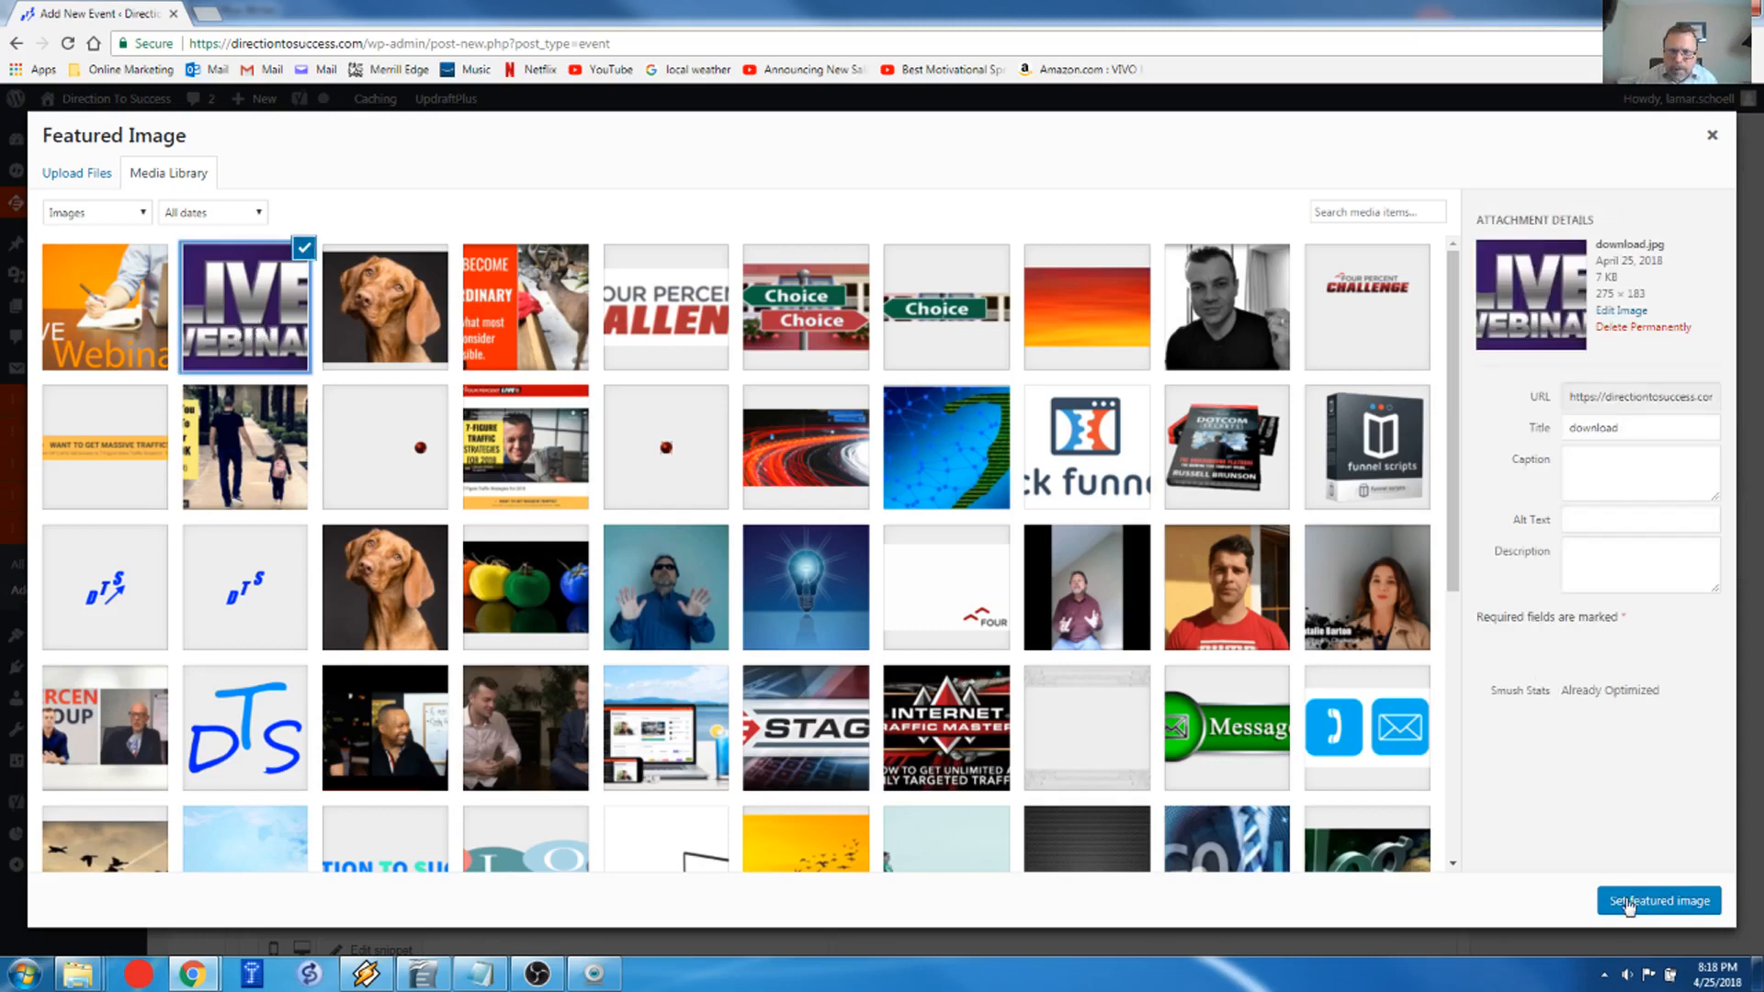
click(1655, 901)
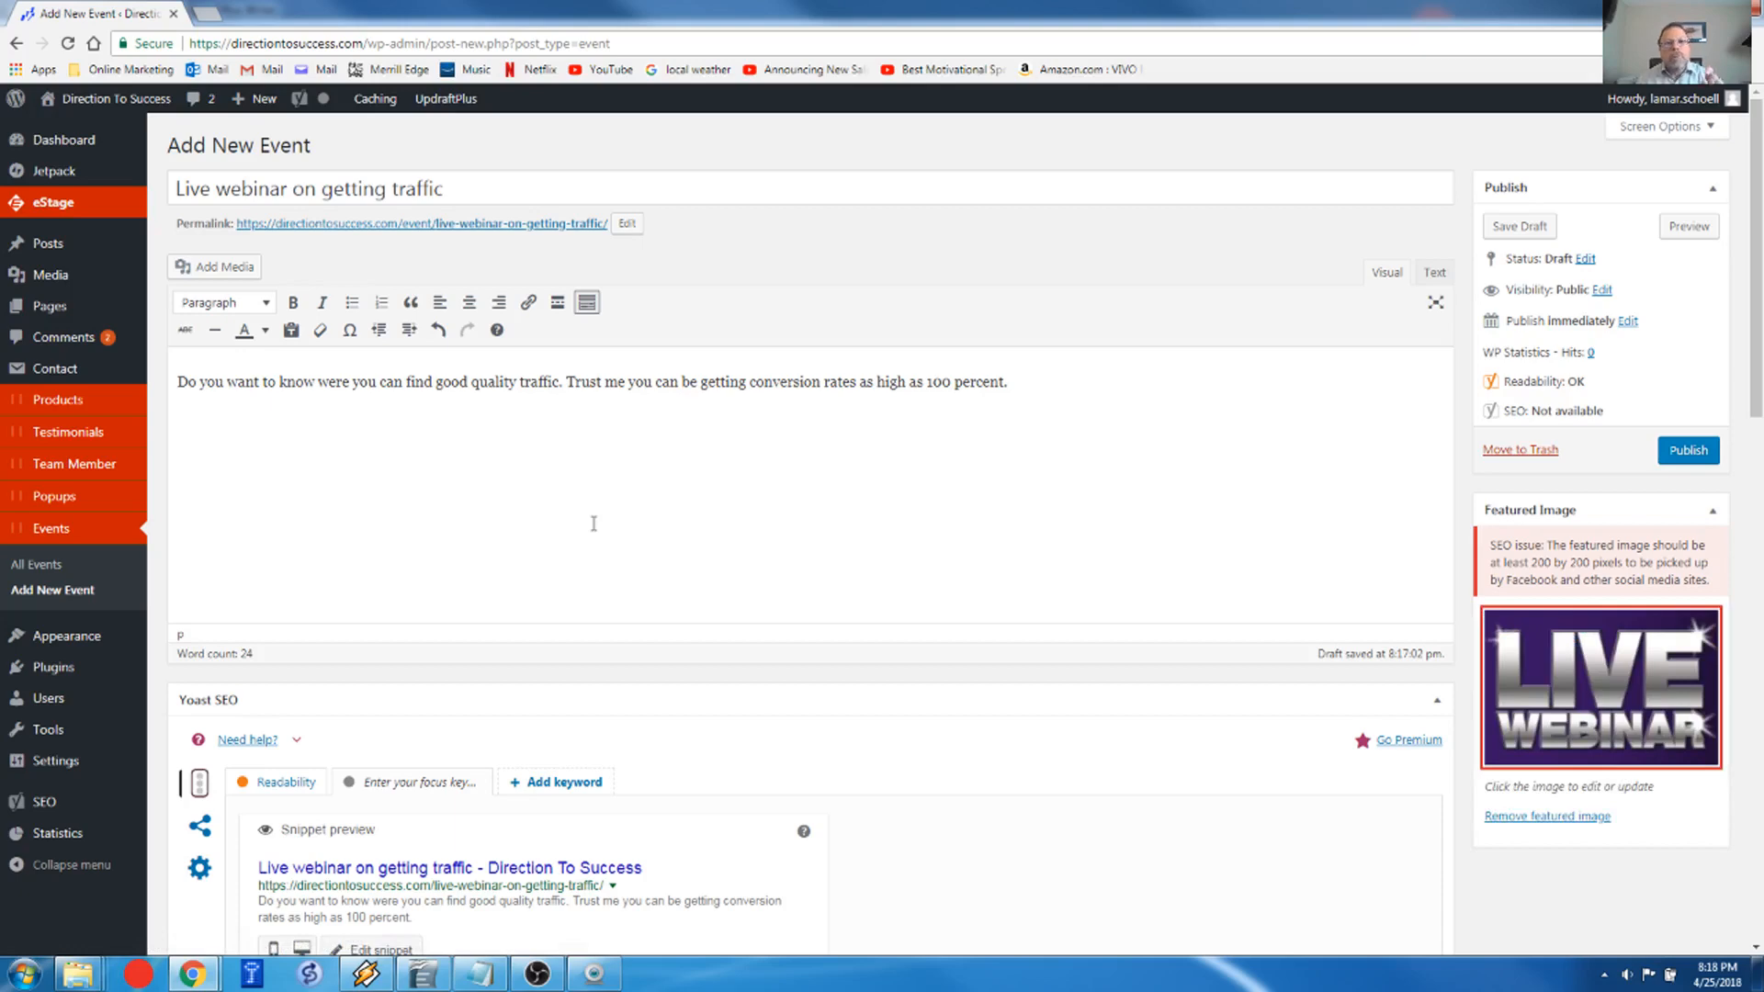
mouse_move(573, 462)
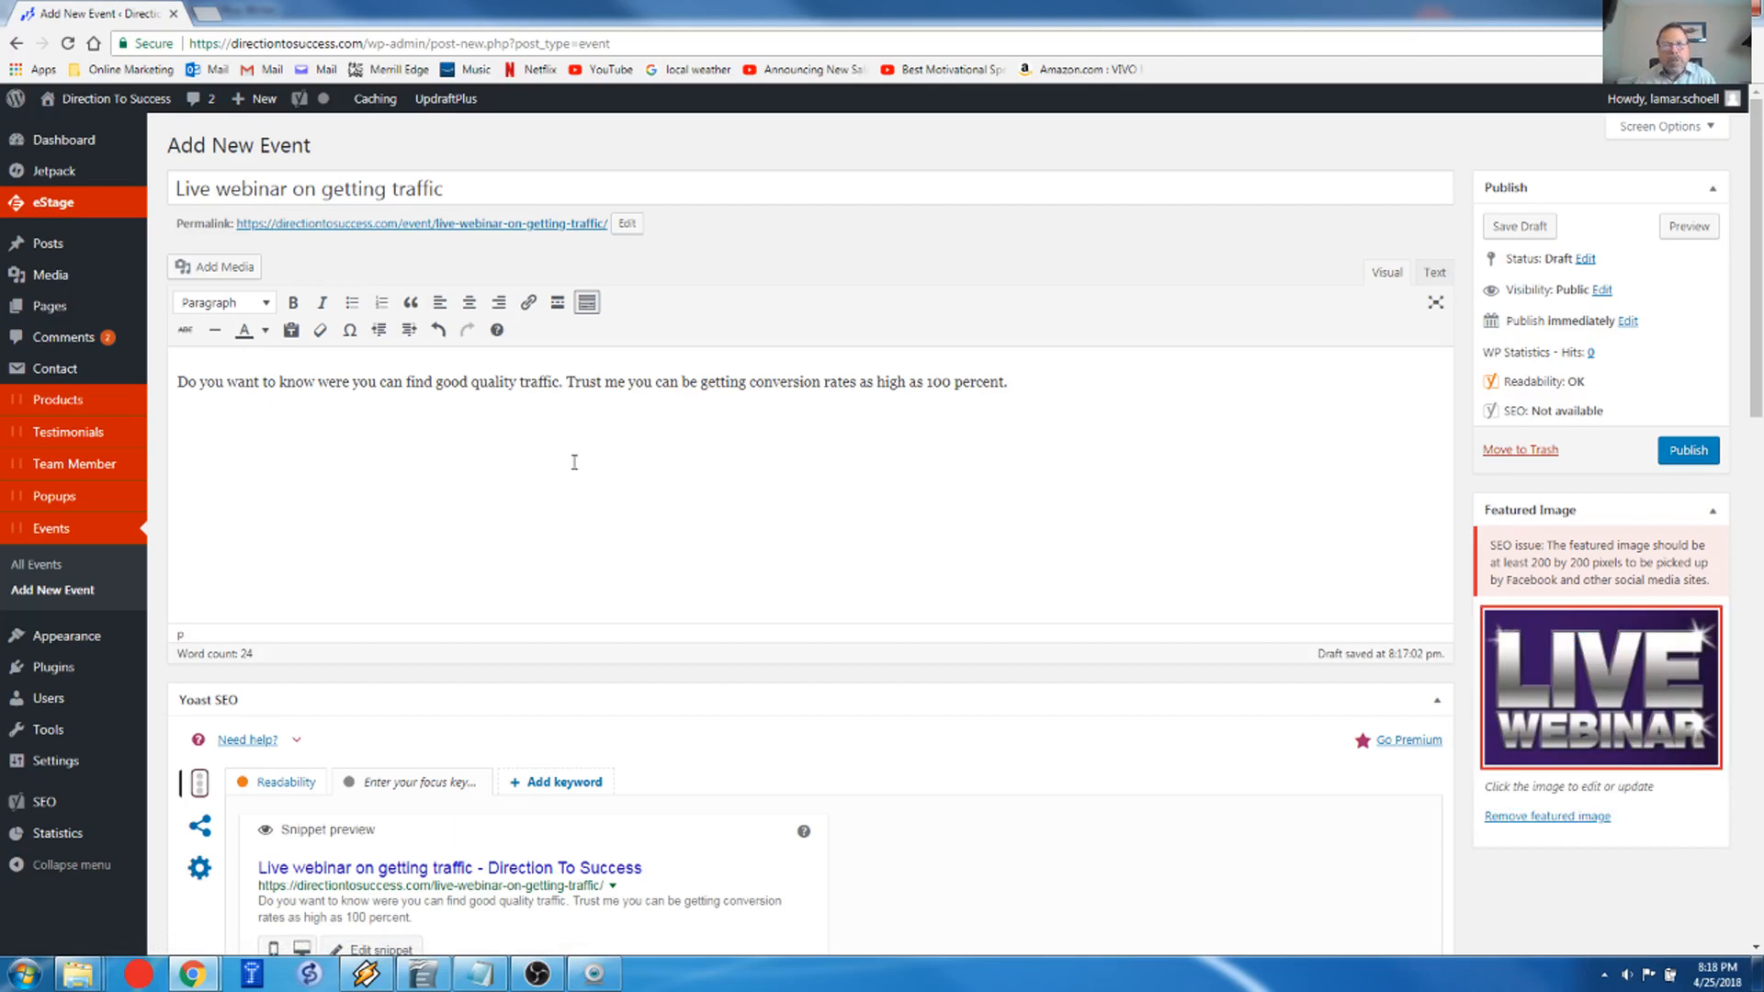
Step: Set the event time to April 26 @ 9:00 pm ET
scroll(down, 3)
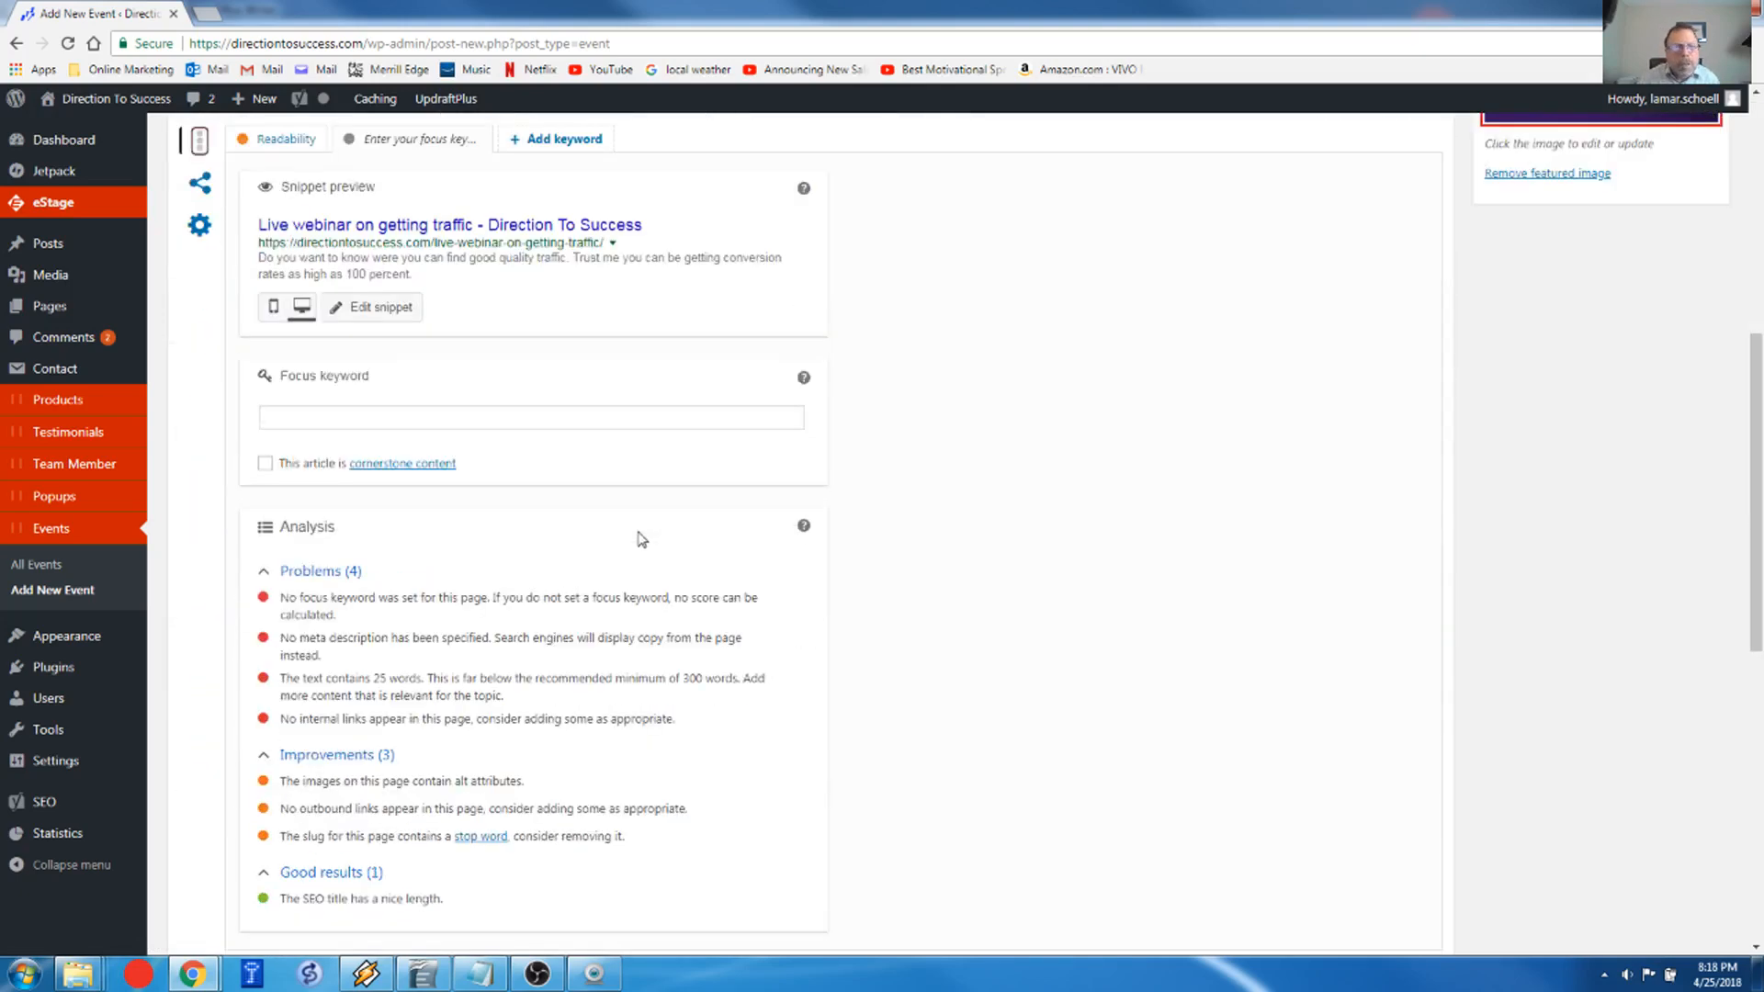
scroll(down, 3)
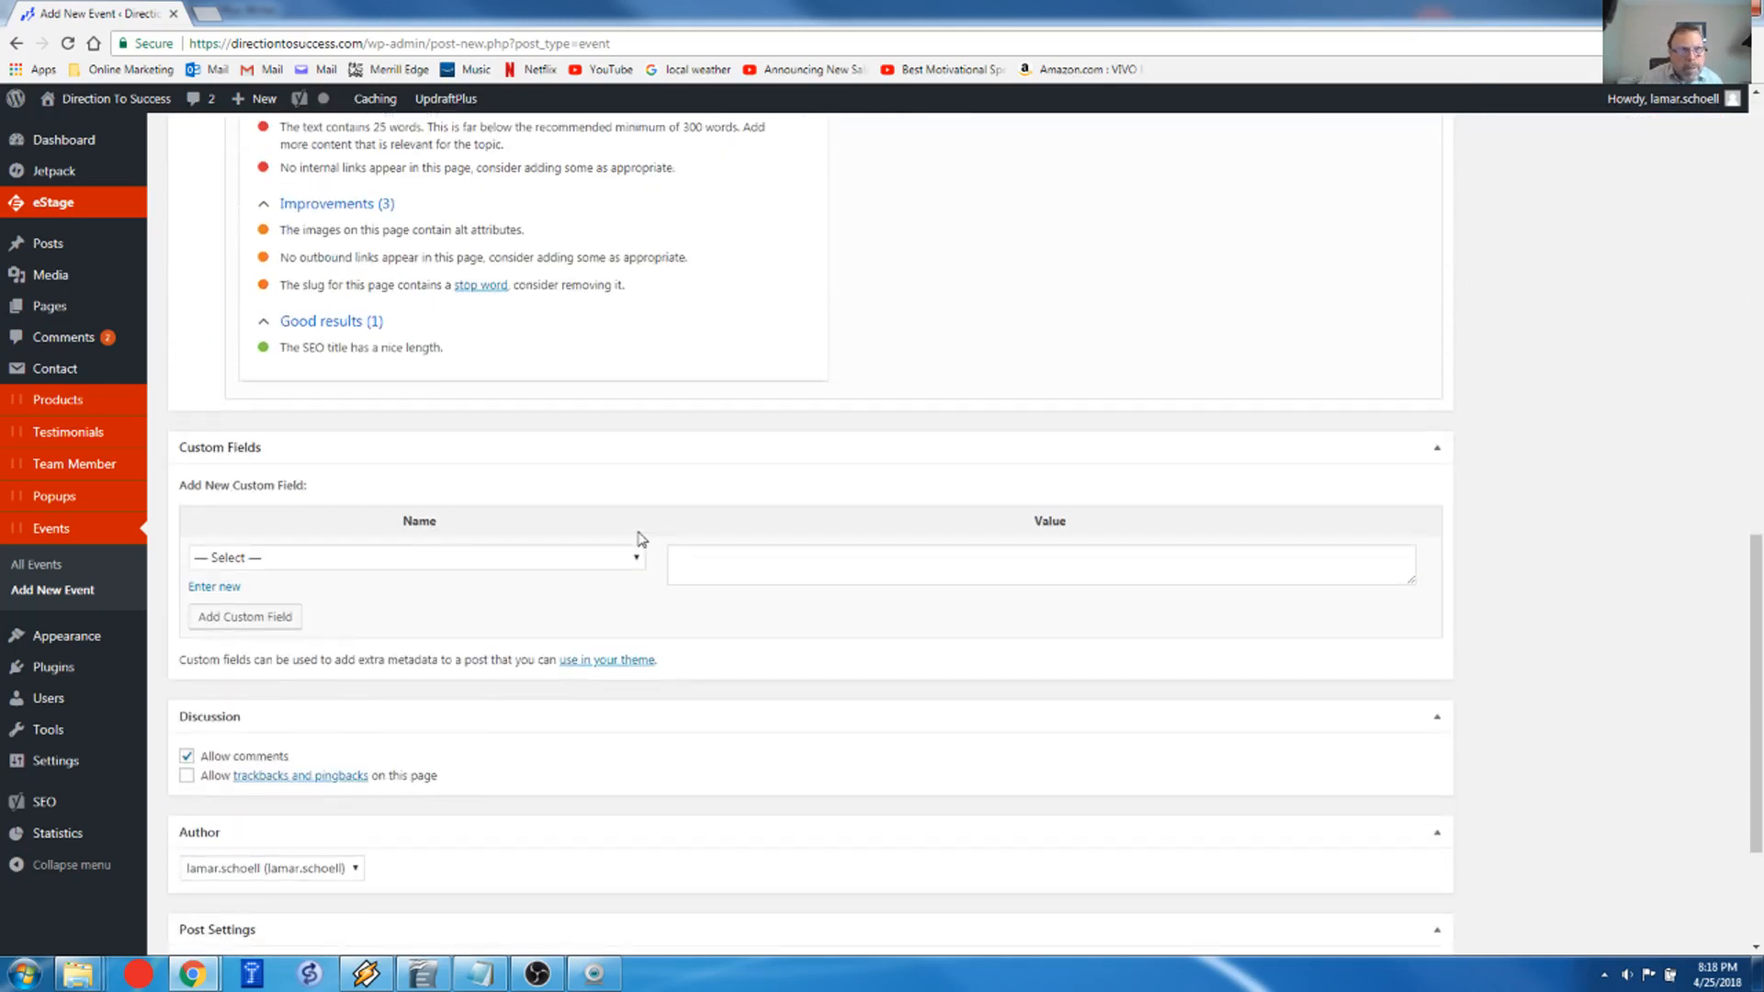
scroll(down, 3)
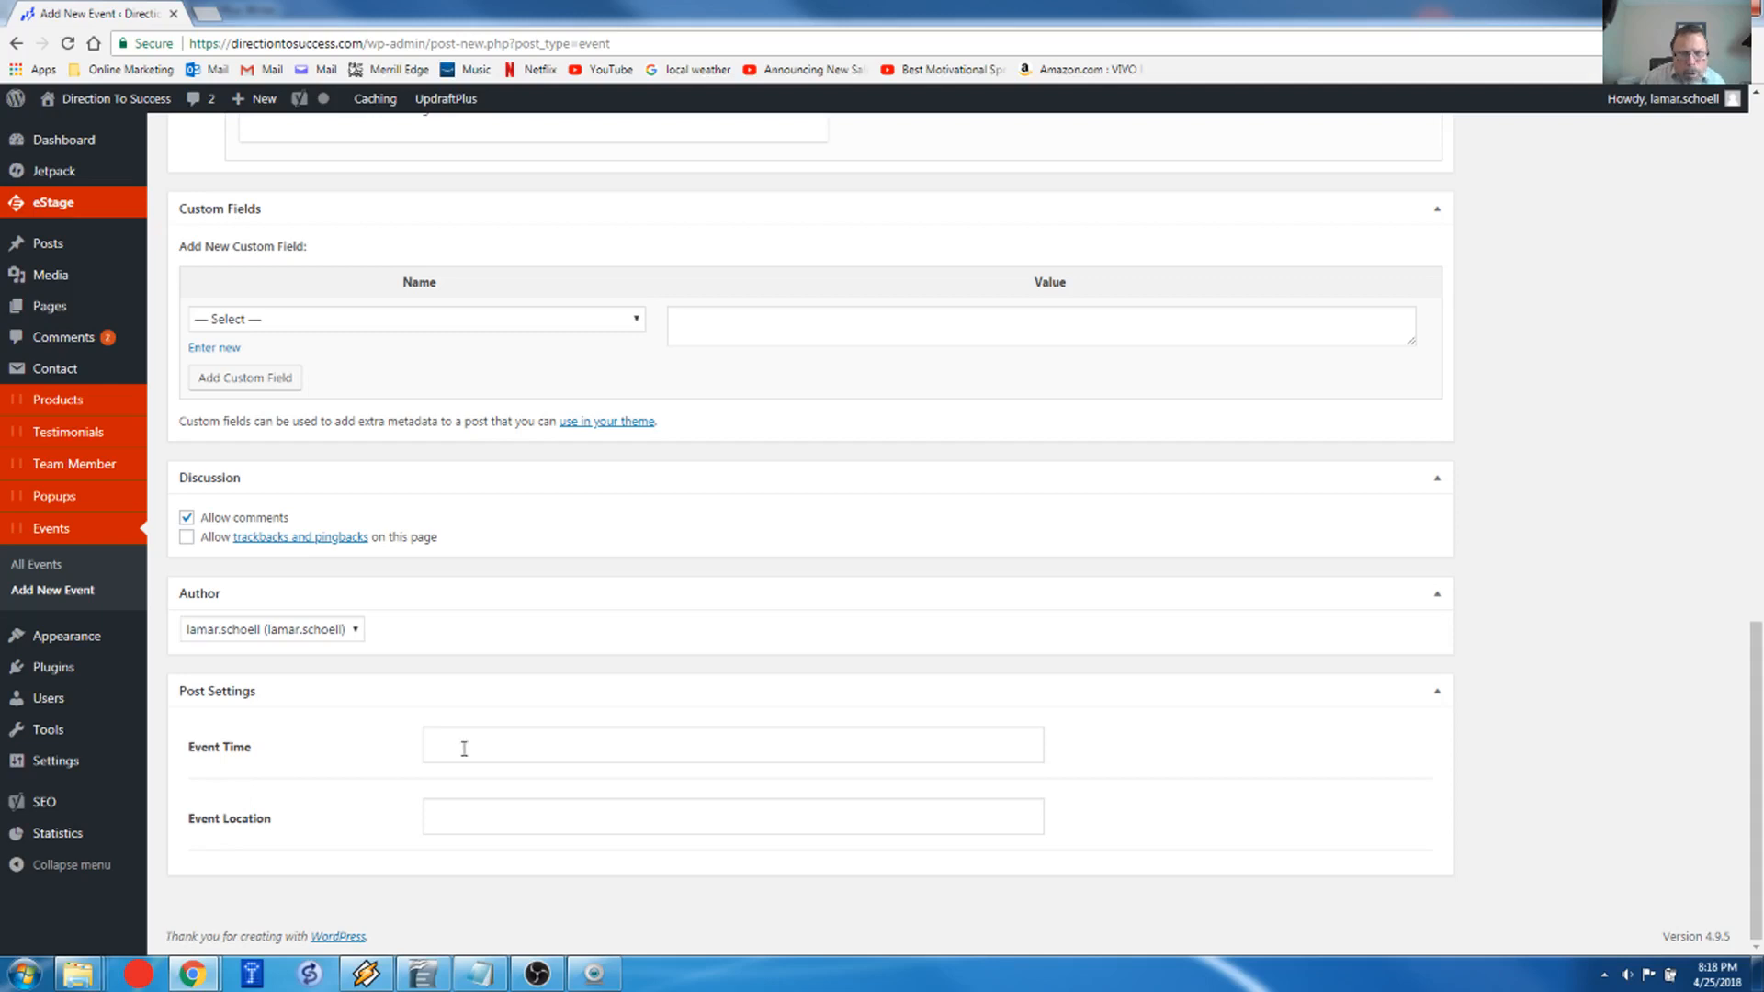
click(731, 745)
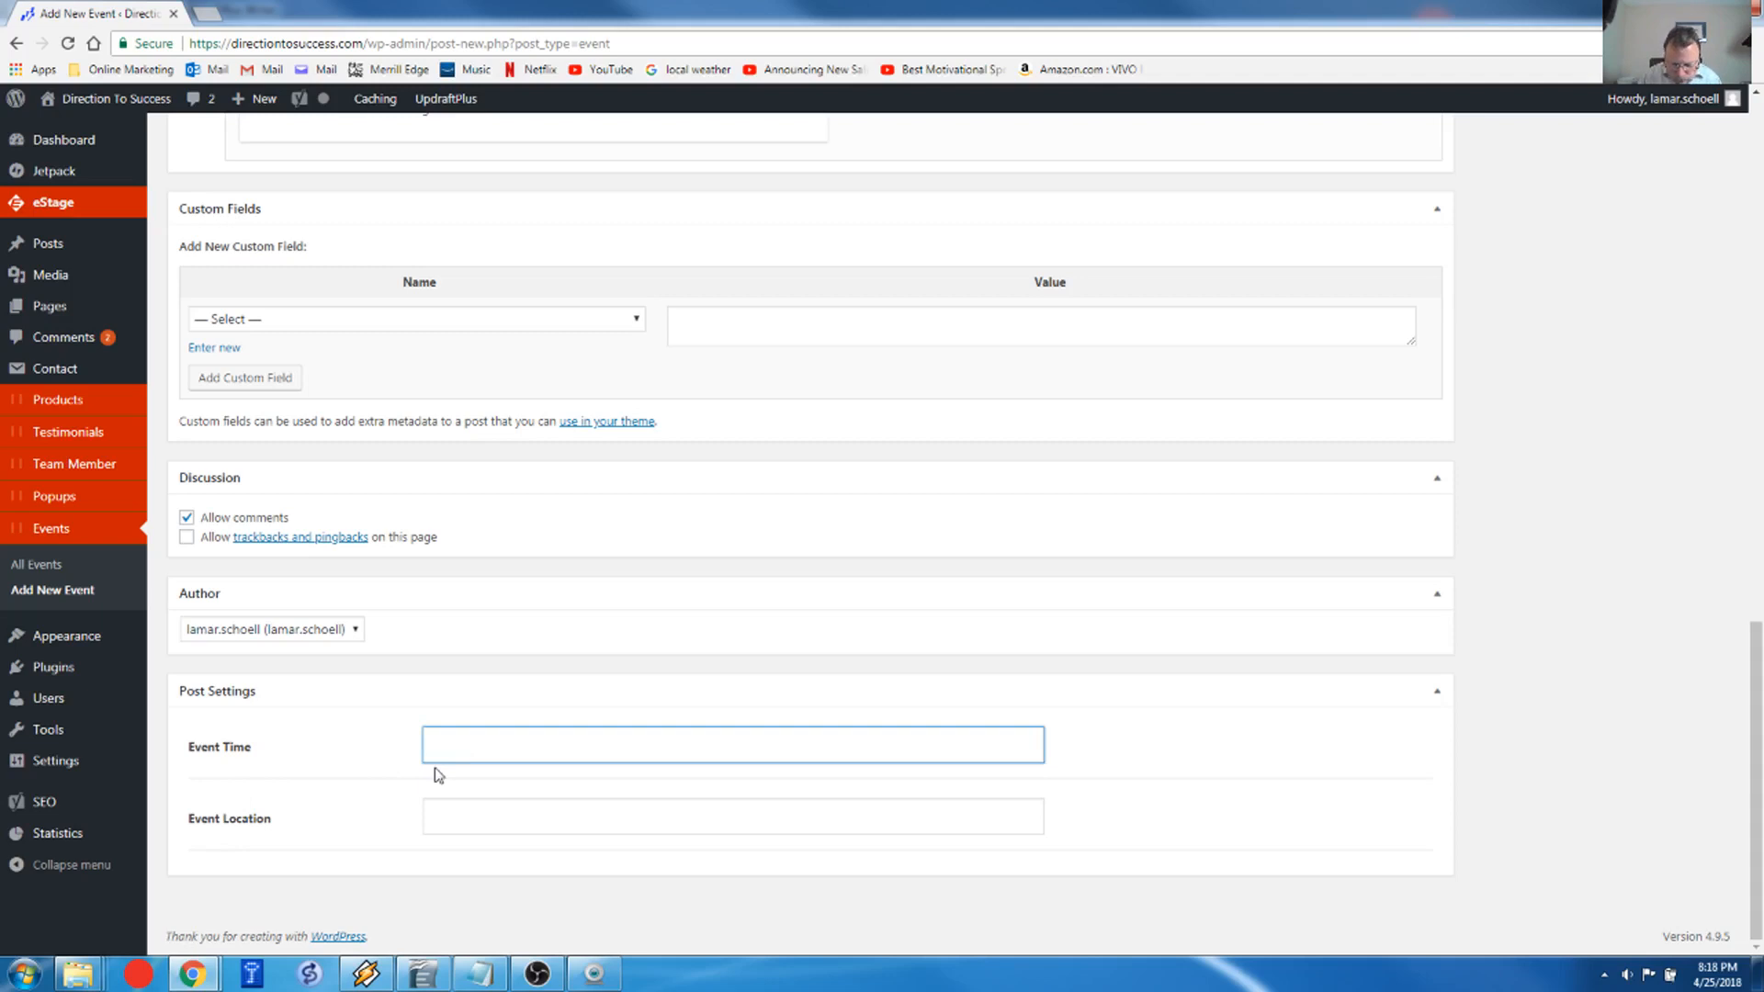
text(April 26)
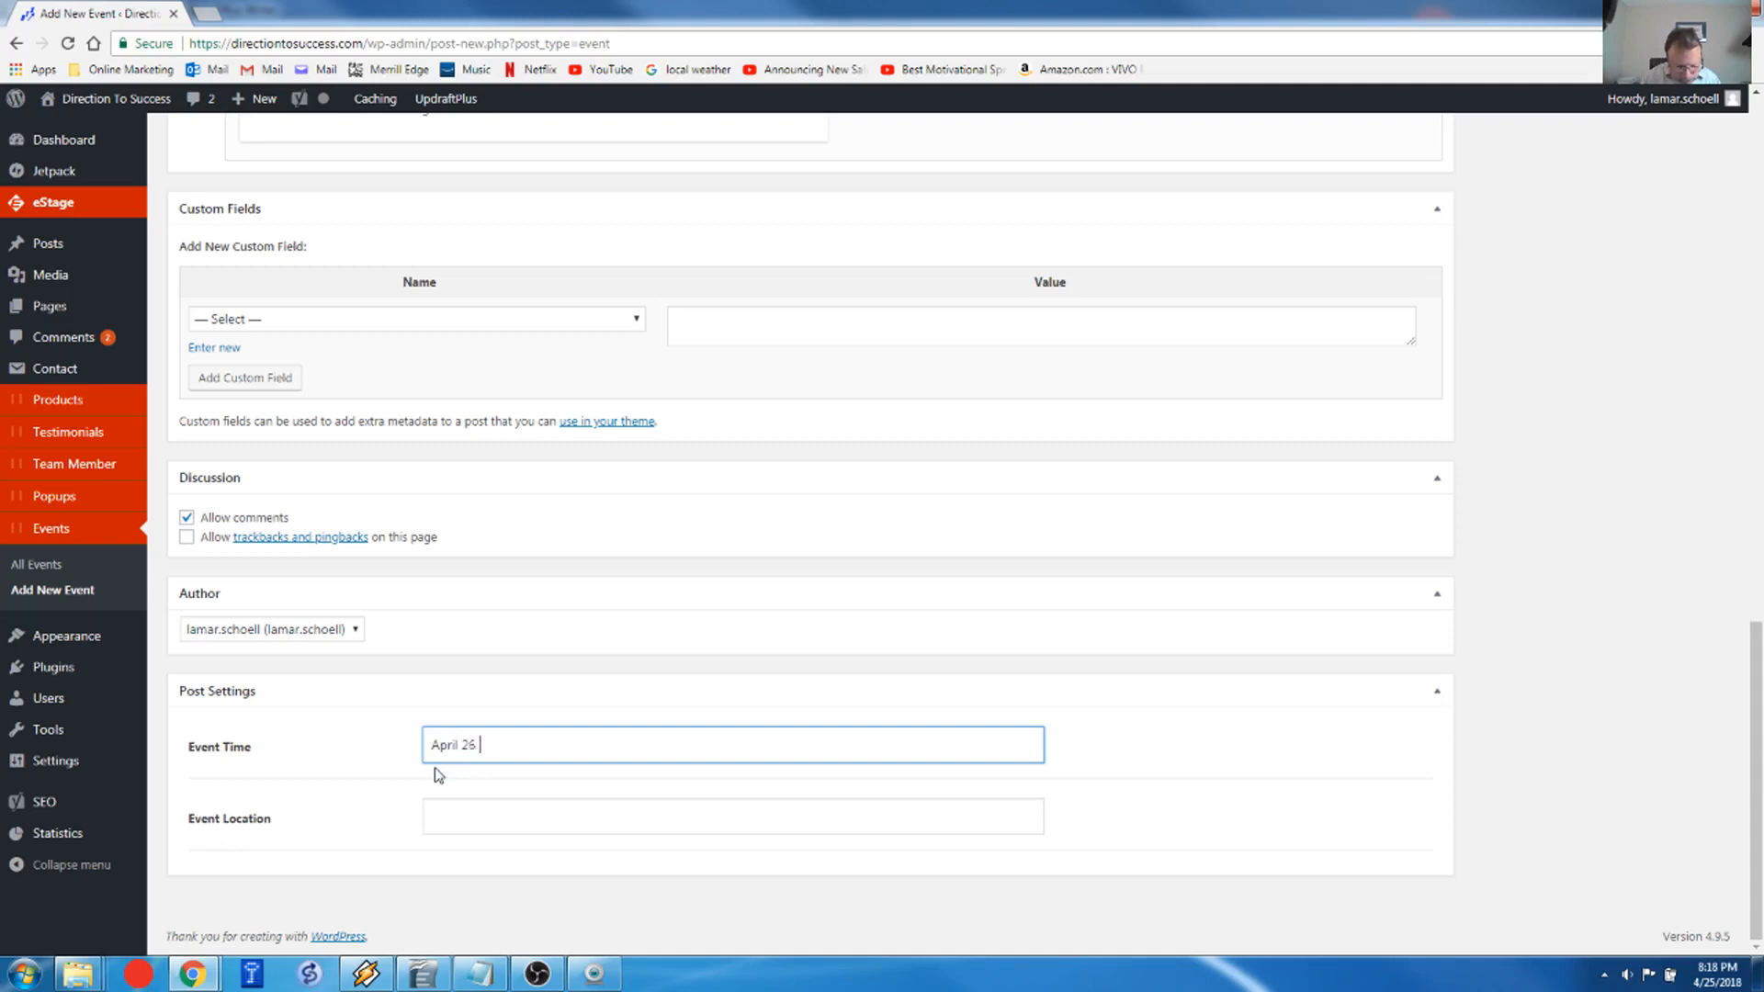
text(@)
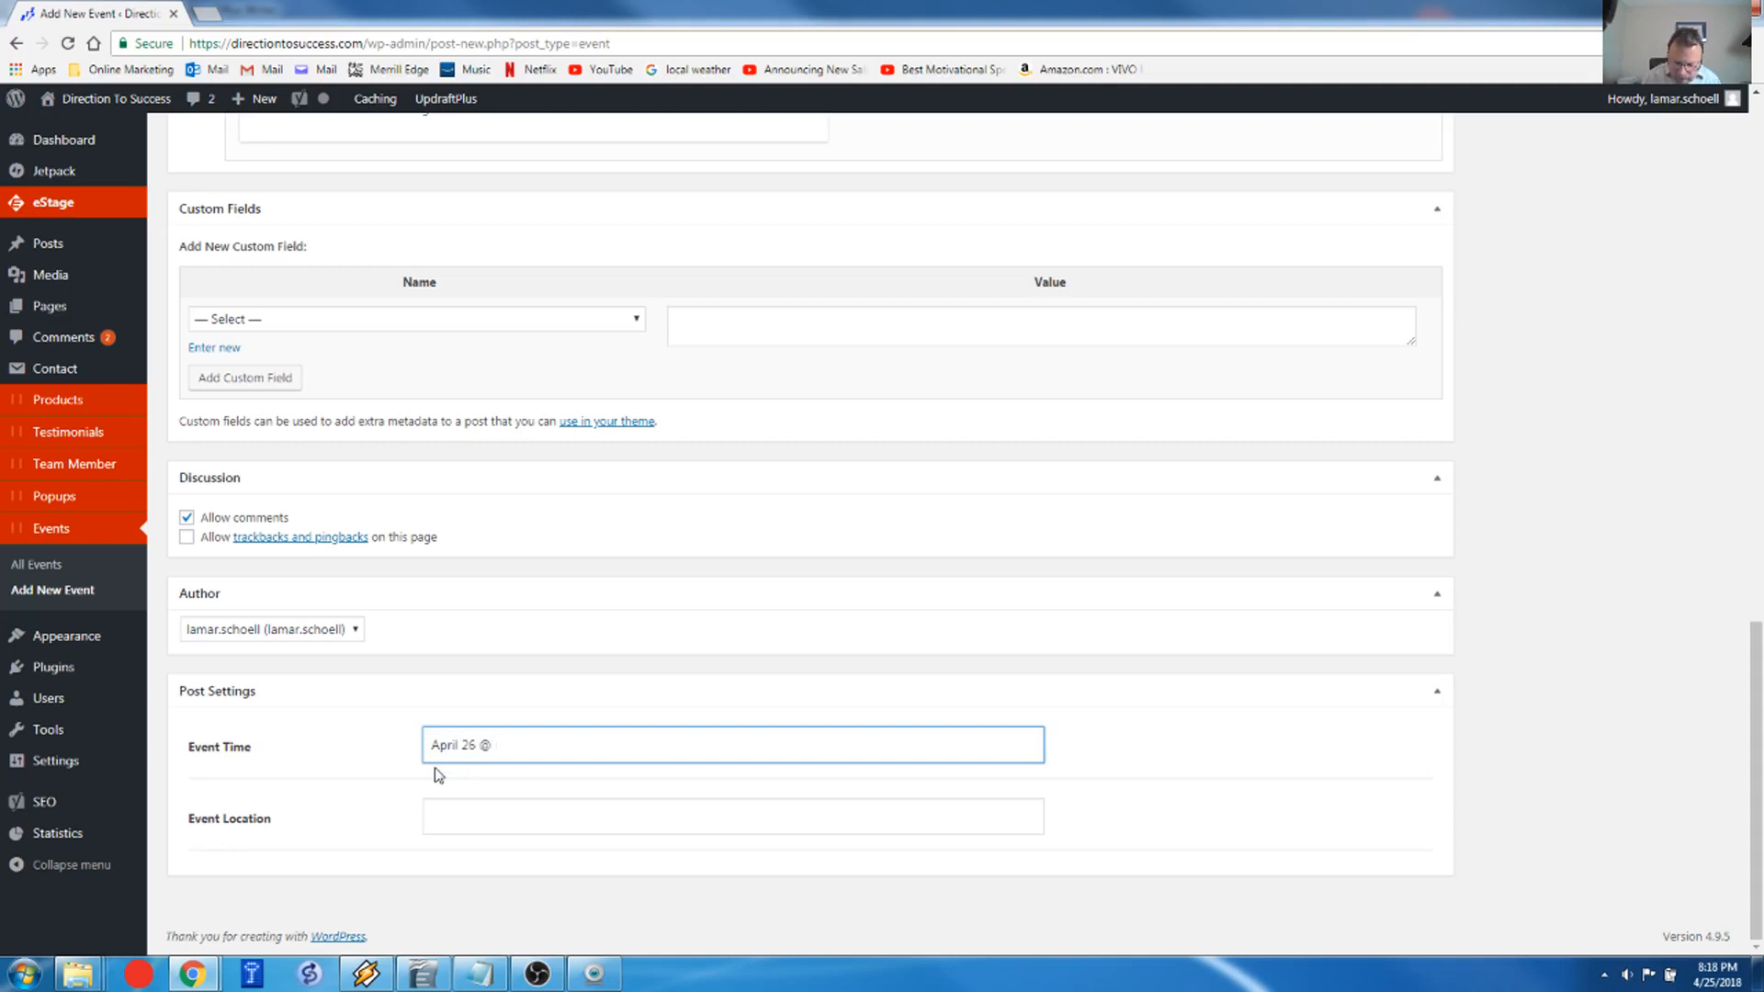
text(9)
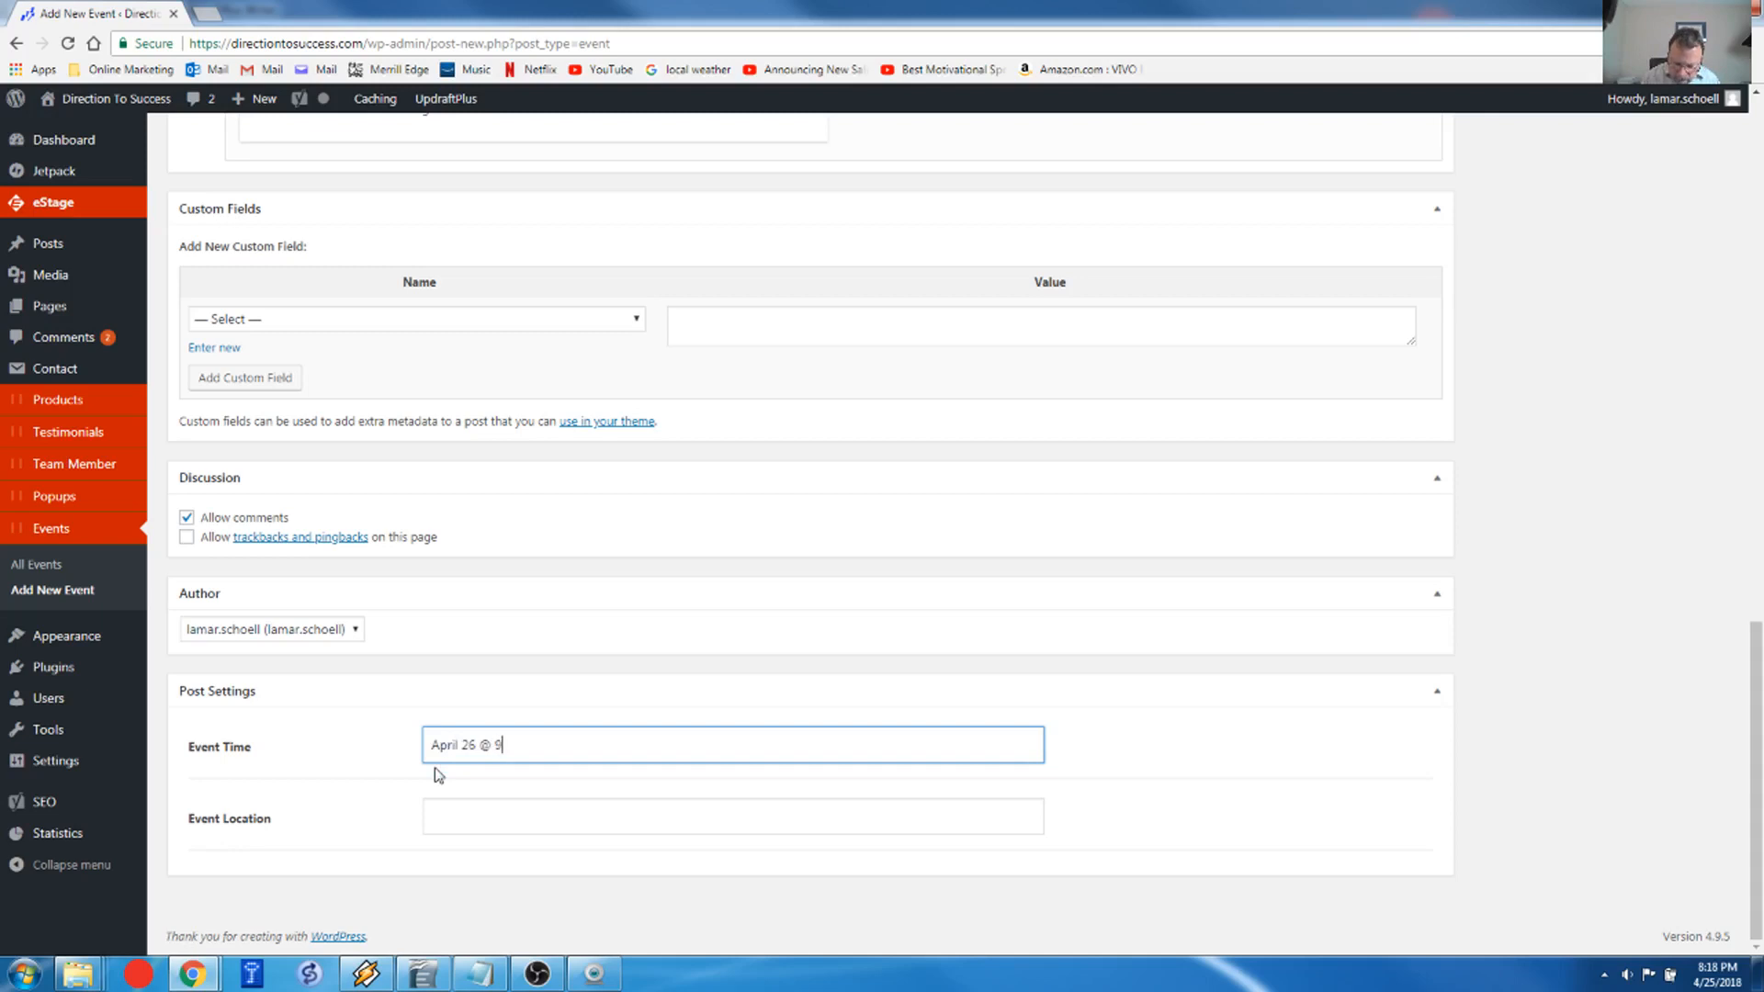
text(:00)
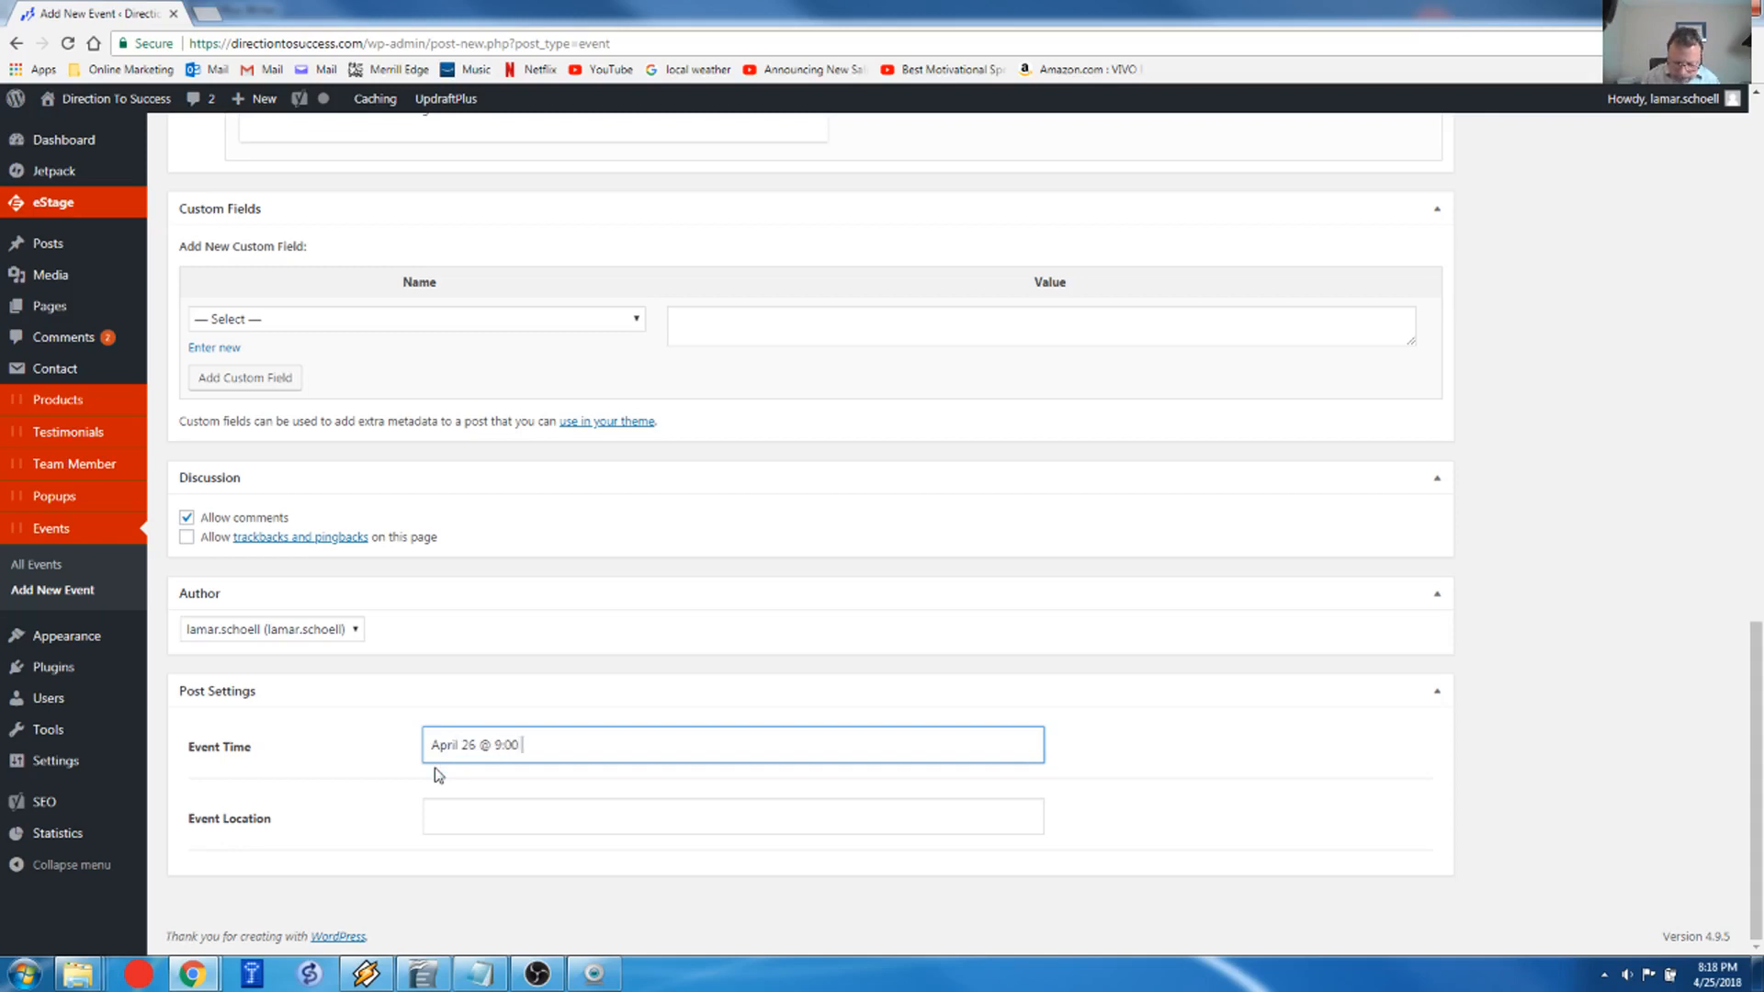
text(pm ET)
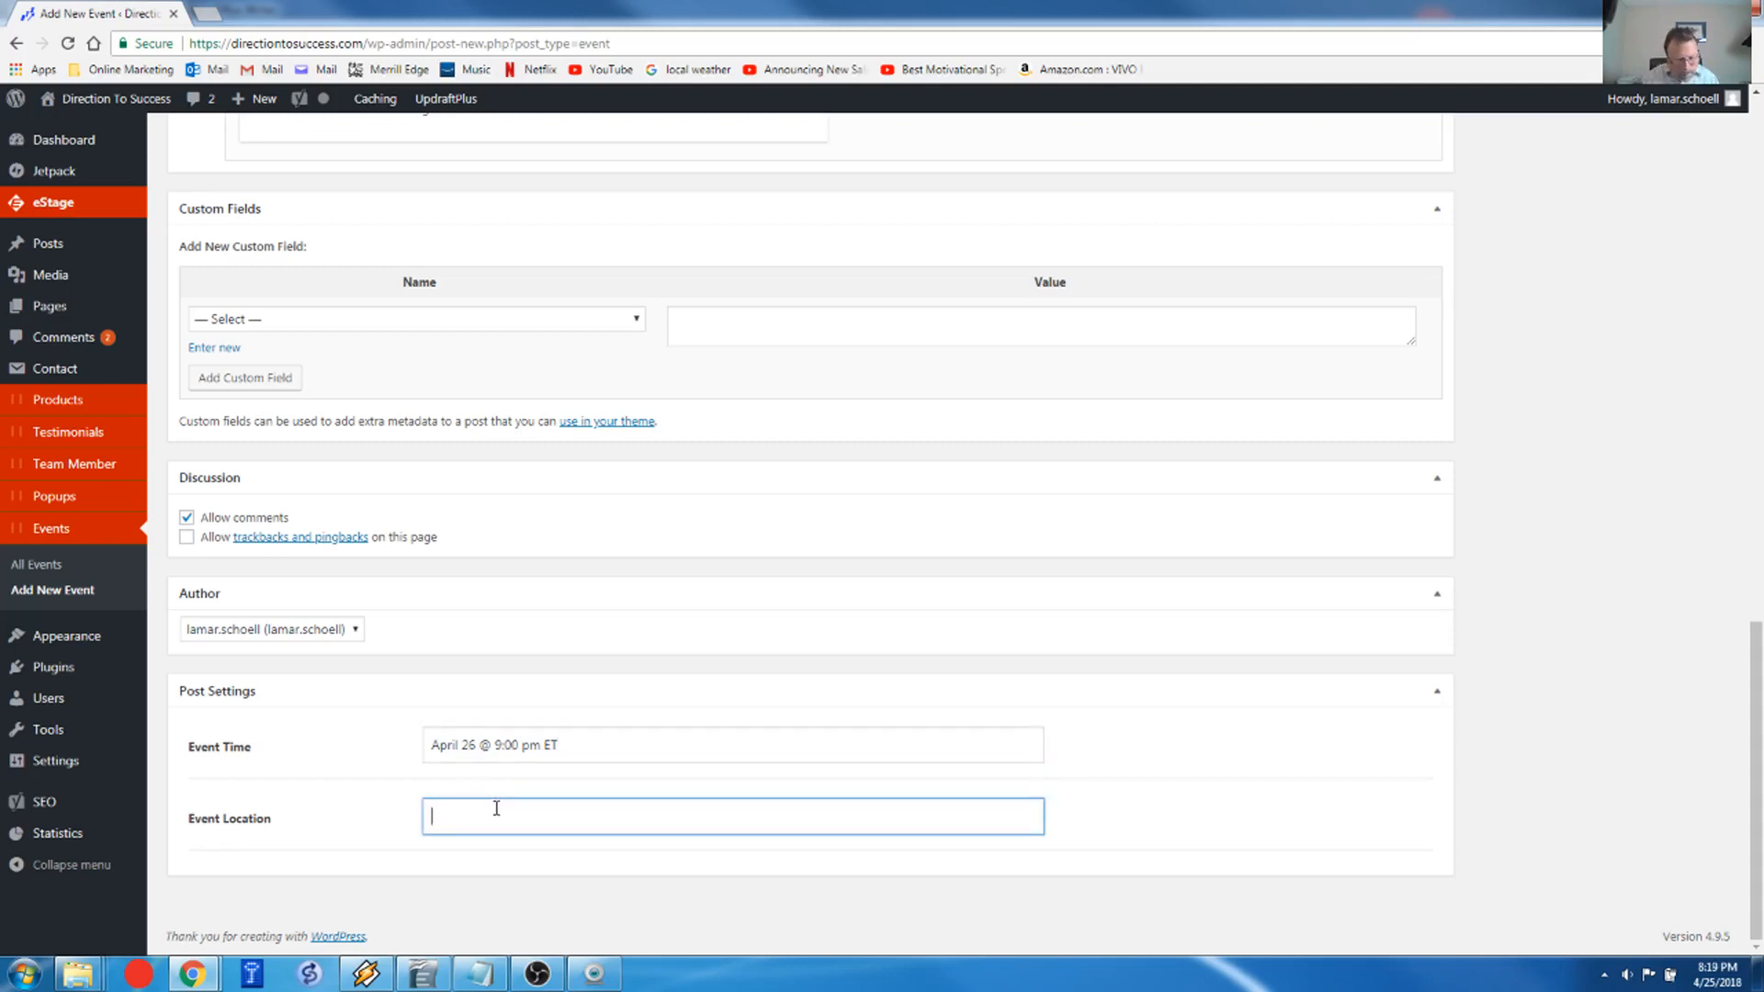
Step: Set the event location to My YouTube channel
text(My)
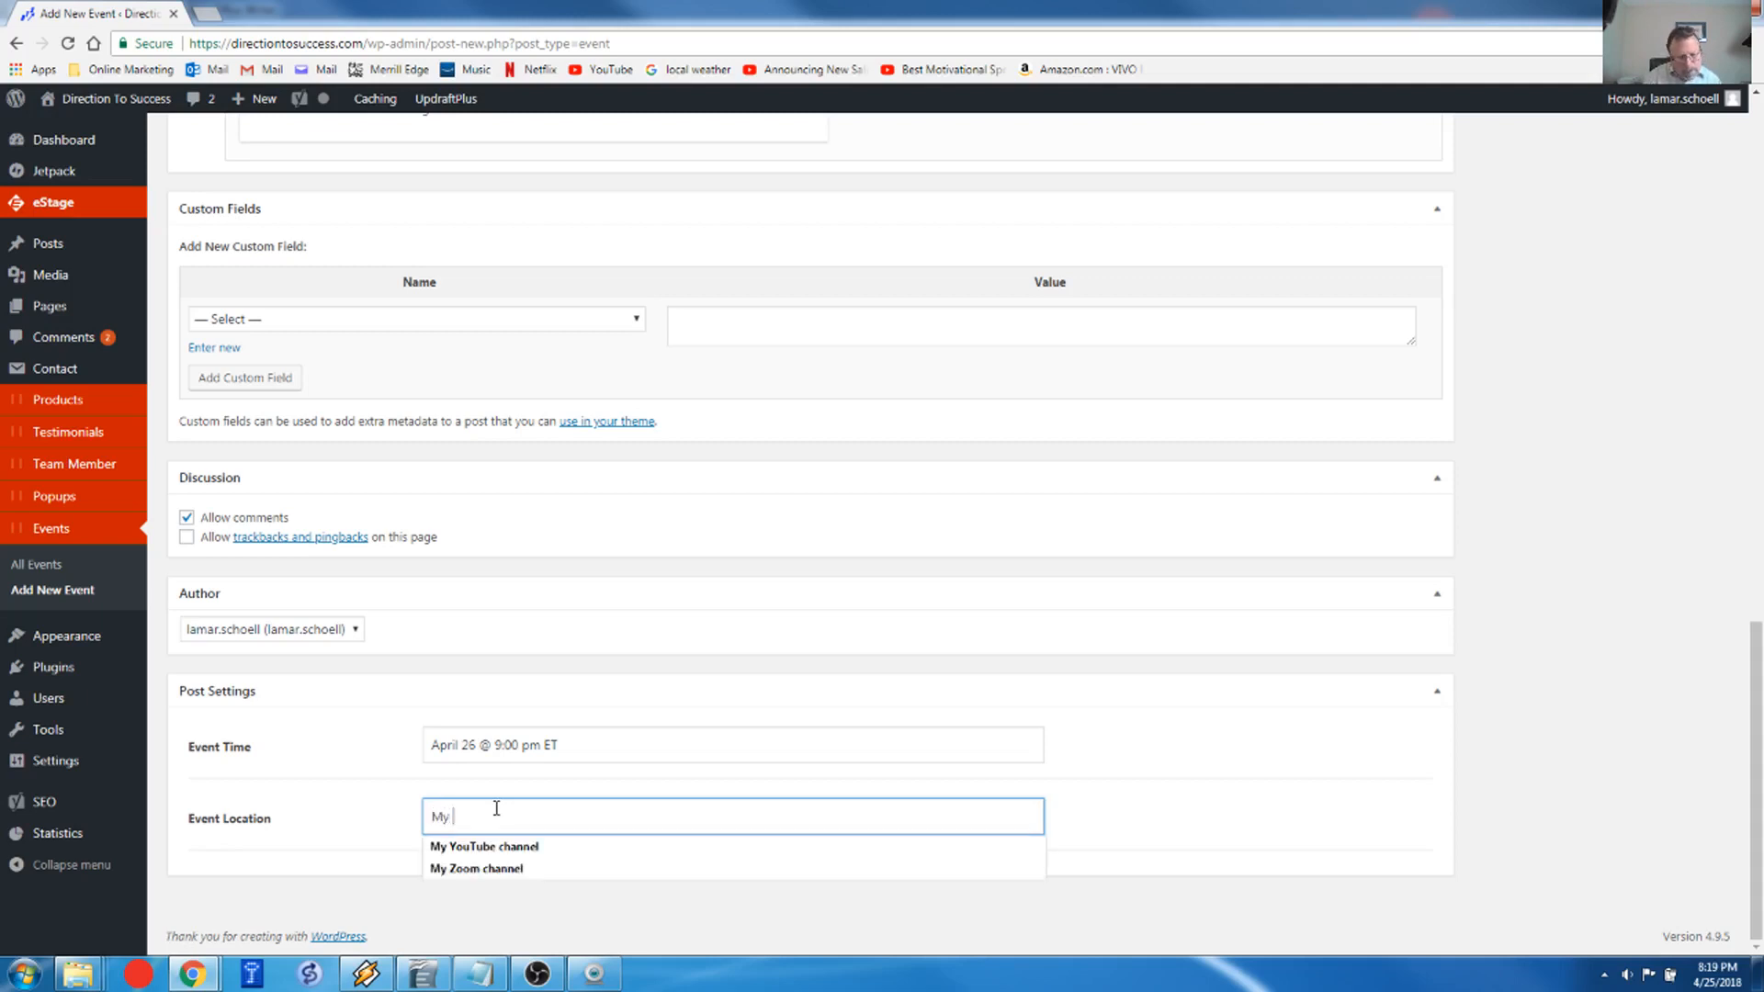
text(YOu)
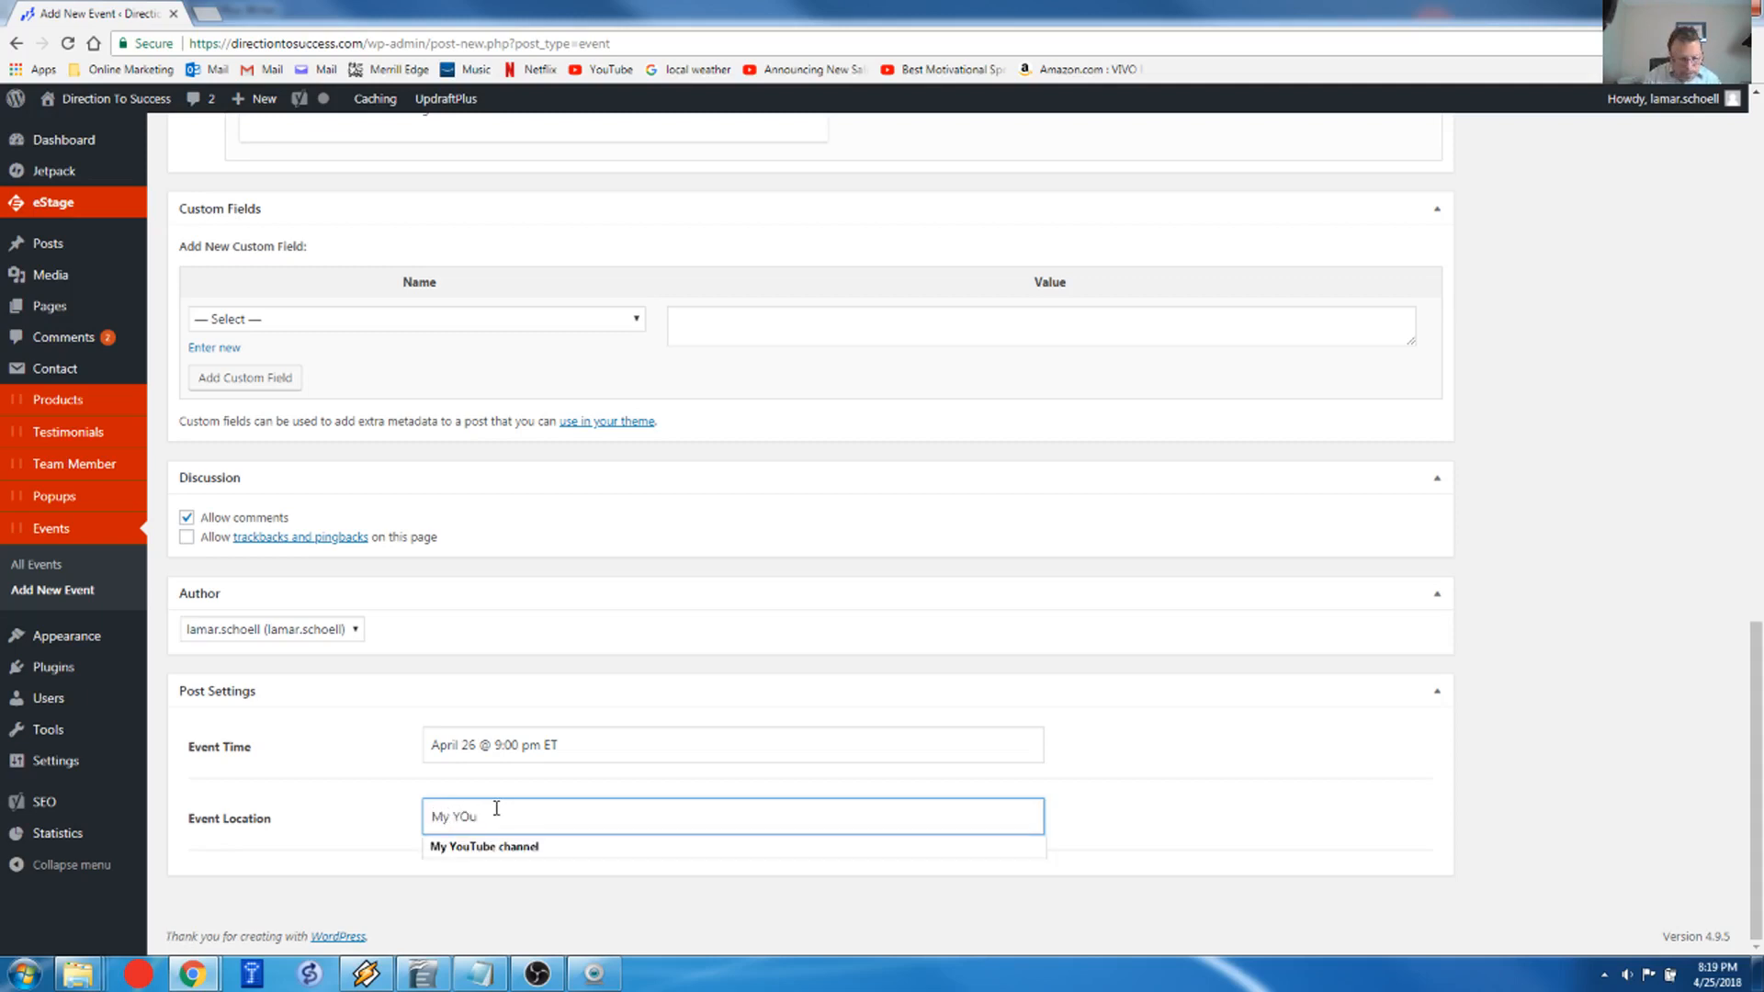
click(483, 846)
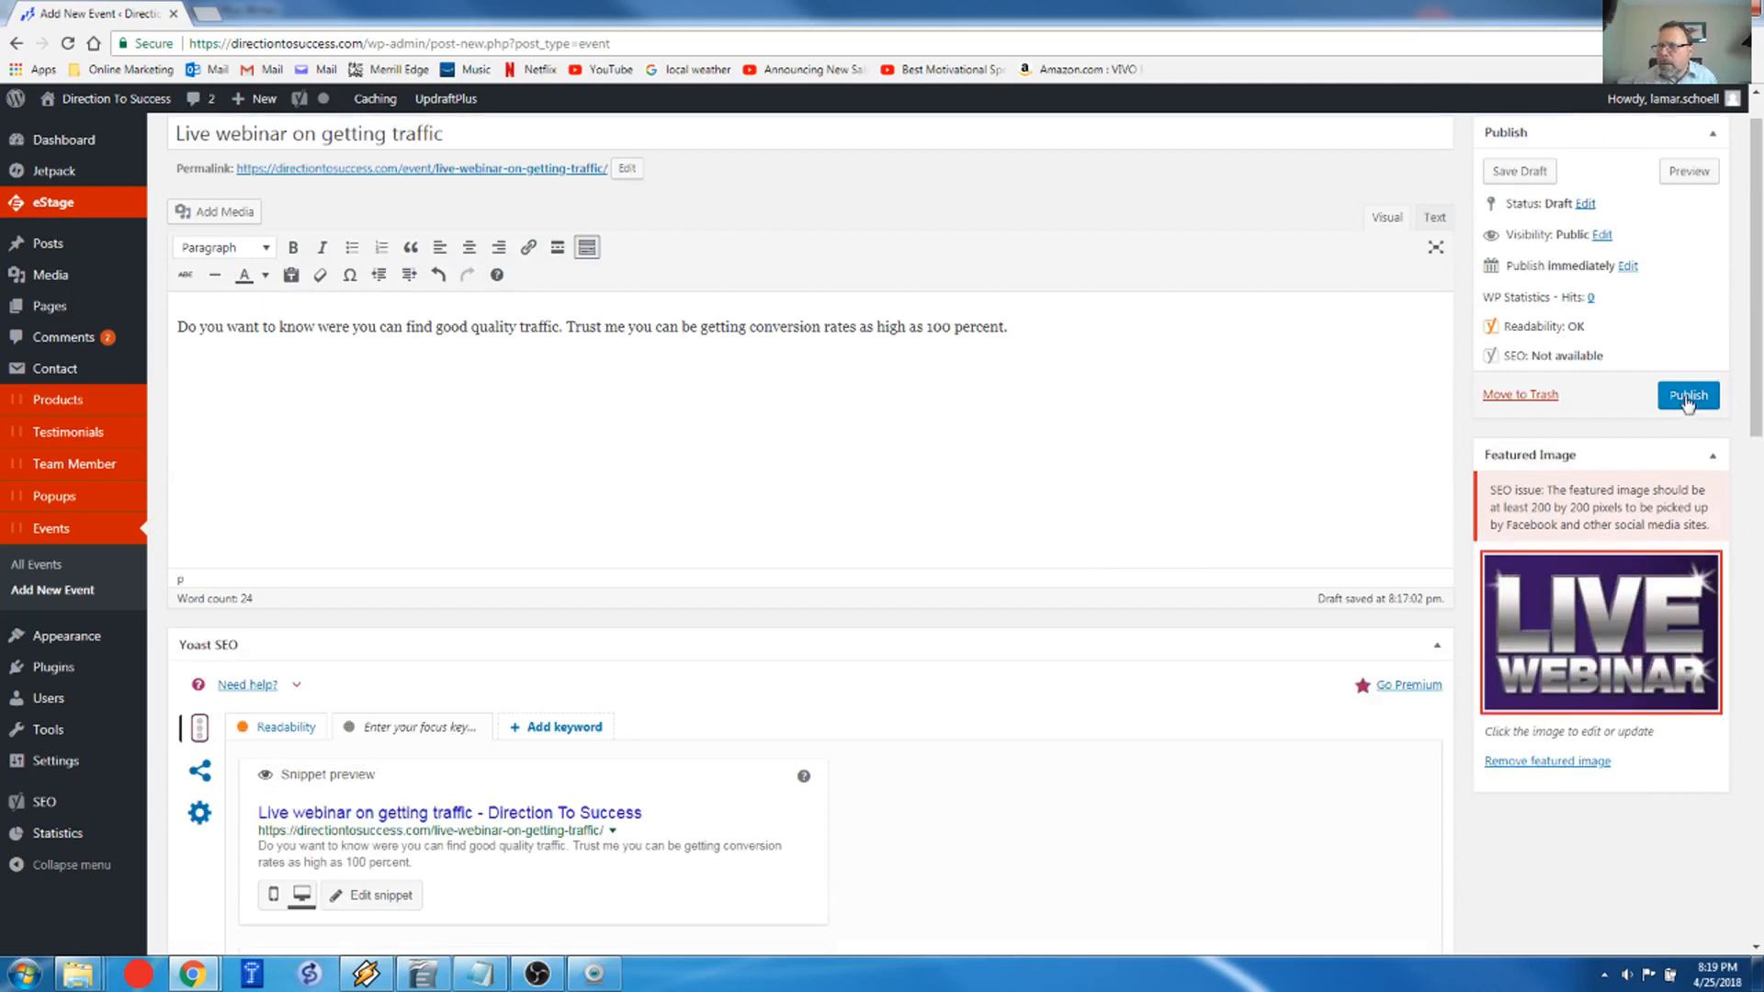
Step: Publish the 'Live webinar on getting traffic' event
click(1685, 395)
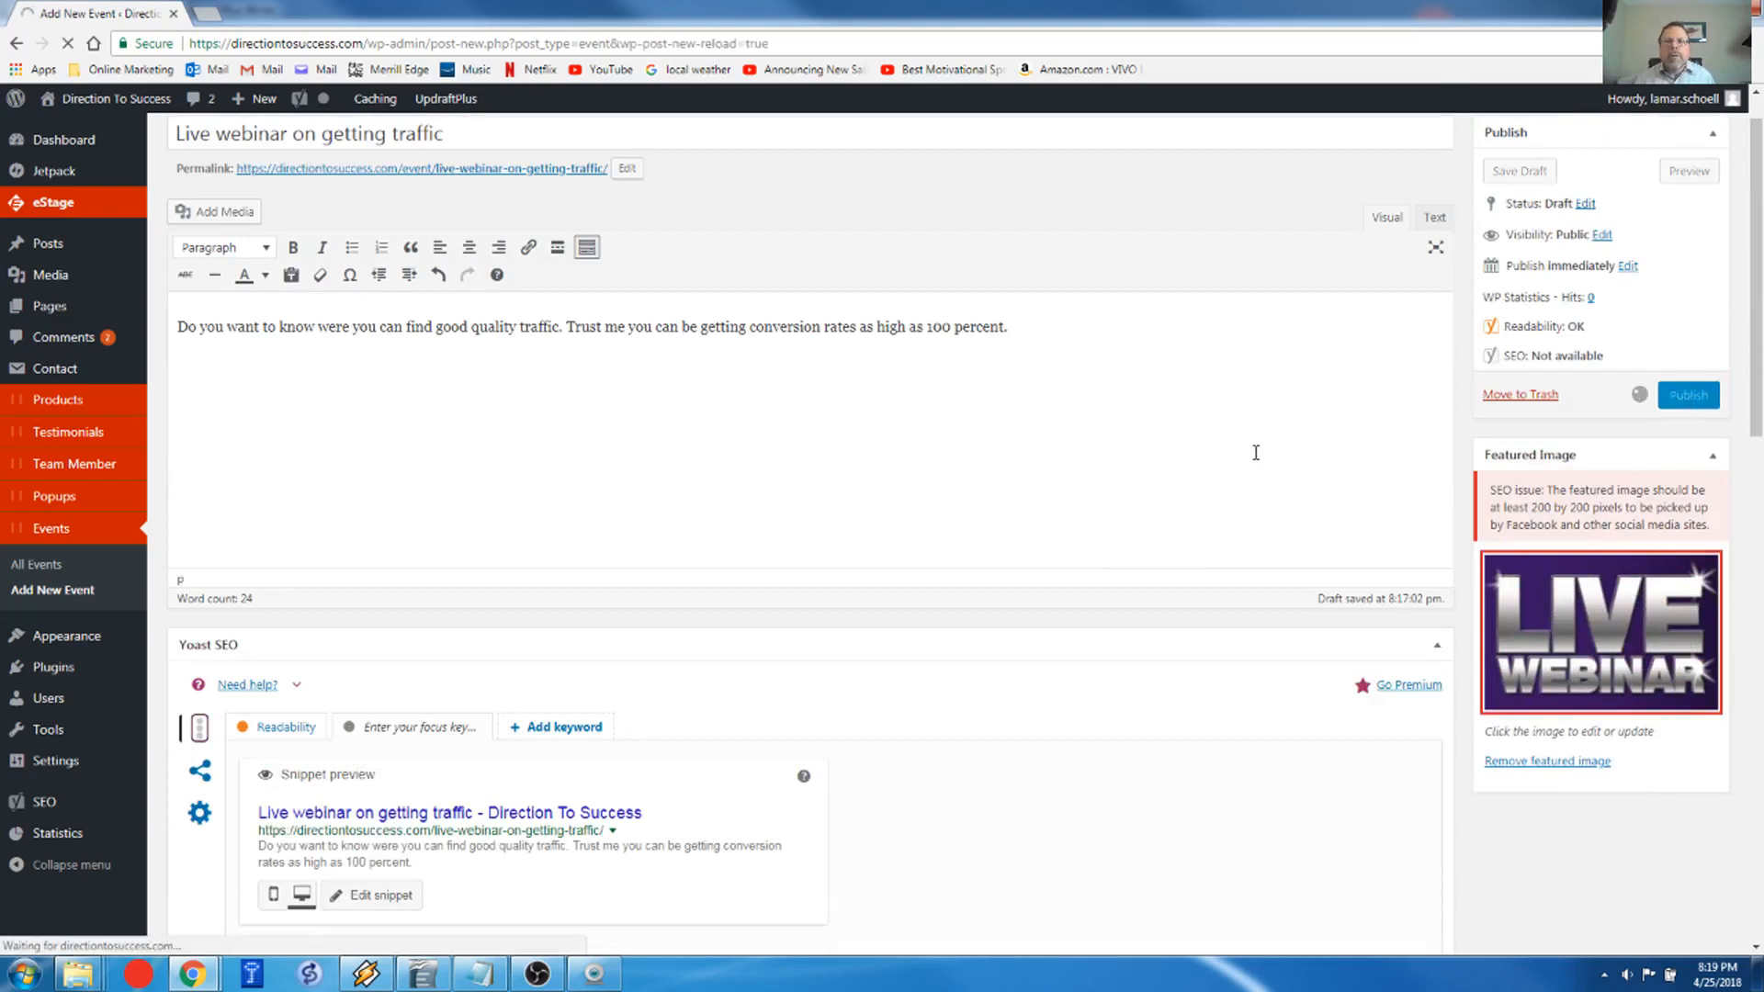
click(1687, 395)
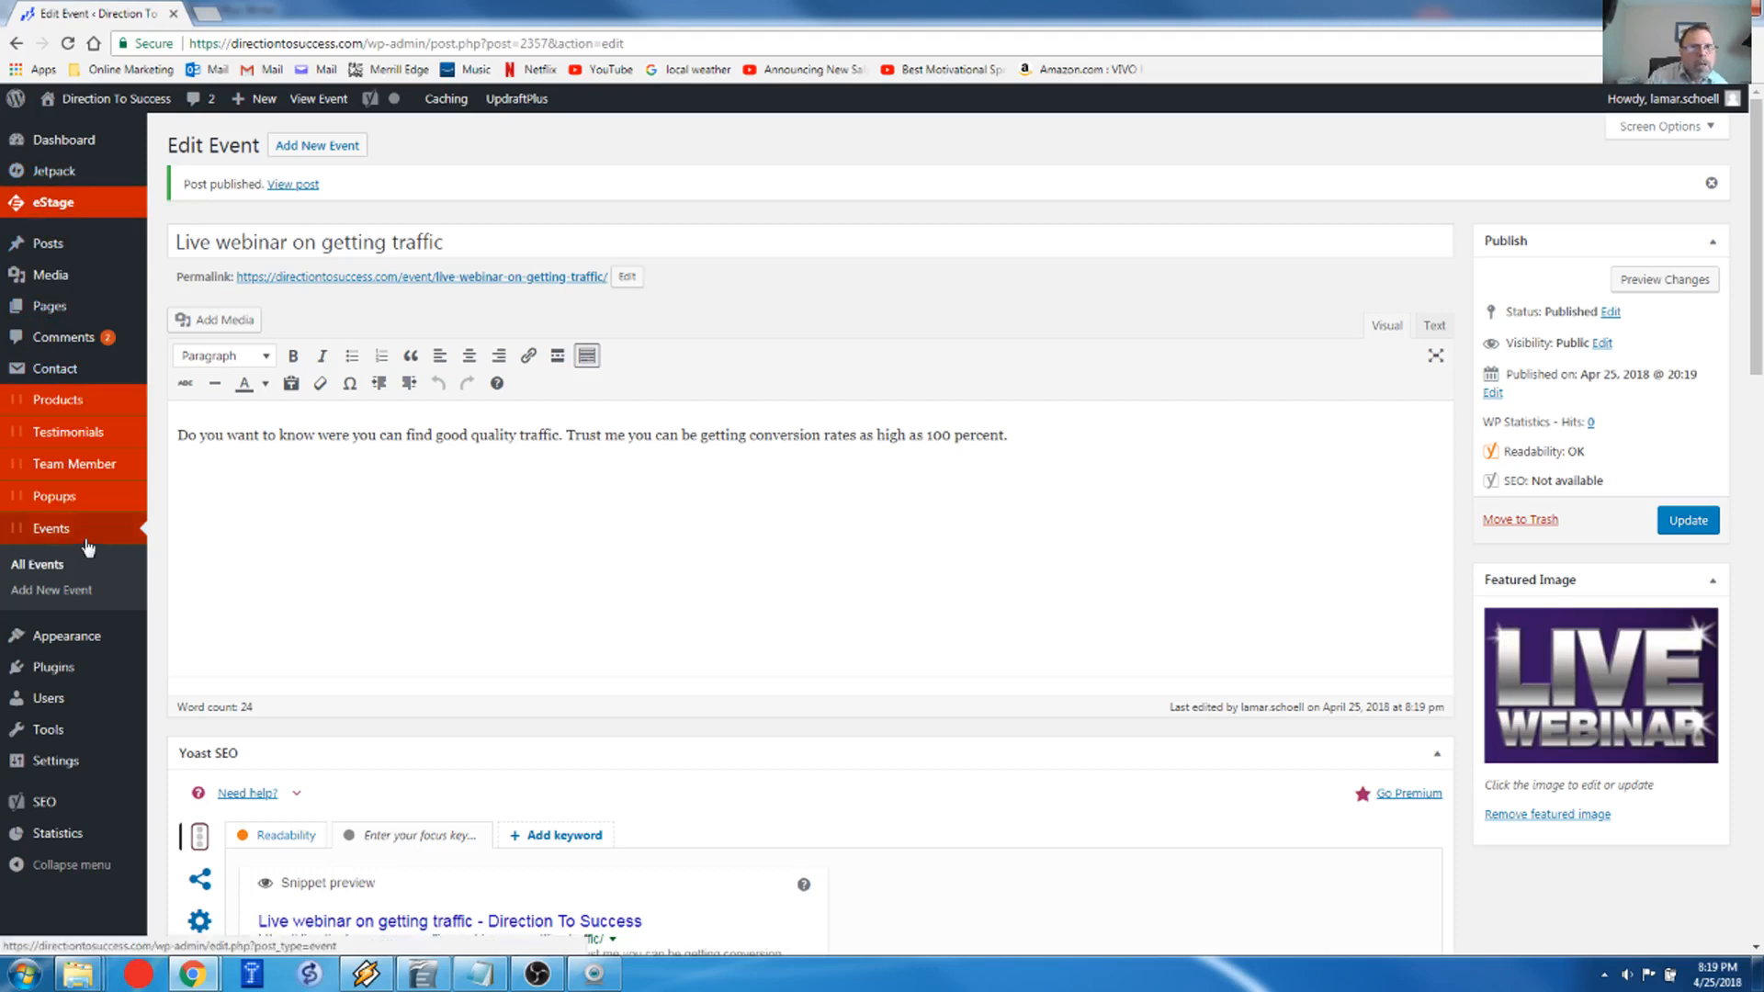
mouse_move(88, 538)
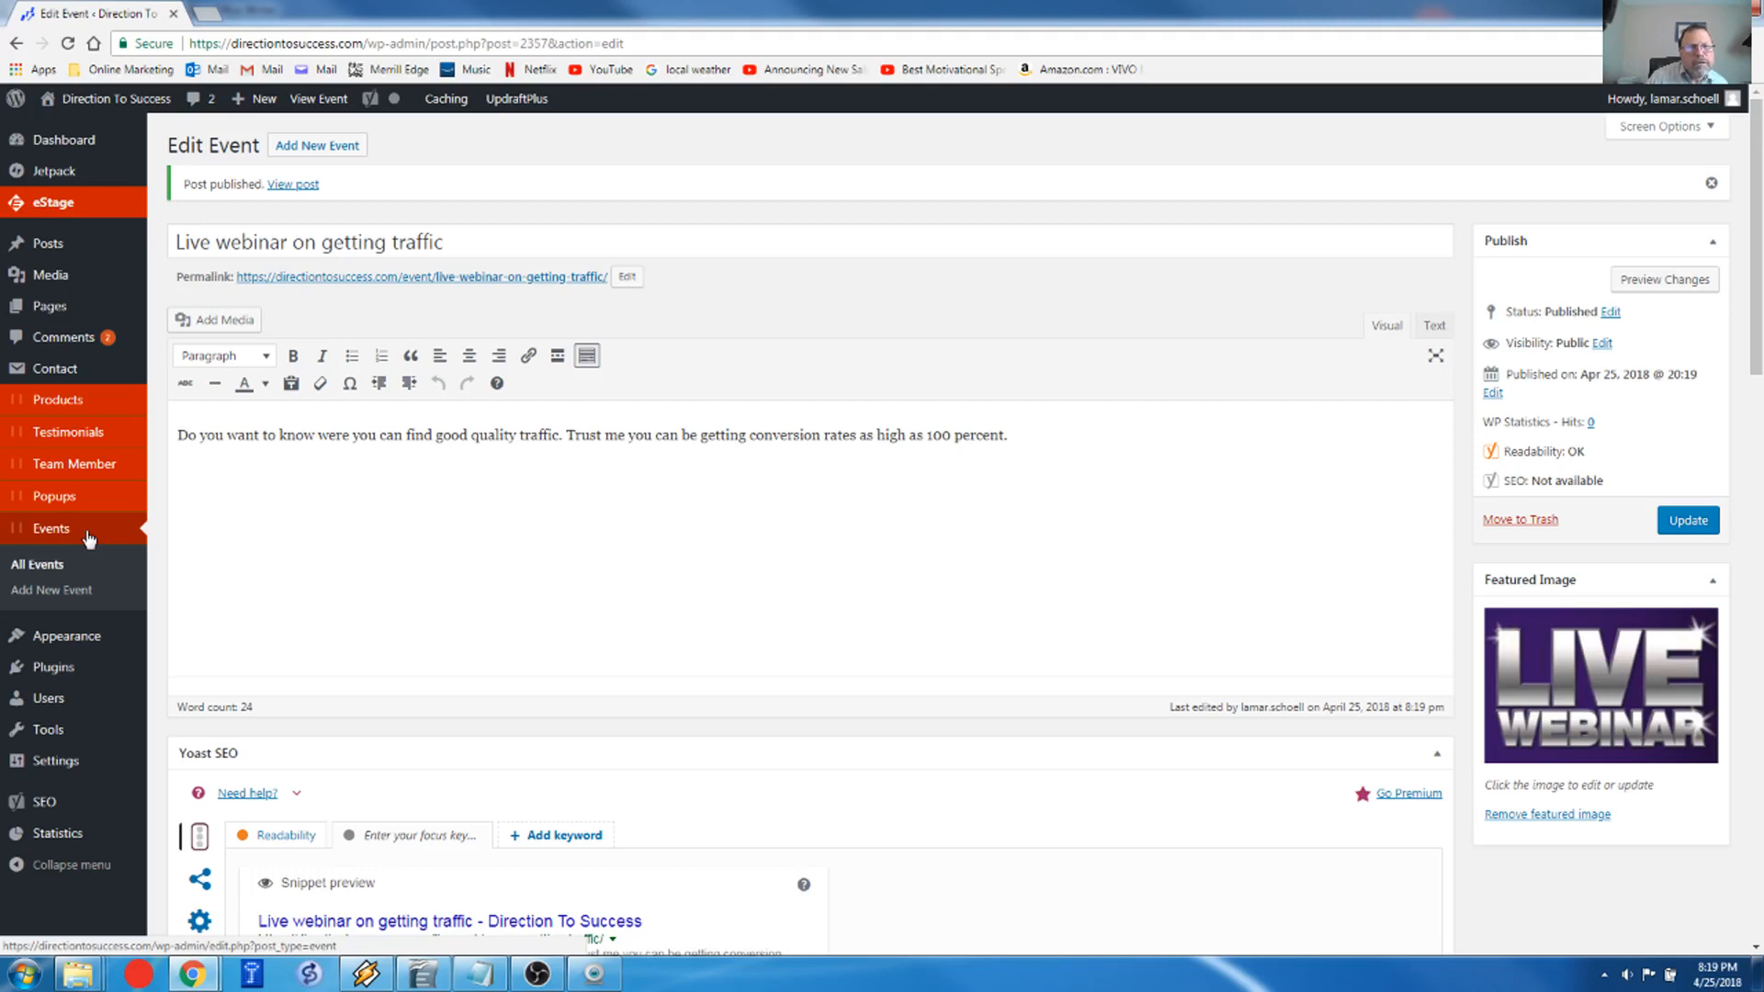
Step: From All Events, start a new event and type a first draft of its title
click(37, 563)
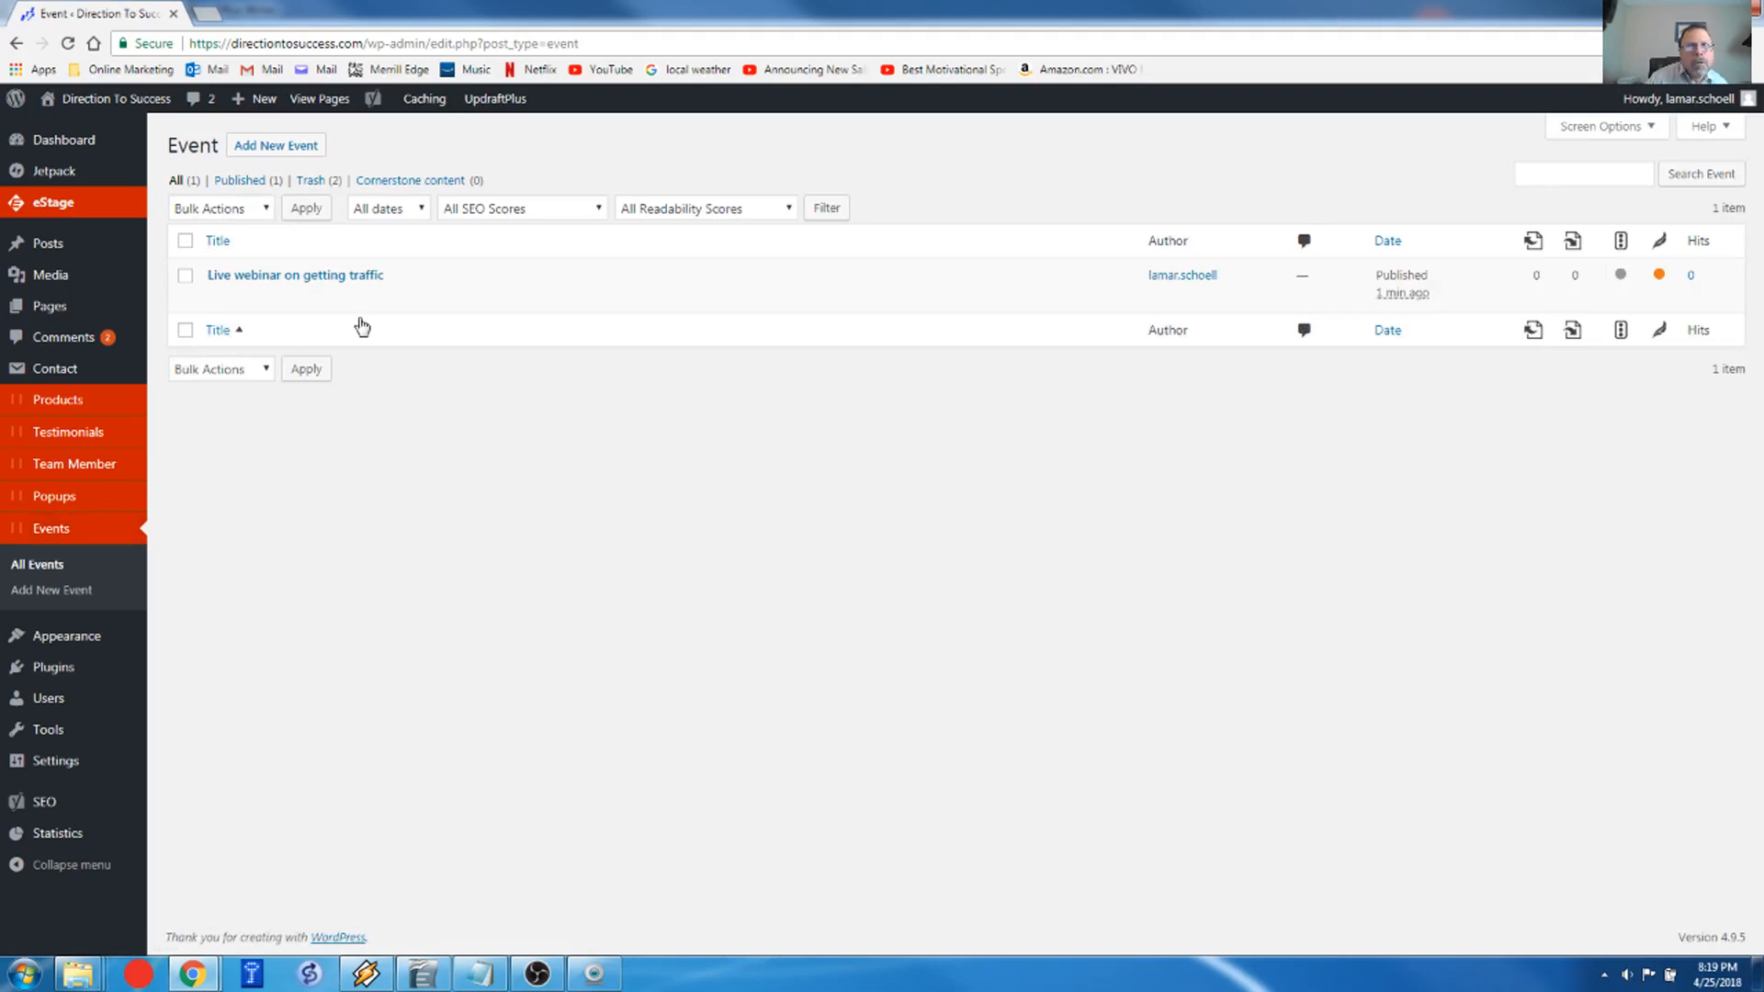
mouse_move(295, 274)
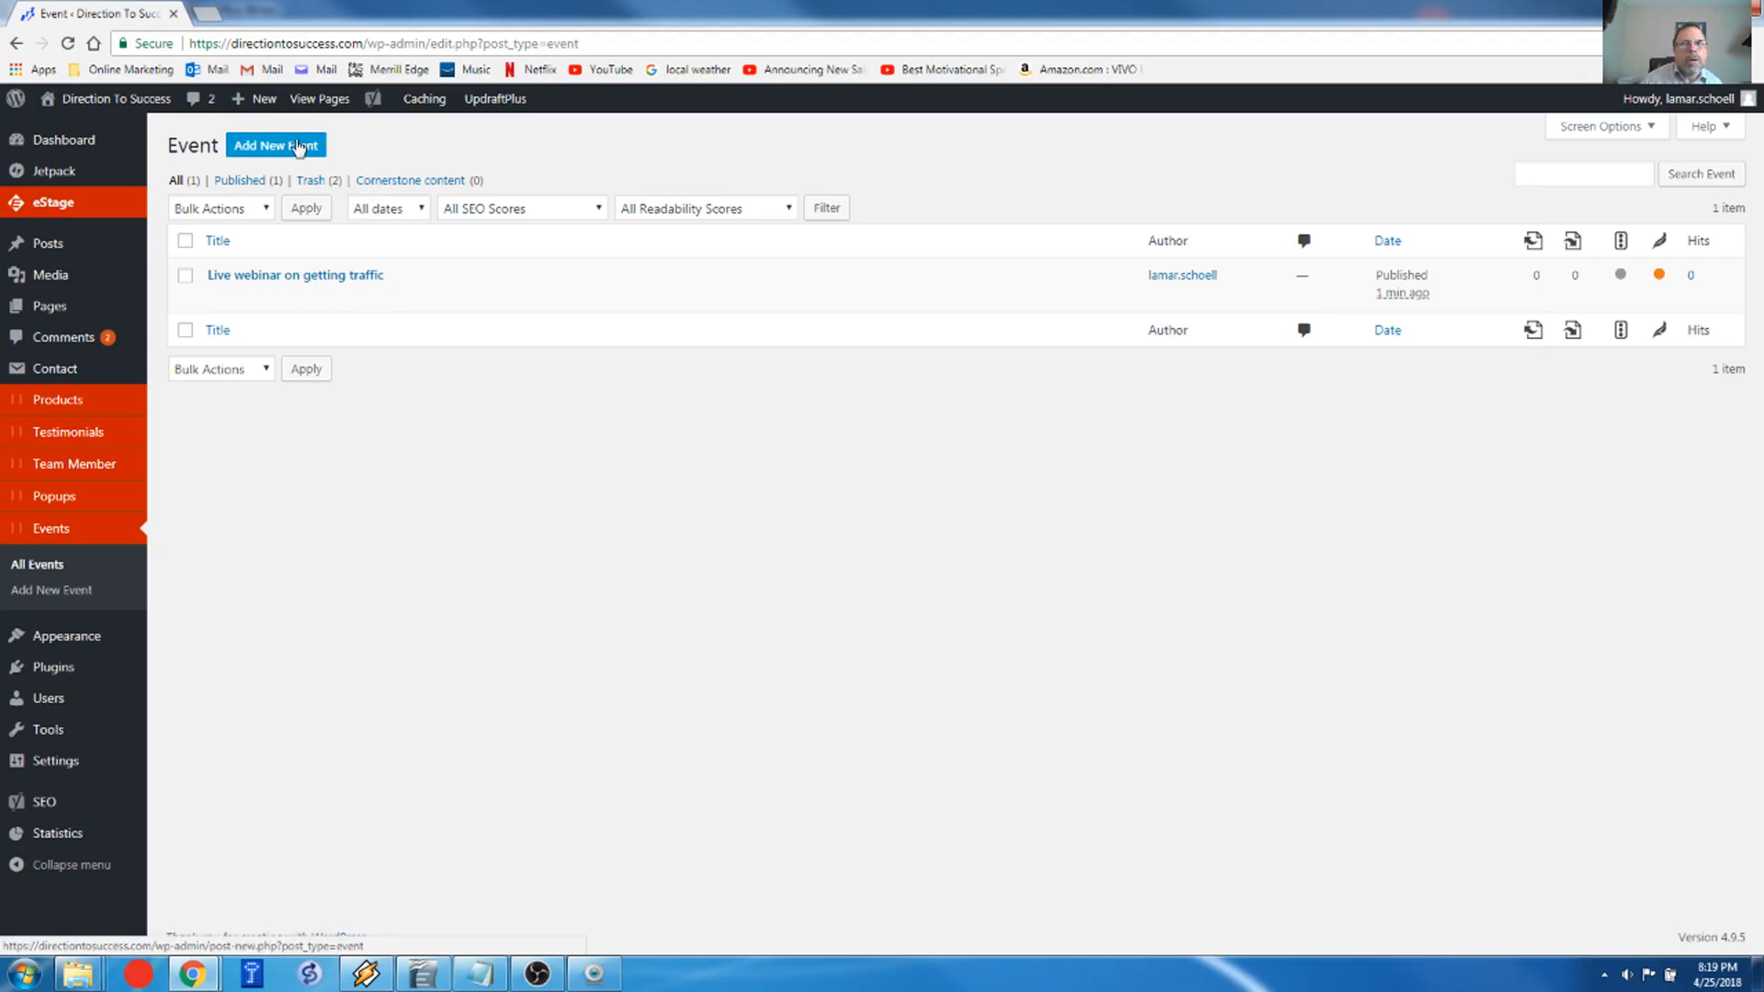
click(275, 145)
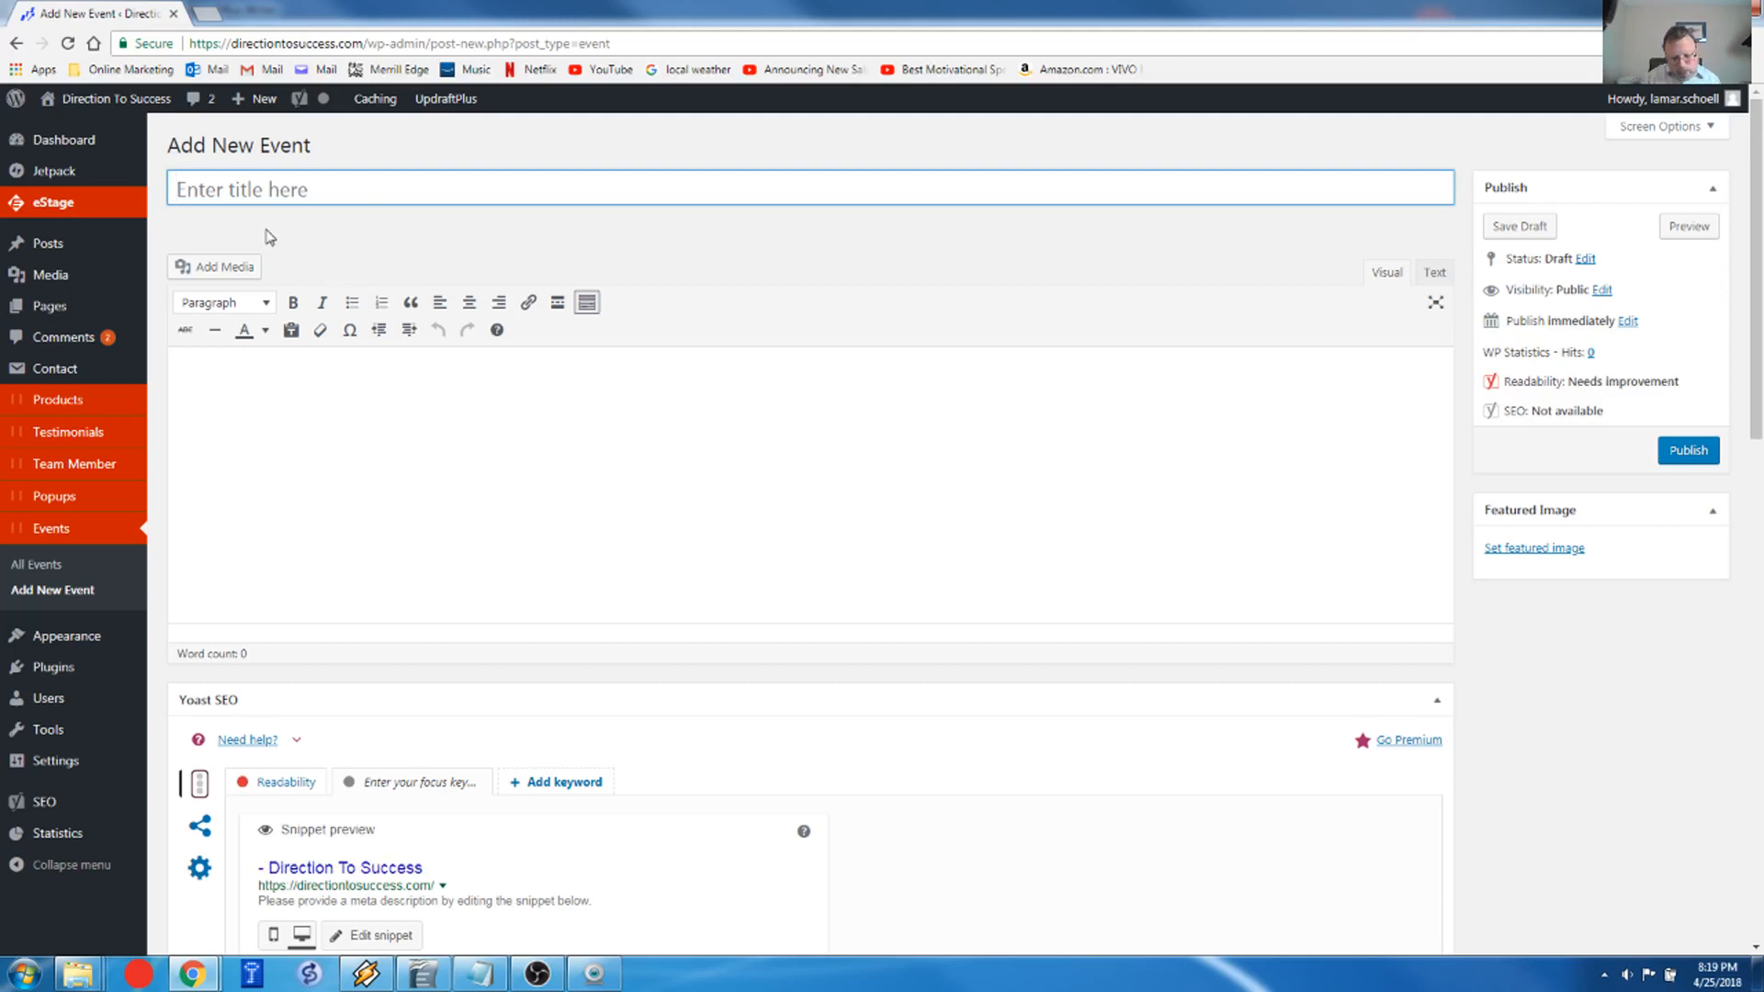
text(Webianr)
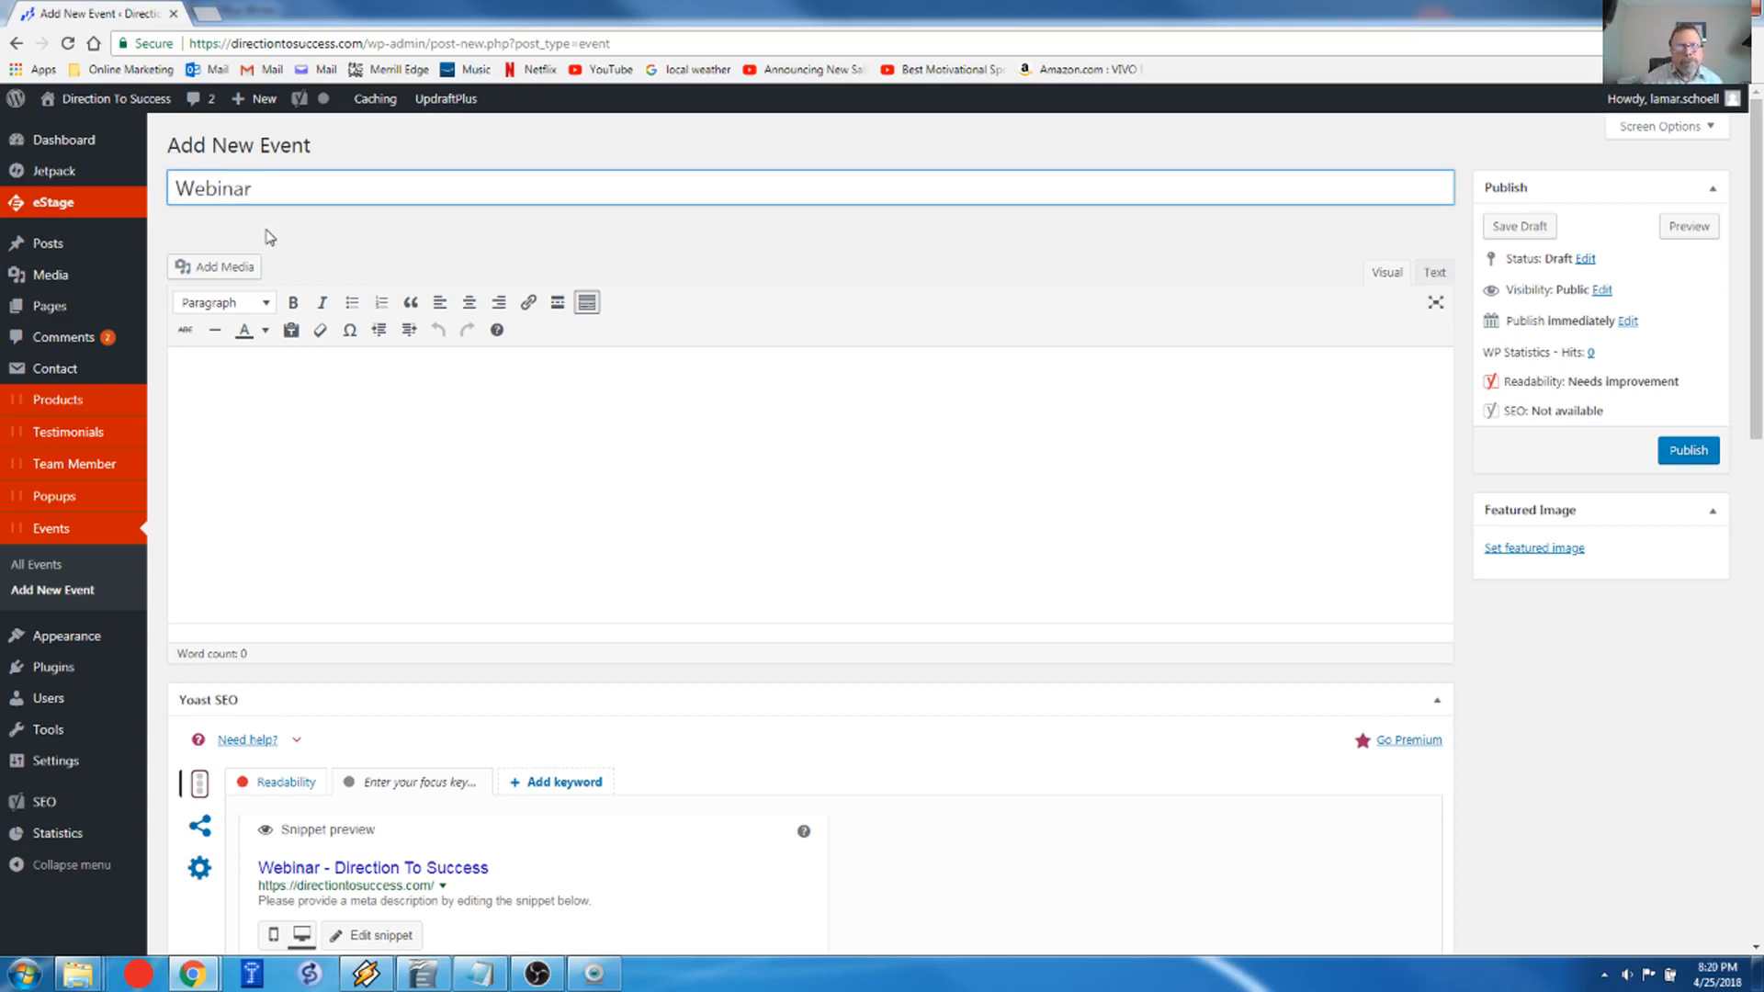
text(How to get)
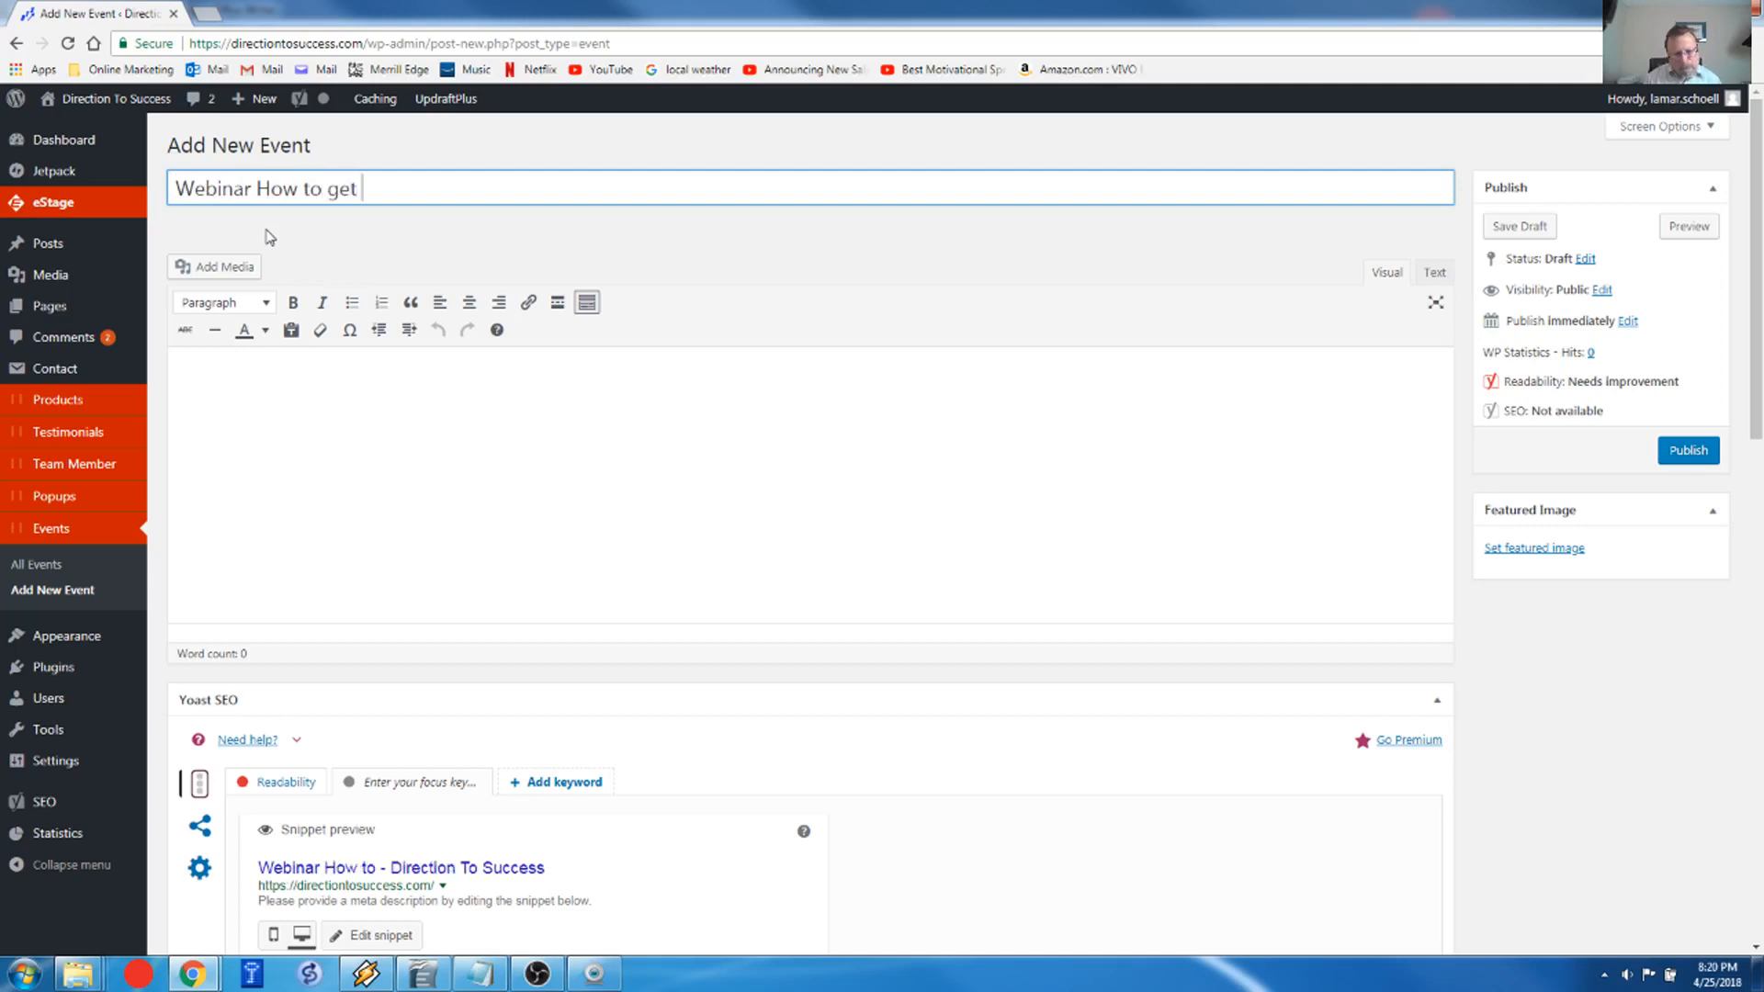
text(lots and l)
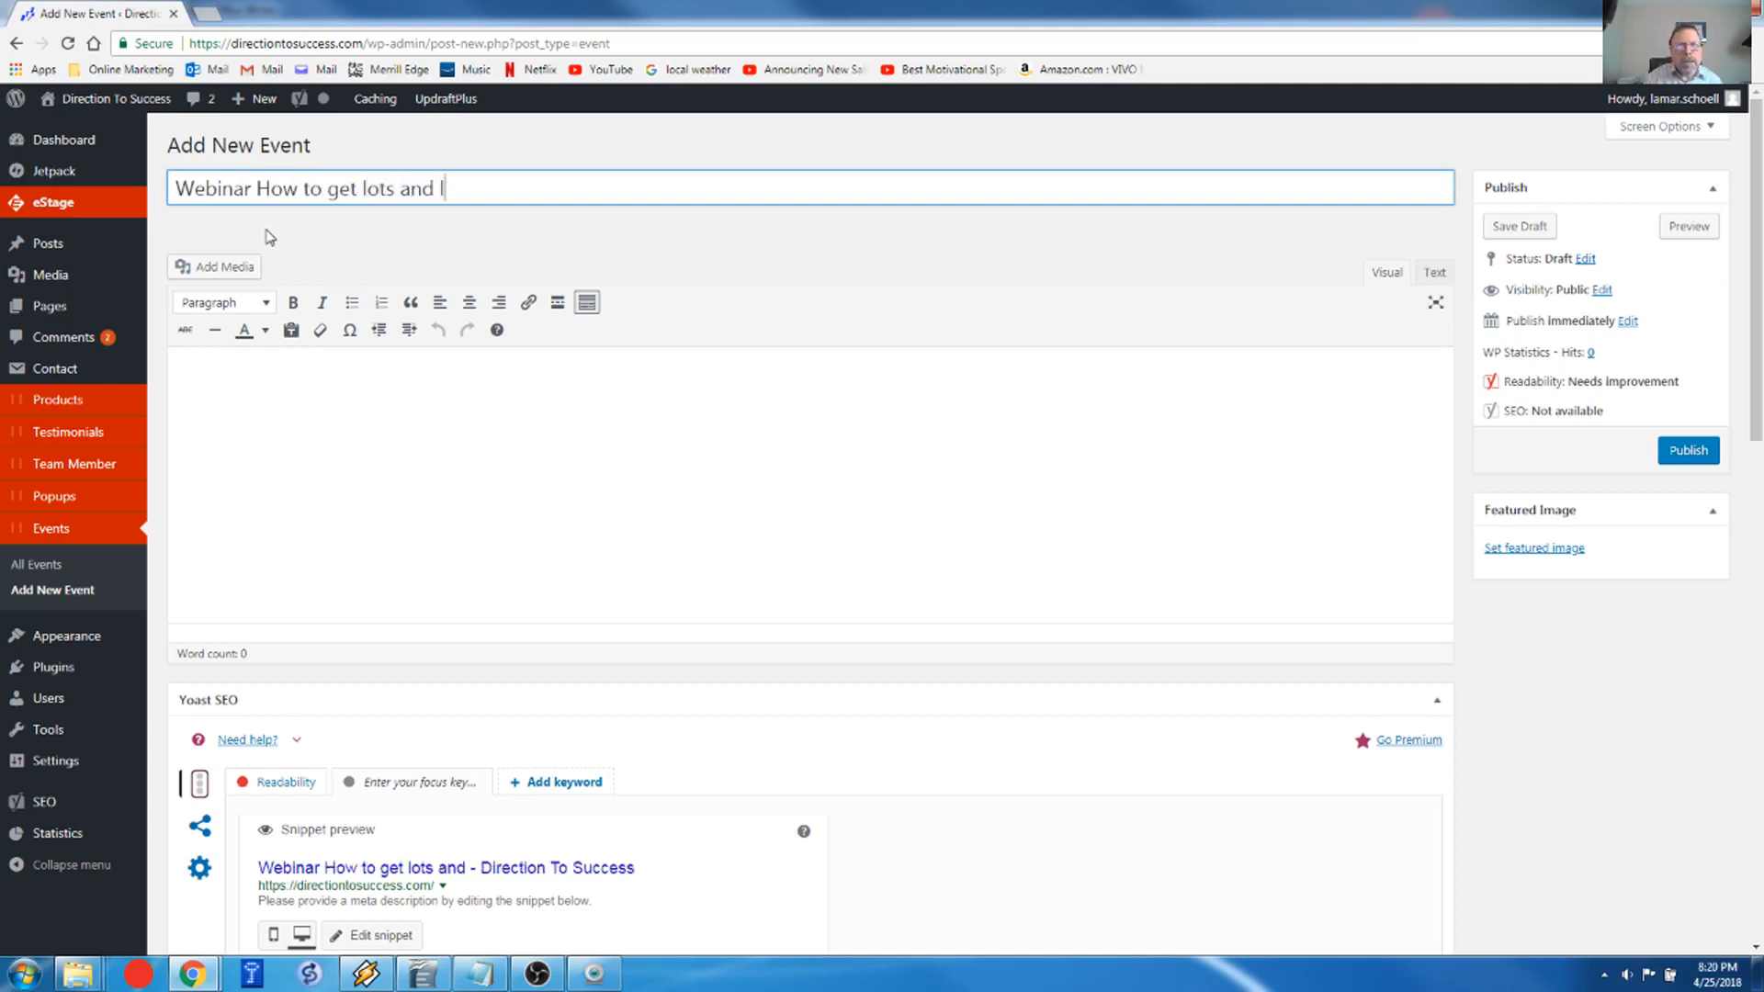
text(lots of)
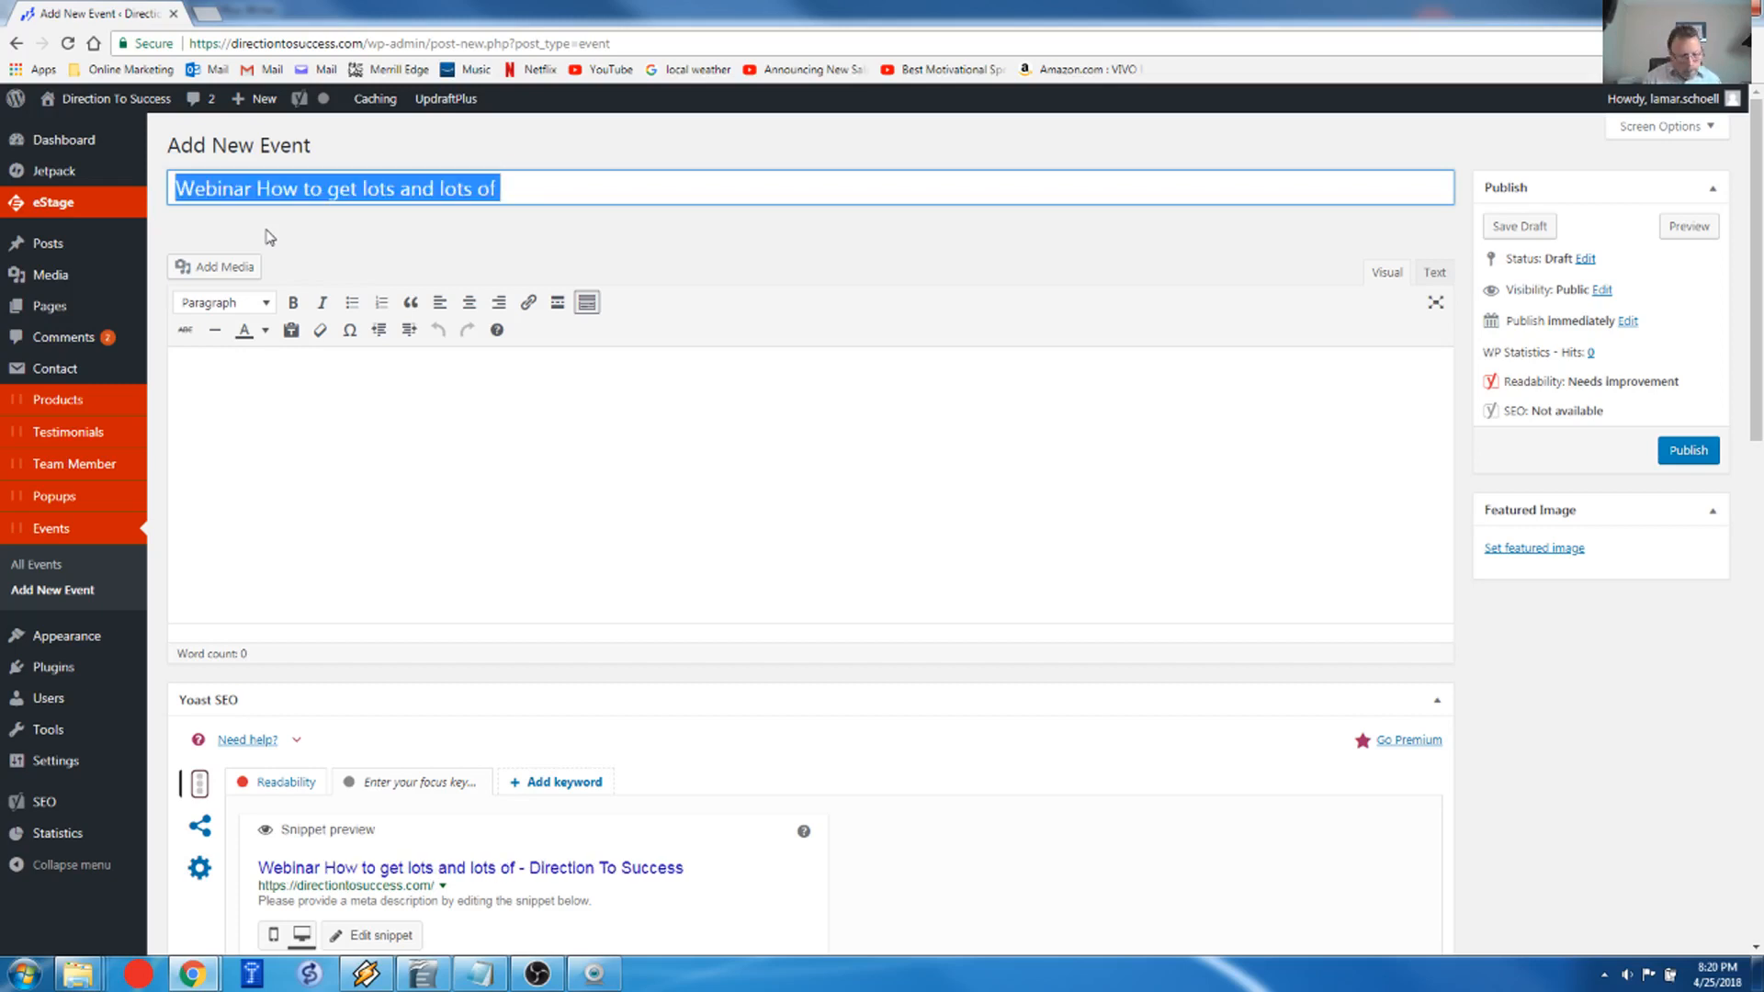
Step: Retitle it 'Webinar - Create amazing emails' with body 'Everyone will open and read them'
click(495, 188)
text(Webinar -)
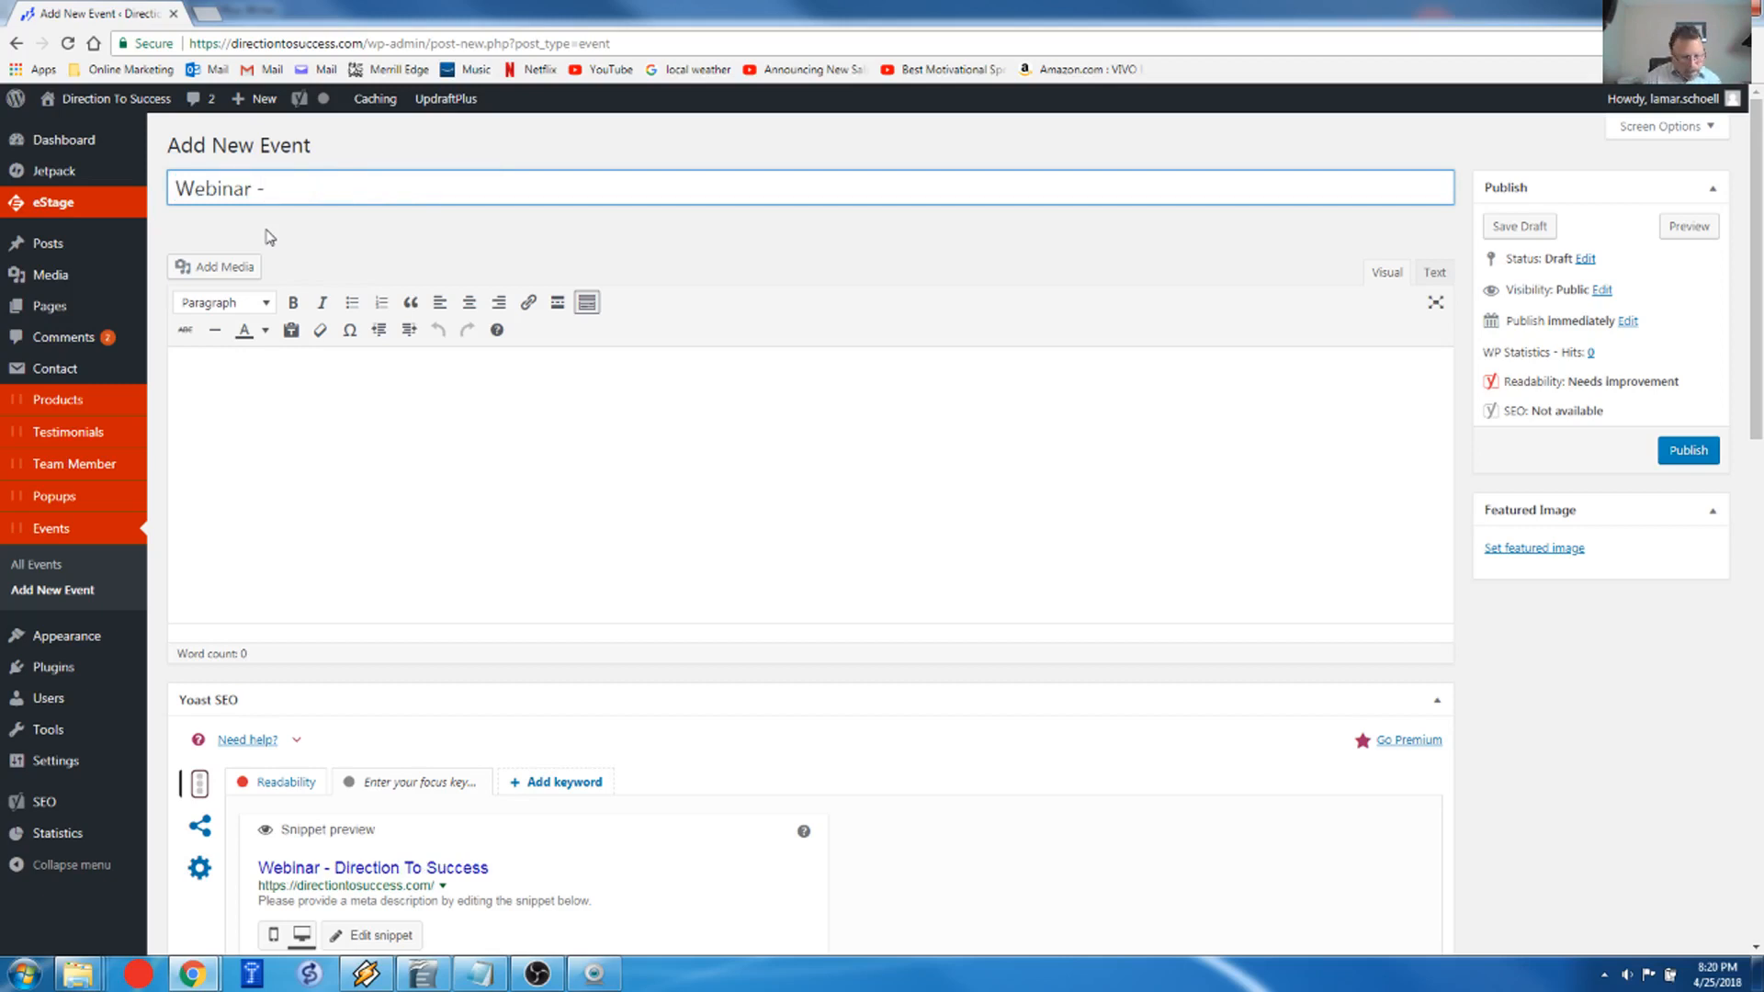
text(Create)
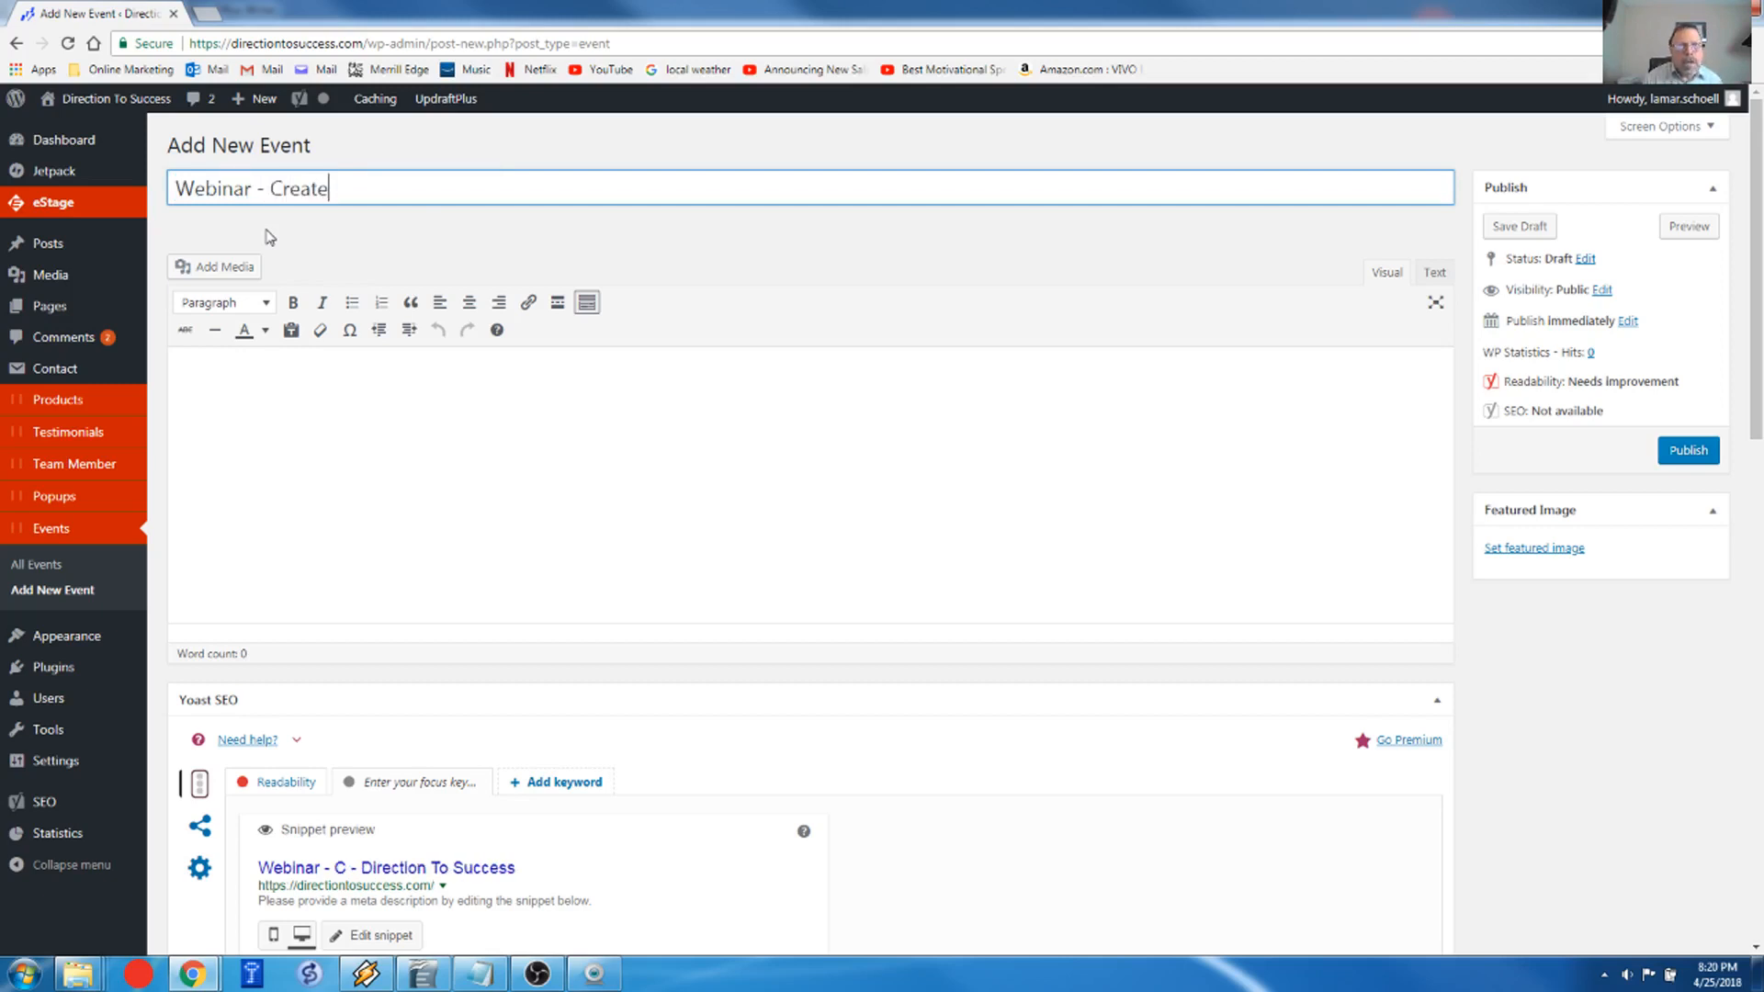
text(amazi)
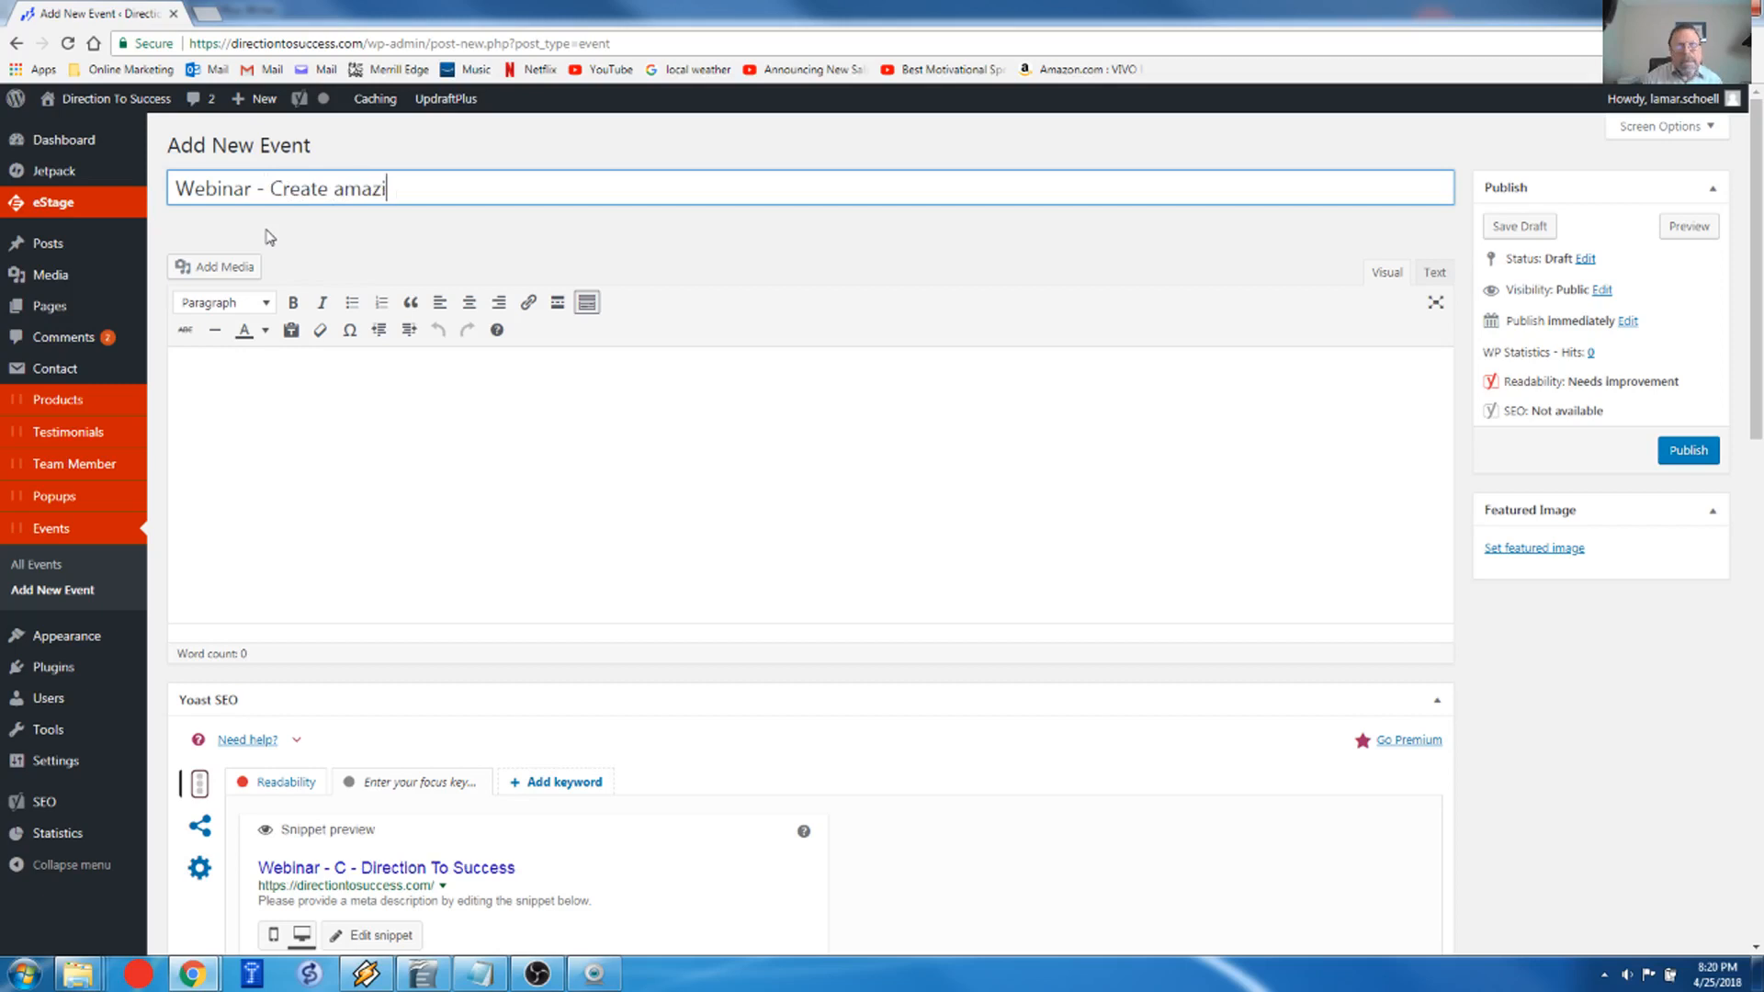
text(ng emails)
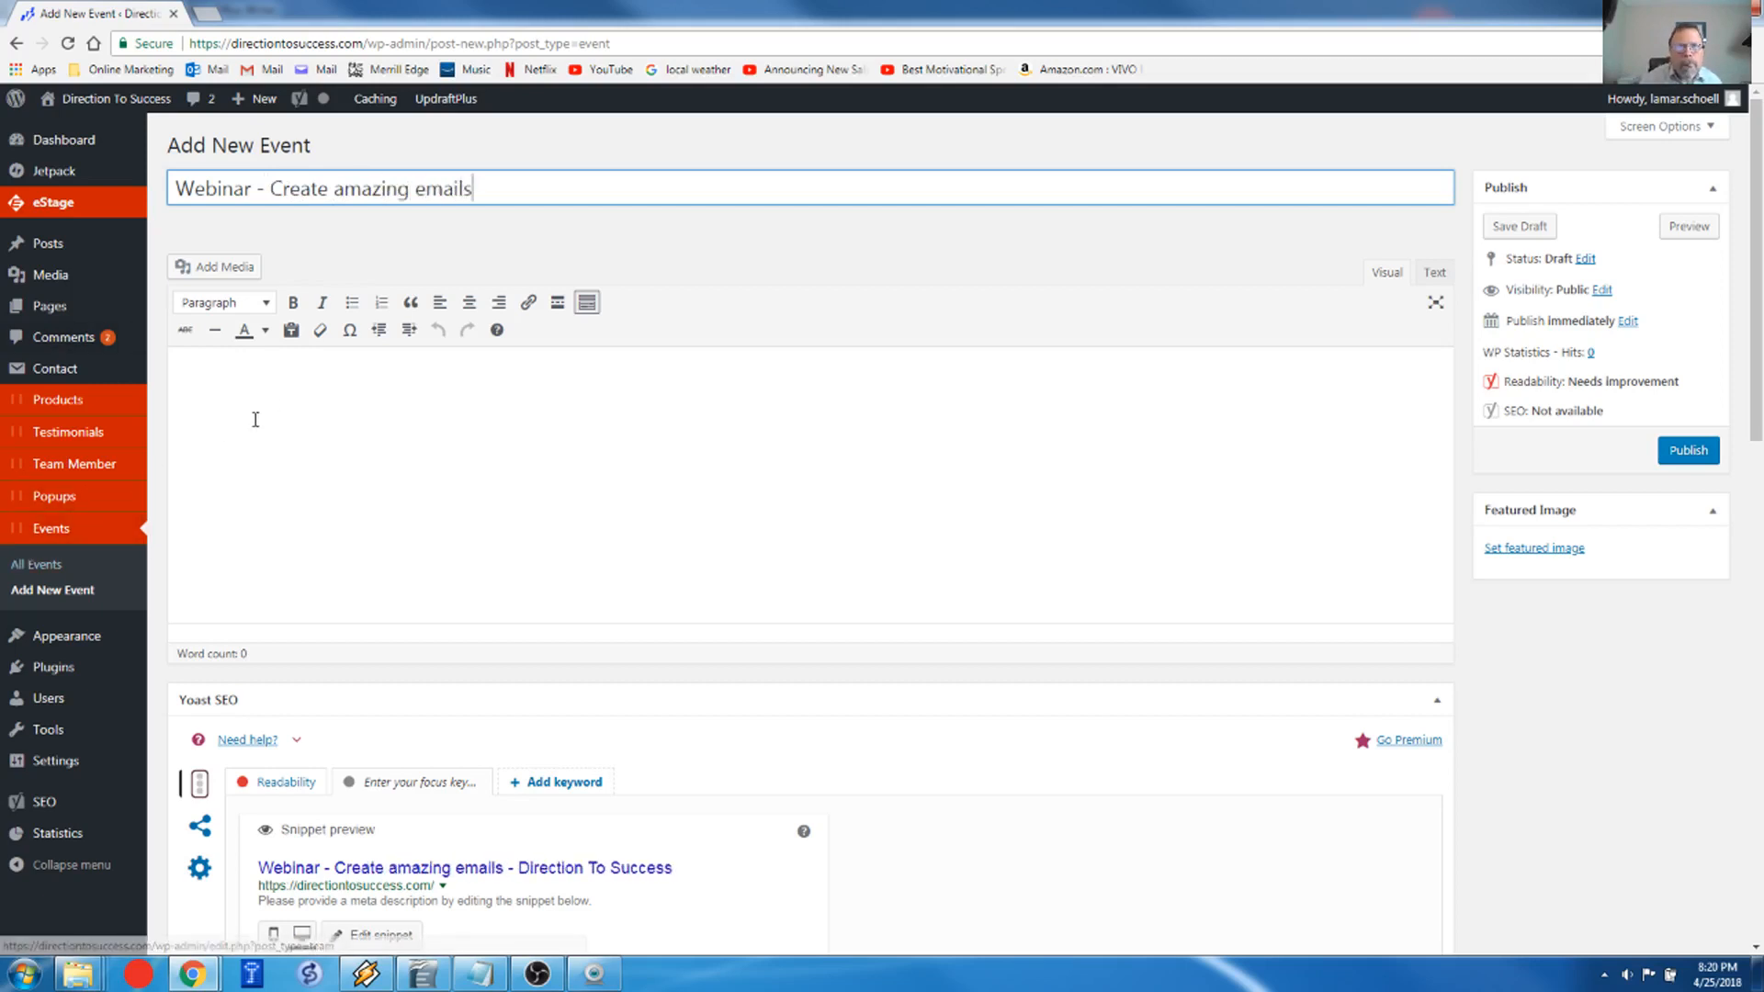
text(Every one)
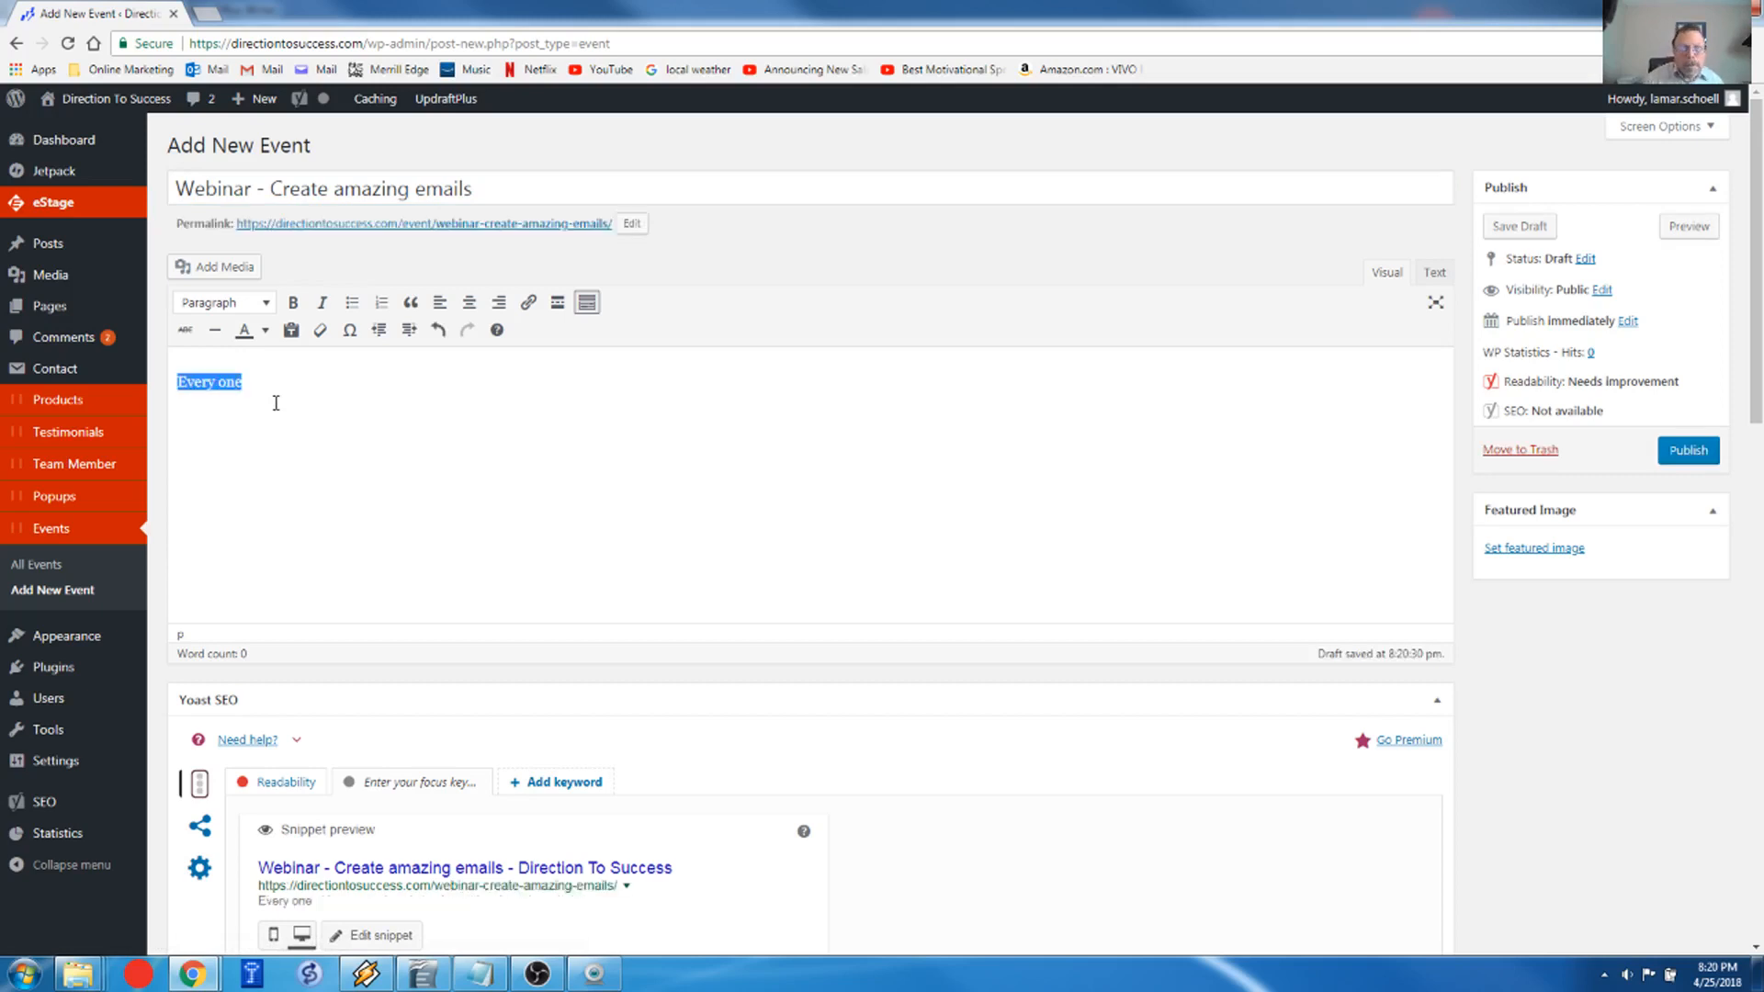
text(Eveyone)
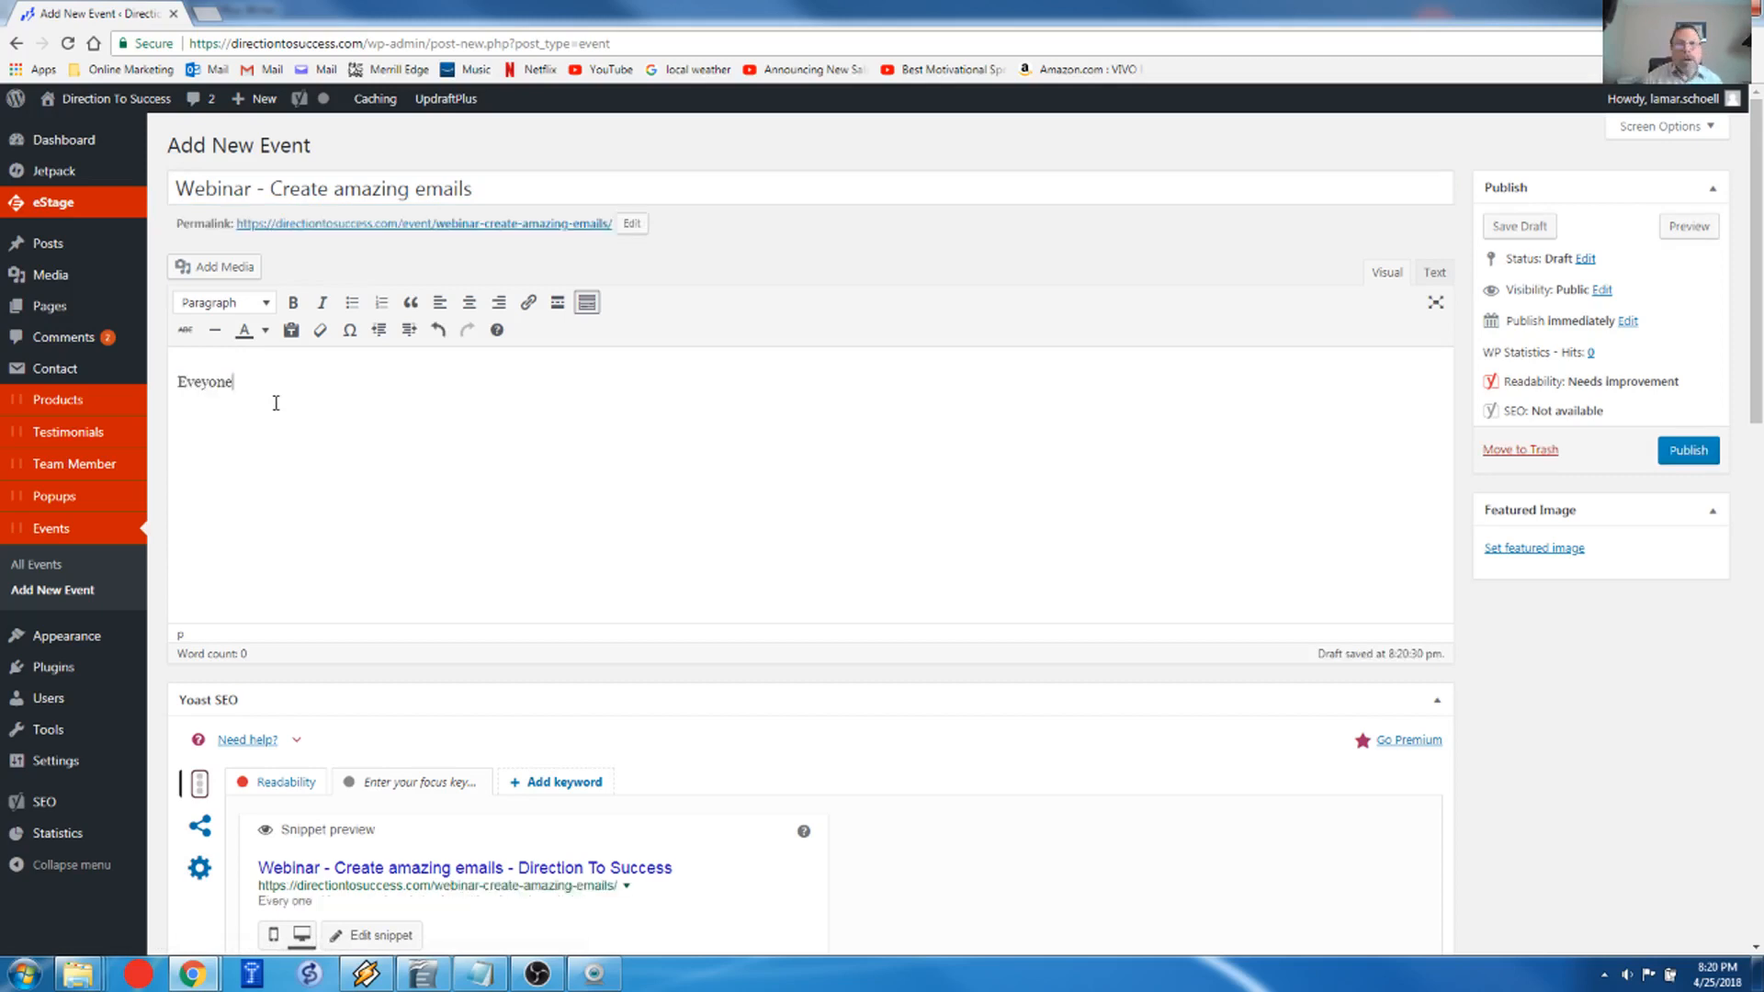
text(will open and)
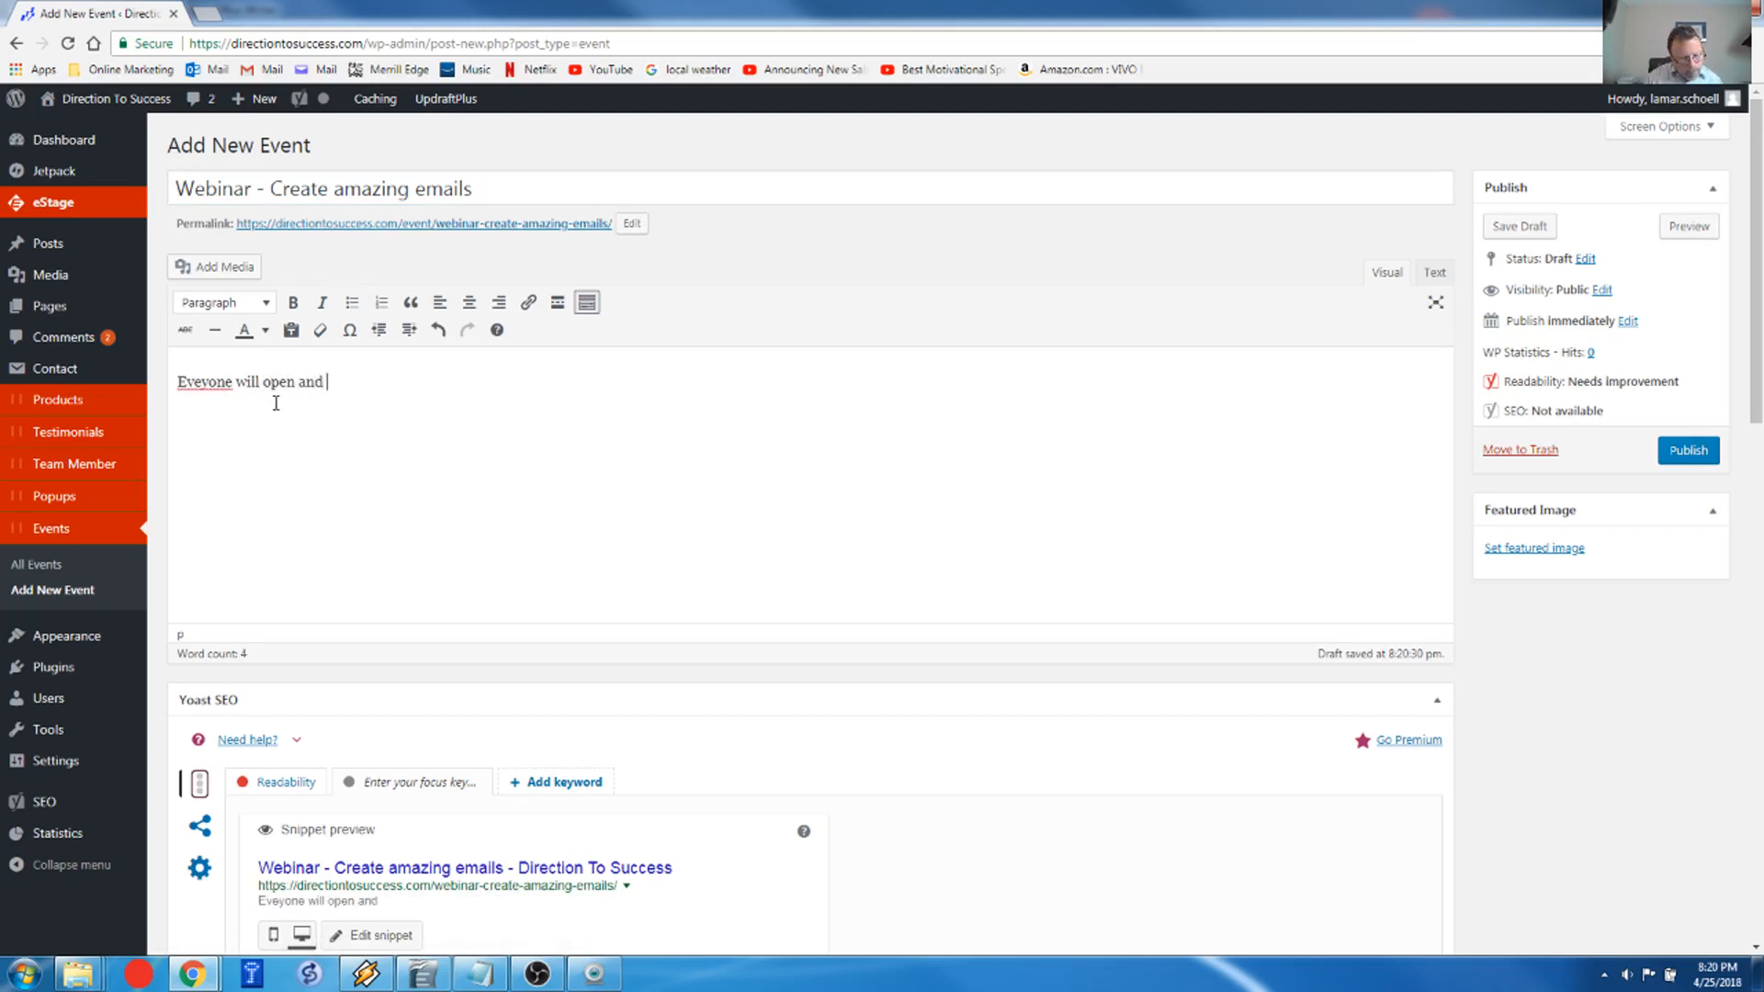
text(read them)
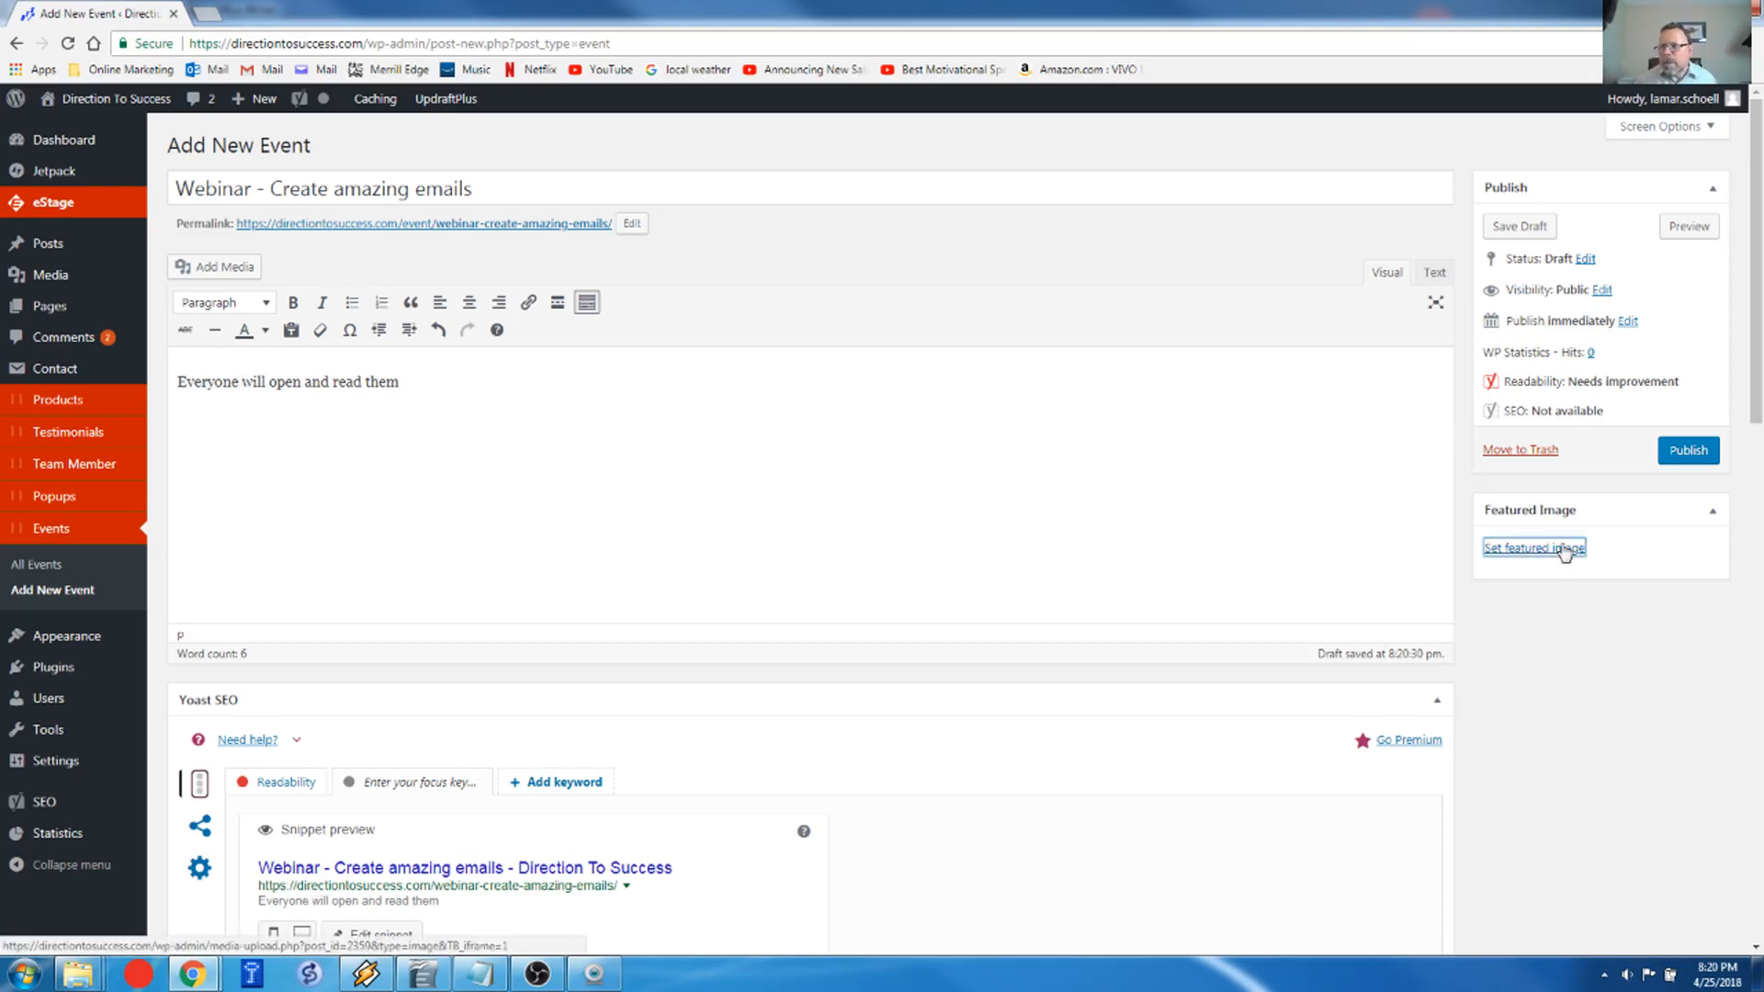
Step: Set the orange LIVE Webinar picture from the Media Library as featured image
click(1533, 547)
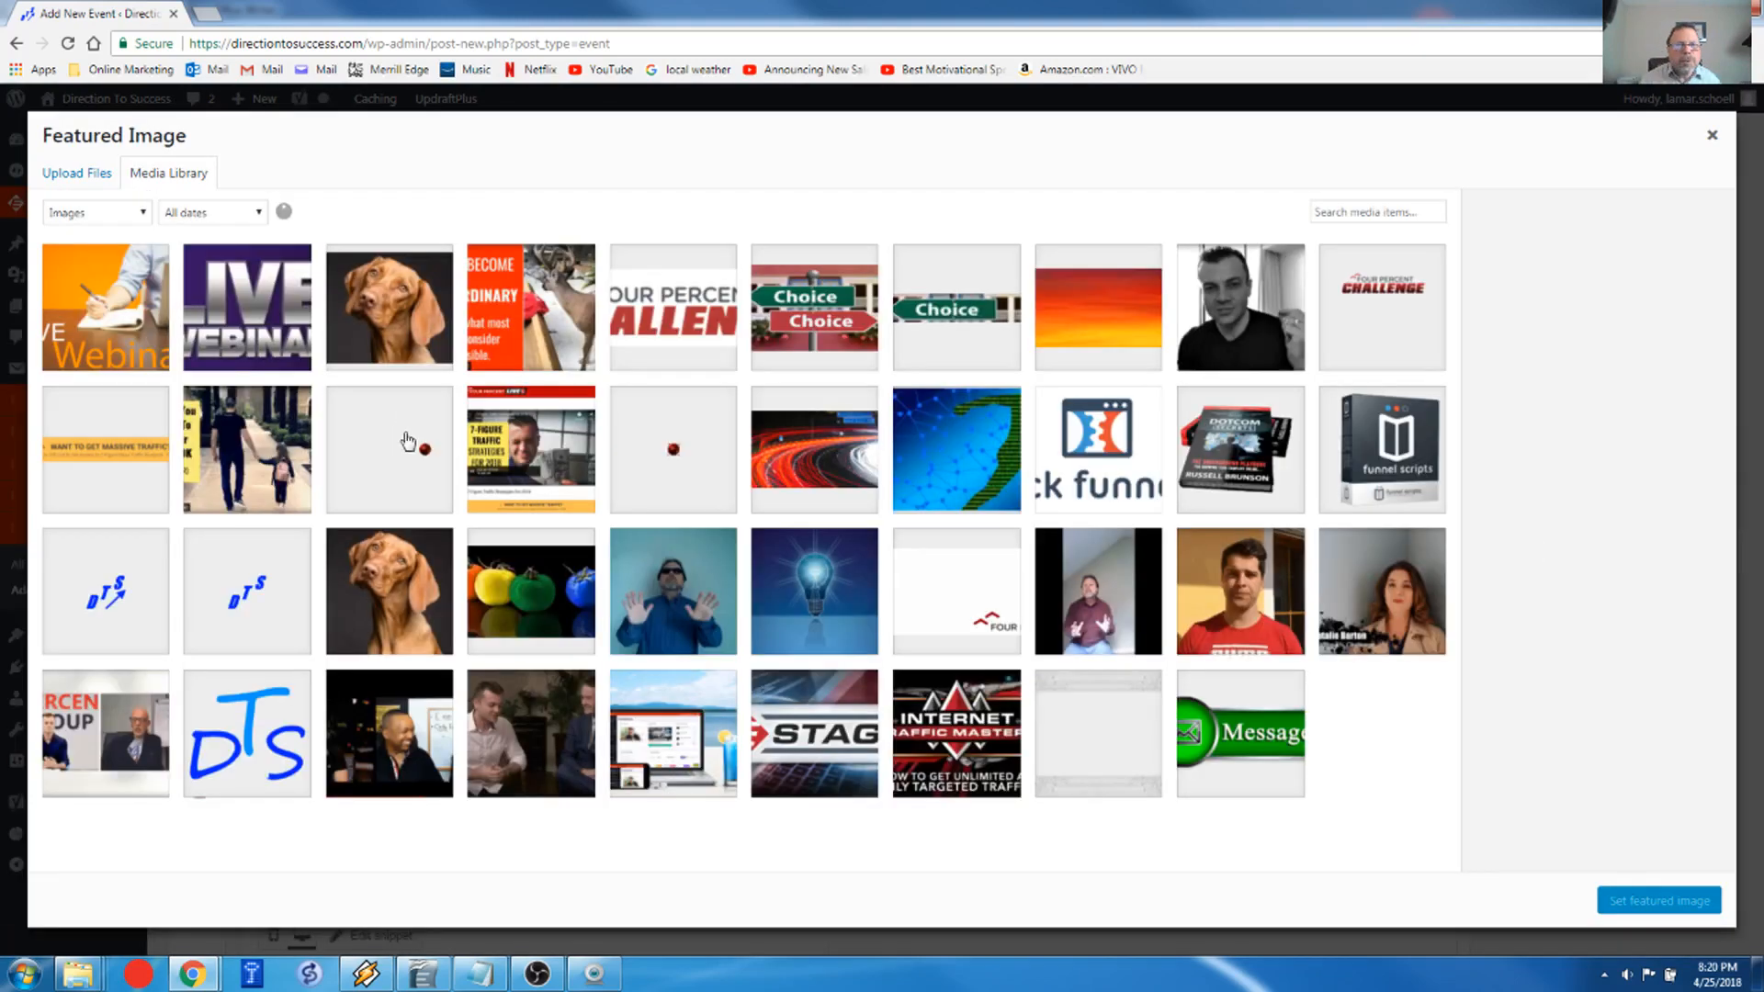
click(104, 306)
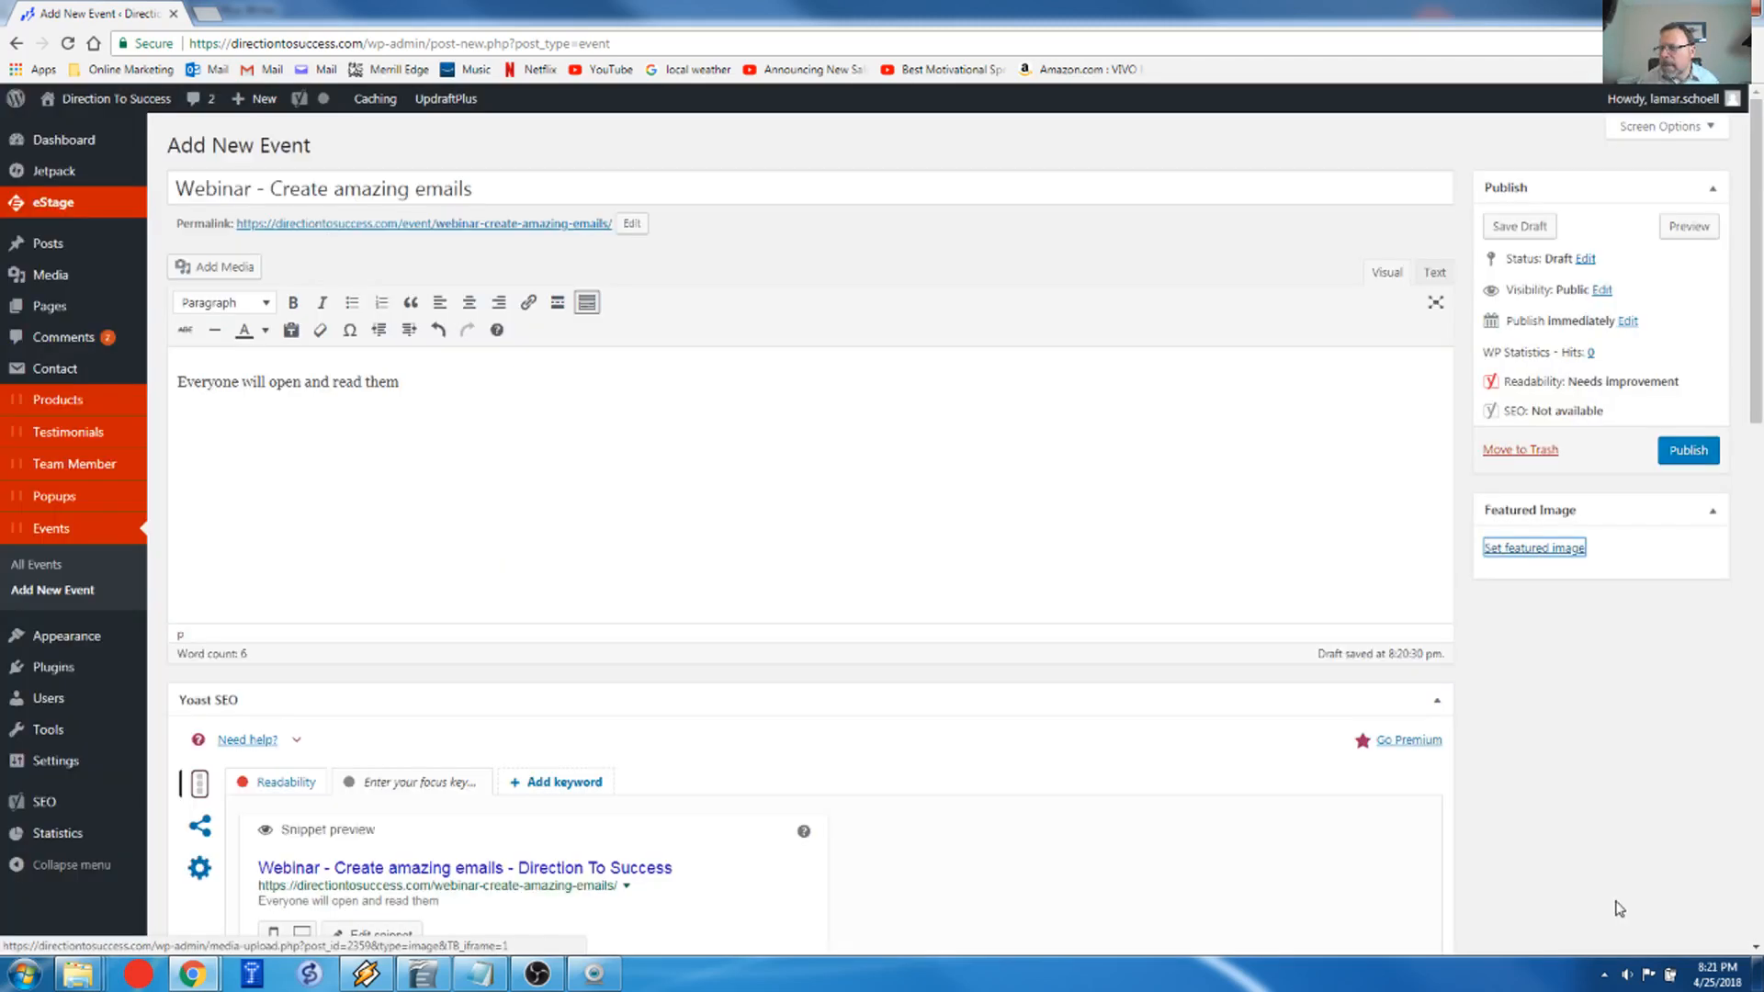
click(1533, 547)
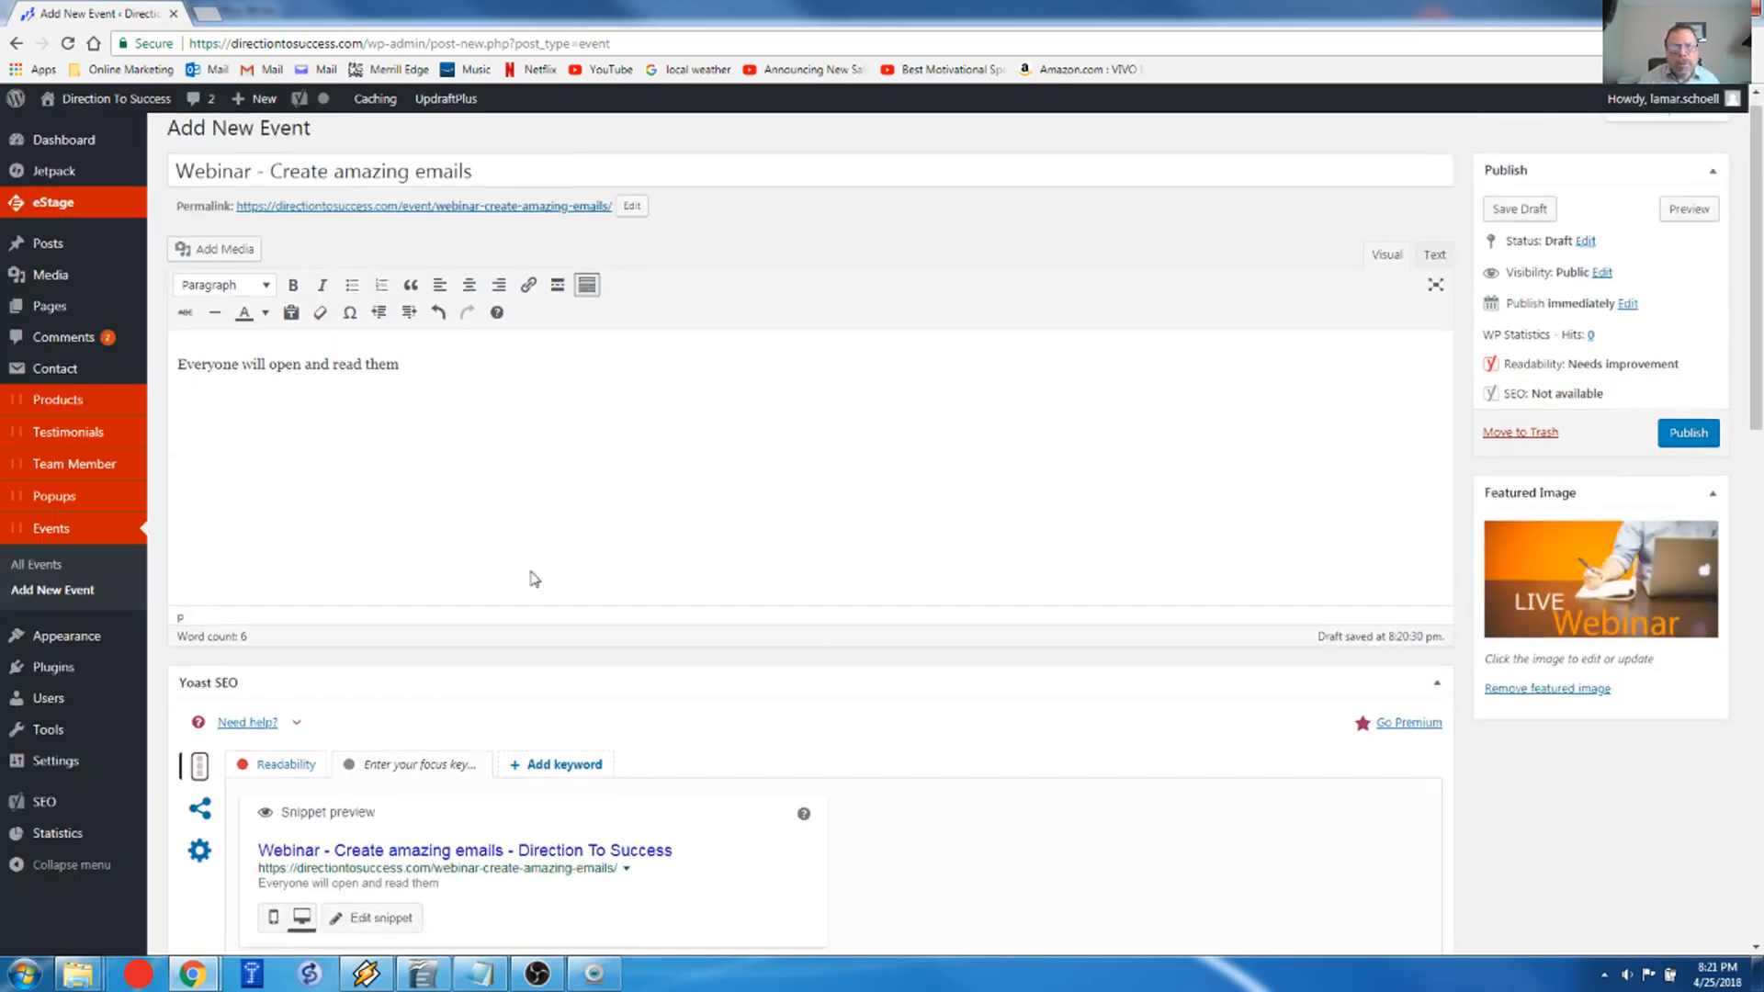
Step: Enter Event Time 'April 27 @ 8:00 PM ET' and Event Location 'Zoom Hangout'
scroll(down, 3)
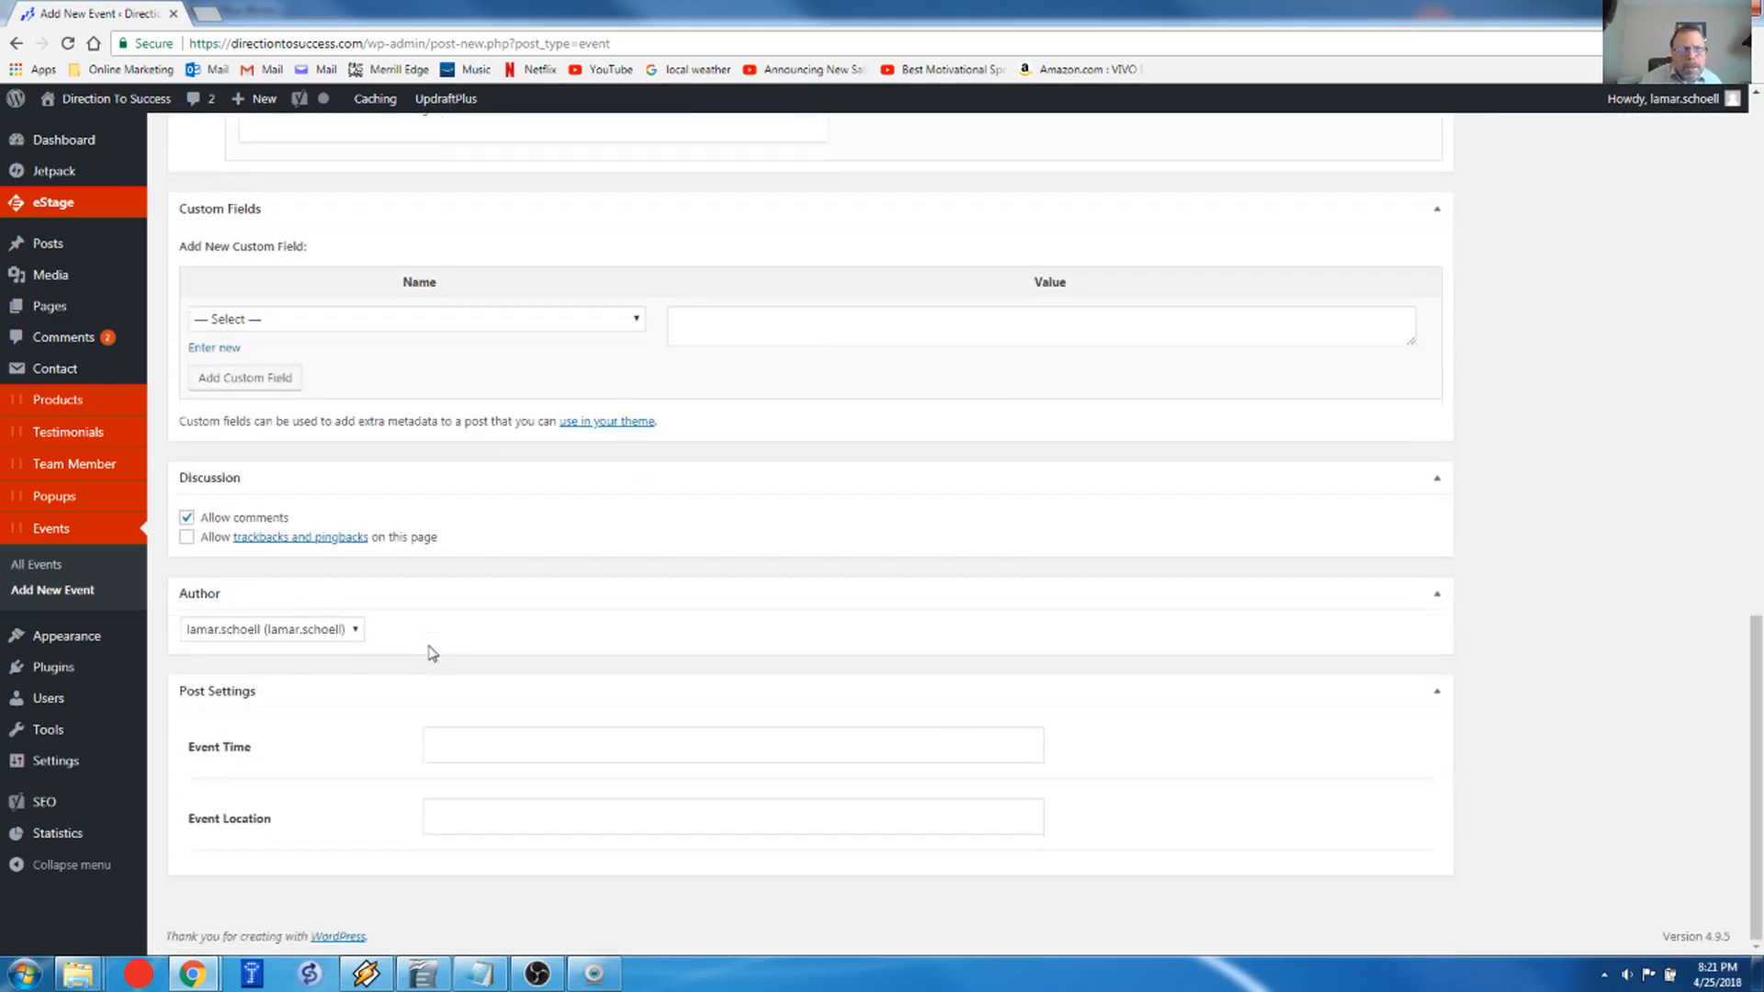
mouse_move(301, 766)
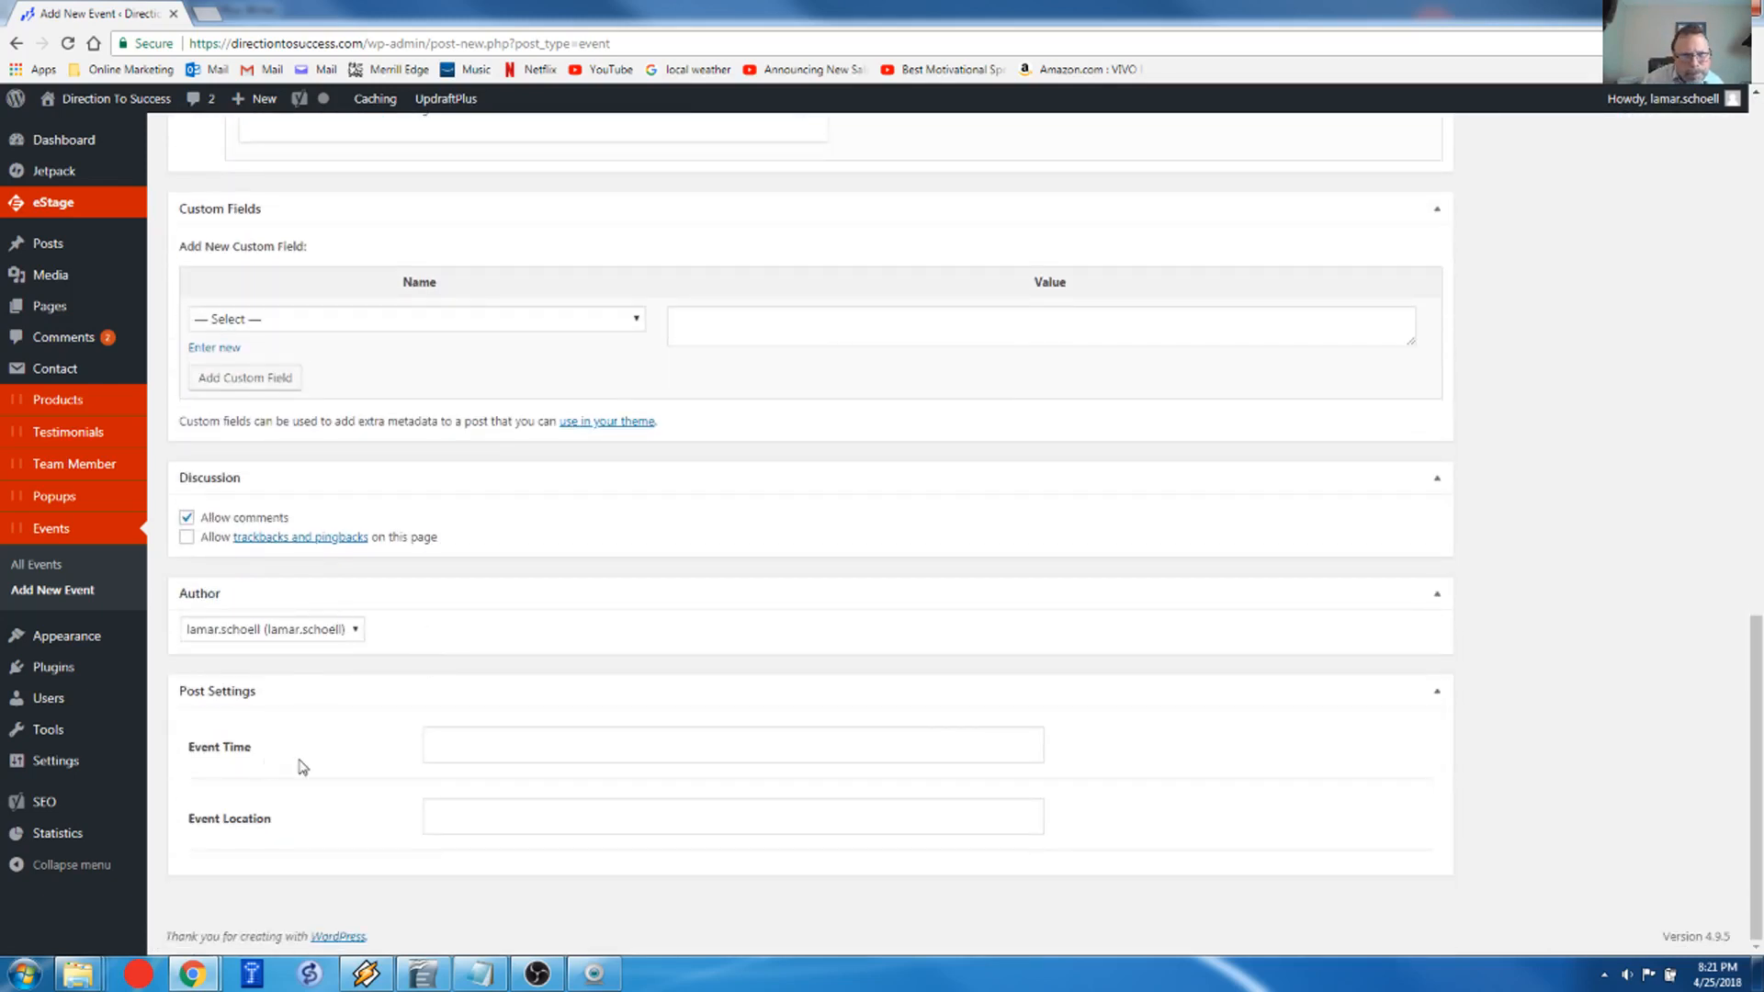
click(731, 745)
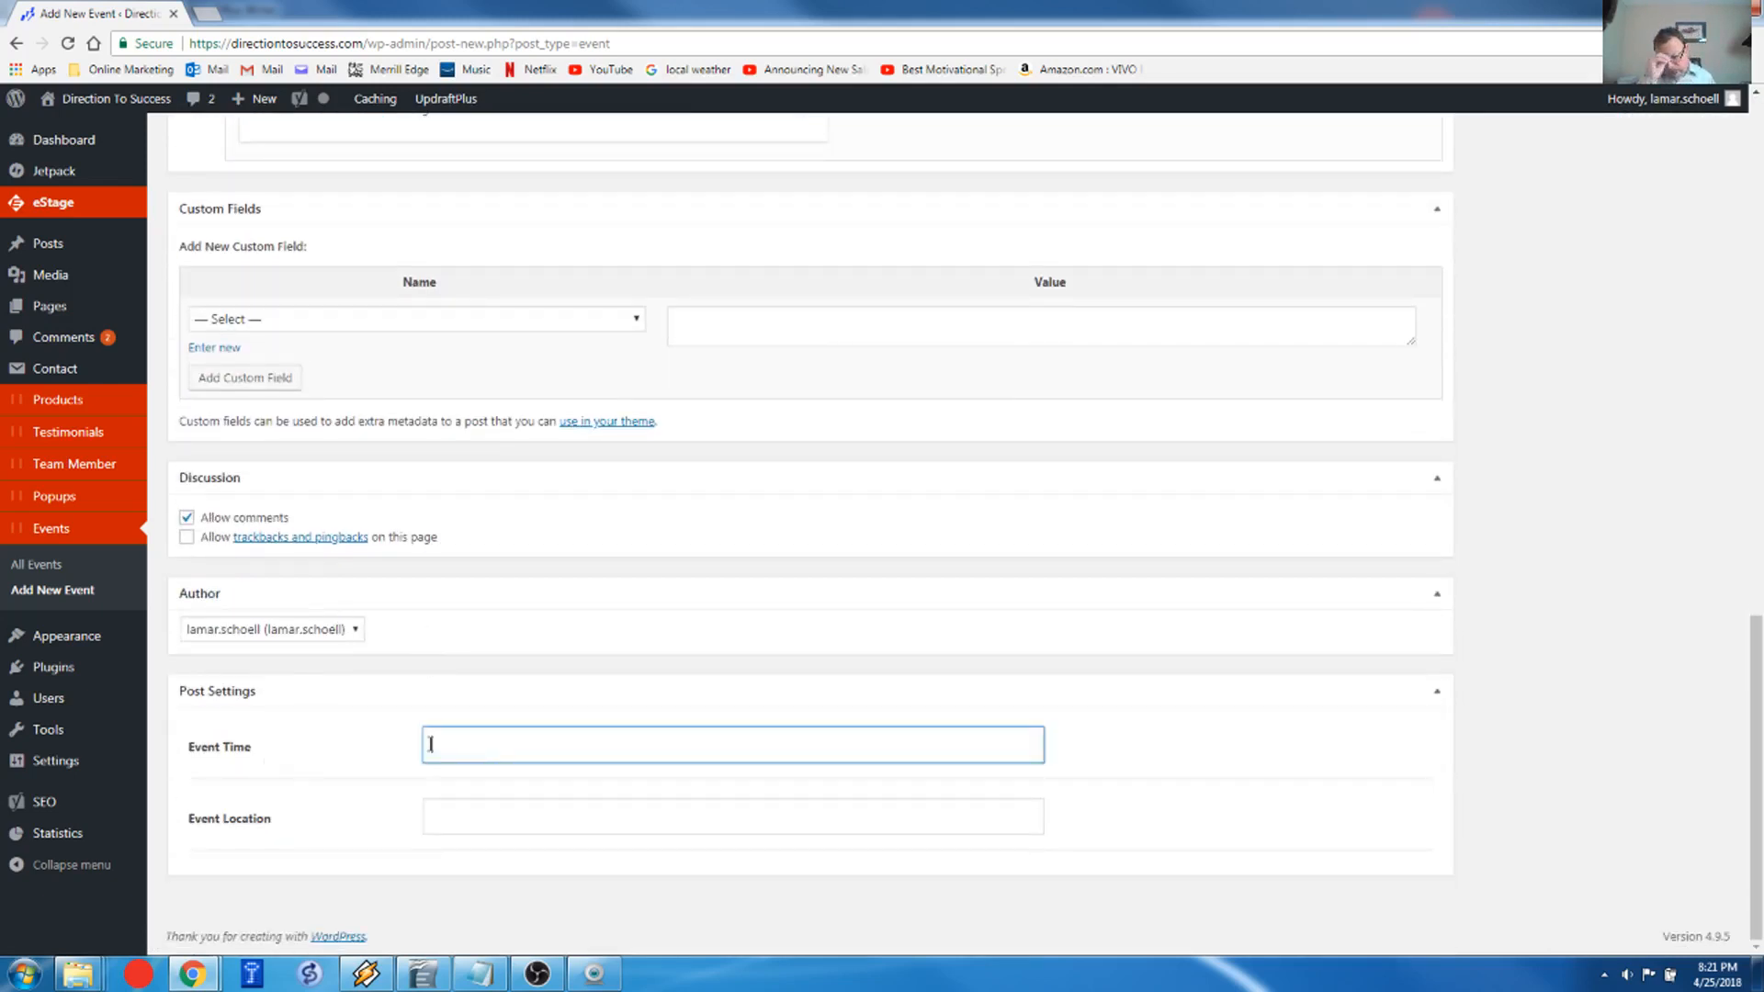
text(A)
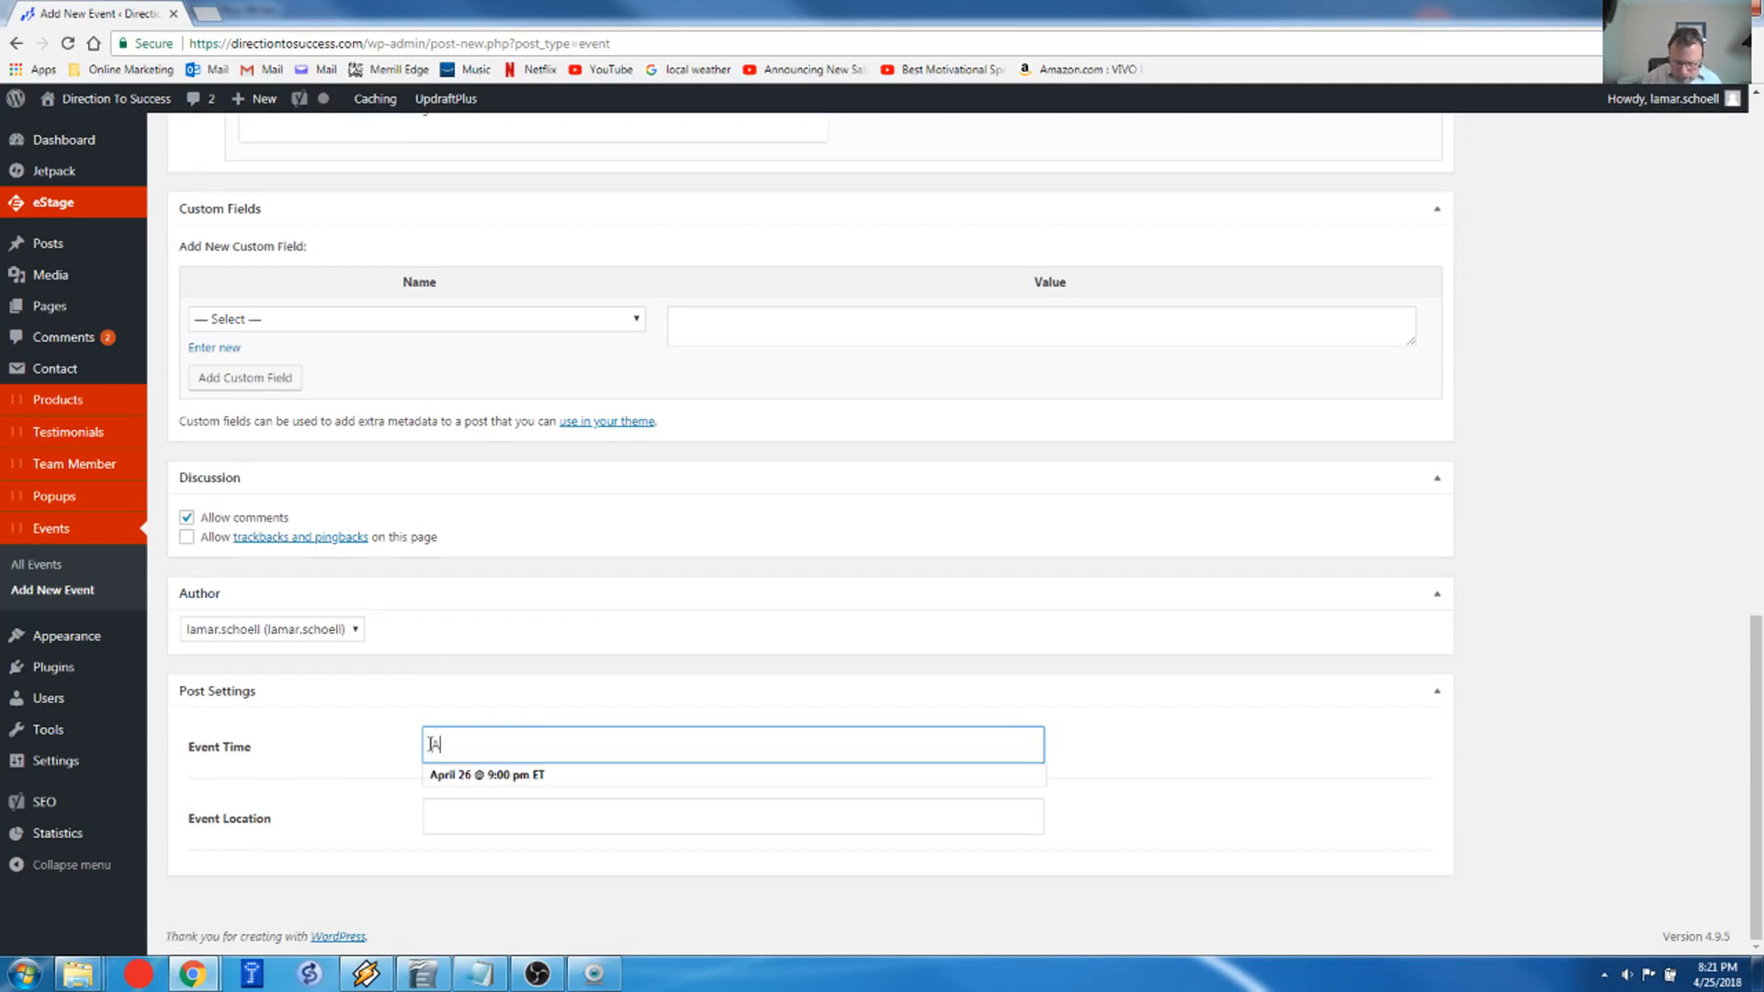
text(April 27 @)
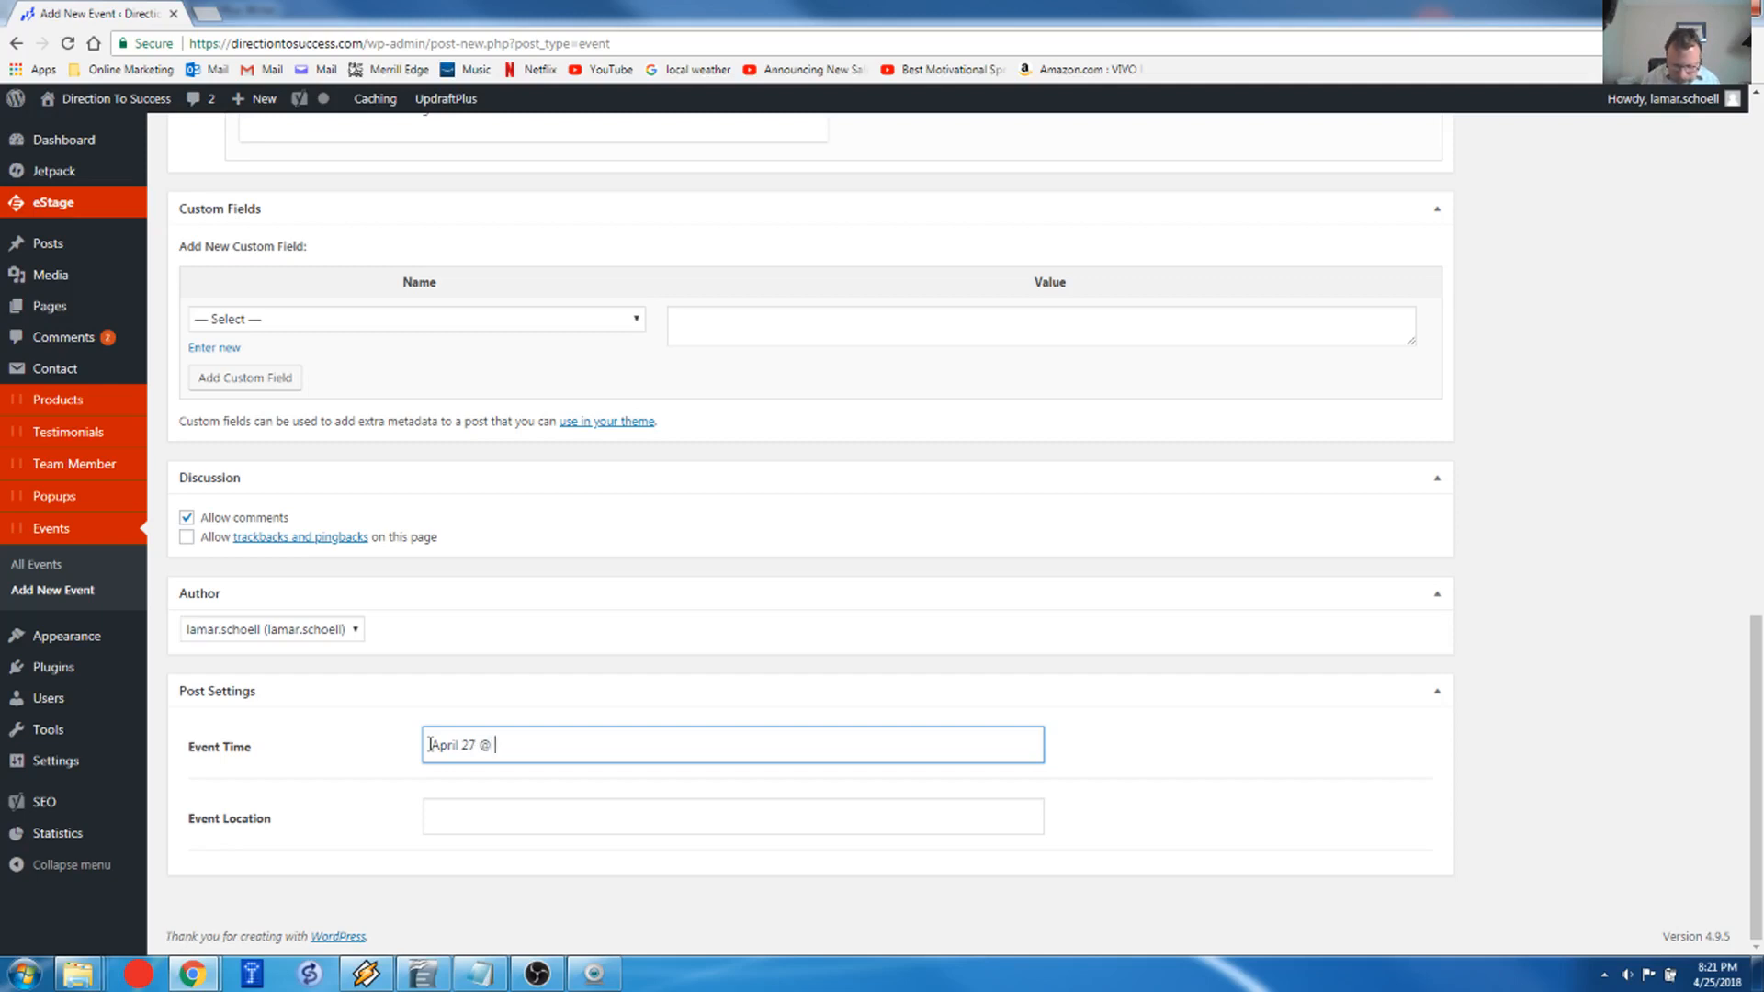
text(8)
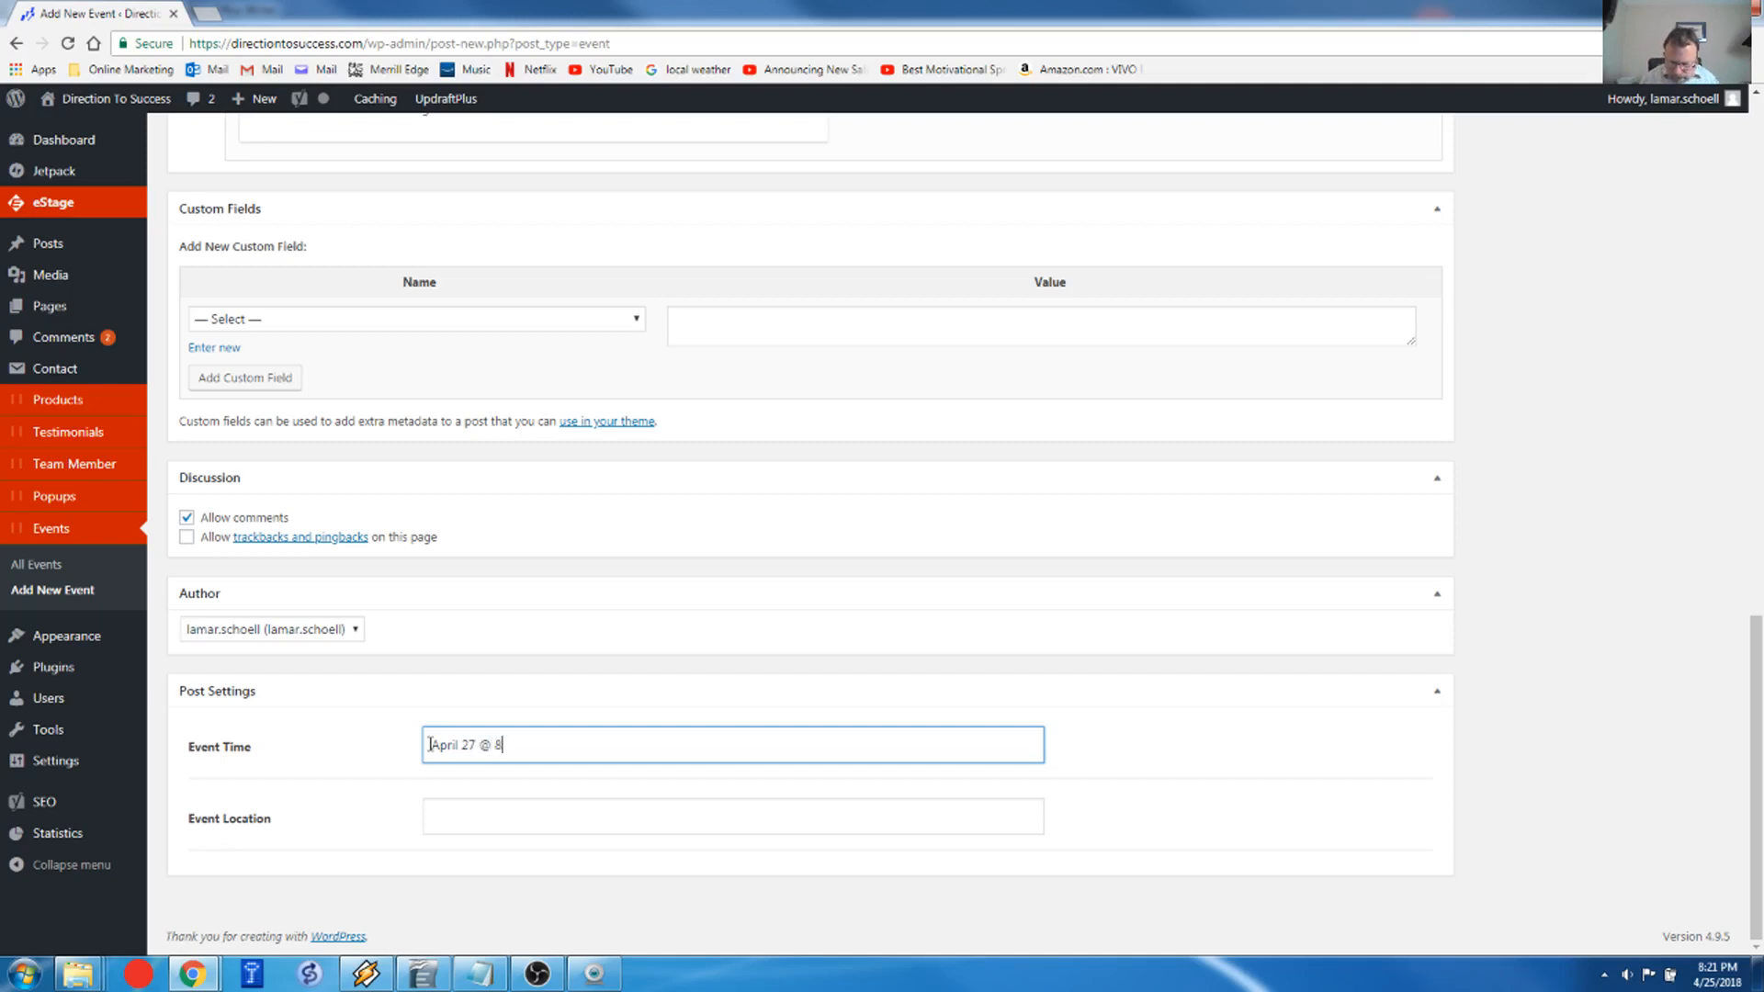
text(00 PM ET)
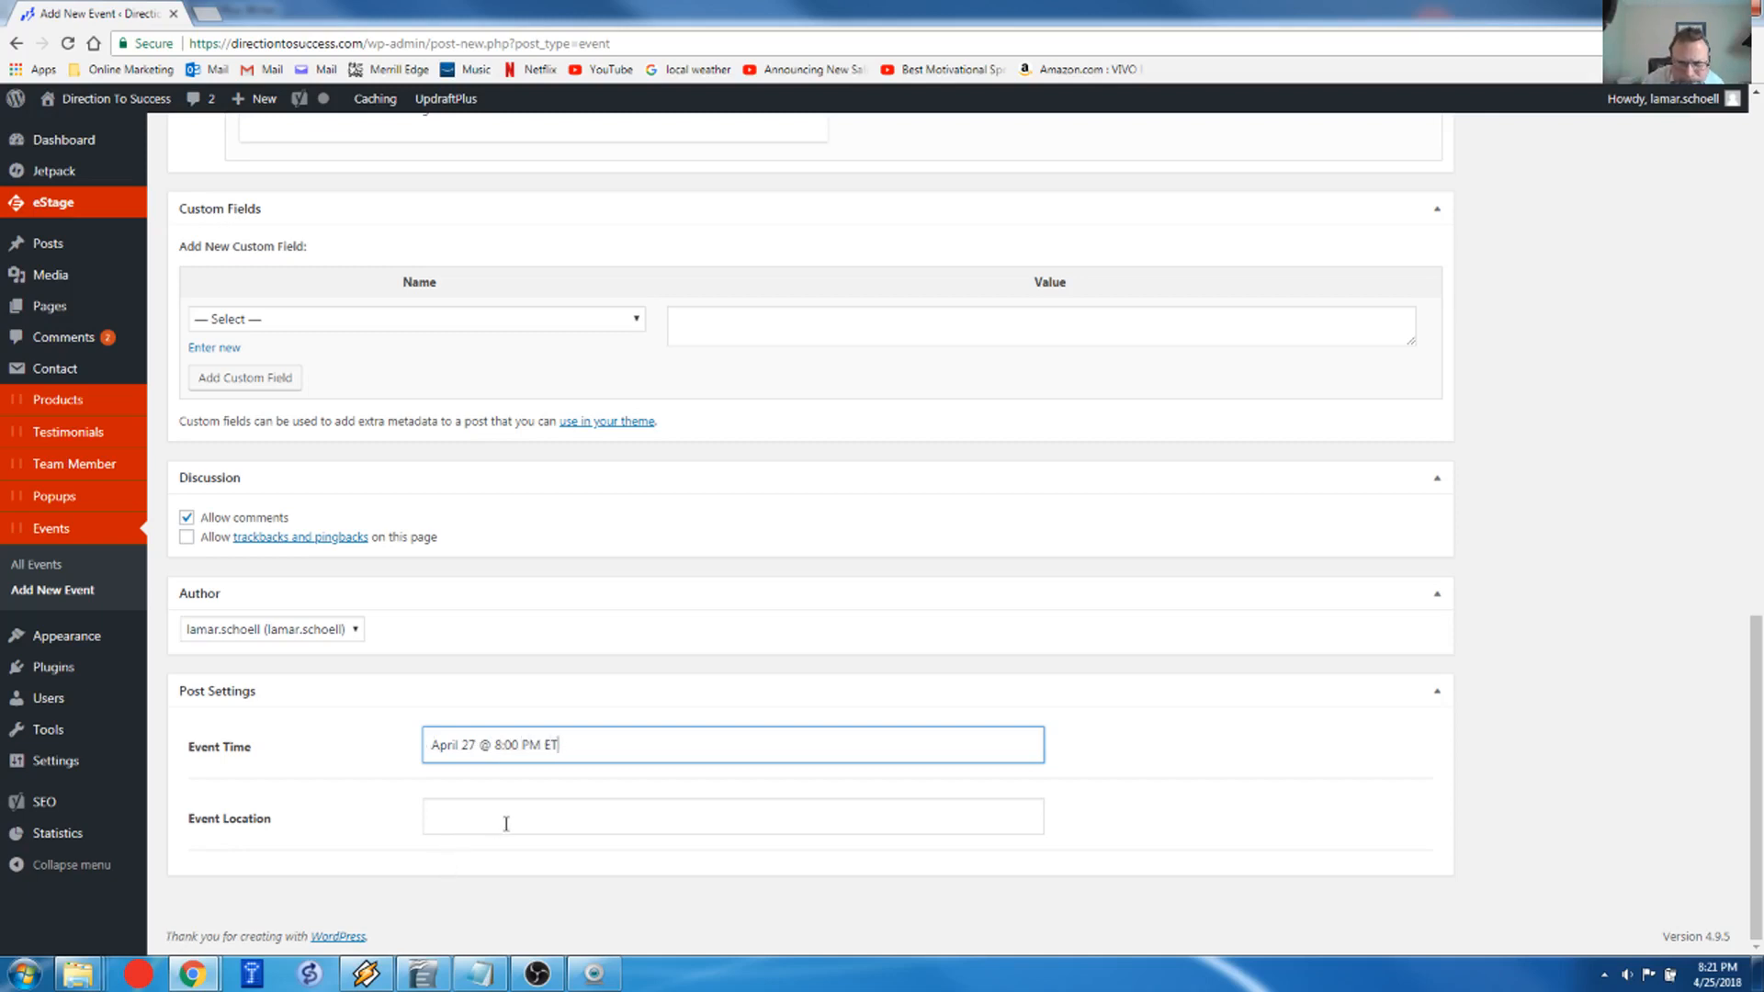
click(731, 817)
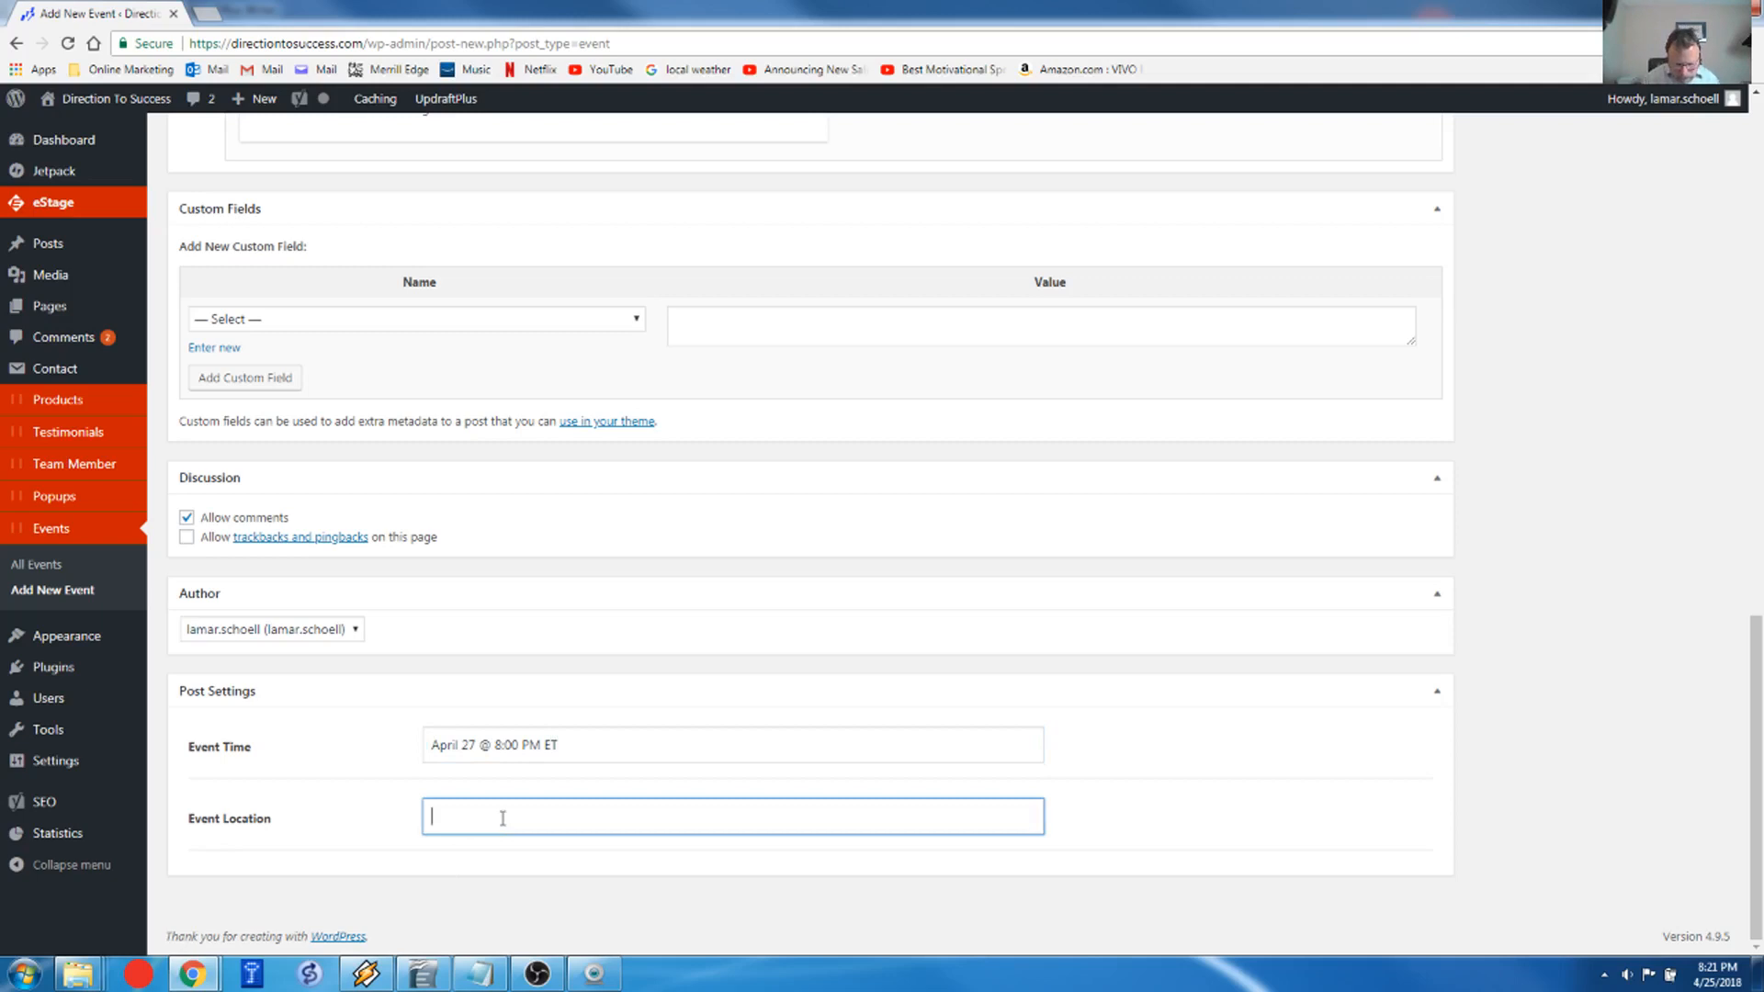
text(Zoom)
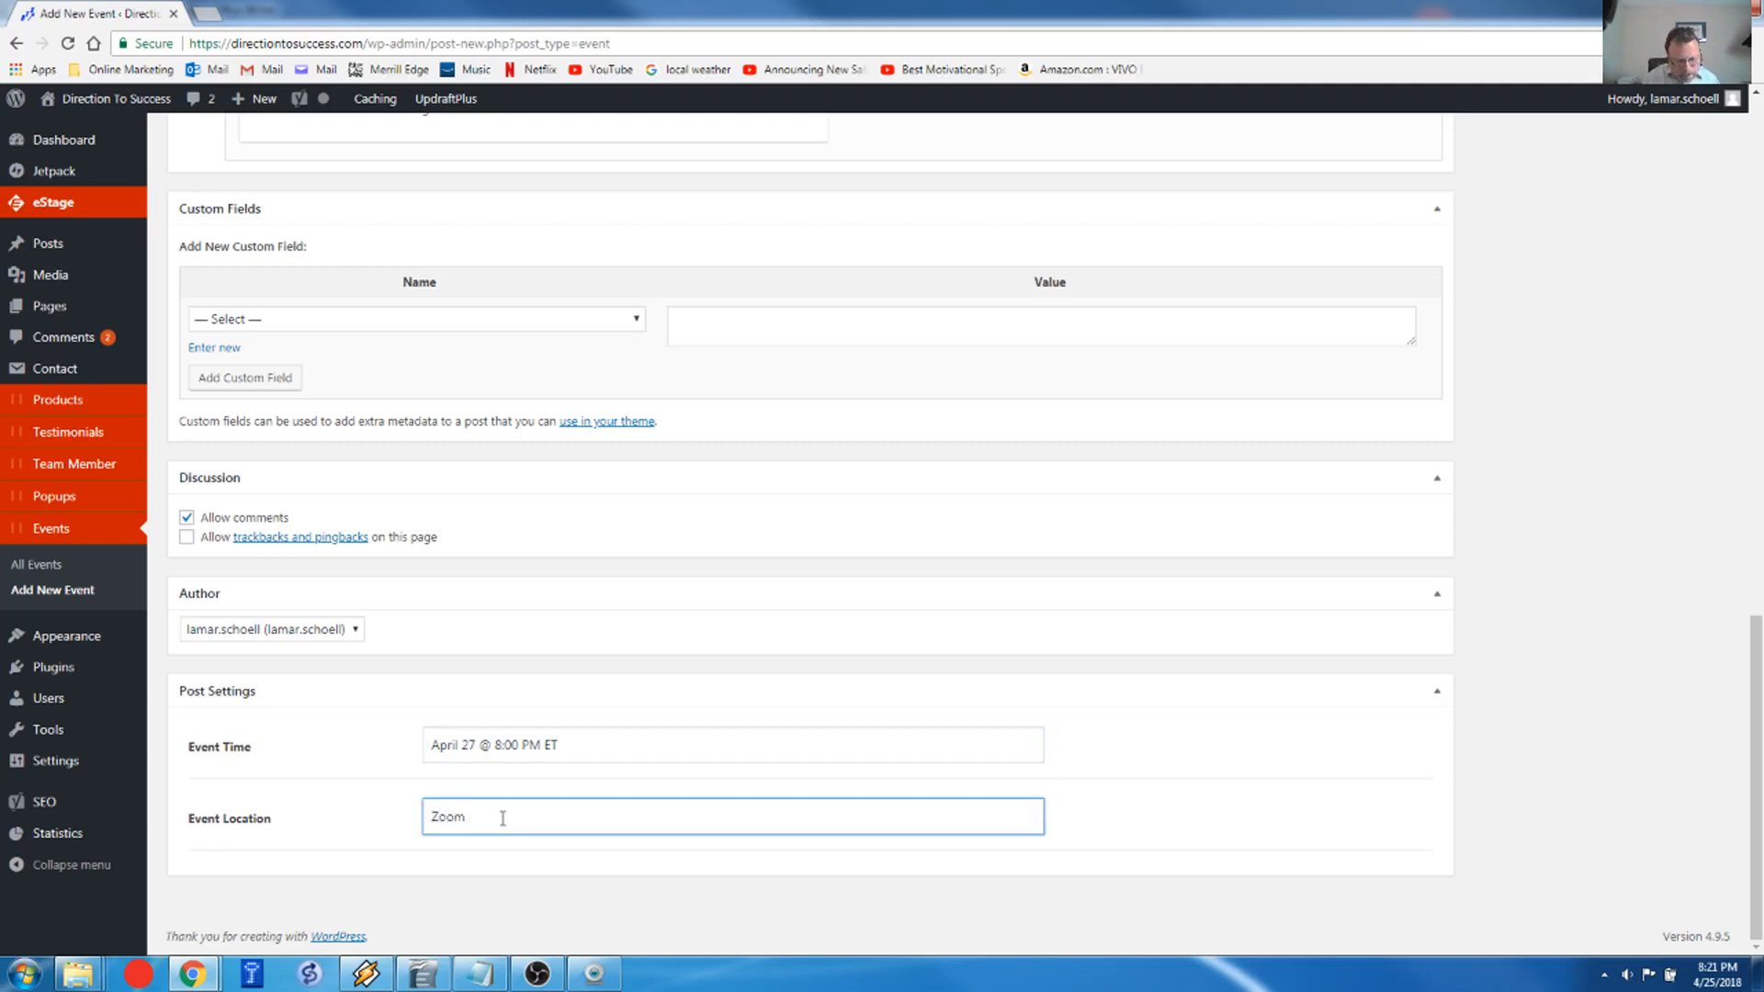
text(Ha)
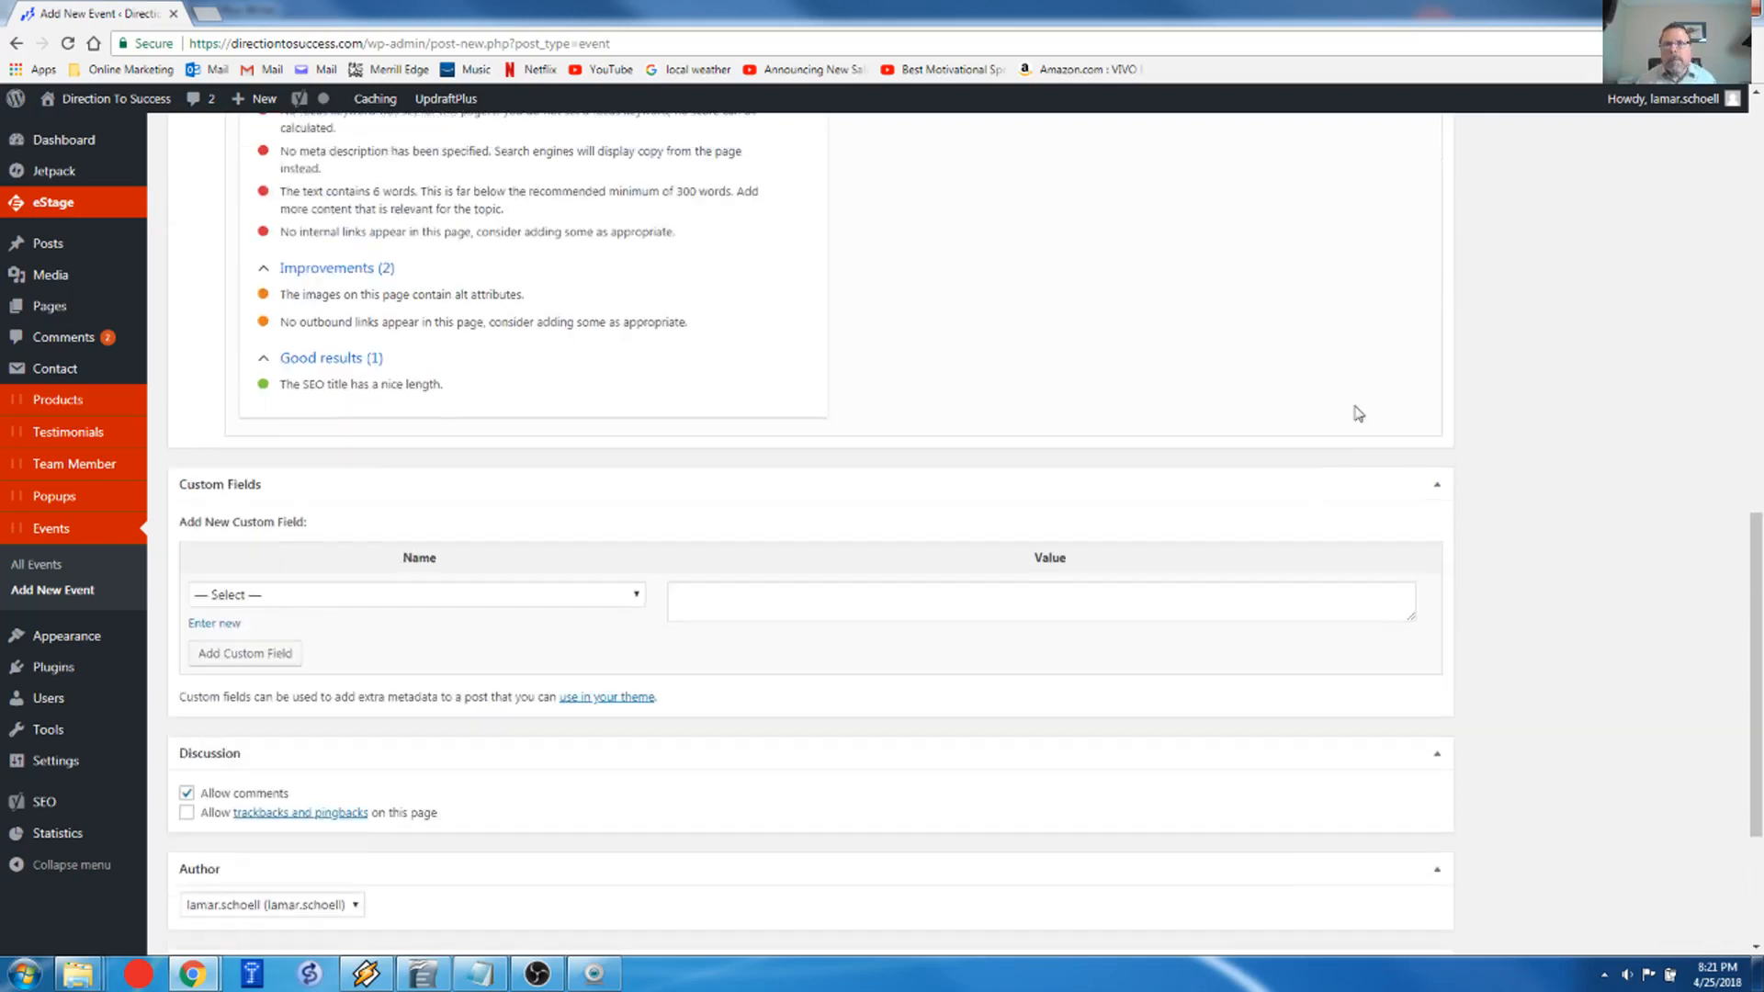
Step: Publish the 'Webinar - Create amazing emails' event, then go to All Pages
scroll(up, 3)
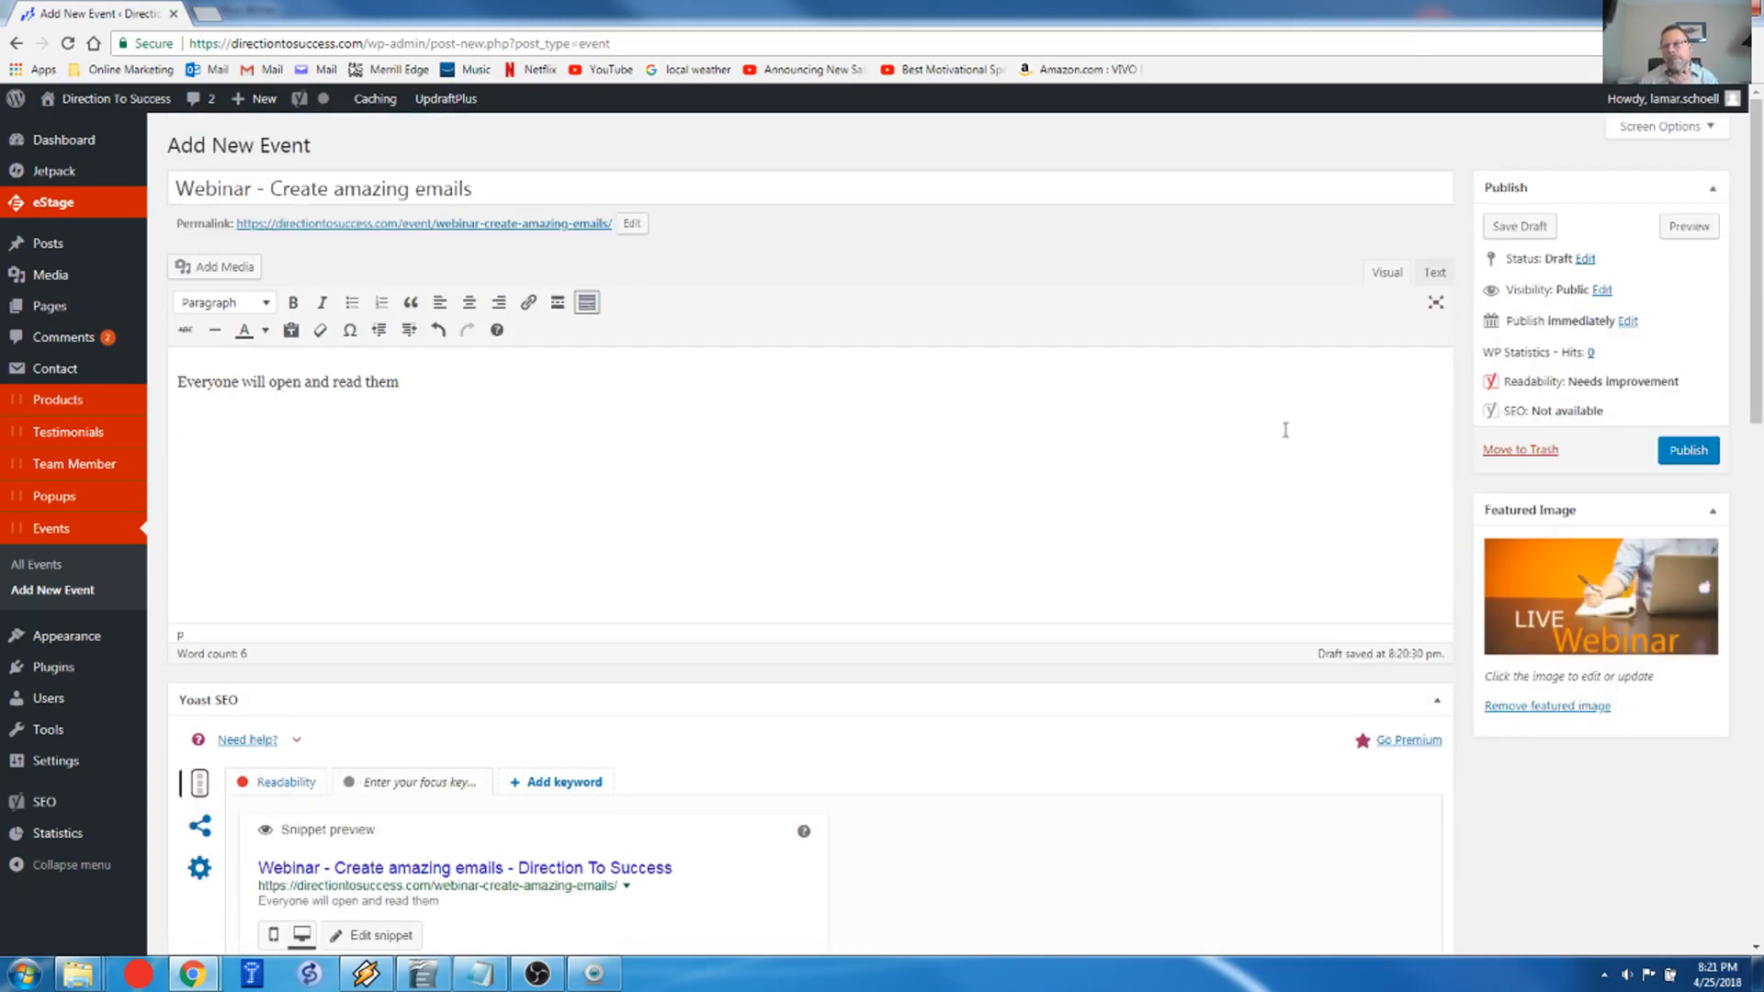
click(1687, 450)
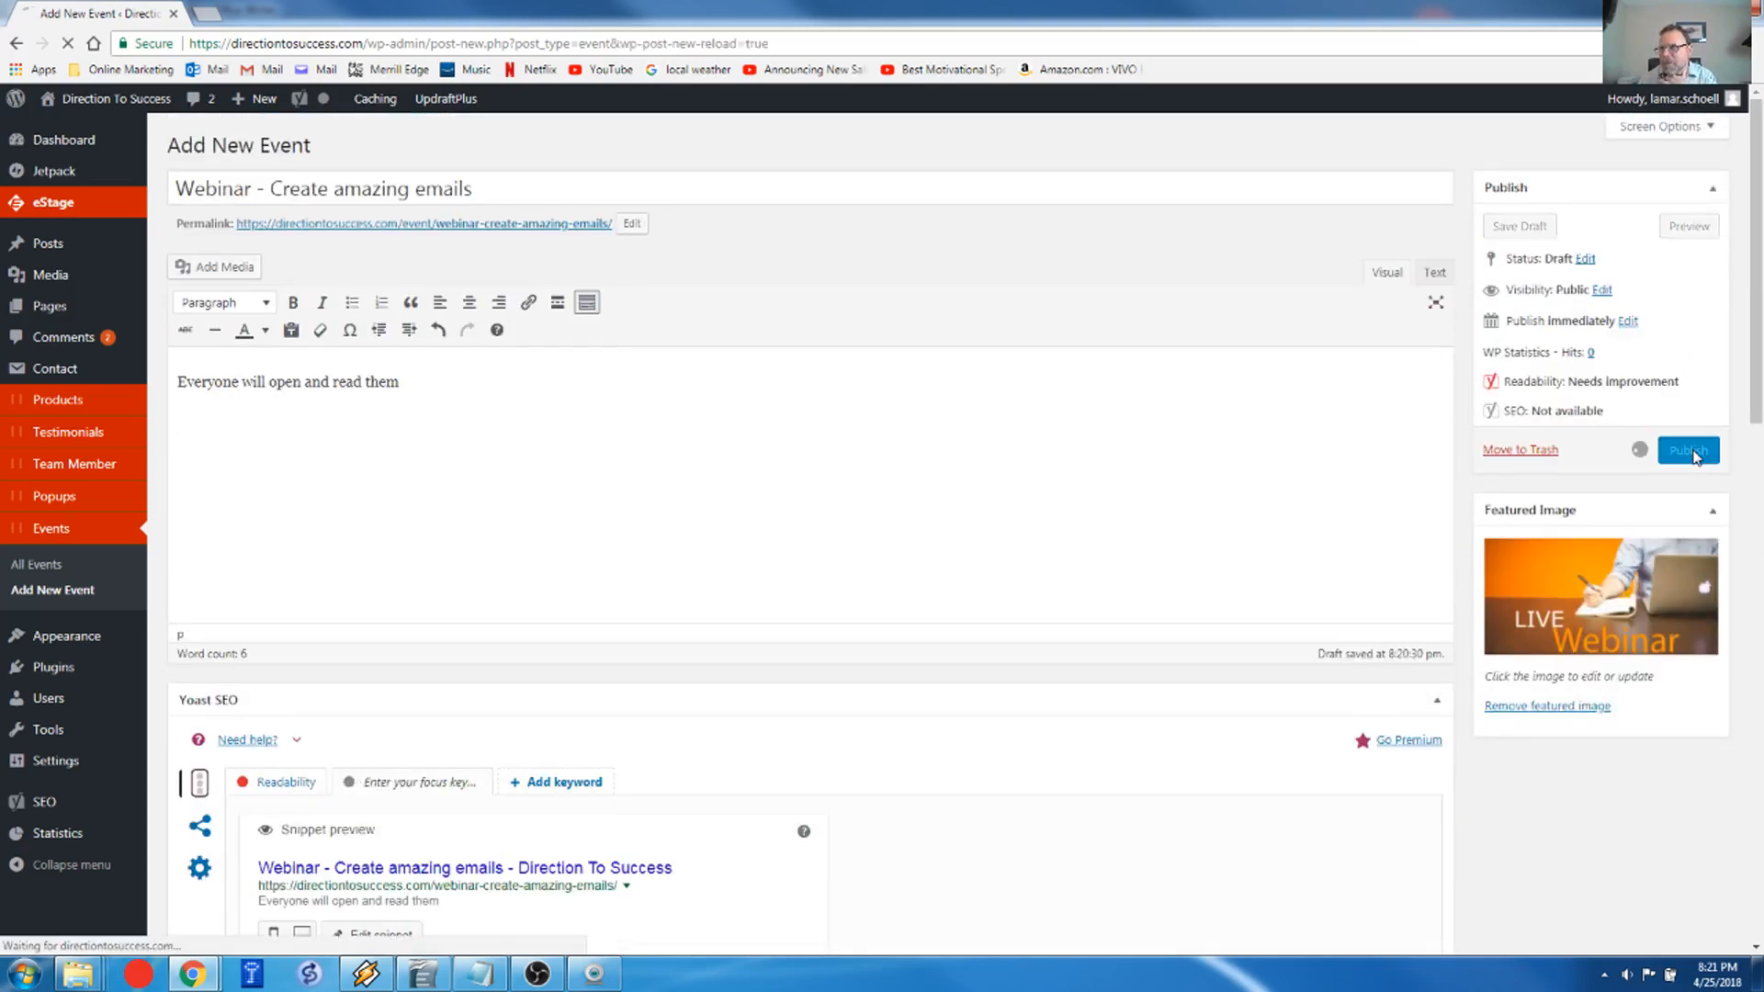
click(1688, 449)
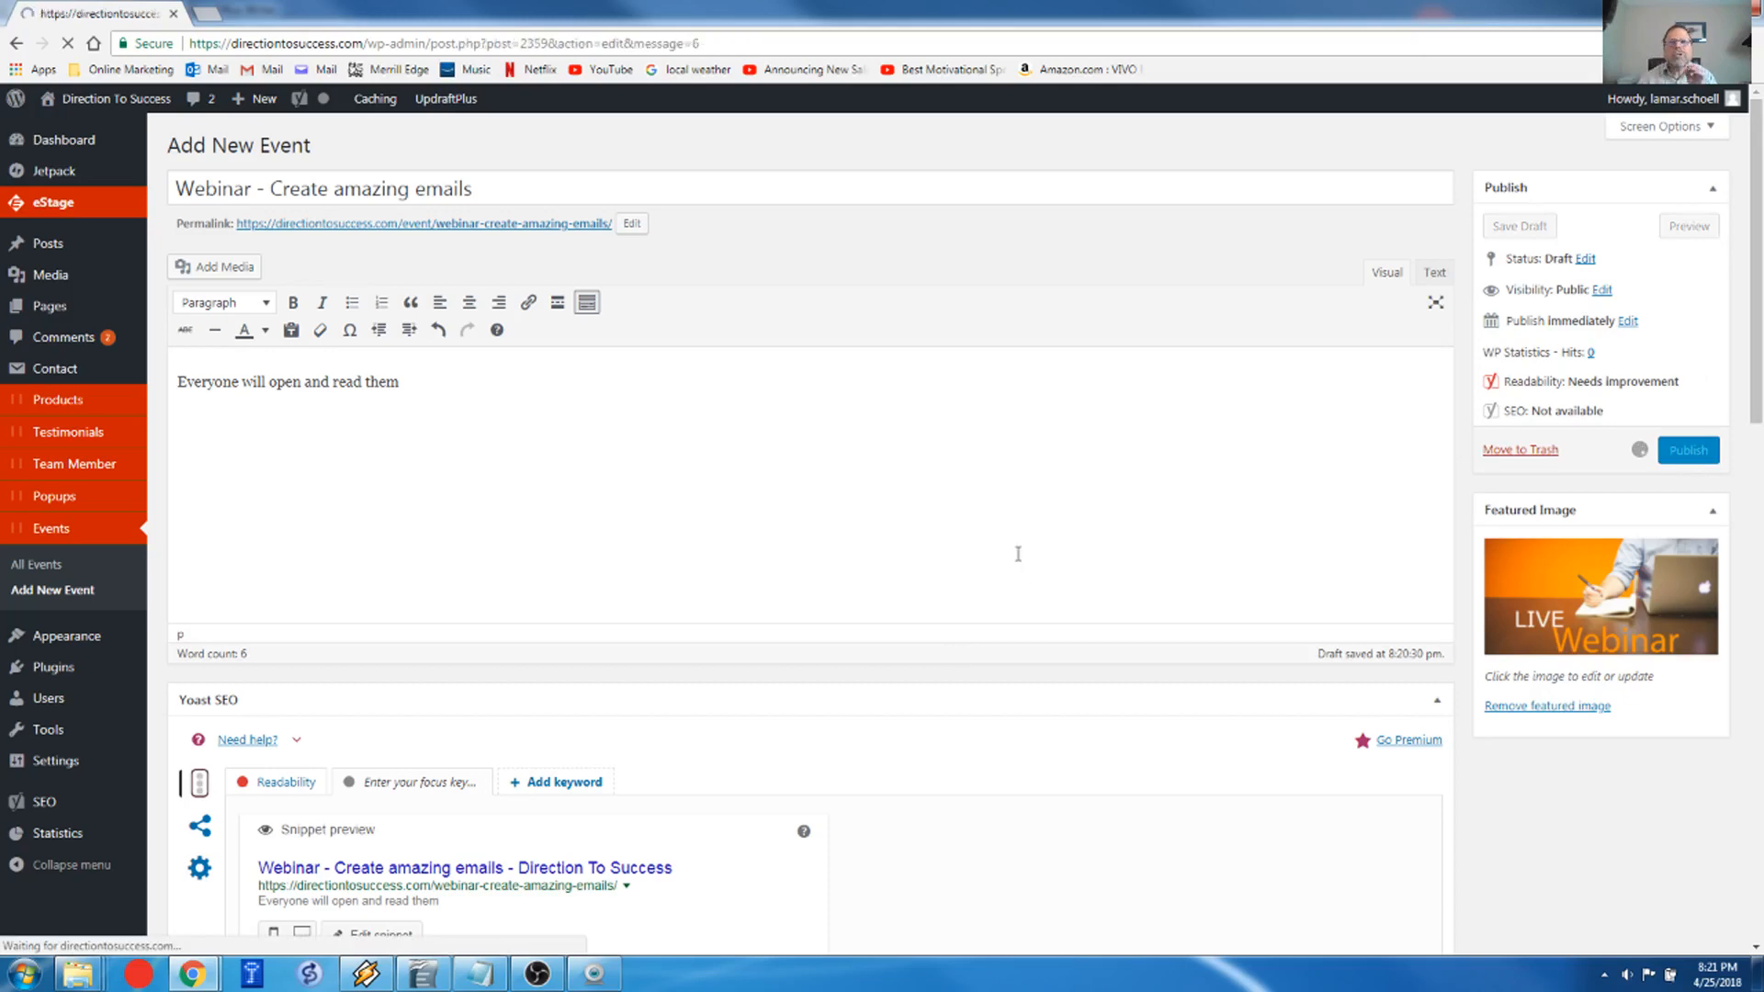
click(1686, 449)
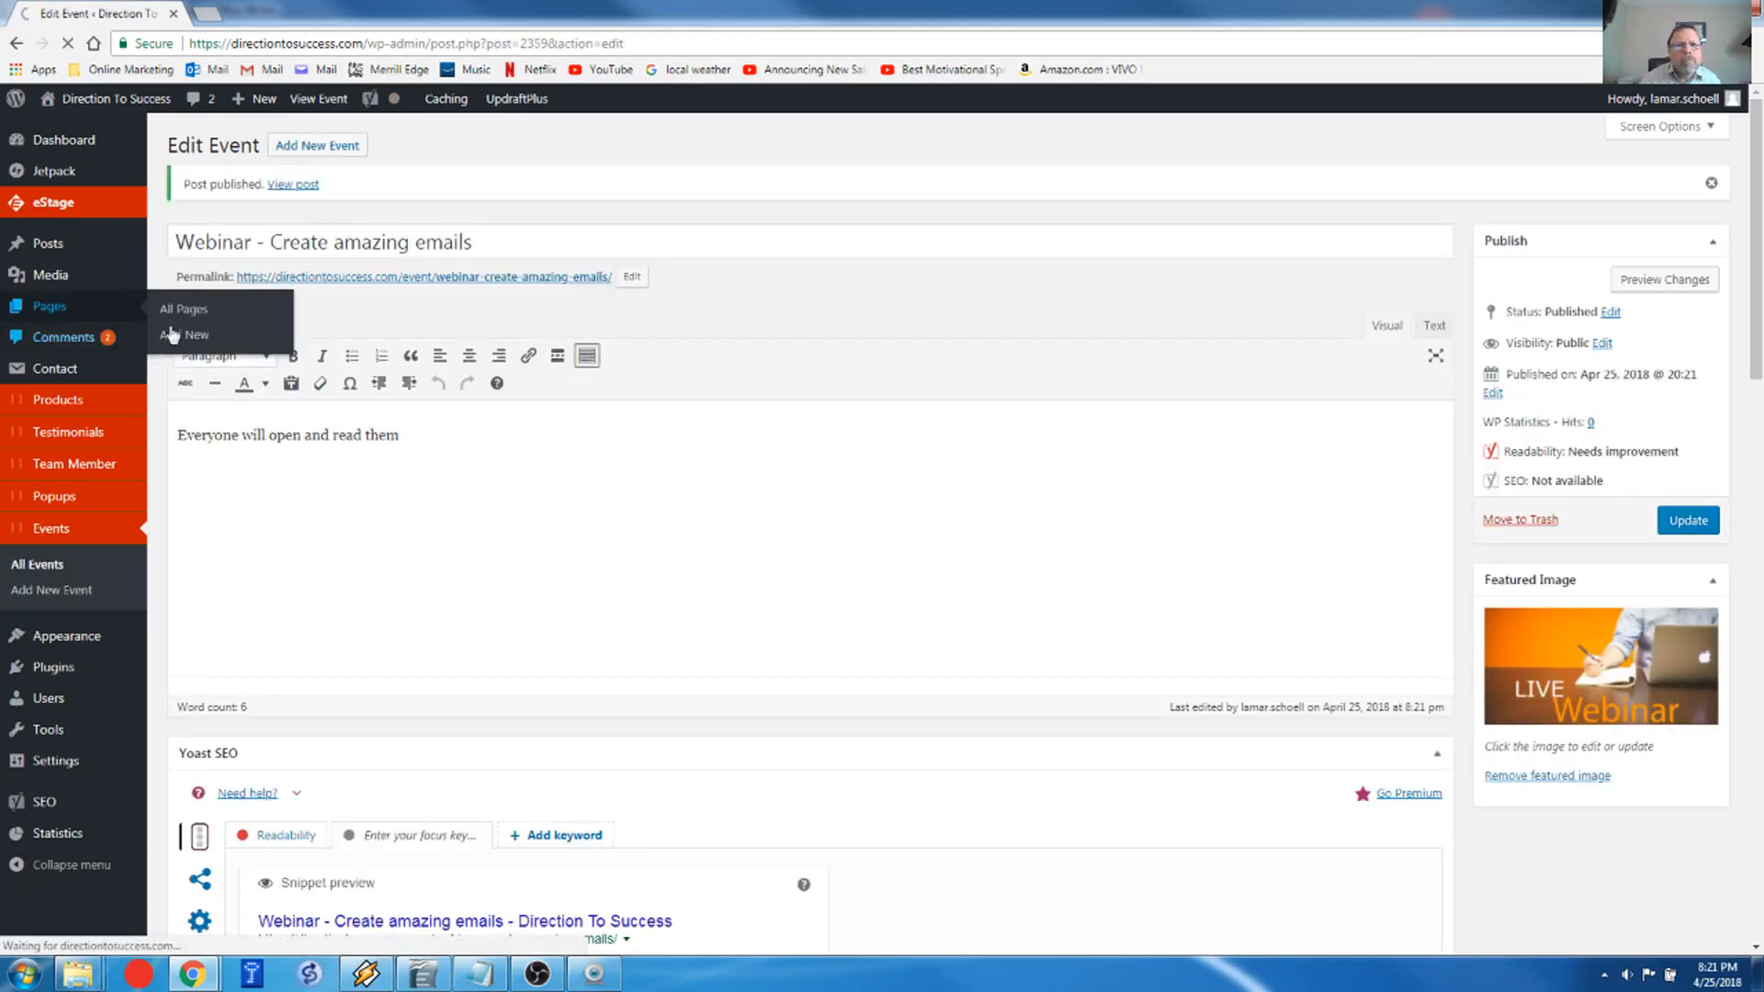
click(182, 309)
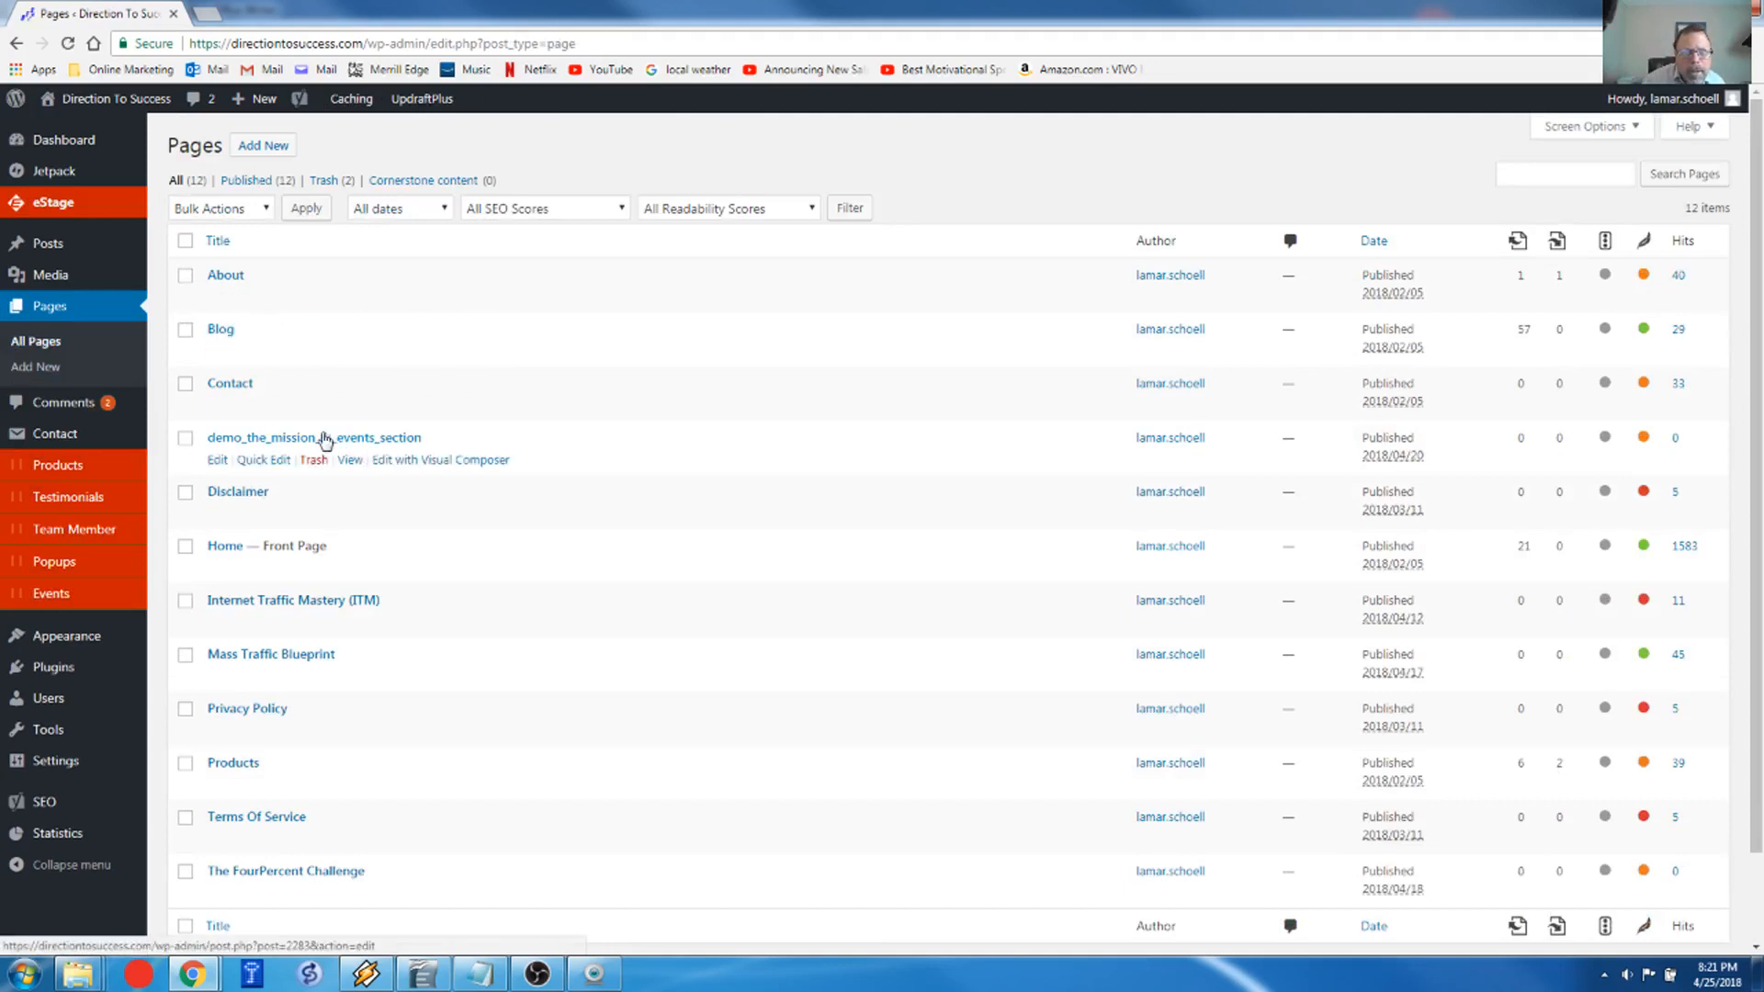
Step: Open the demo_the_mission_&_events_section page and preview its changes
click(314, 437)
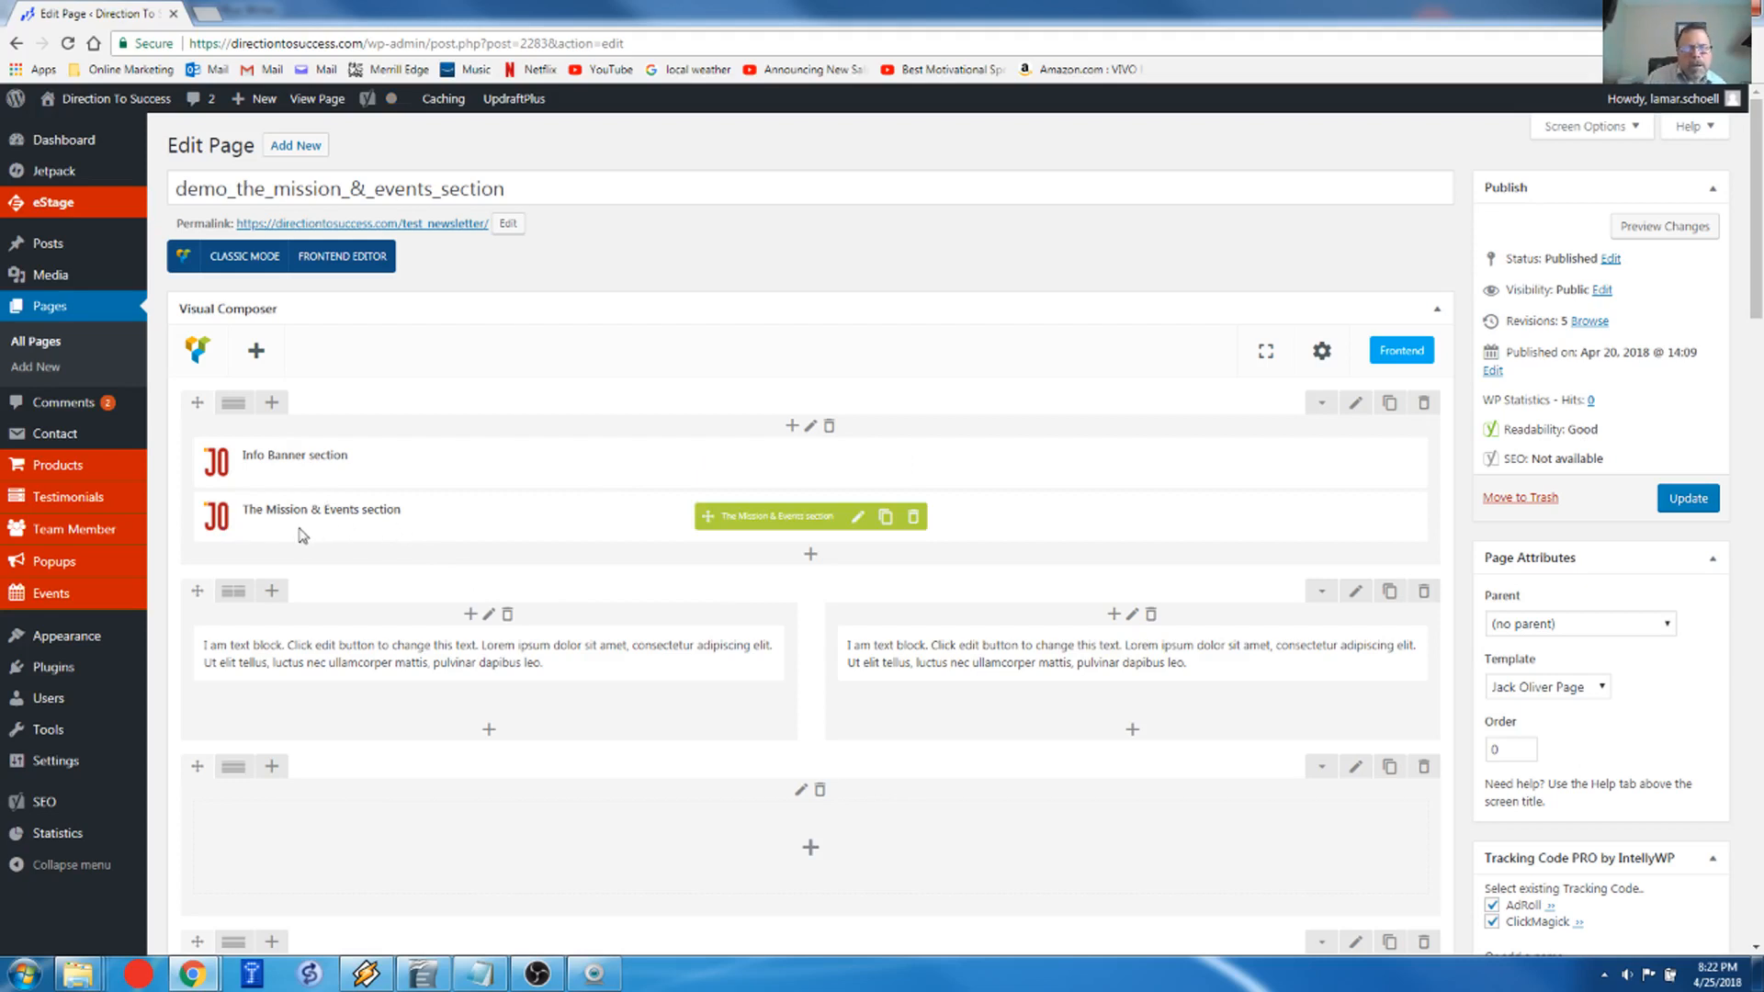
mouse_move(366, 524)
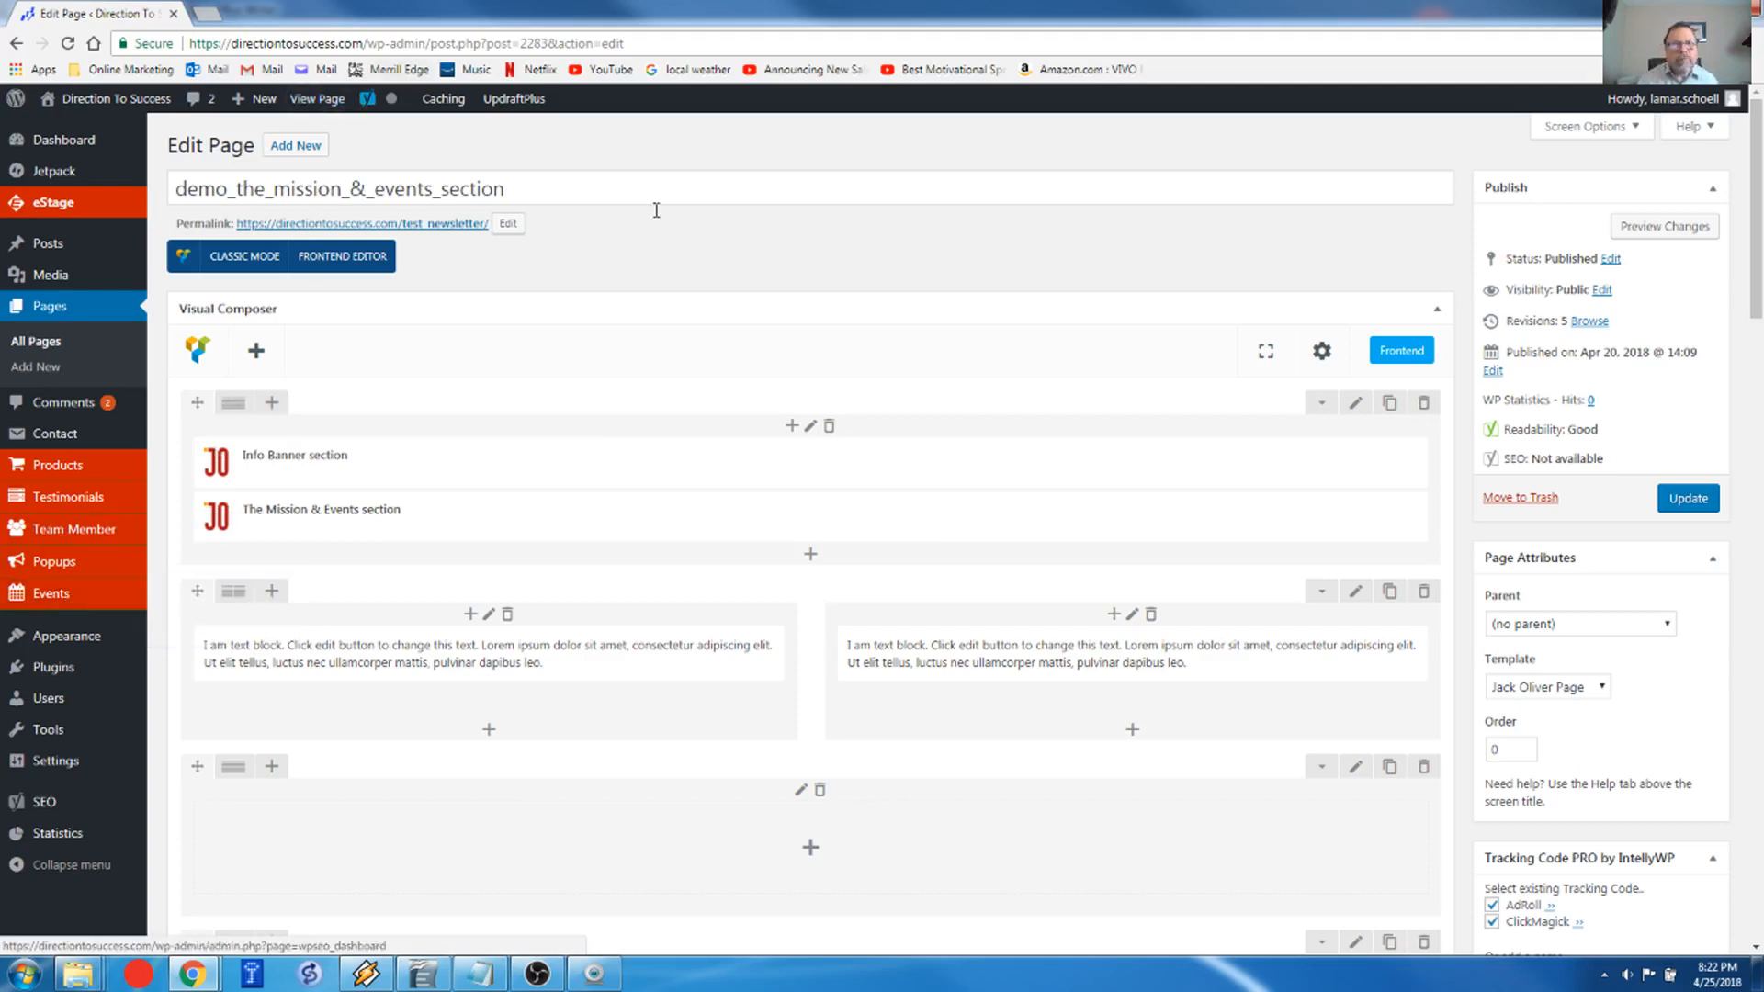
click(1664, 226)
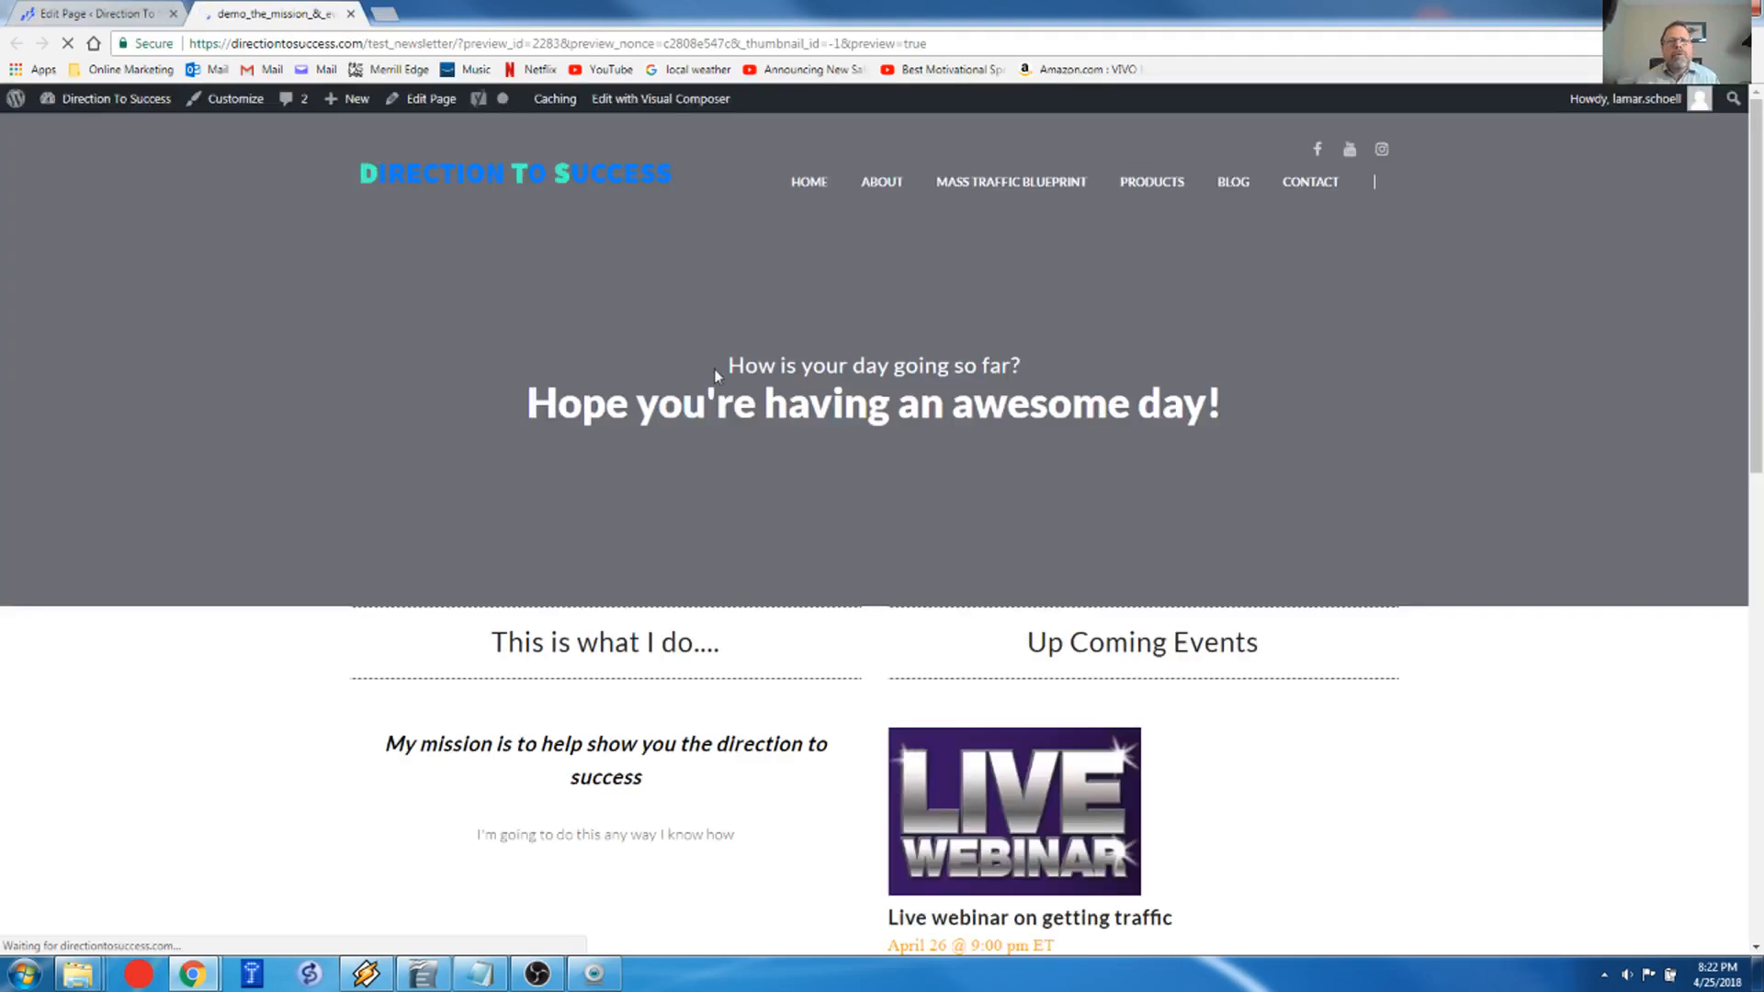
scroll(down, 3)
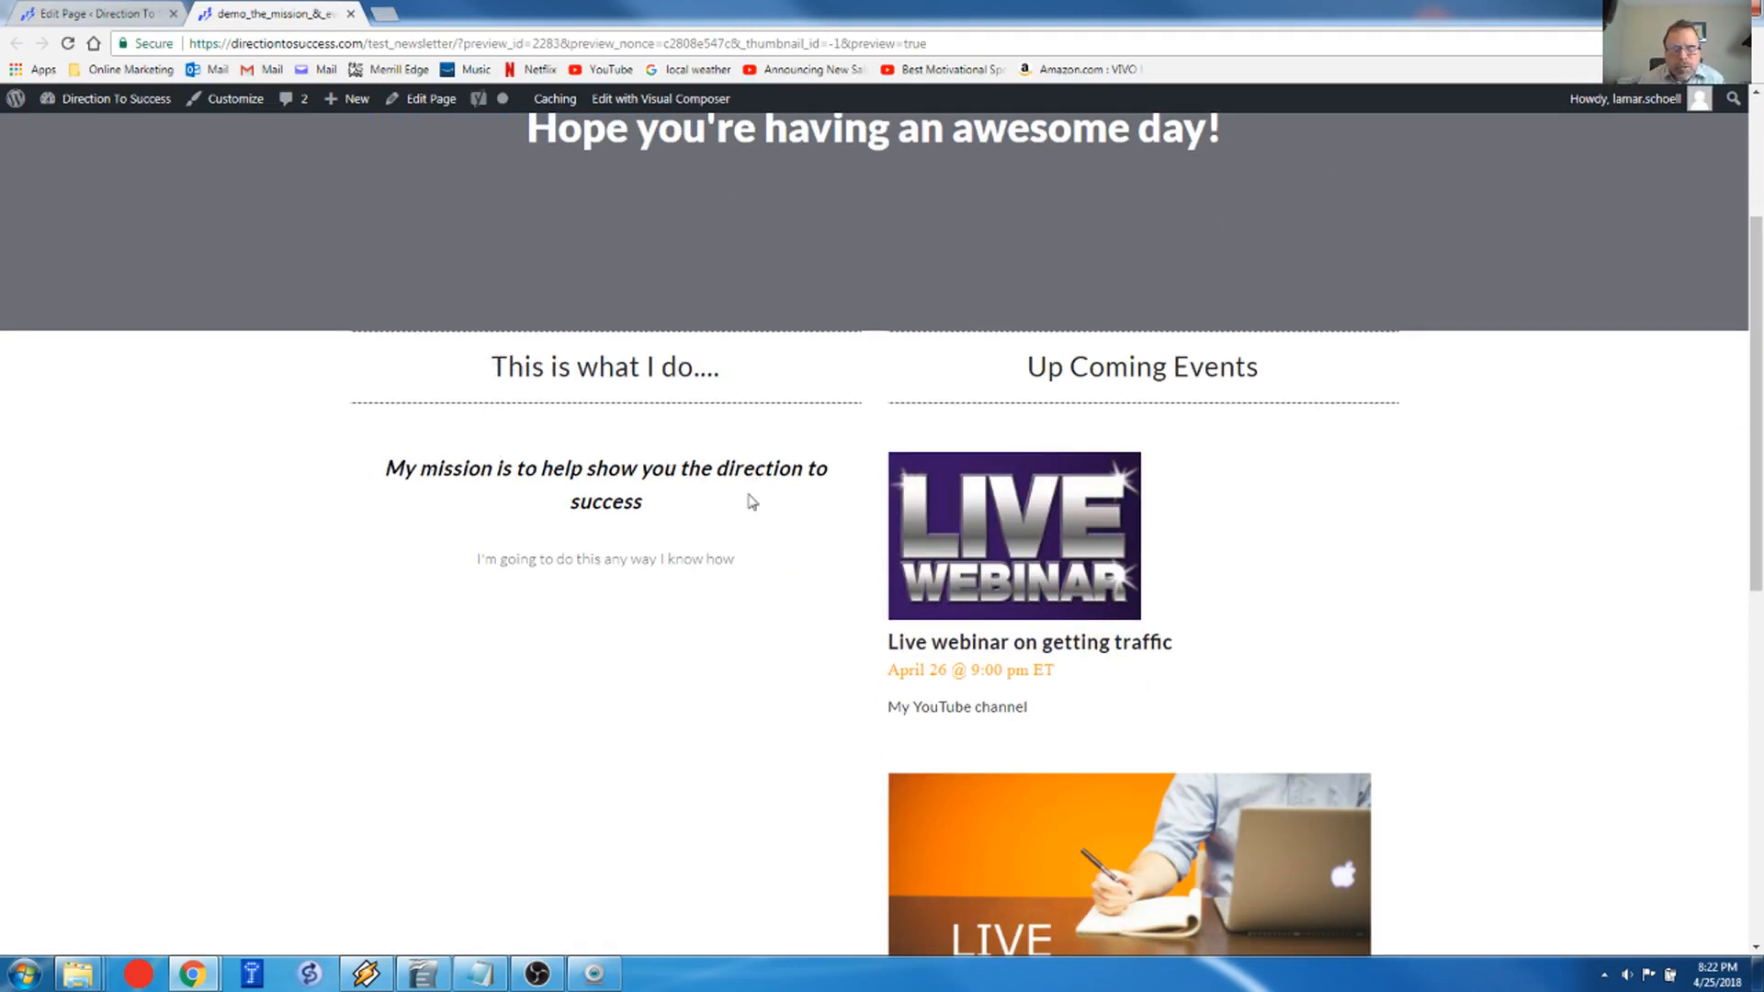
scroll(down, 3)
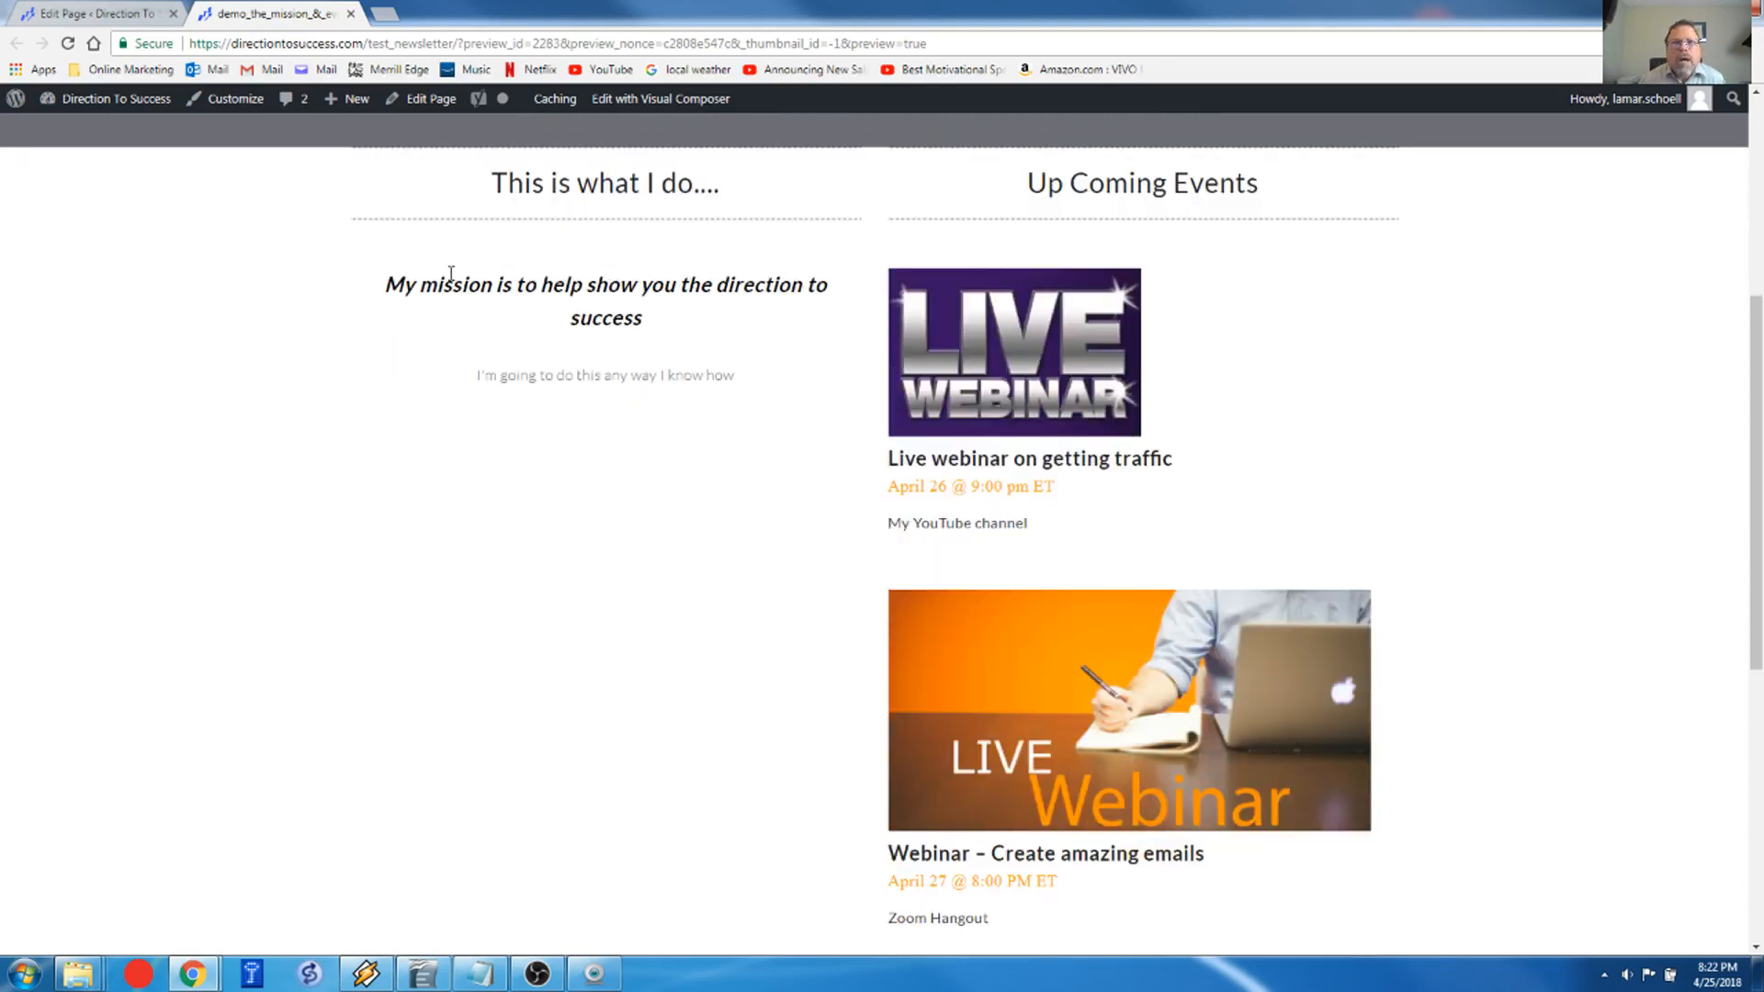
mouse_move(547, 410)
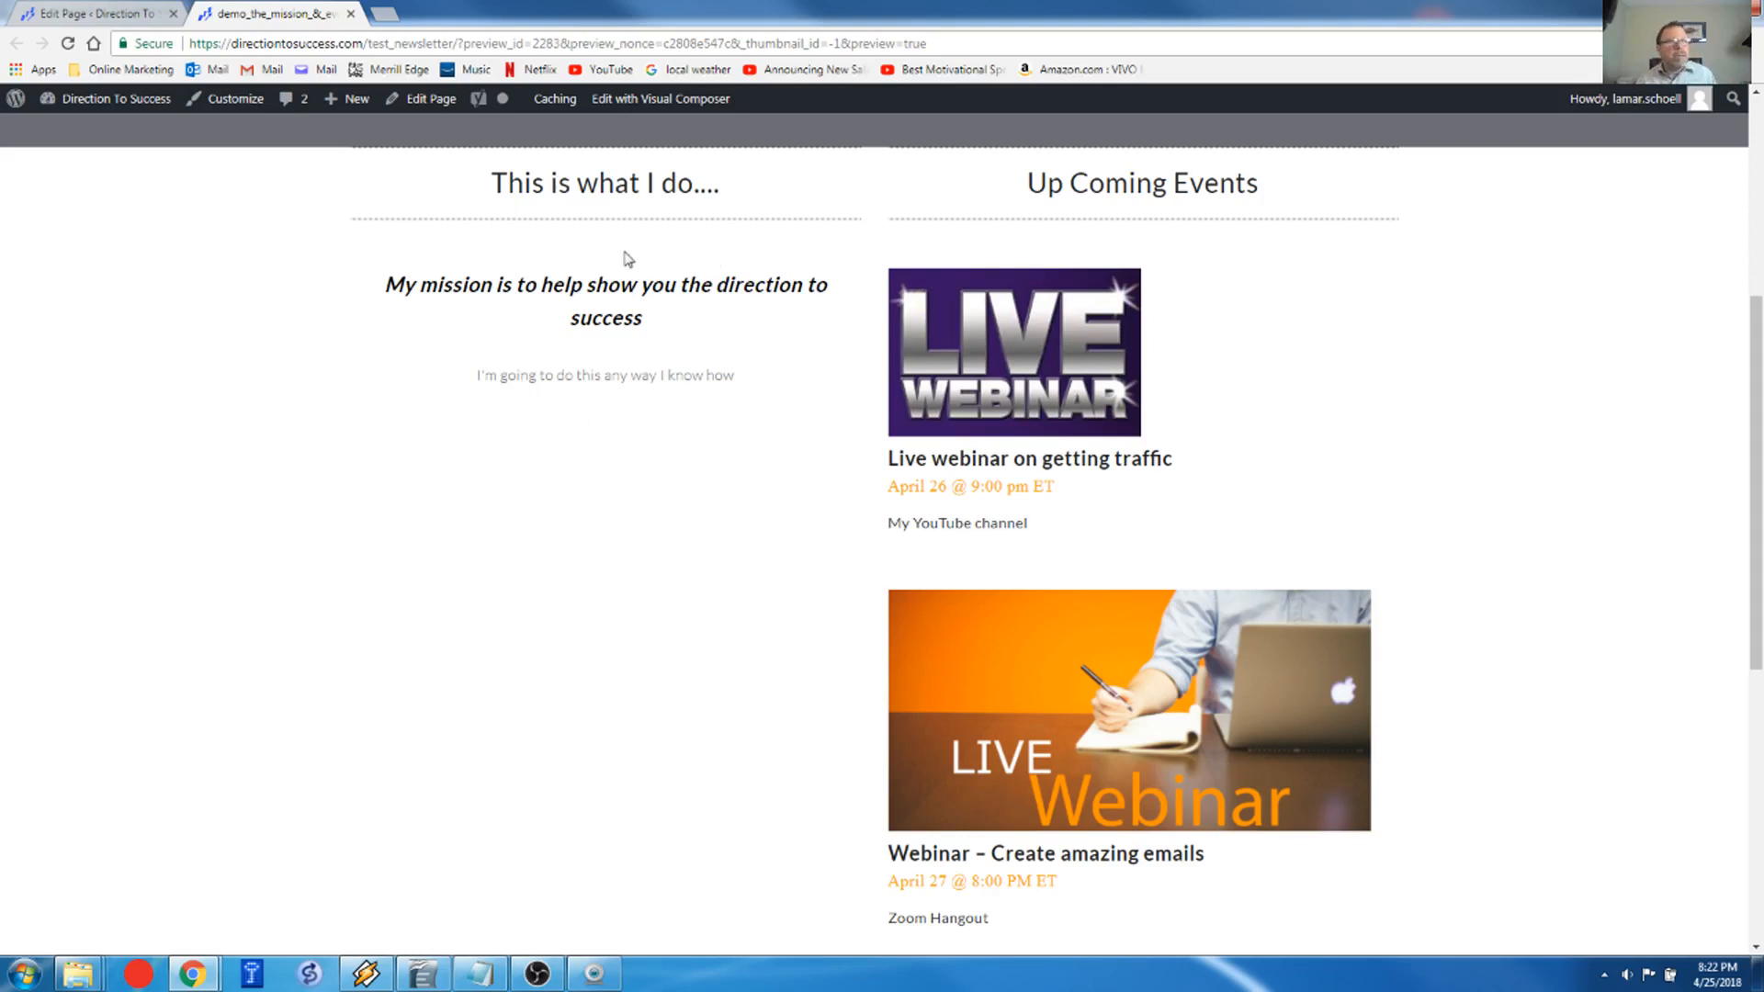
mouse_move(1138, 309)
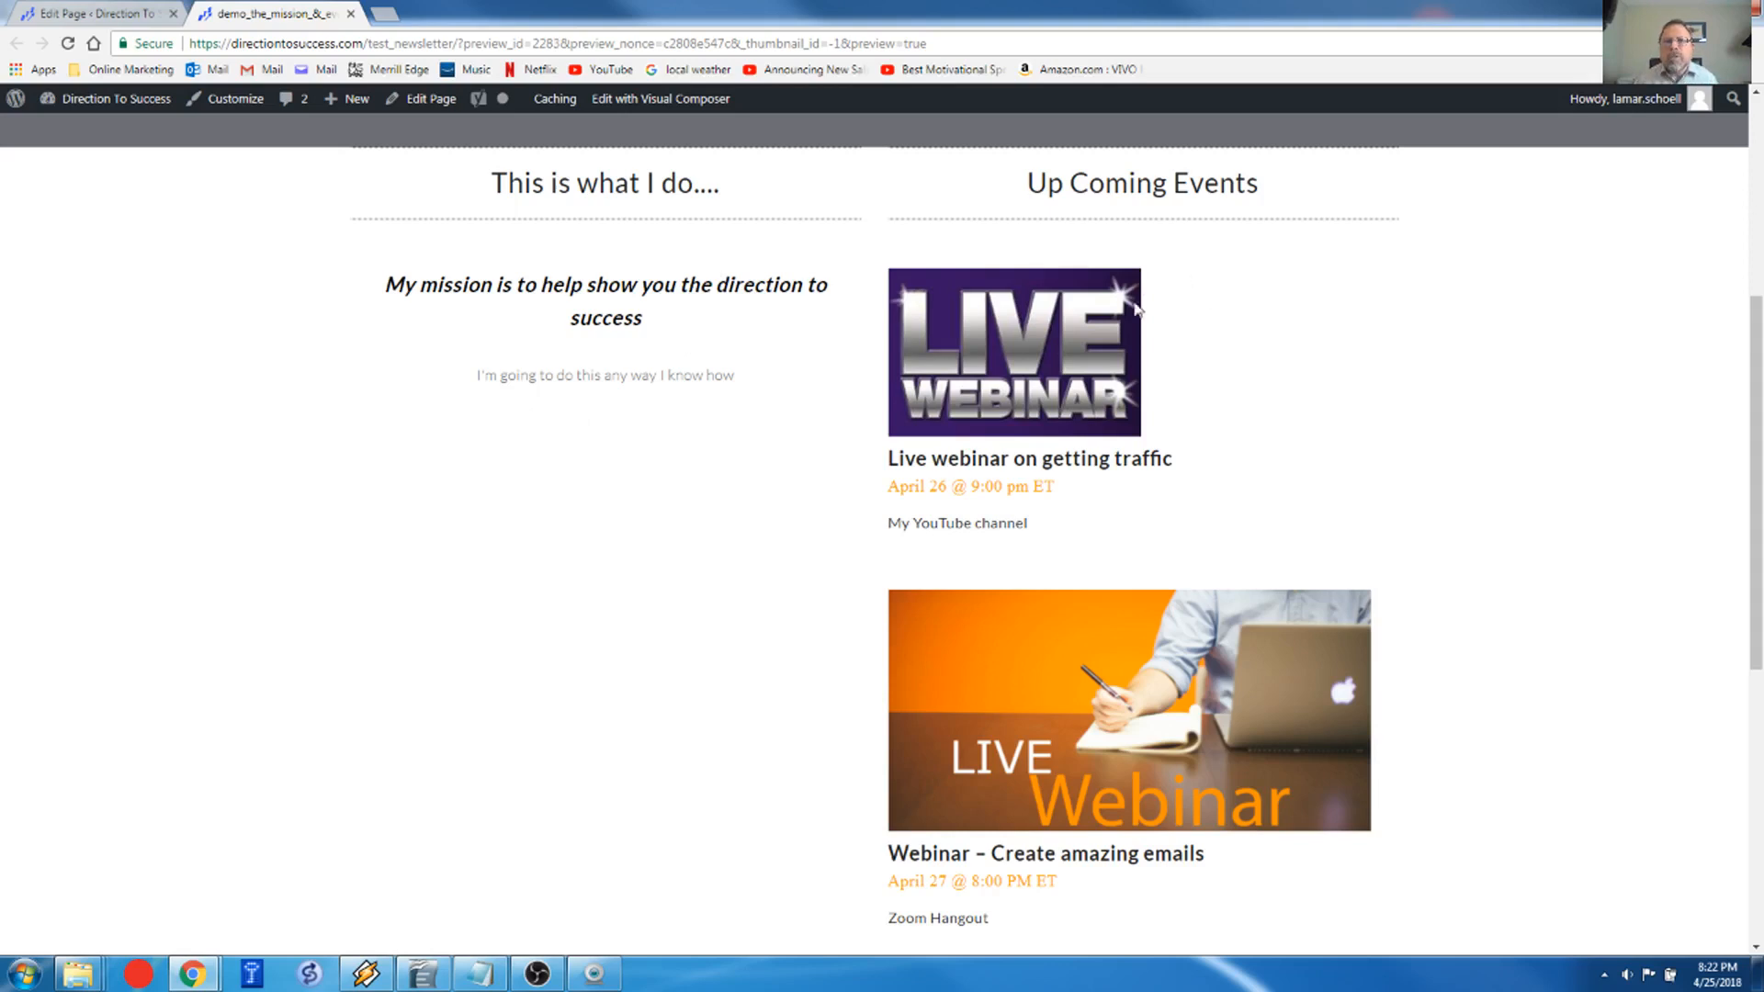
mouse_move(1063, 392)
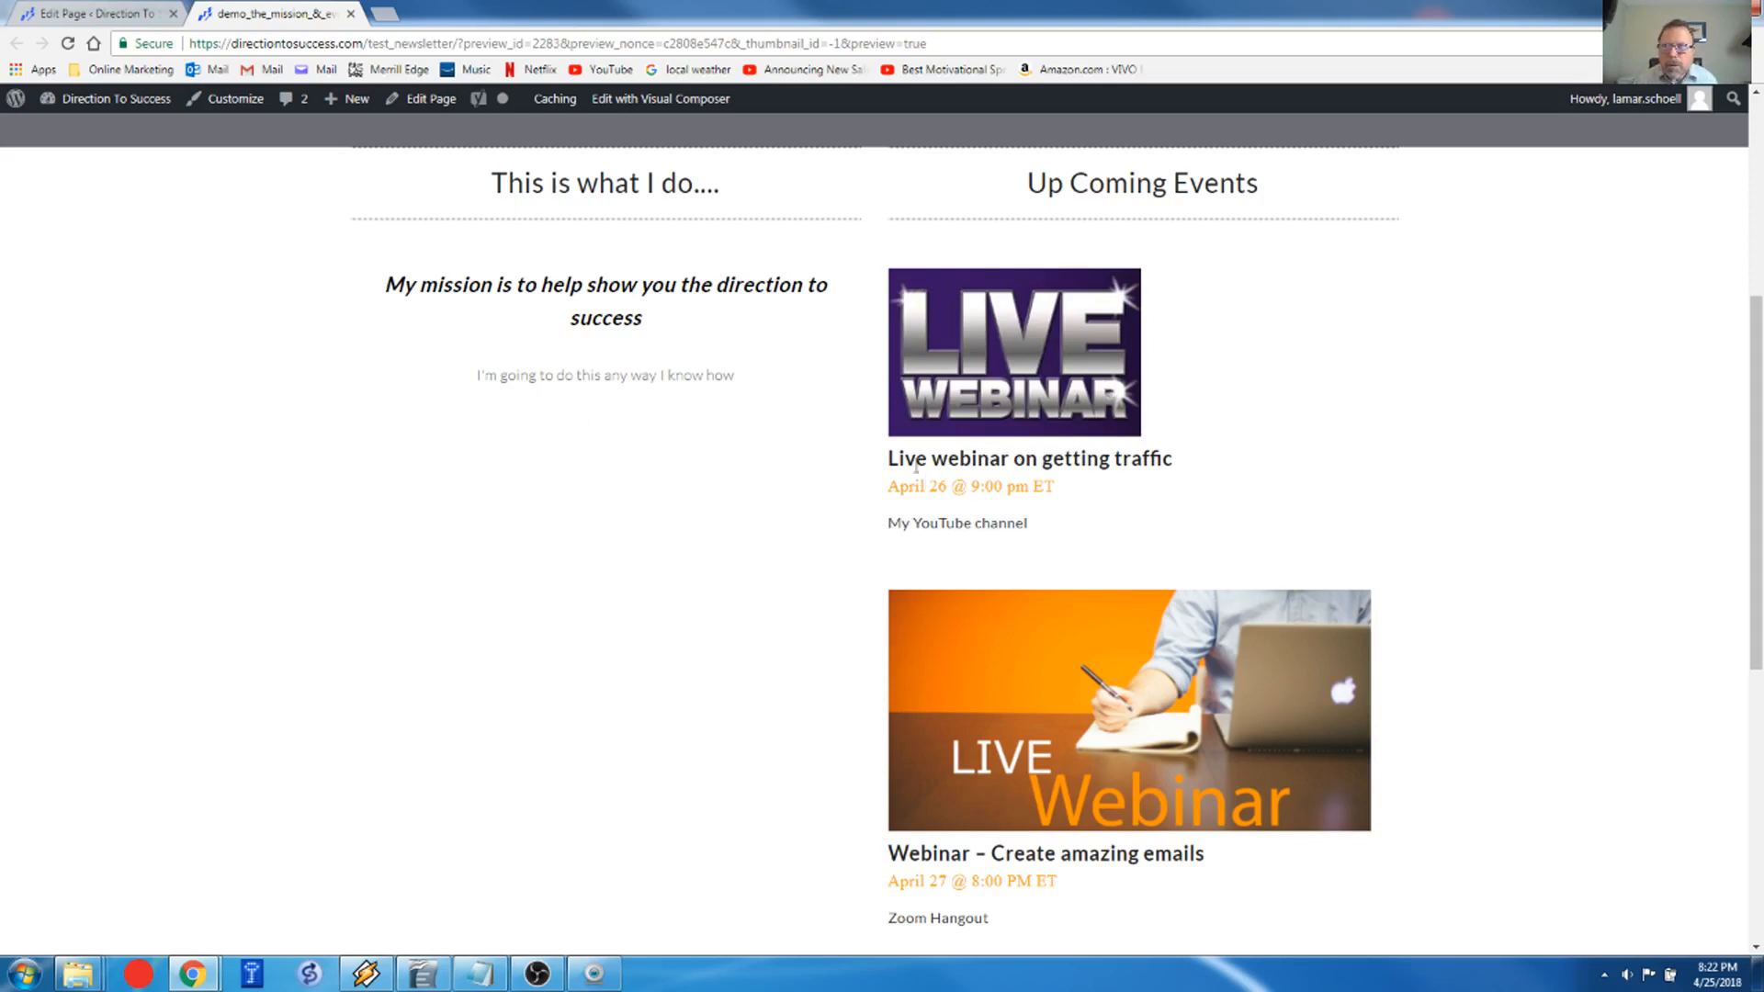
mouse_move(888, 474)
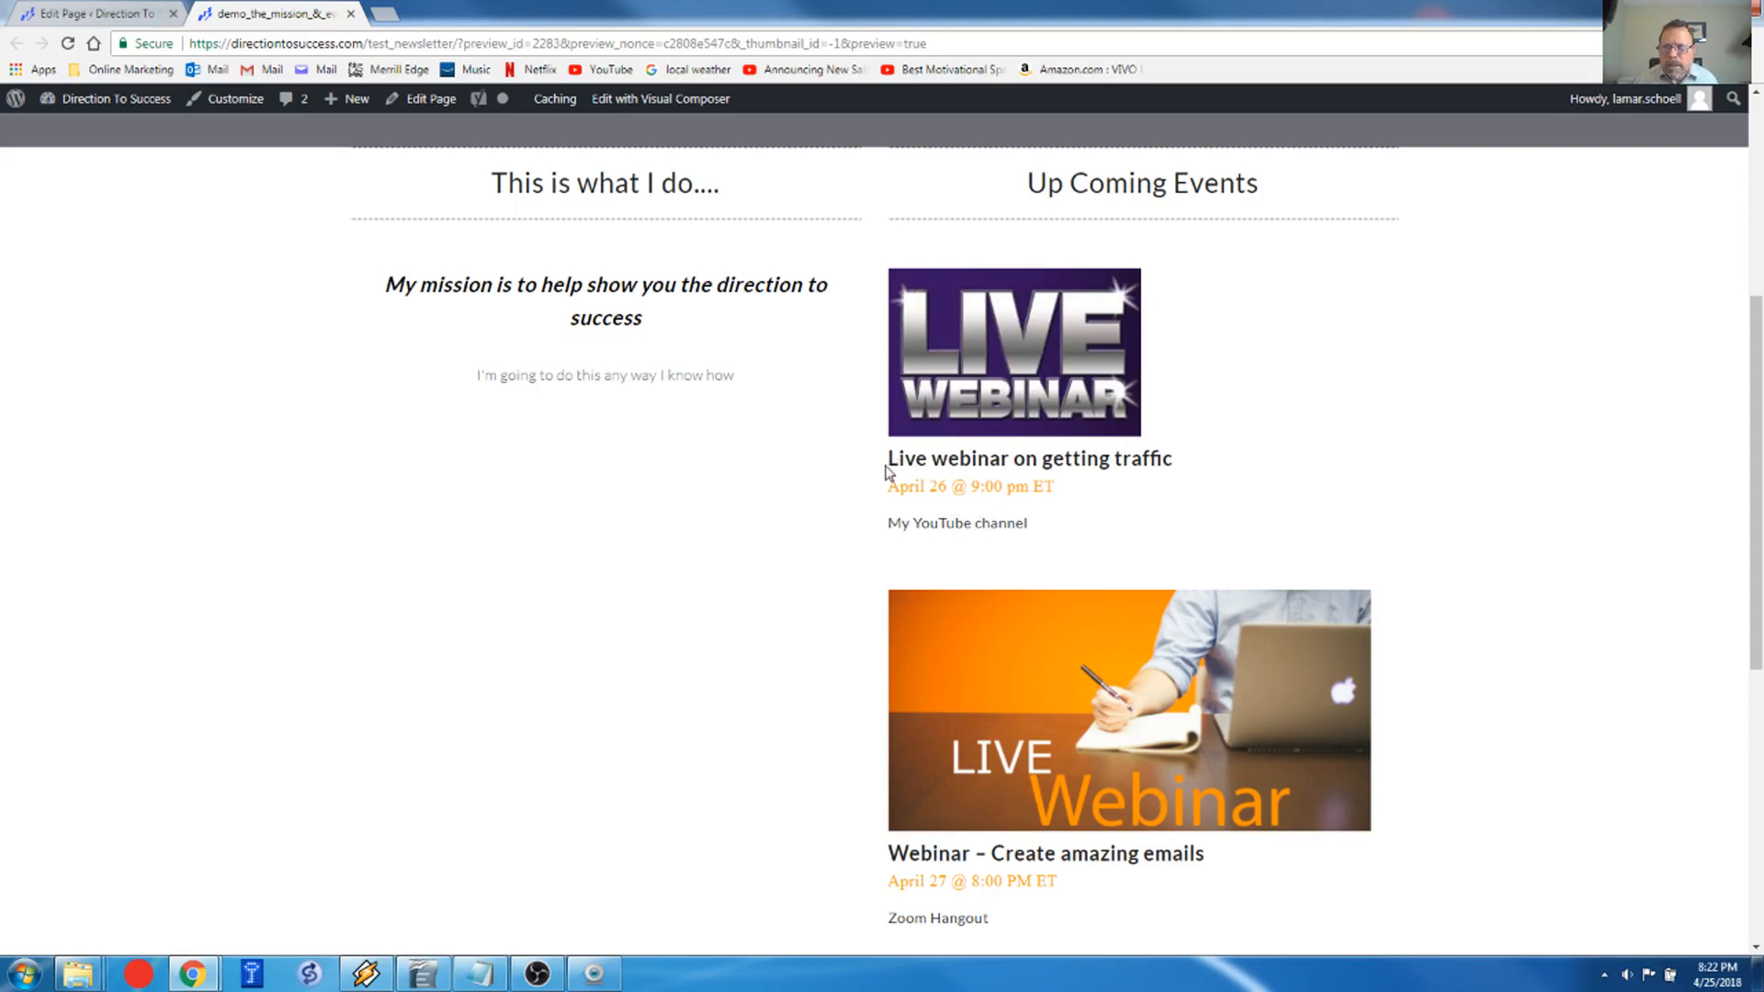
mouse_move(997, 465)
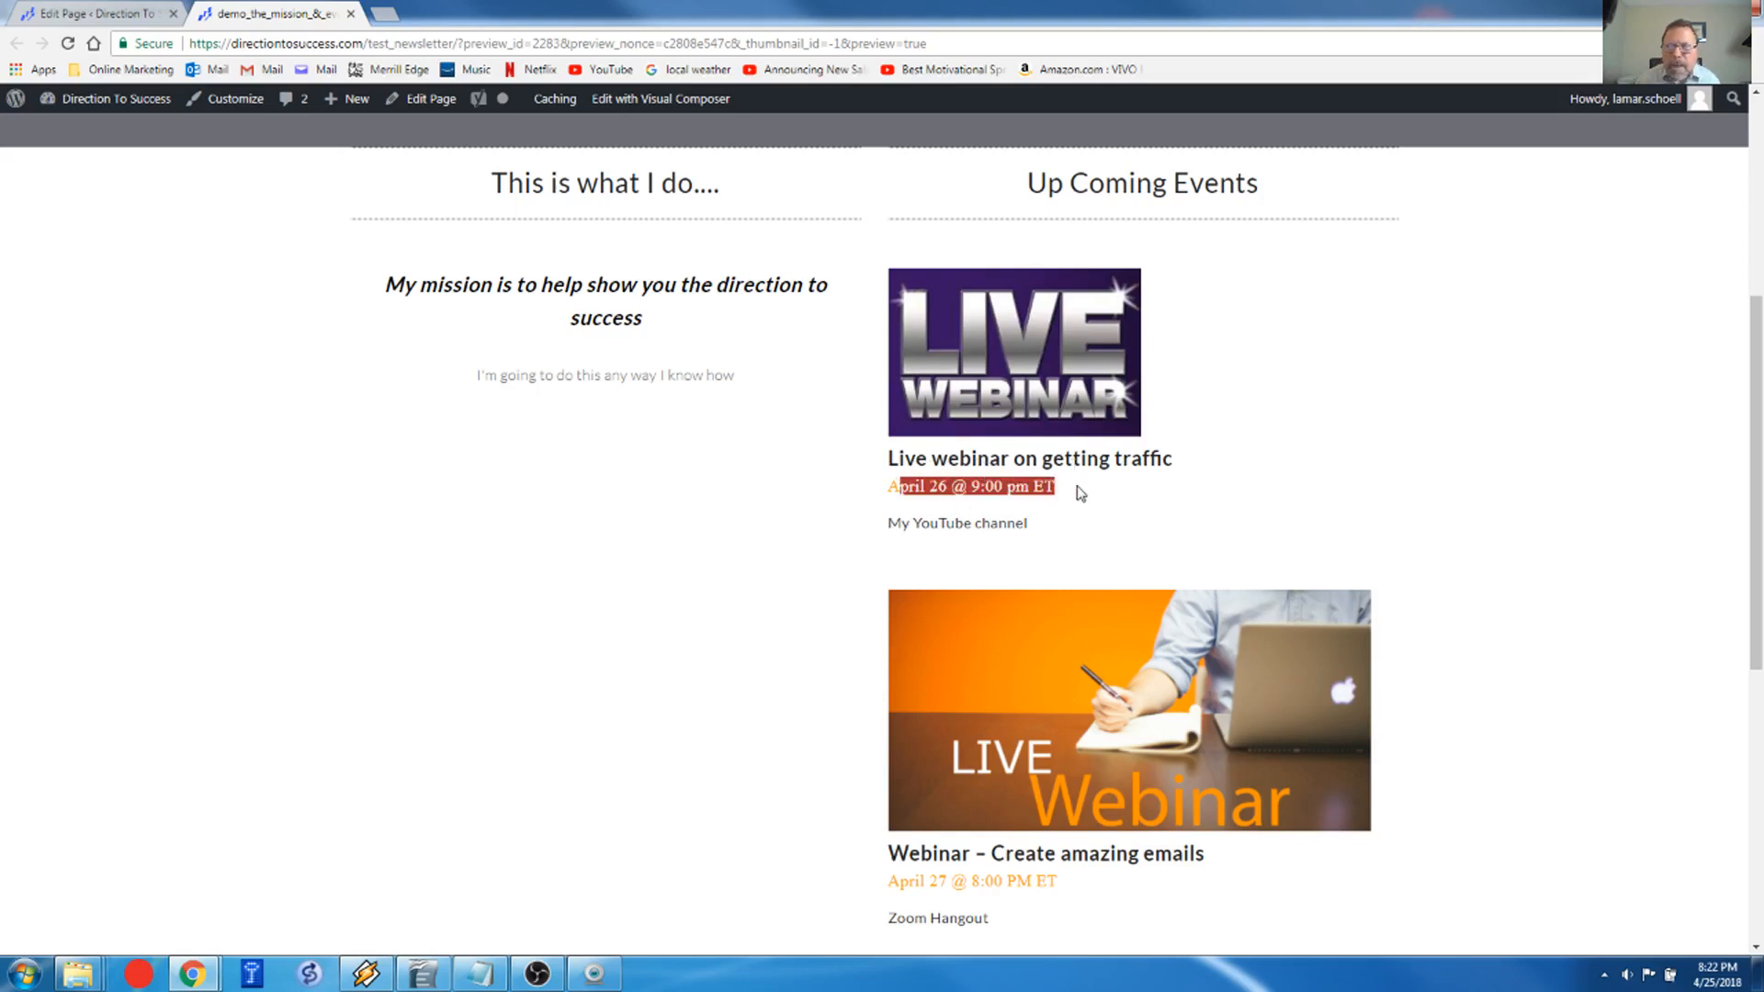
scroll(down, 3)
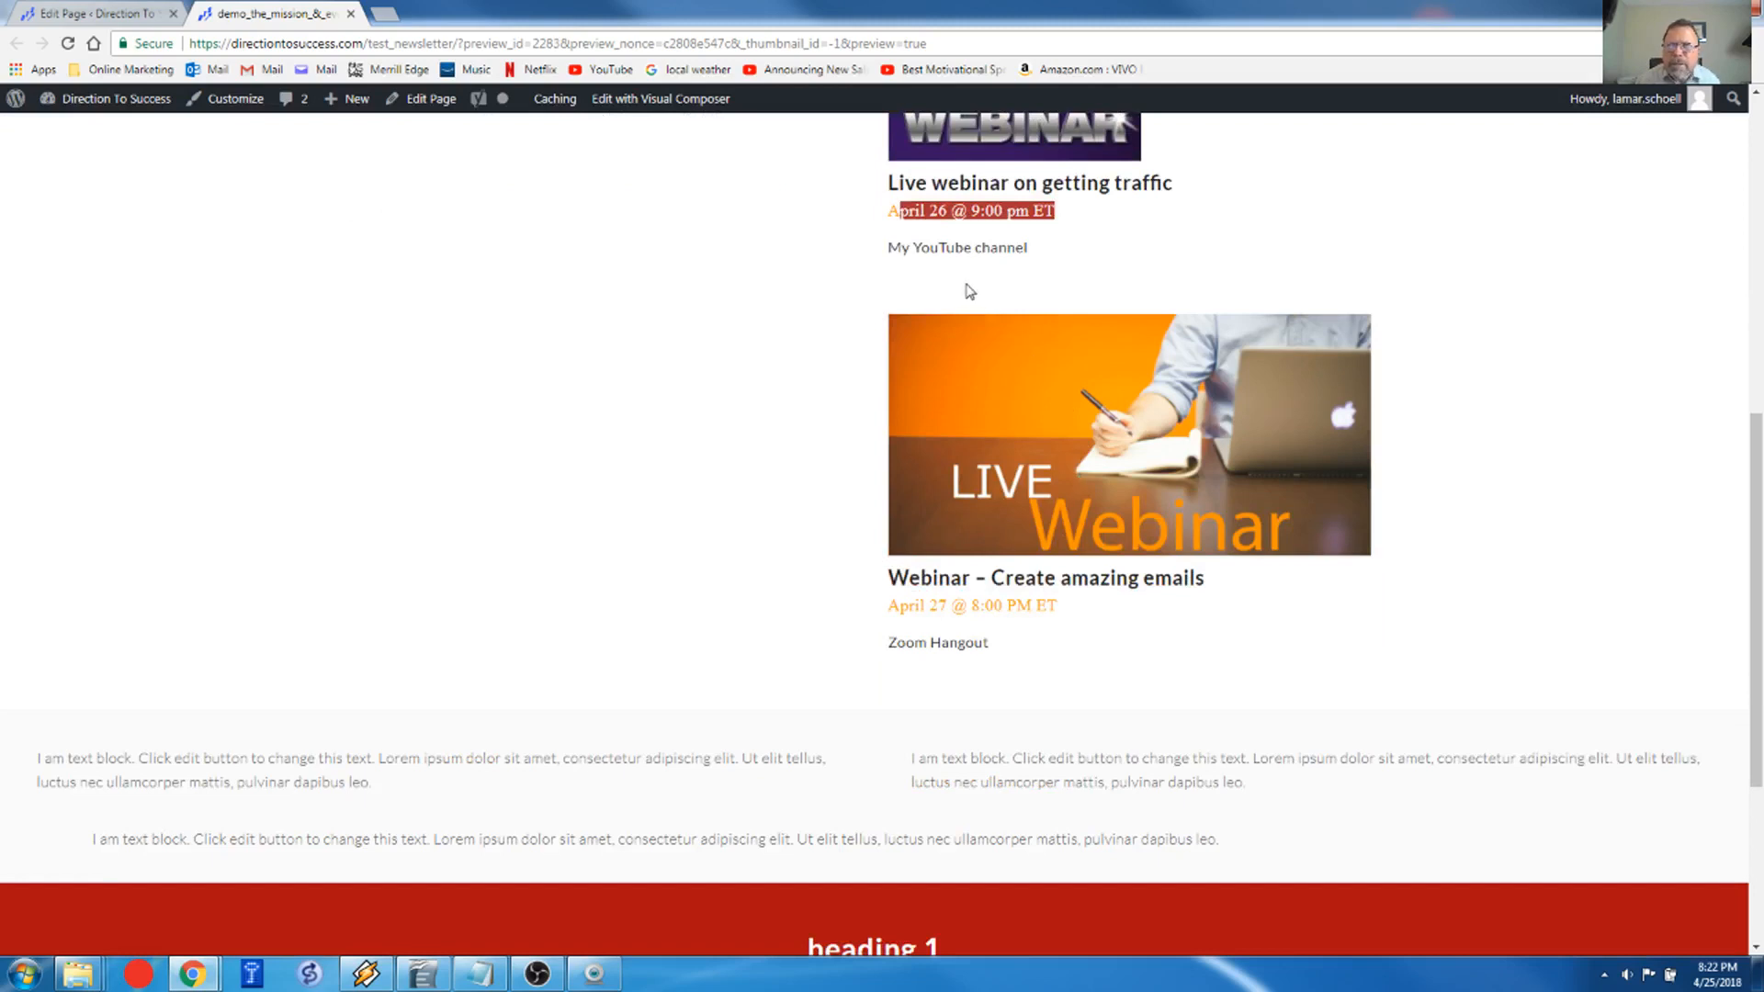
mouse_move(890, 253)
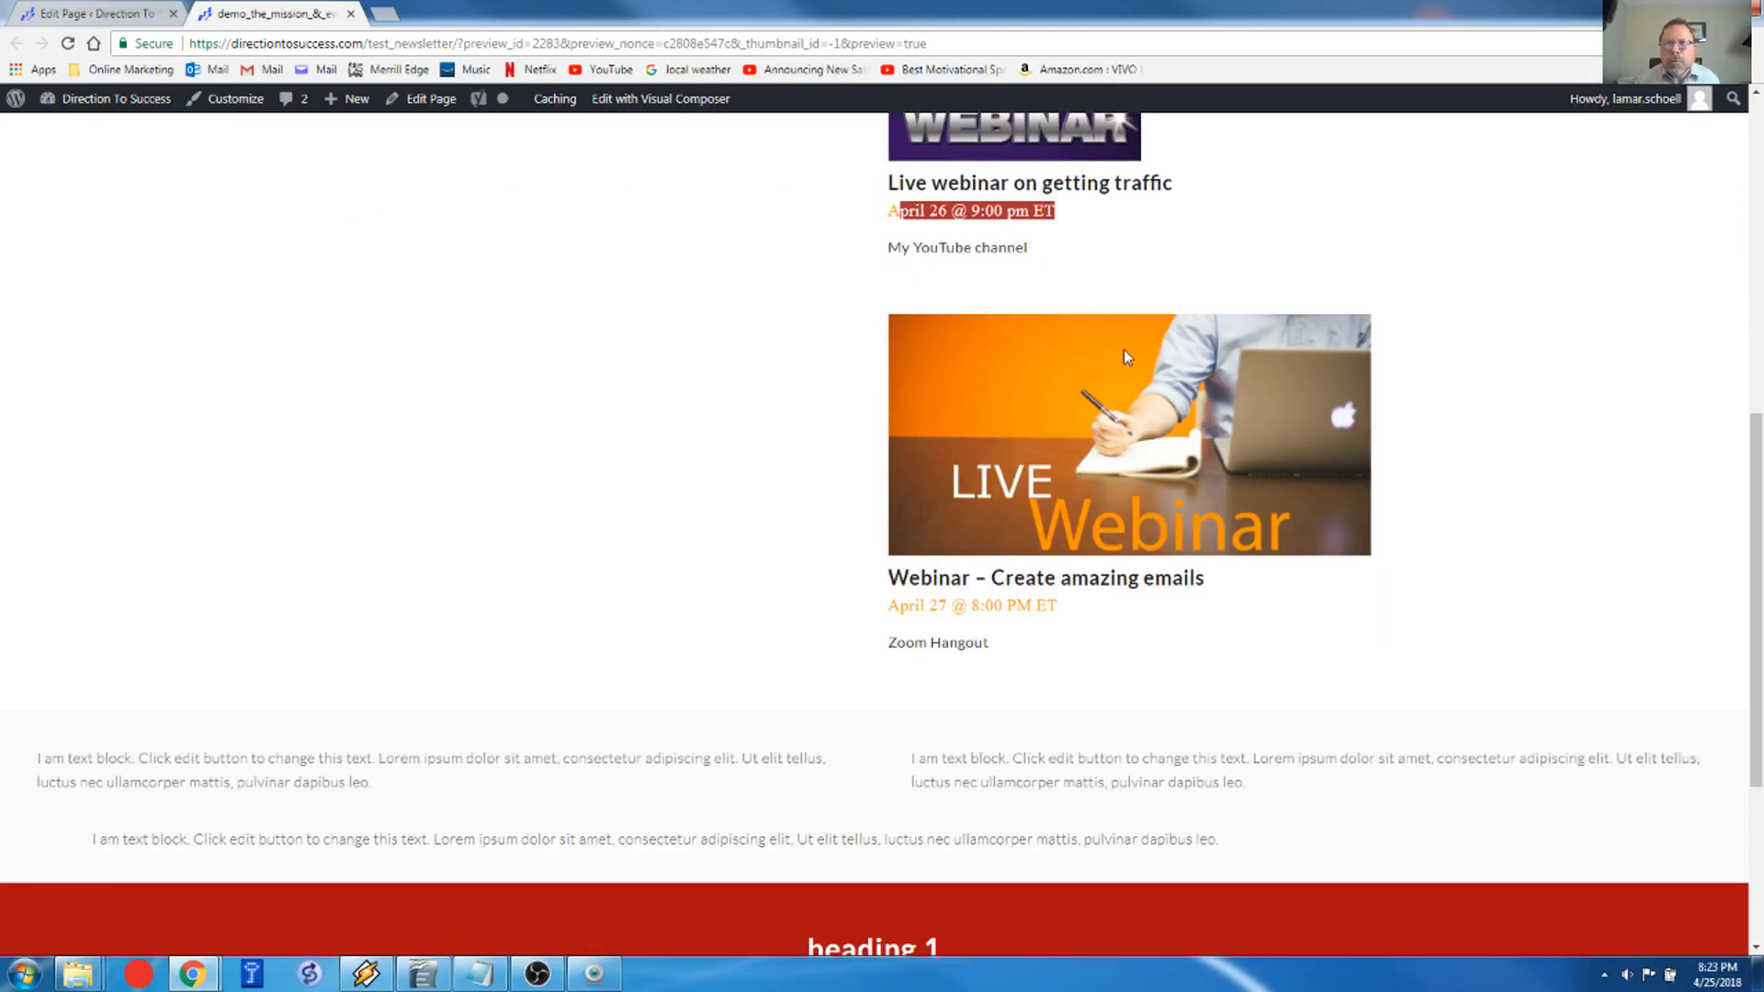
scroll(down, 3)
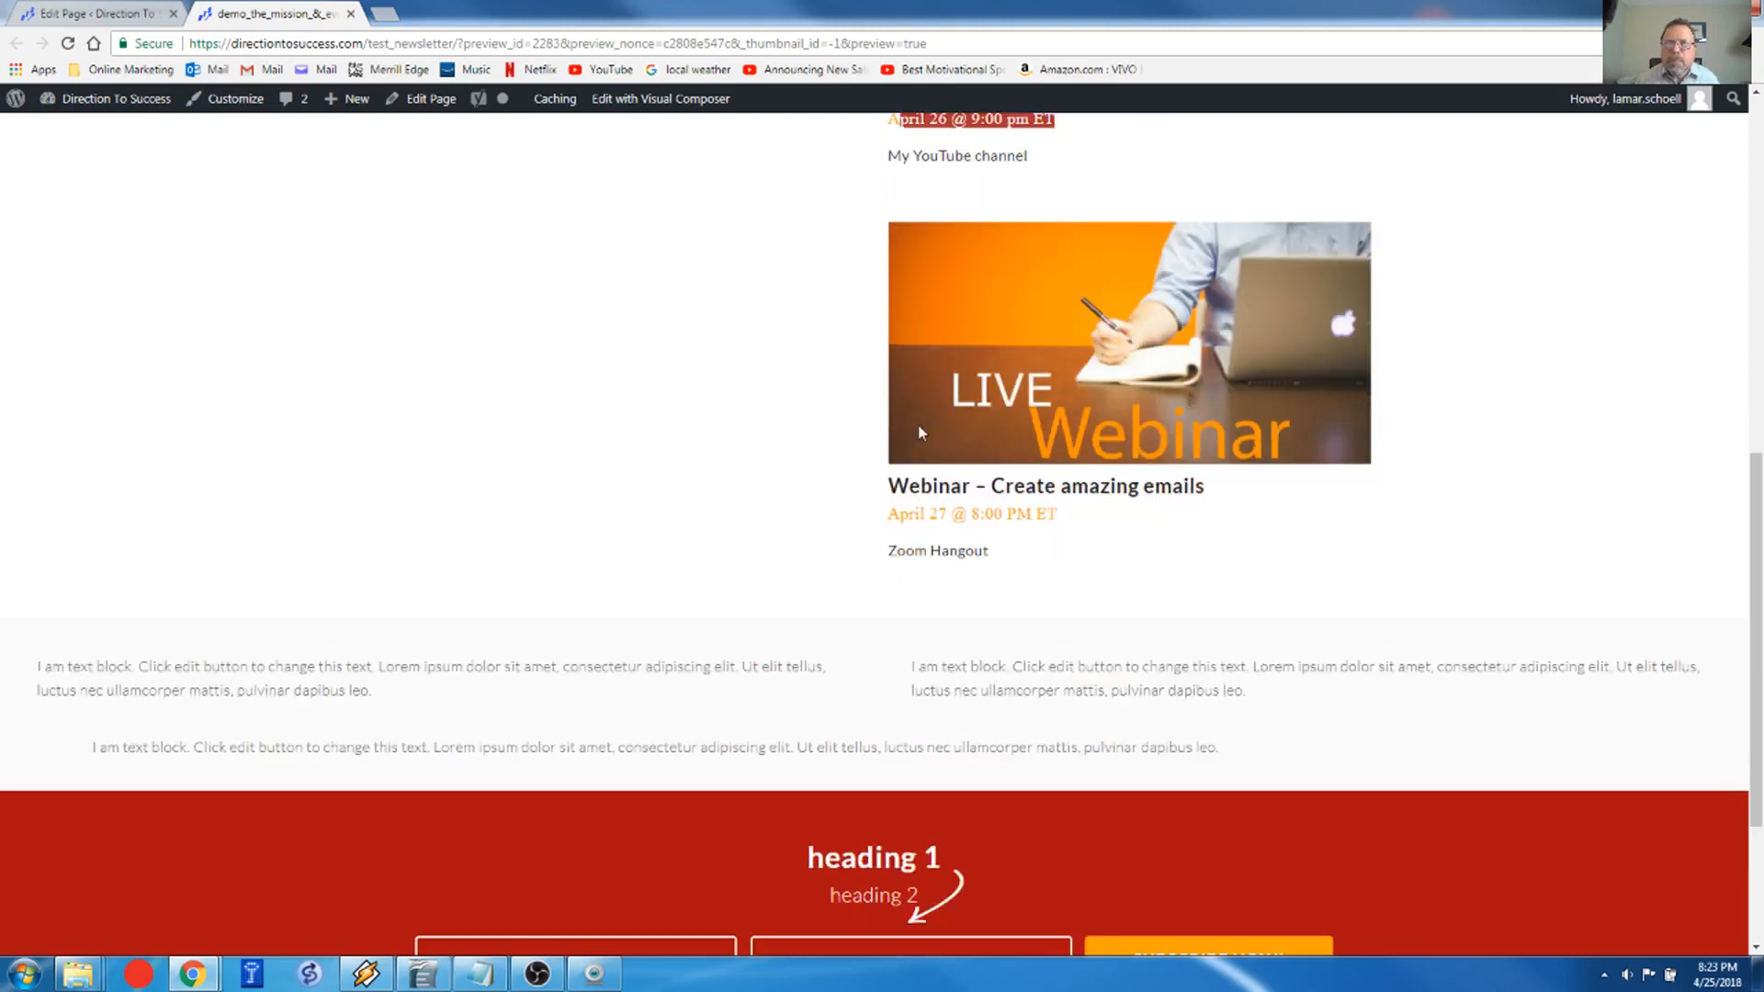